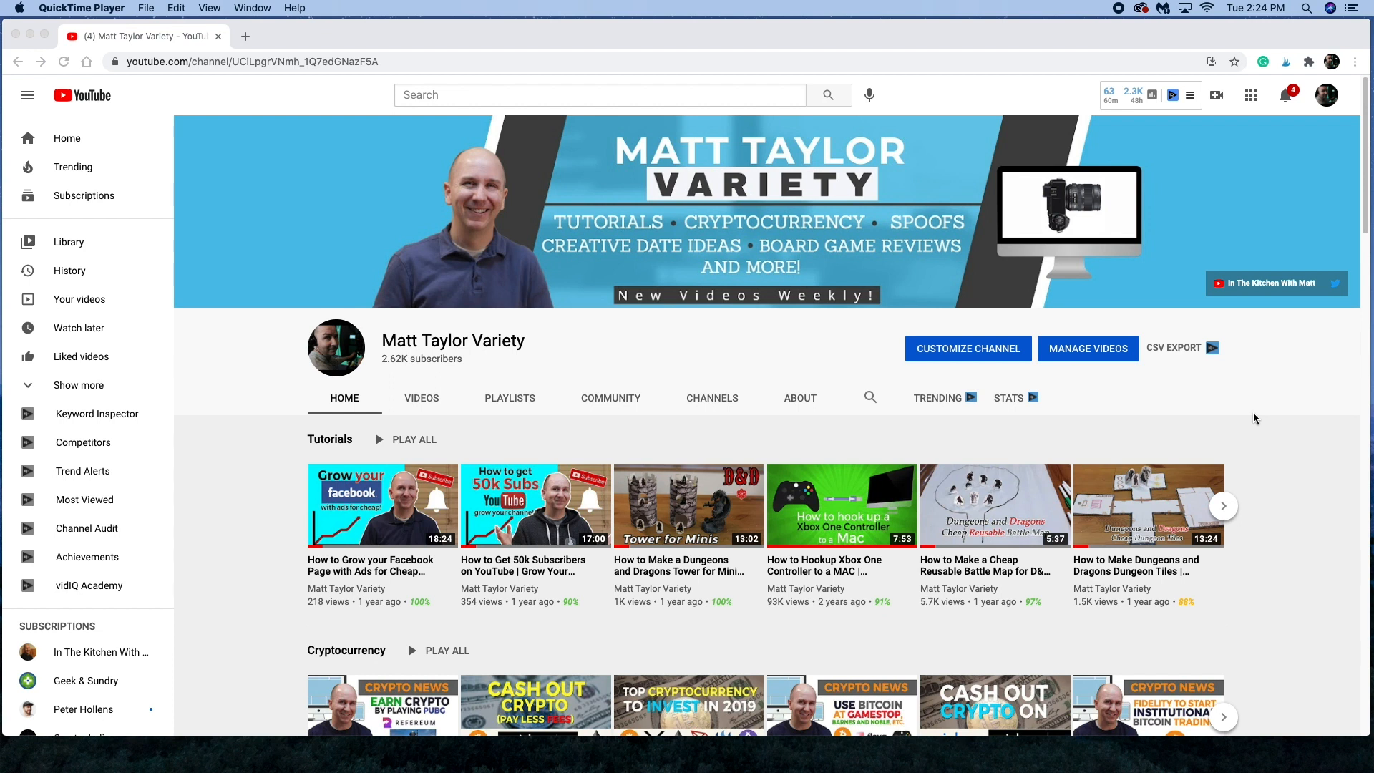
mouse_move(1280, 367)
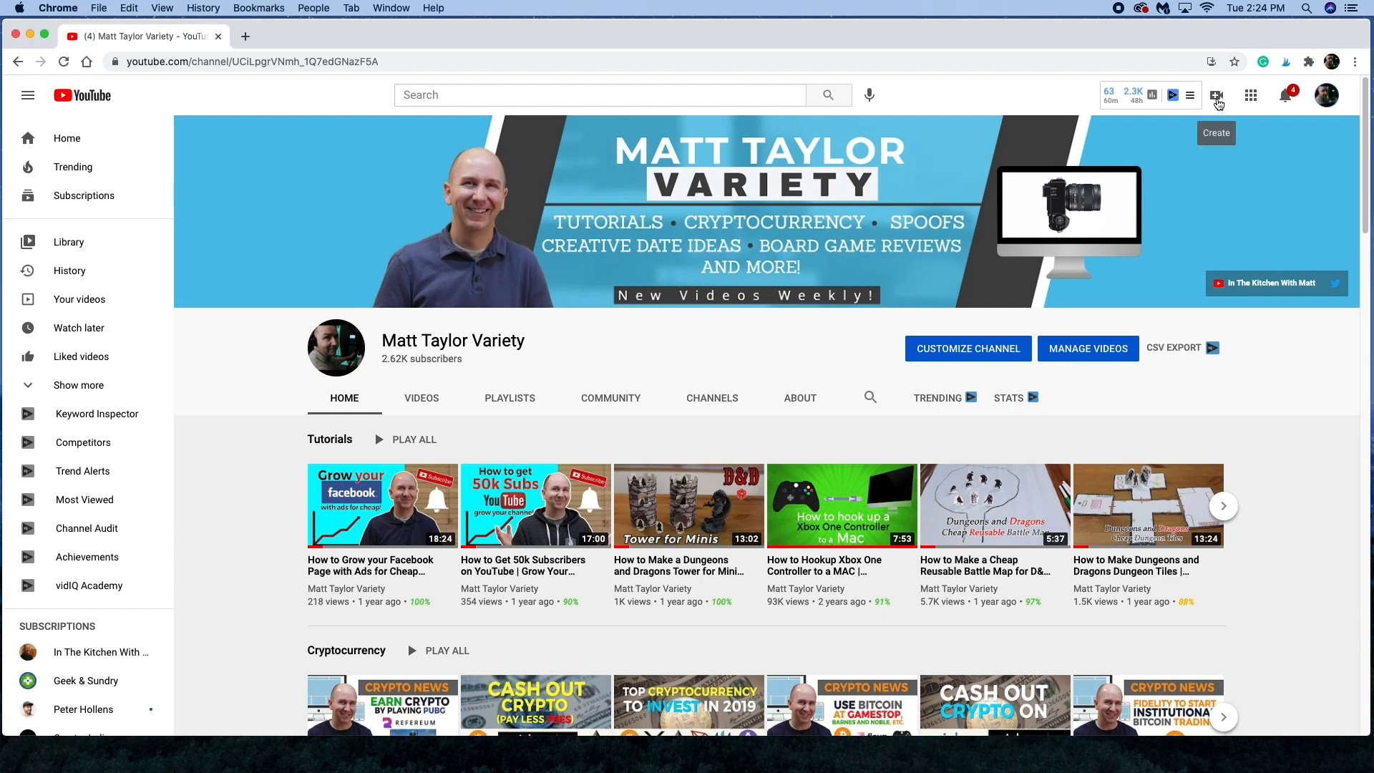
Step: Open the account menu from the profile avatar on the channel page
left_click(1216, 95)
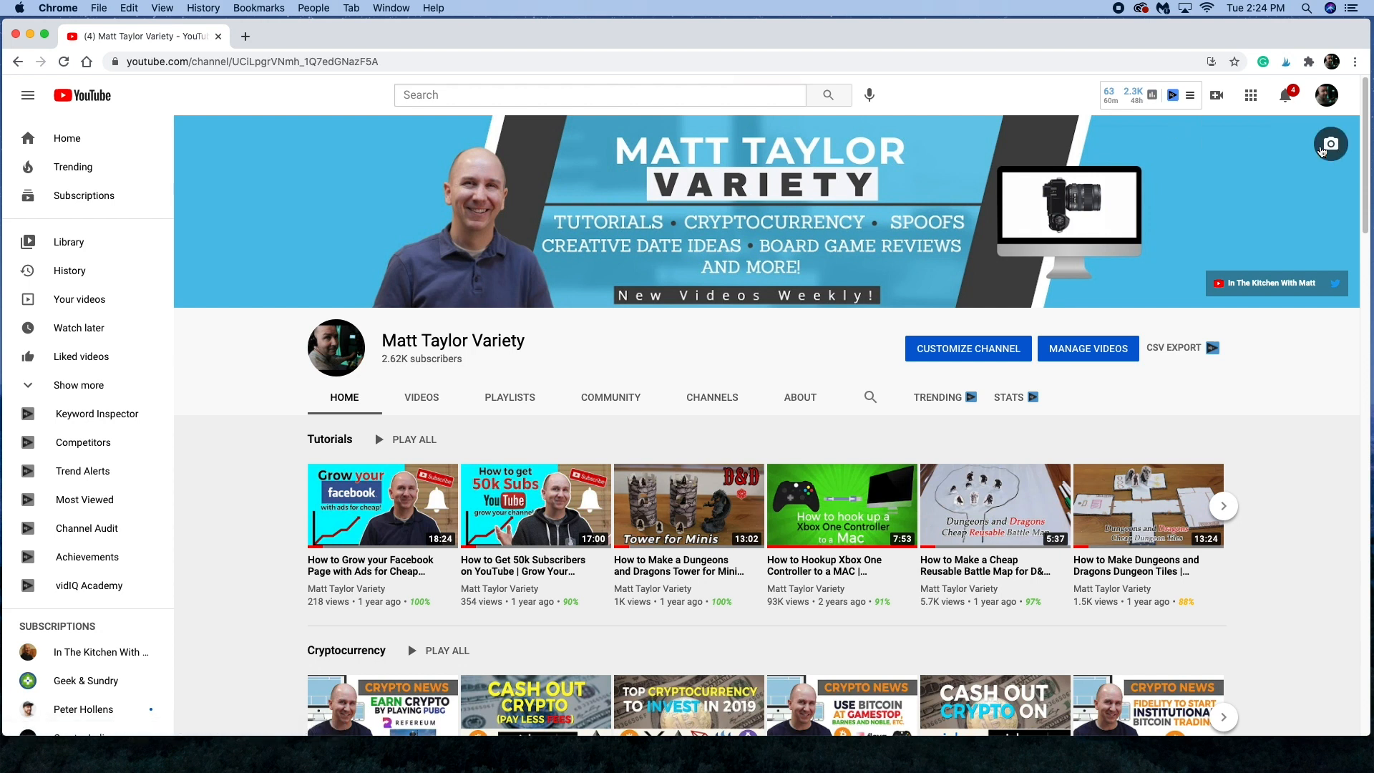
left_click(1328, 94)
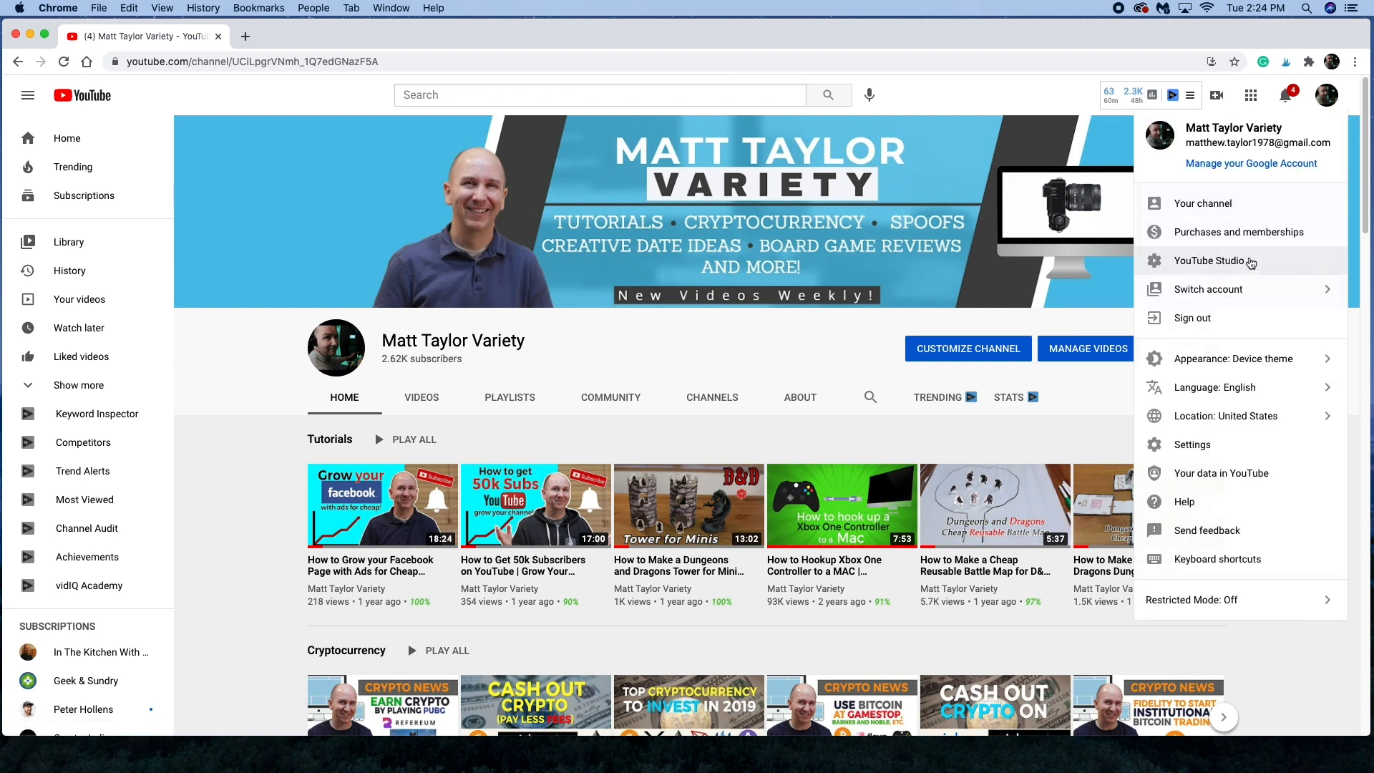
Step: Go to YouTube Studio to load the channel dashboard
left_click(1210, 260)
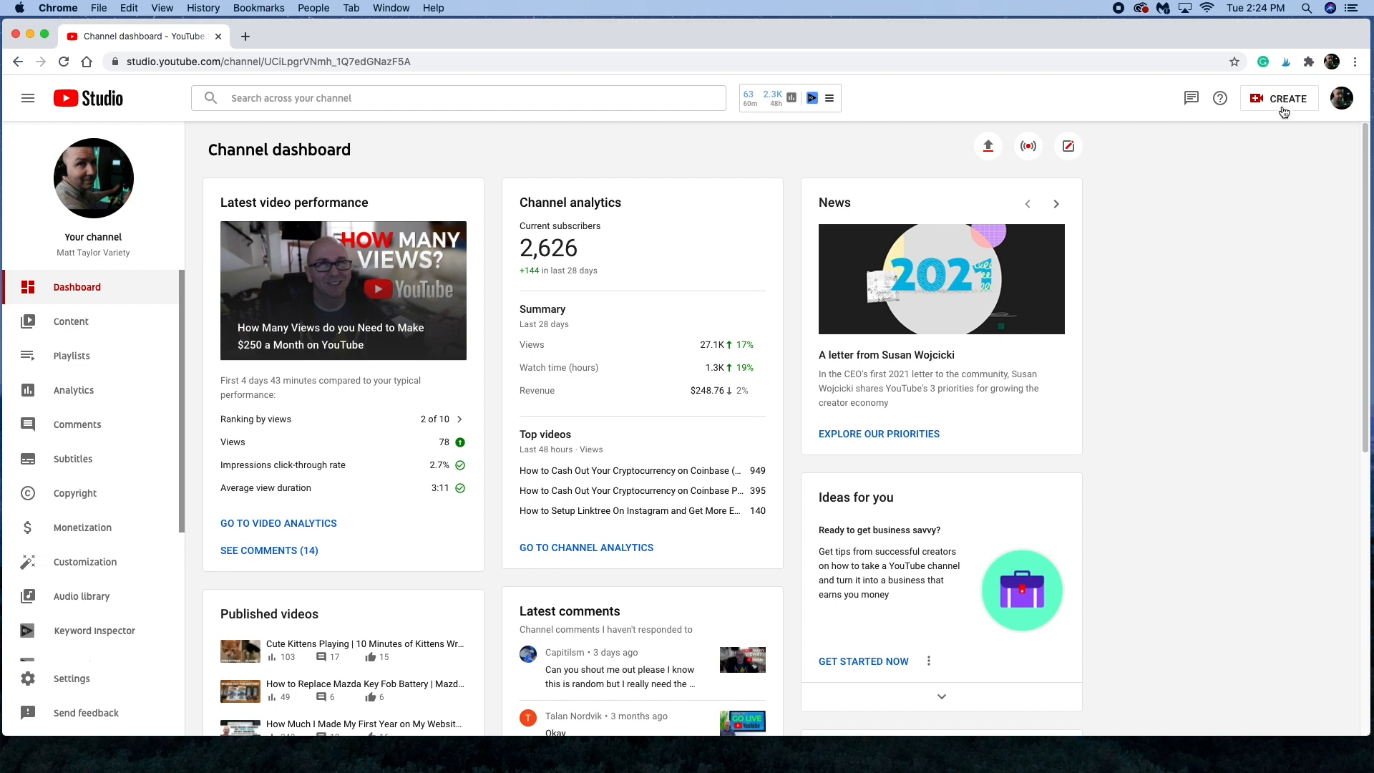
mouse_move(1028, 146)
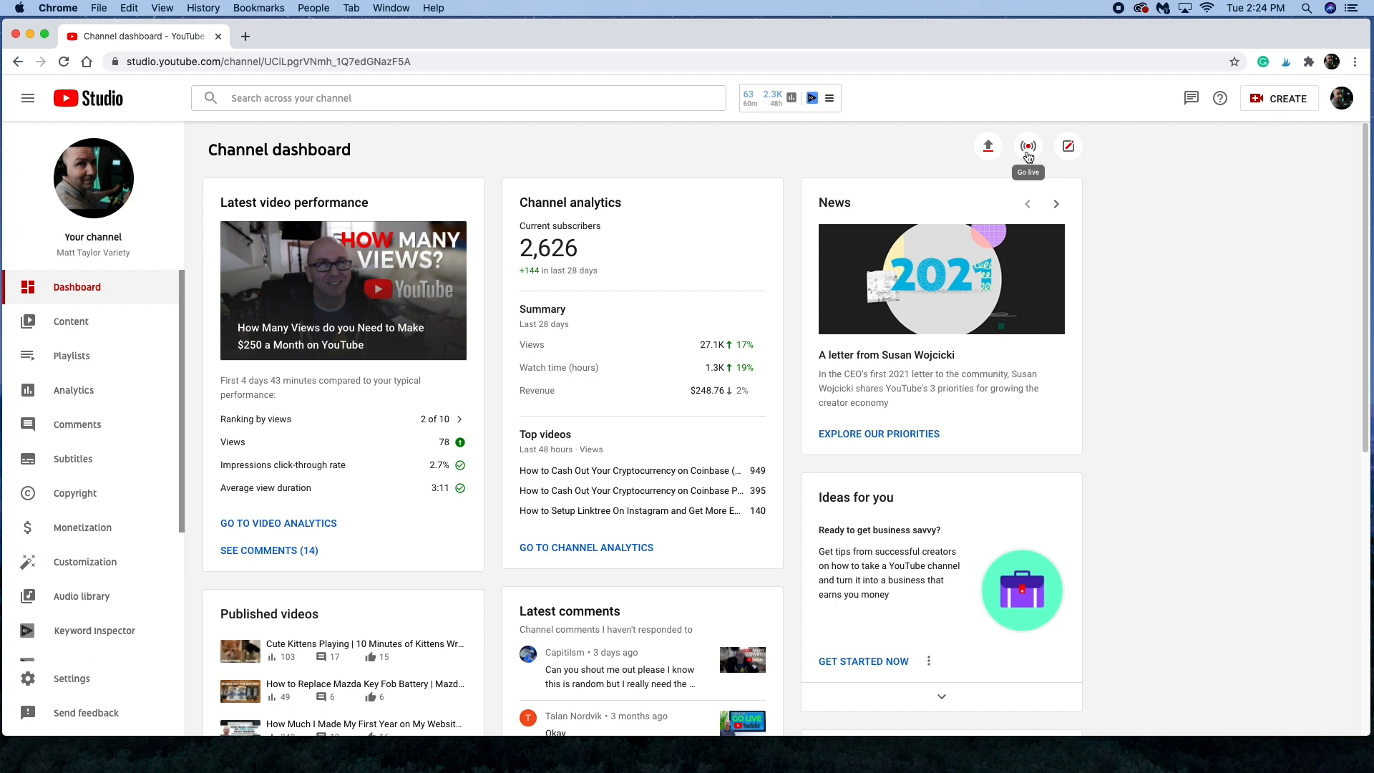
mouse_move(1285, 110)
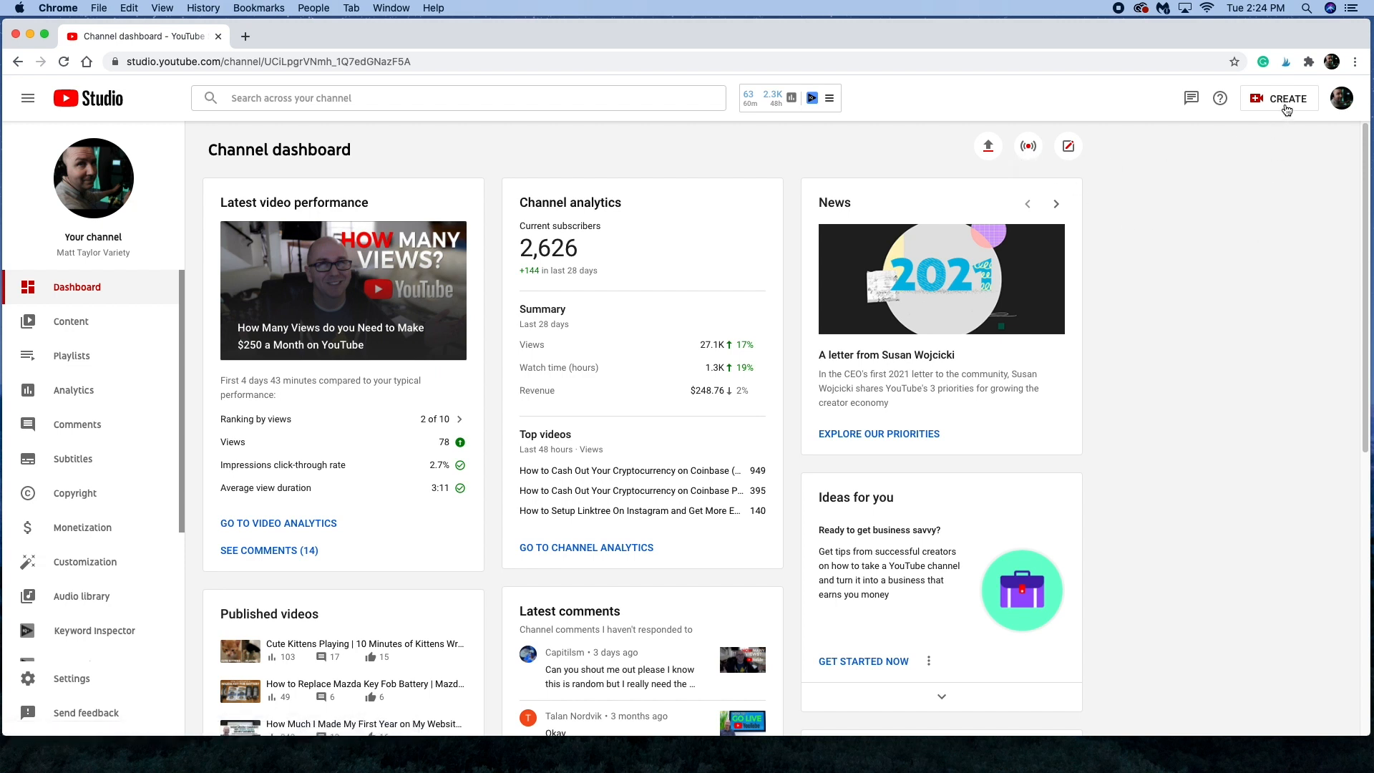
mouse_move(1068, 141)
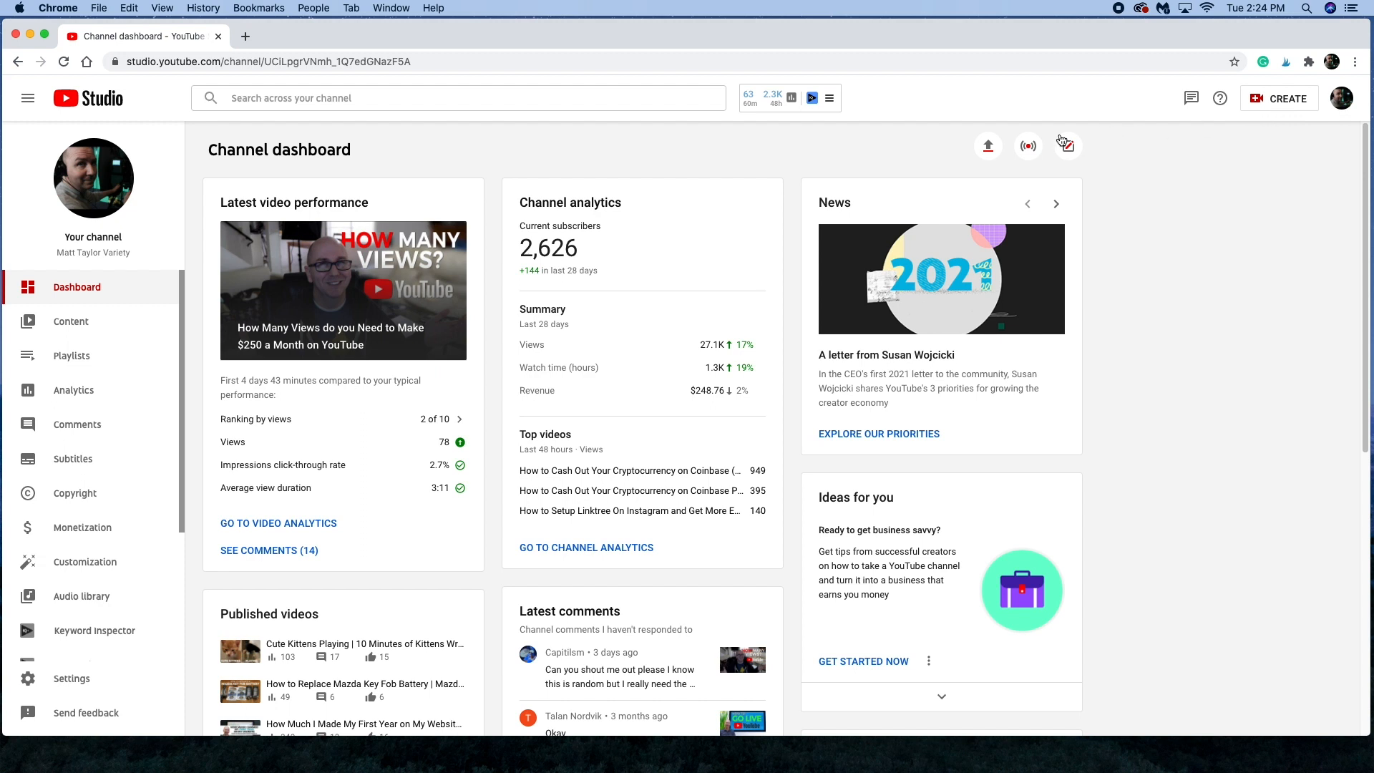
Step: Go live and start scheduling a stream, reaching the reuse-previous-settings choice
left_click(1027, 146)
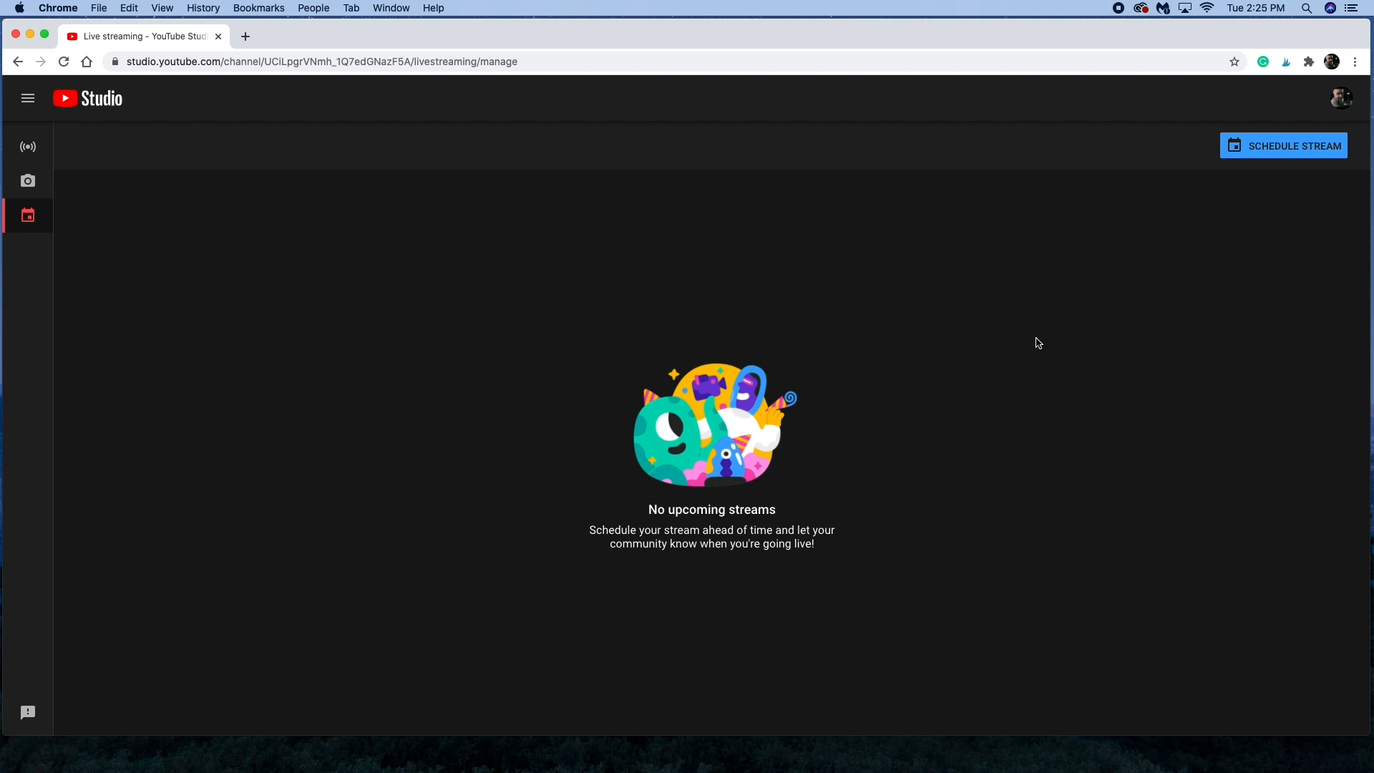
mouse_move(1274, 160)
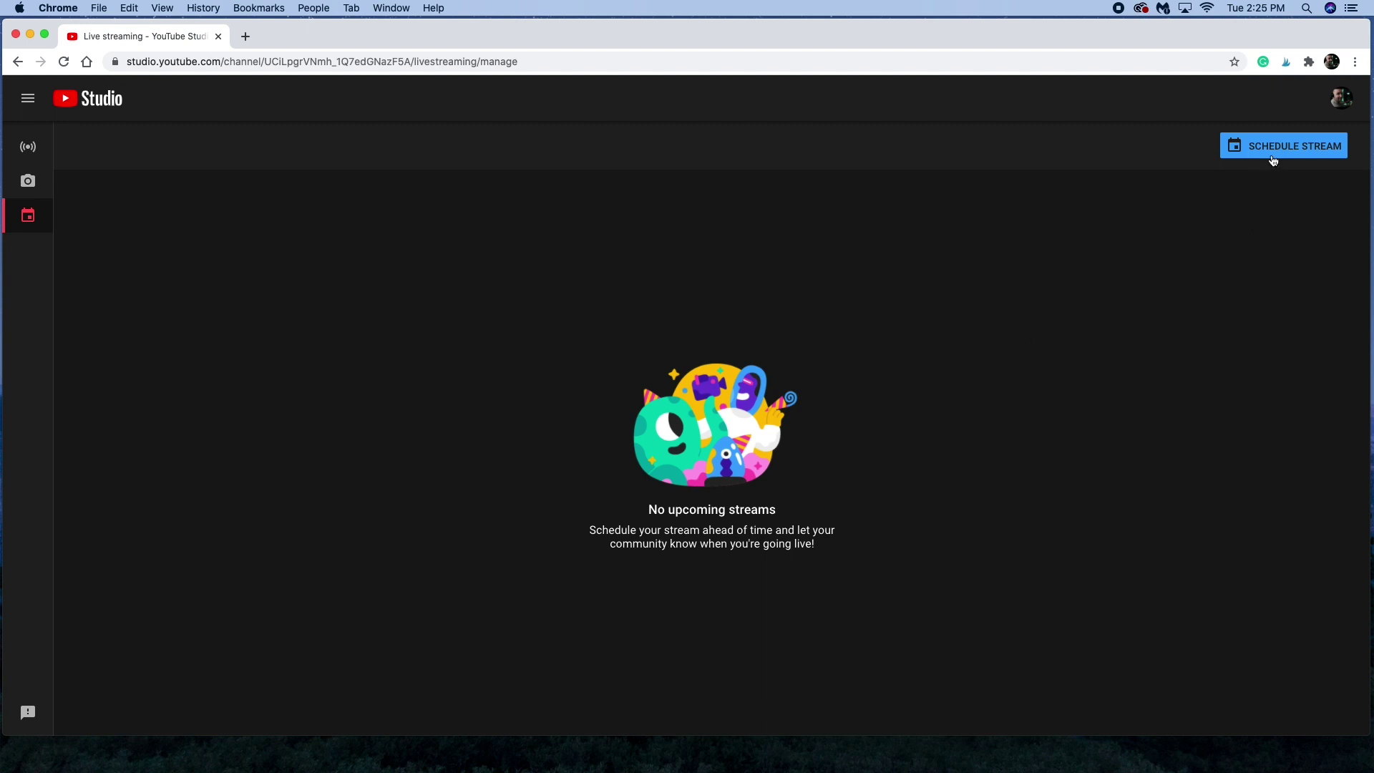
left_click(1283, 146)
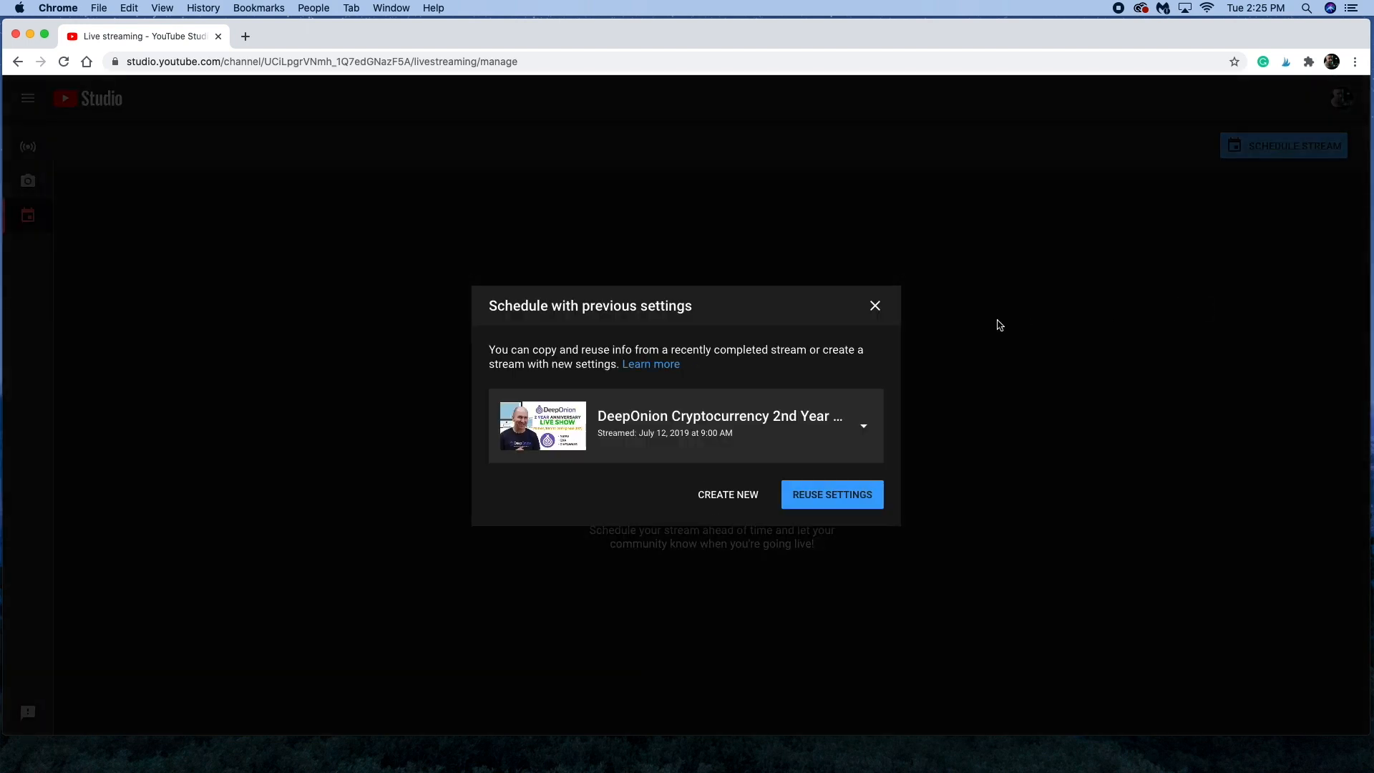
mouse_move(783, 386)
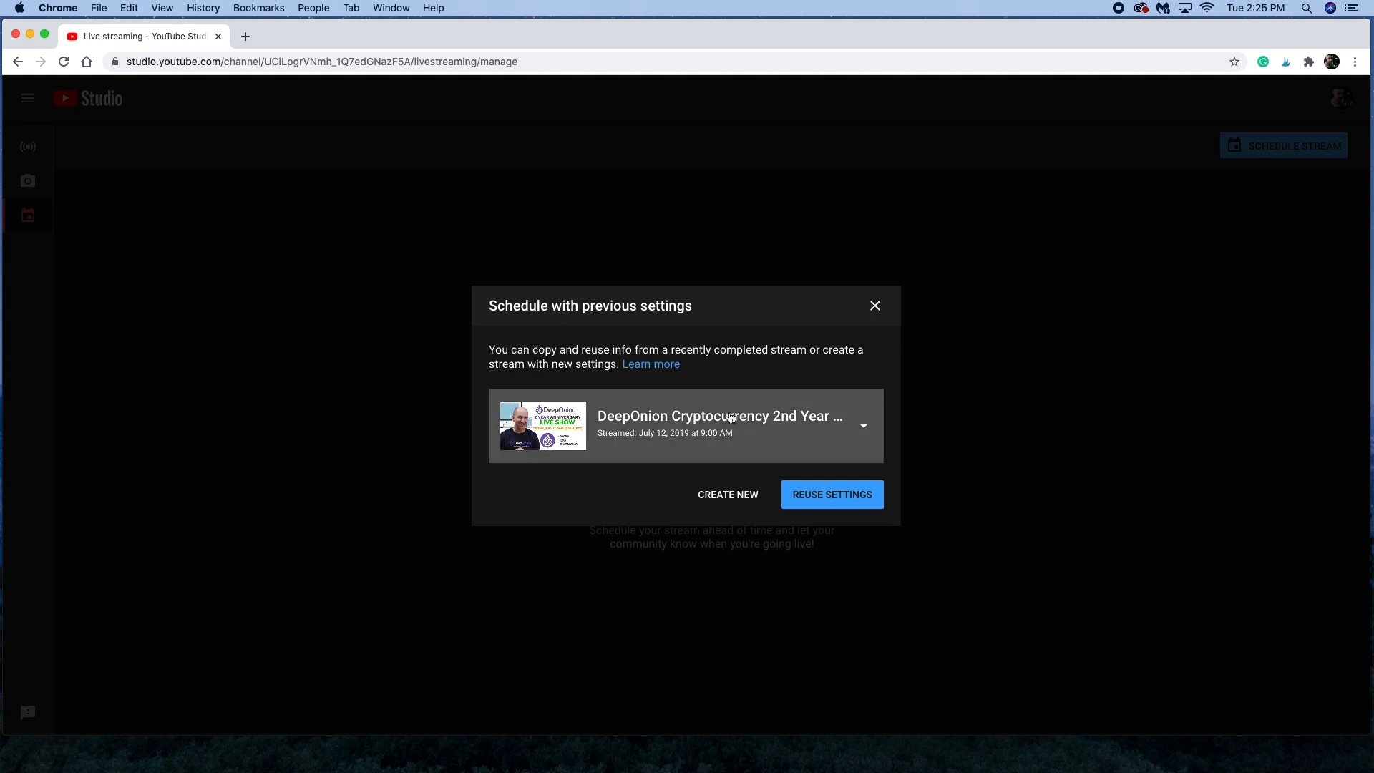
mouse_move(755, 415)
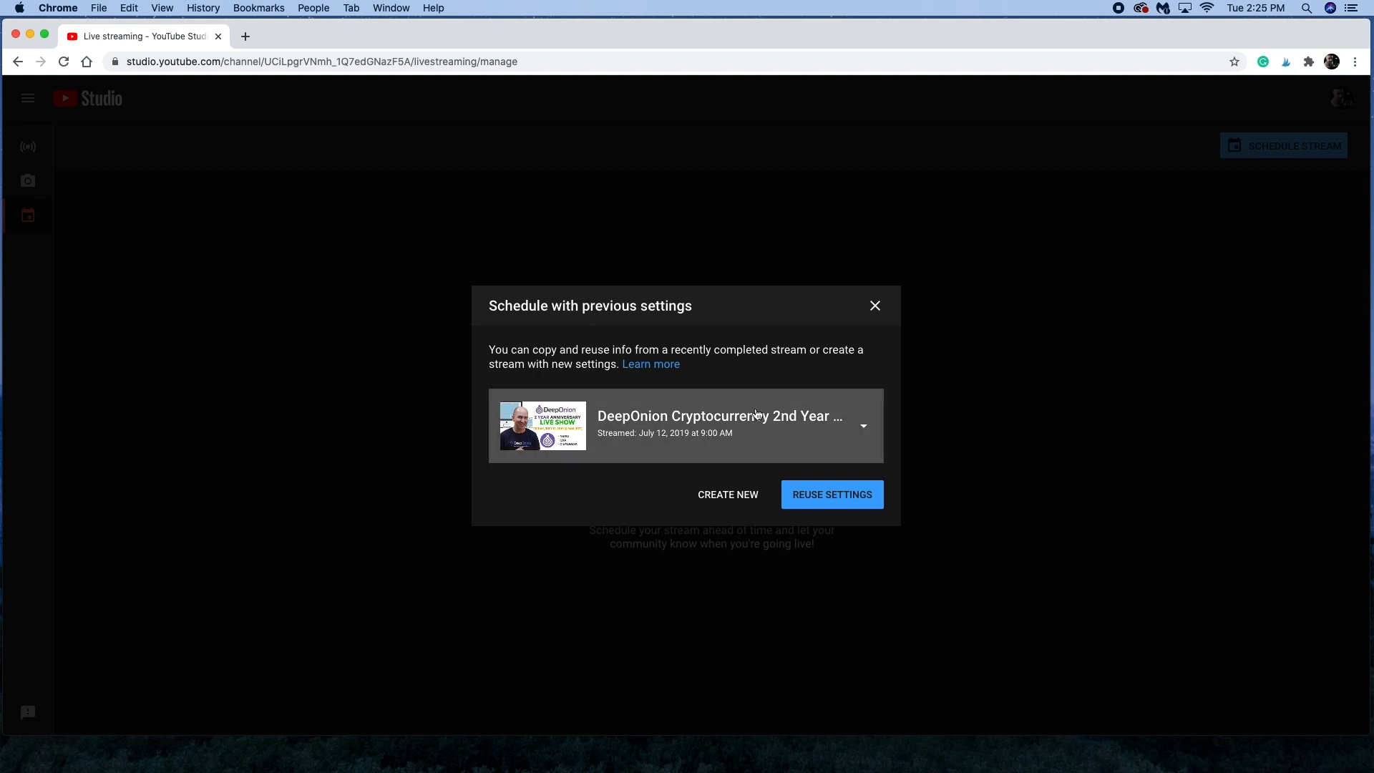
mouse_move(749, 397)
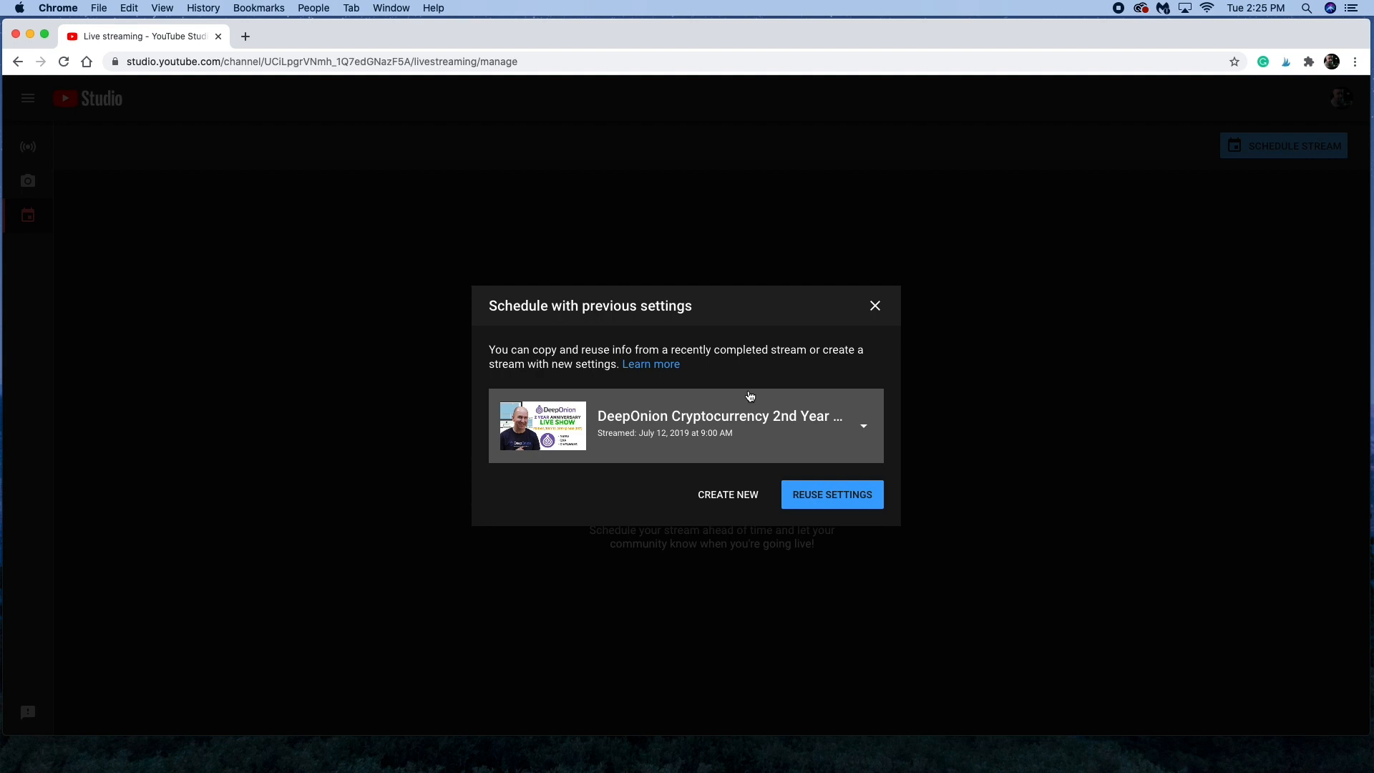
mouse_move(727, 494)
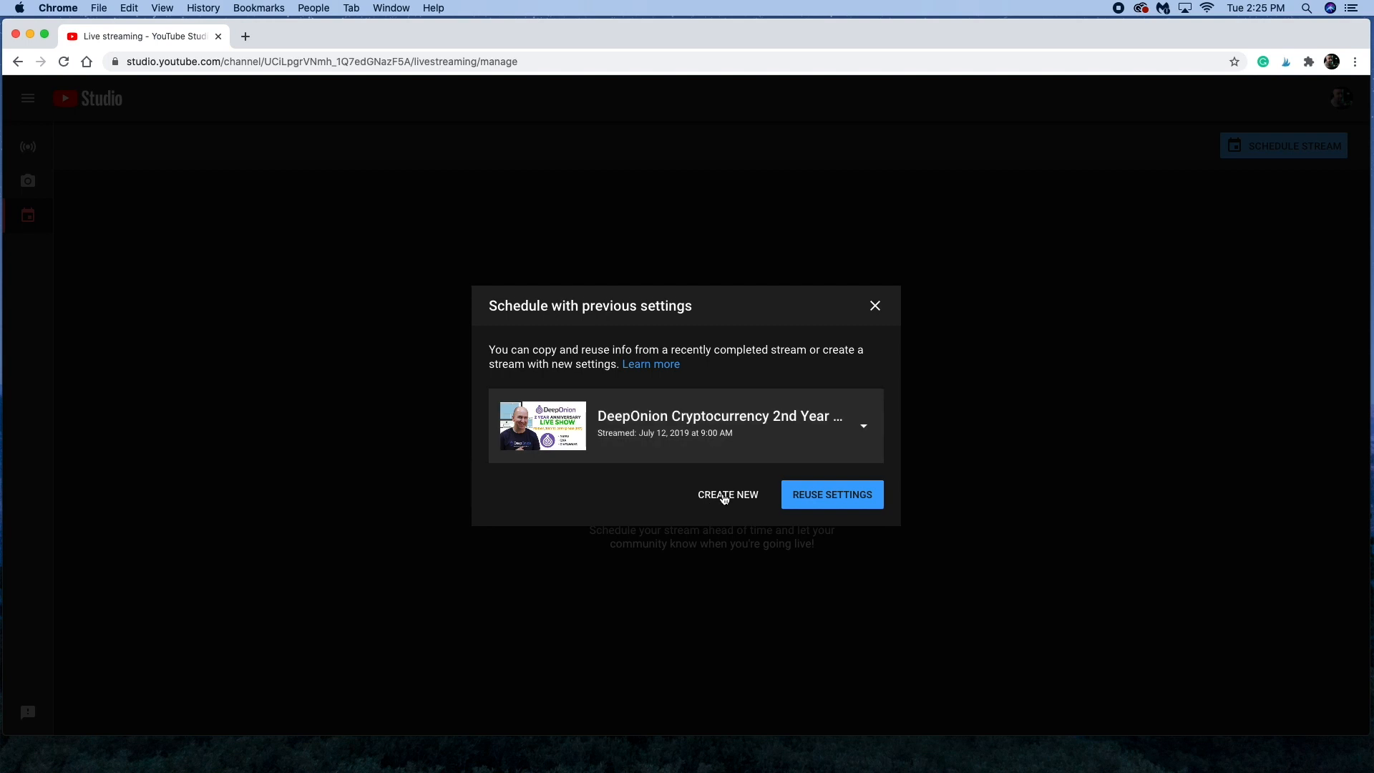
Step: Create a fresh stream titled 'Test Live Stream'
left_click(727, 494)
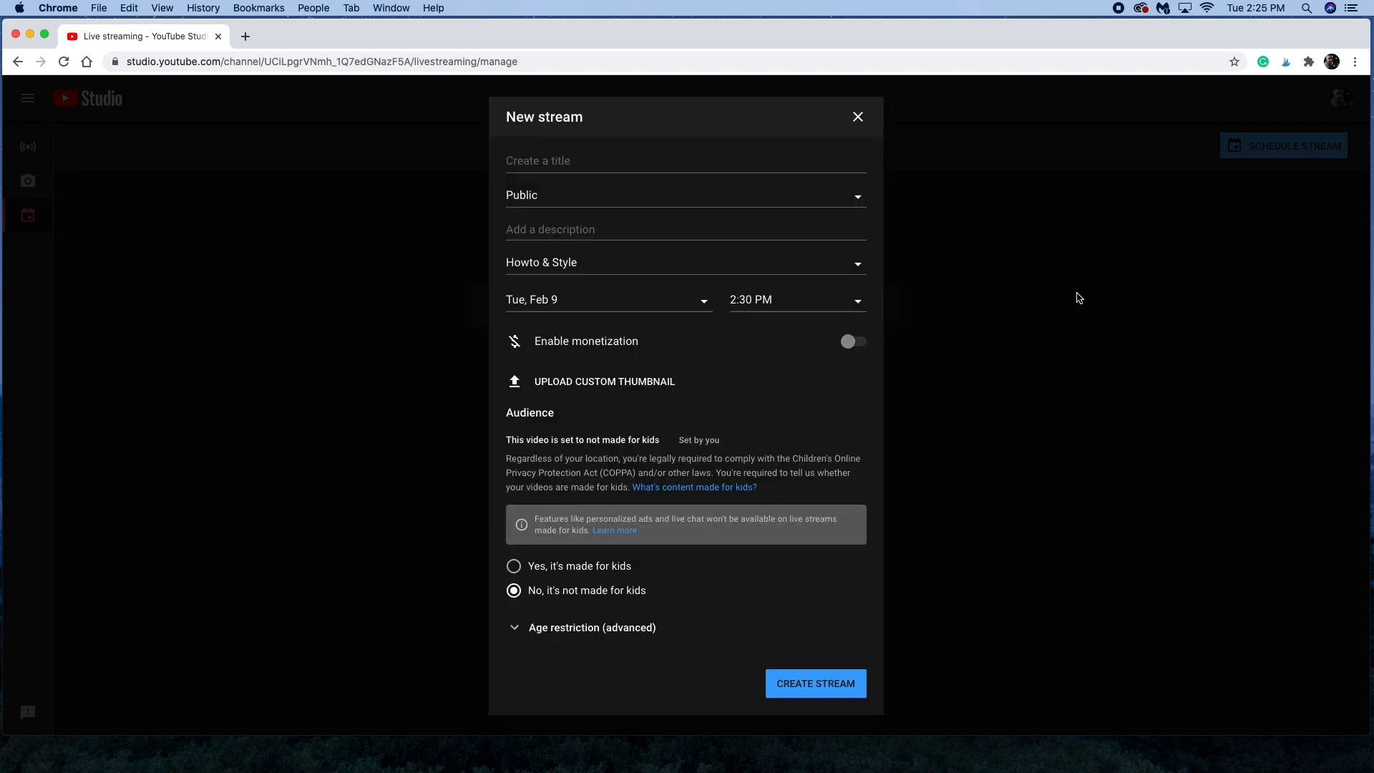
left_click(608, 161)
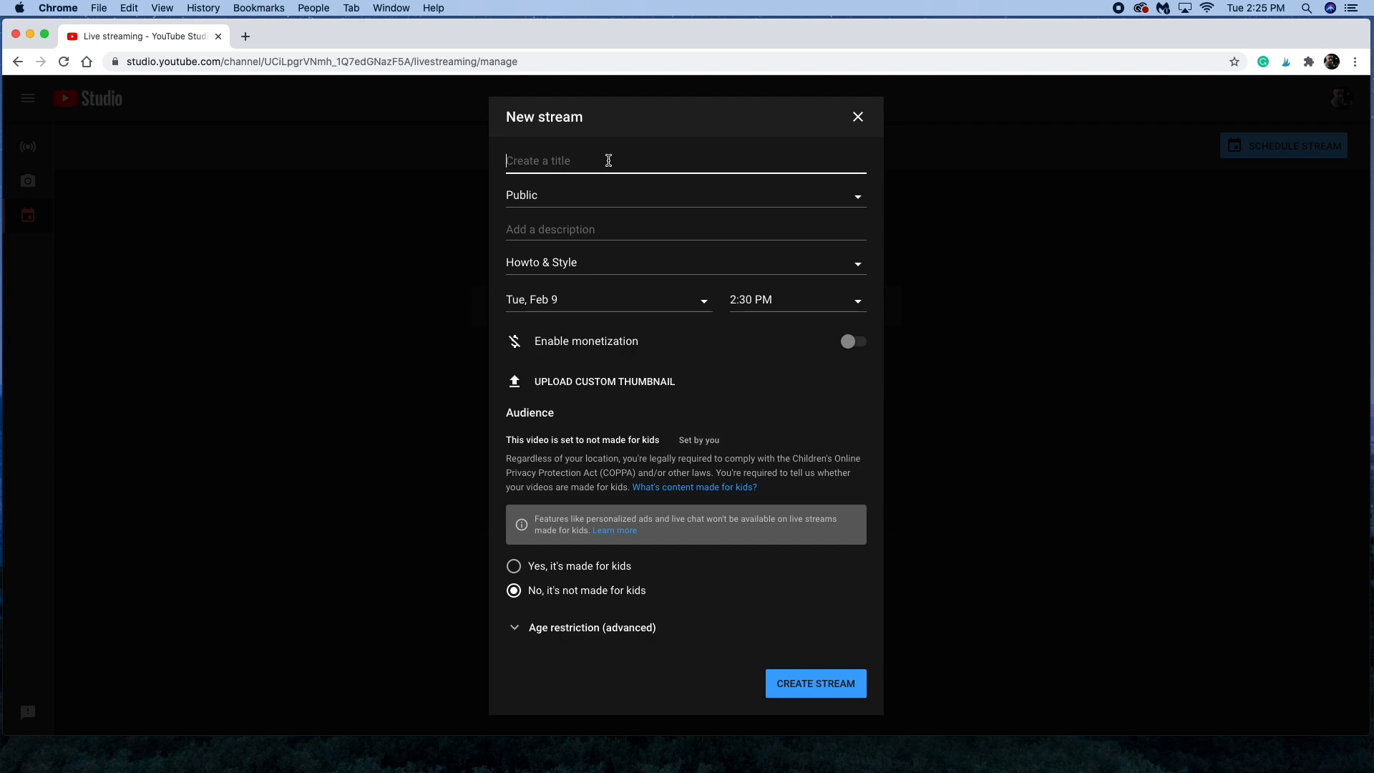
type("Test Live")
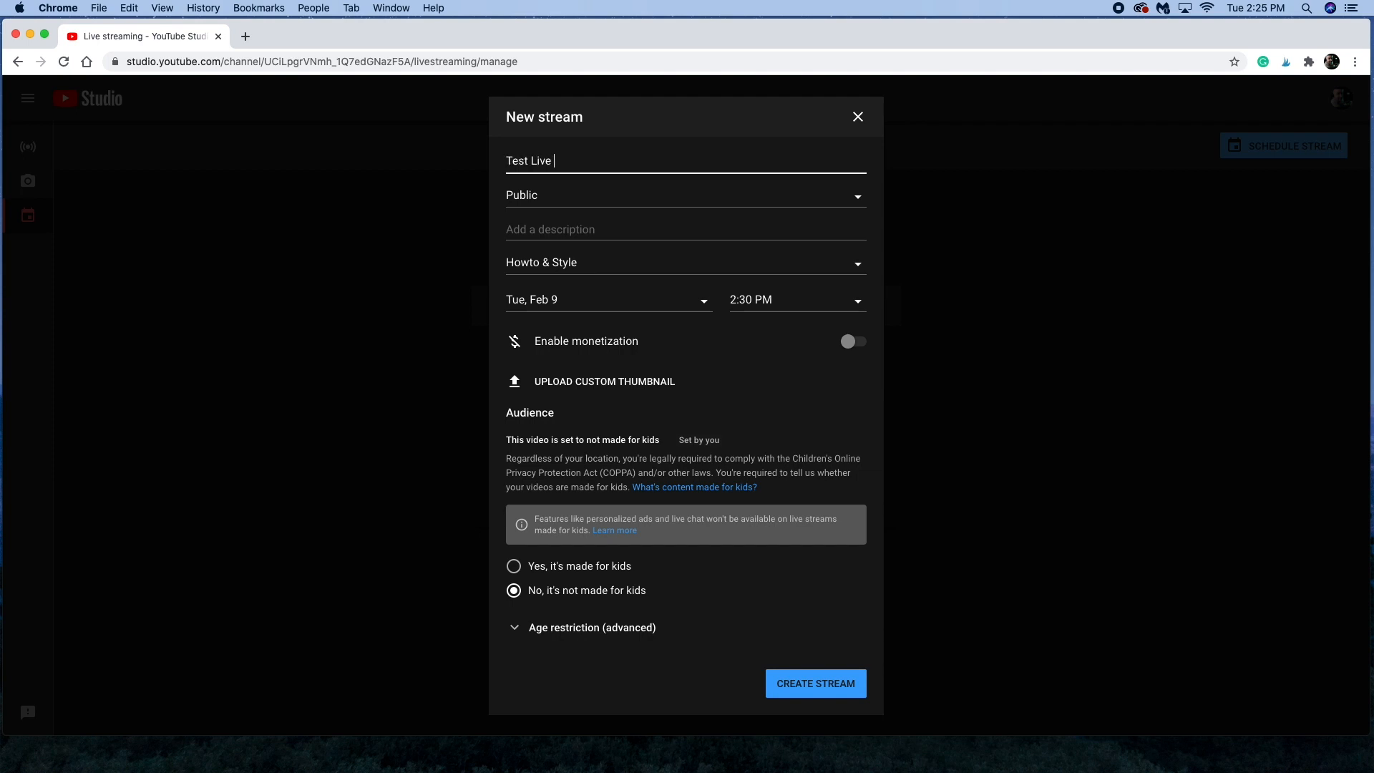
type("Stream")
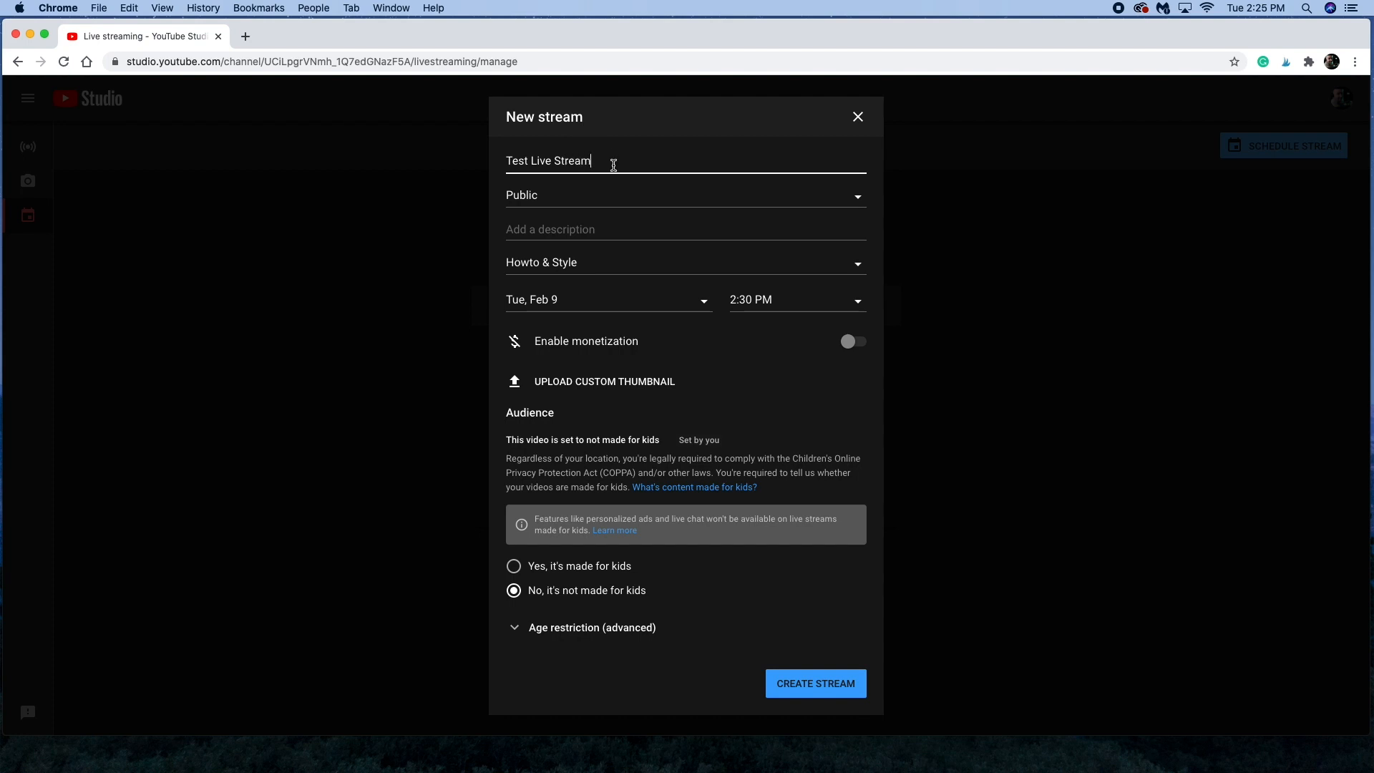
Step: Describe it as 'This is just a test live stream for a Tutorial.' and enable monetization
left_click(614, 229)
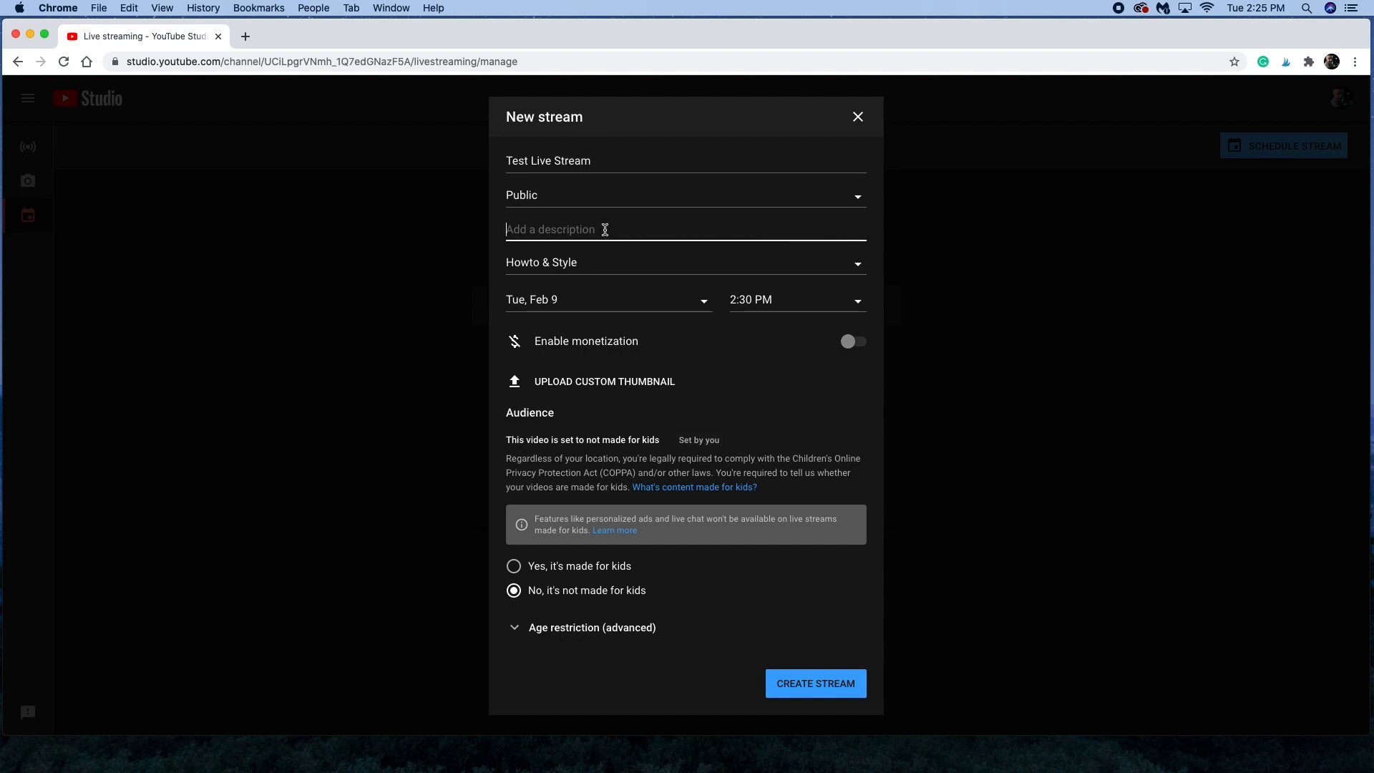
type("This is just a")
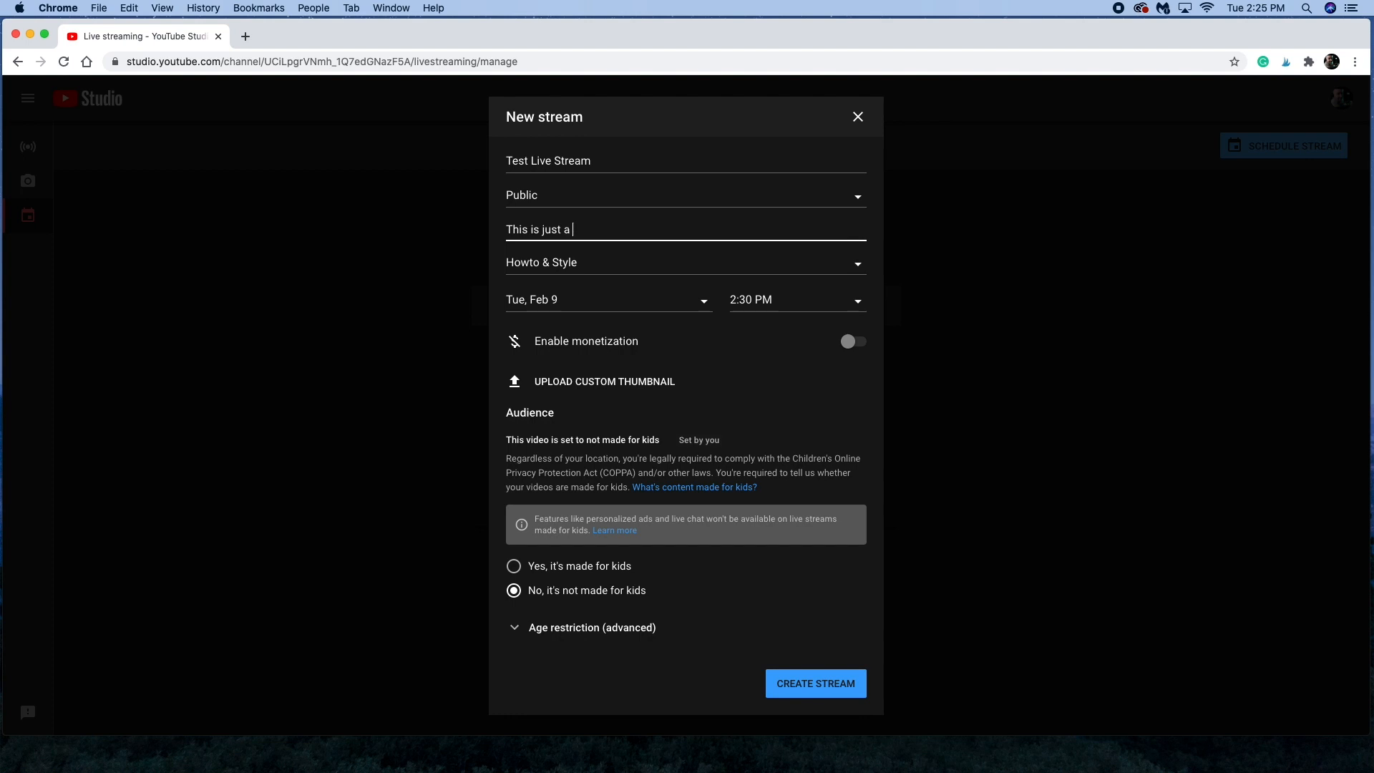
type("test live stream")
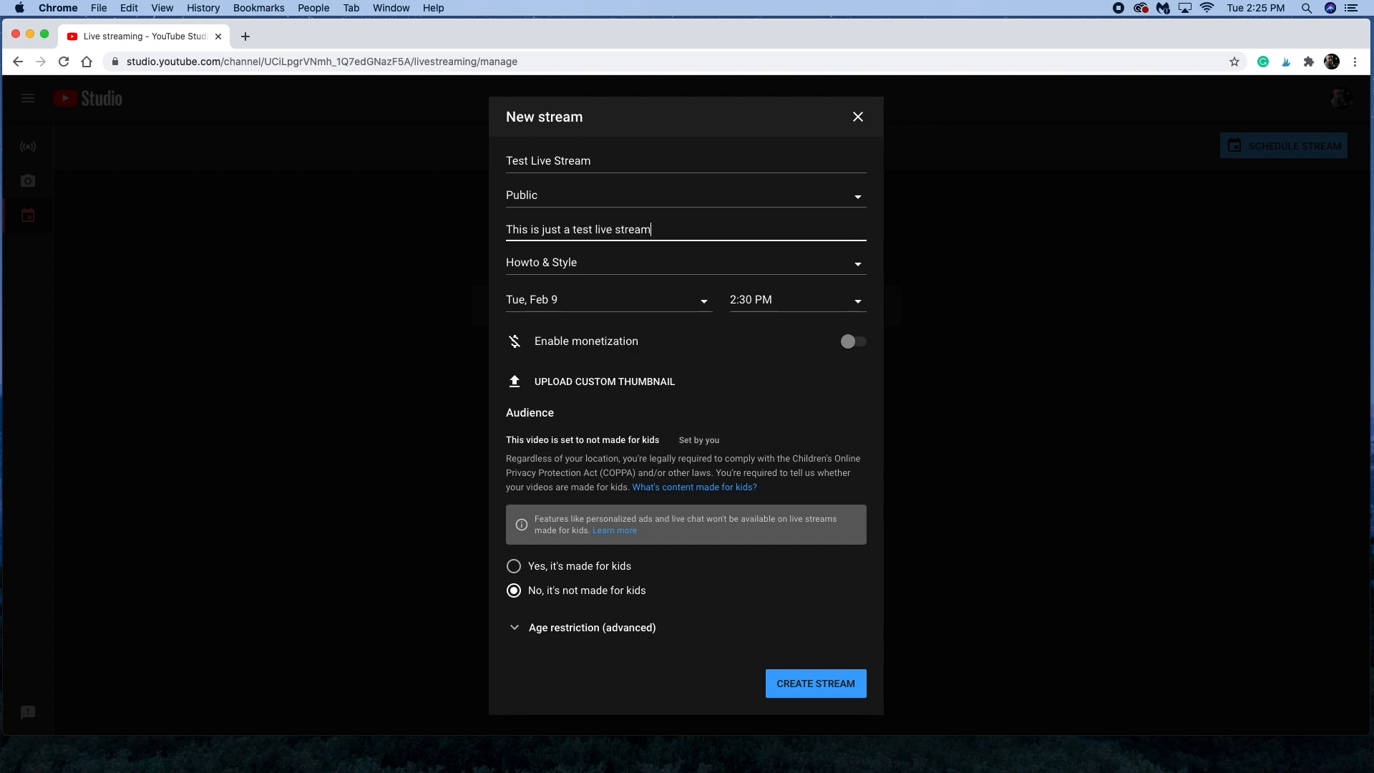
type("f")
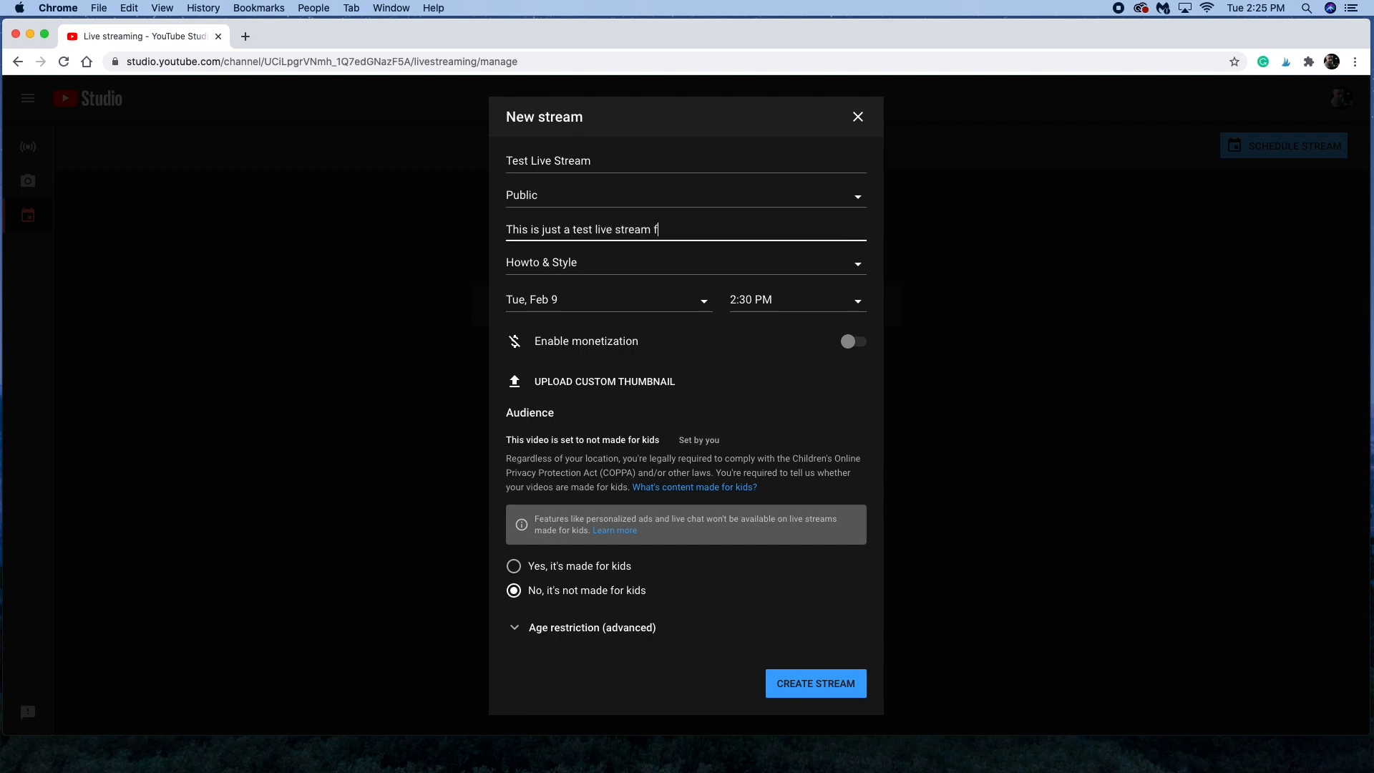
type("or a Tutorial.")
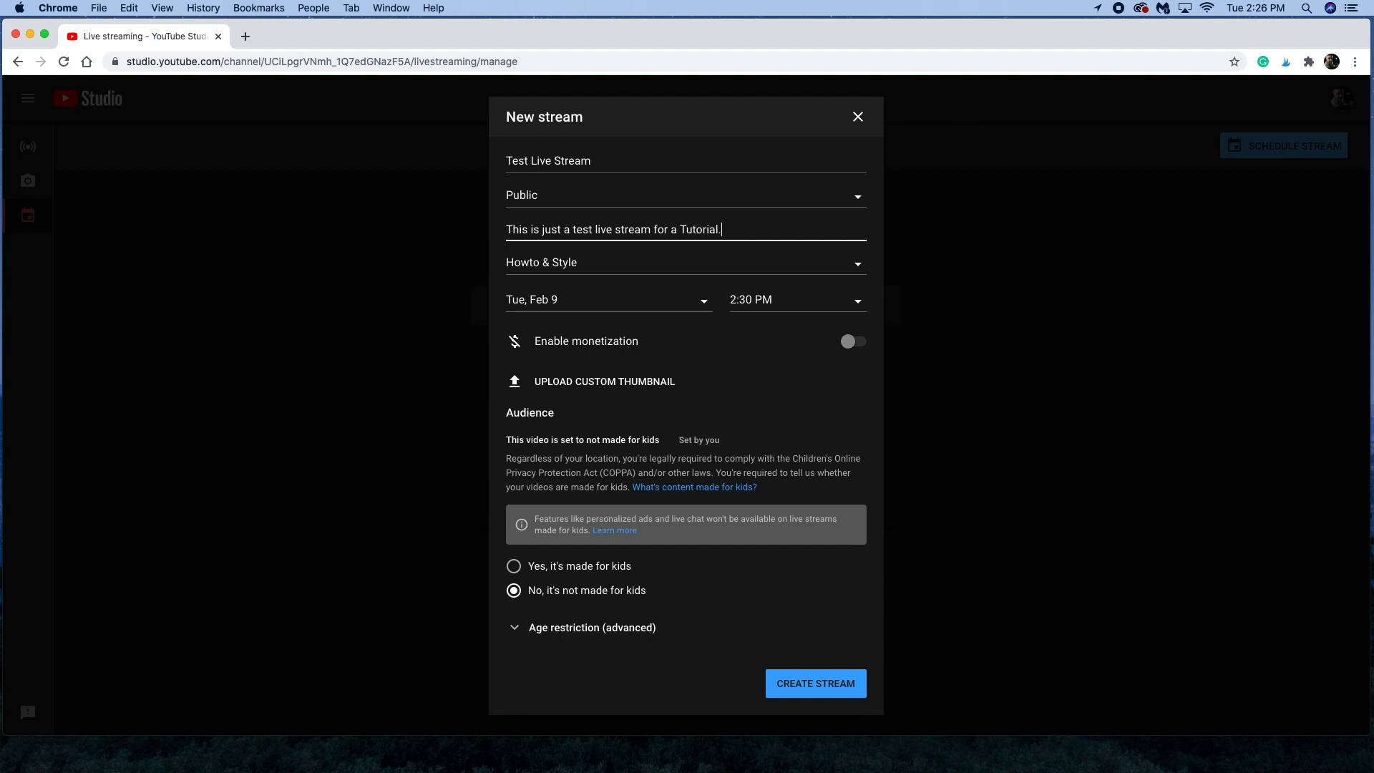
mouse_move(680, 310)
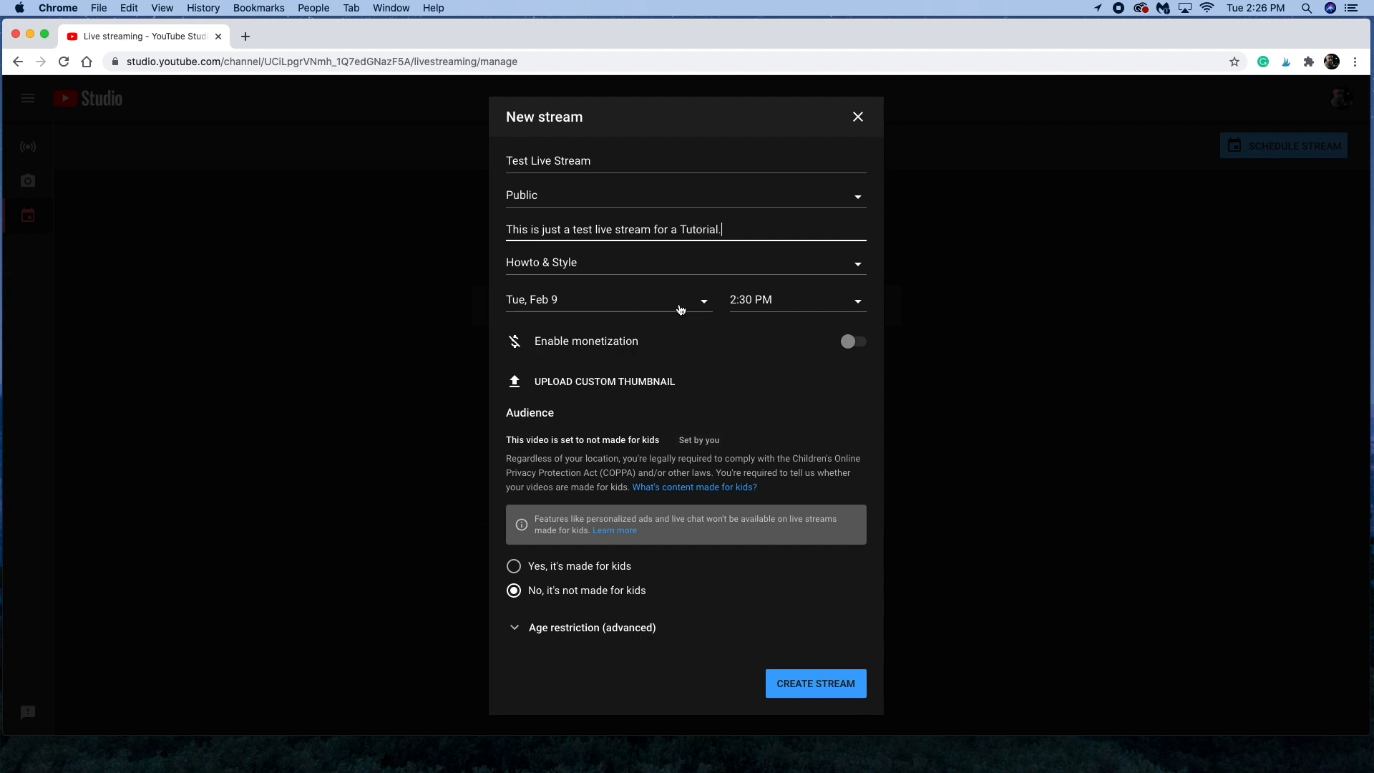
mouse_move(699, 308)
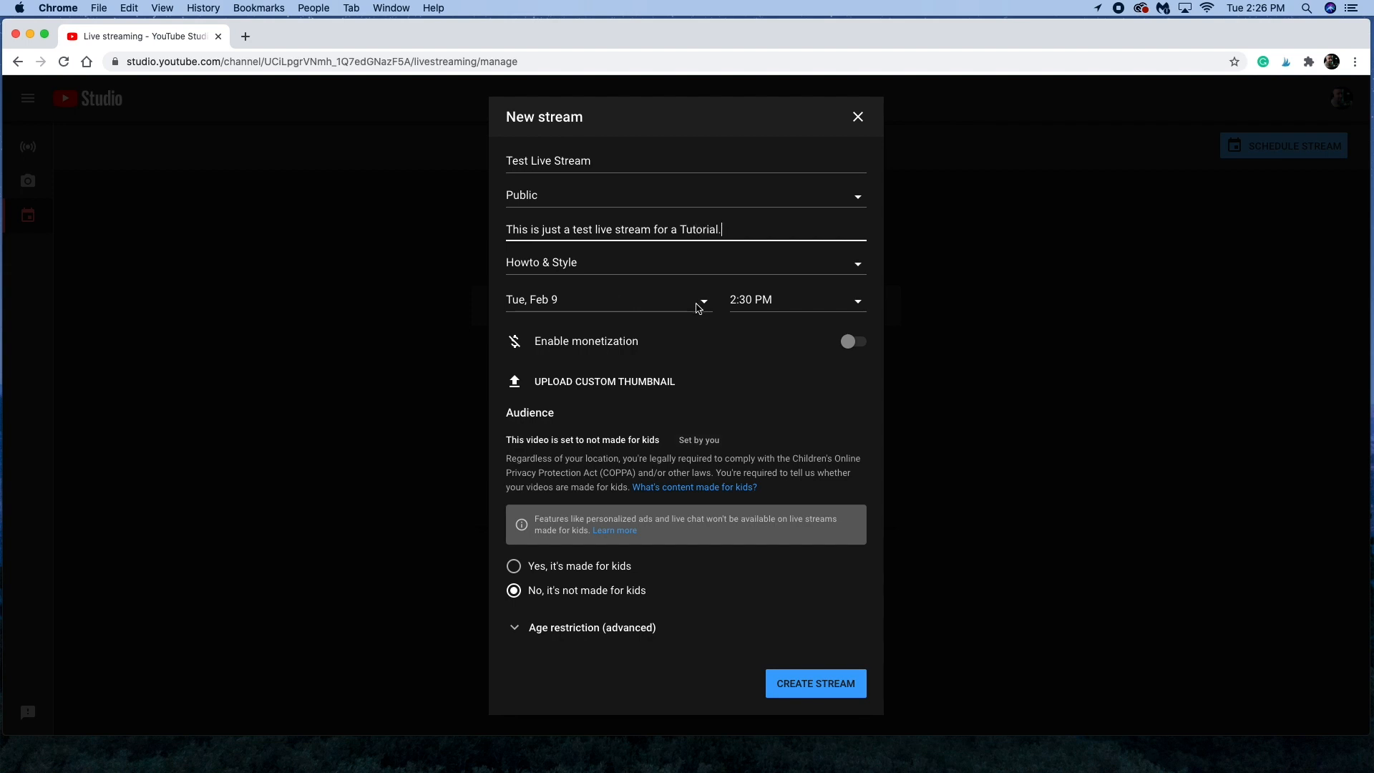
mouse_move(695, 308)
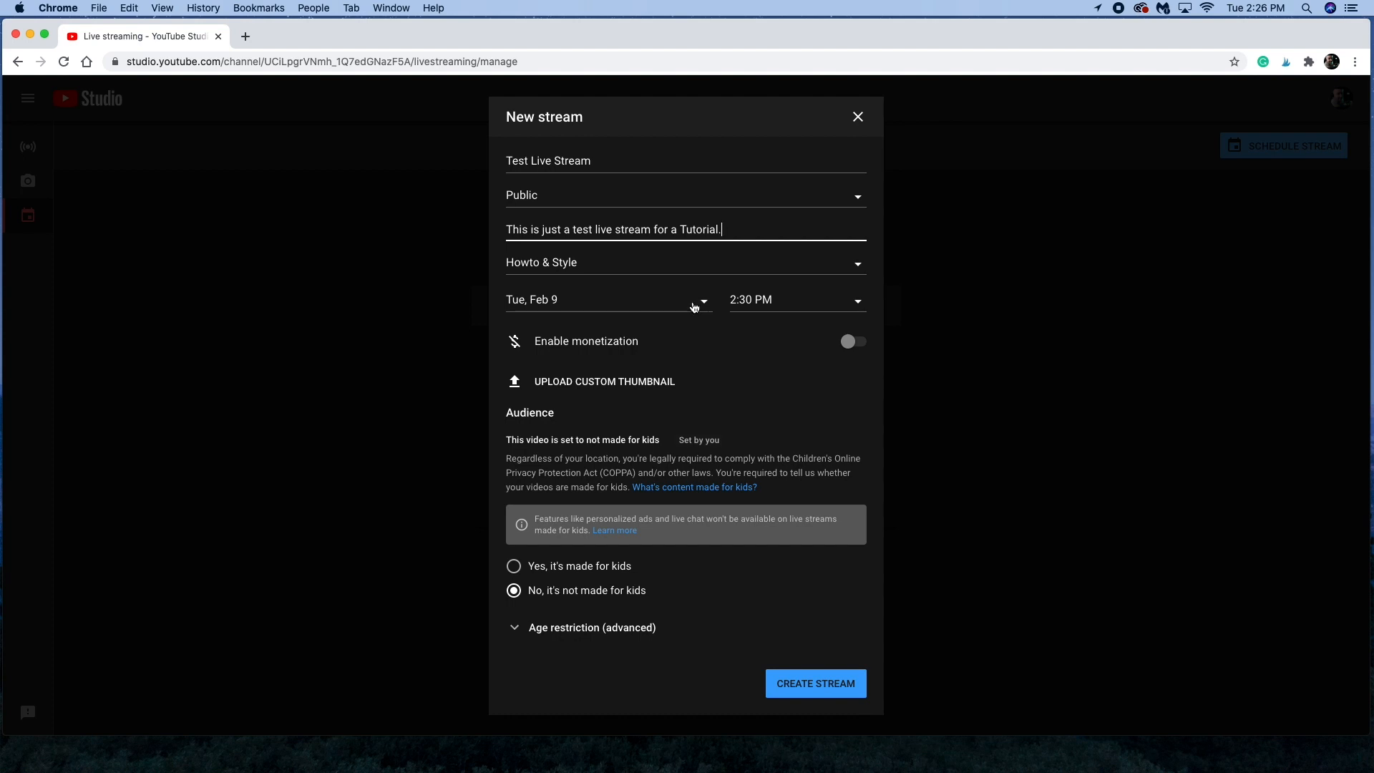
mouse_move(756, 309)
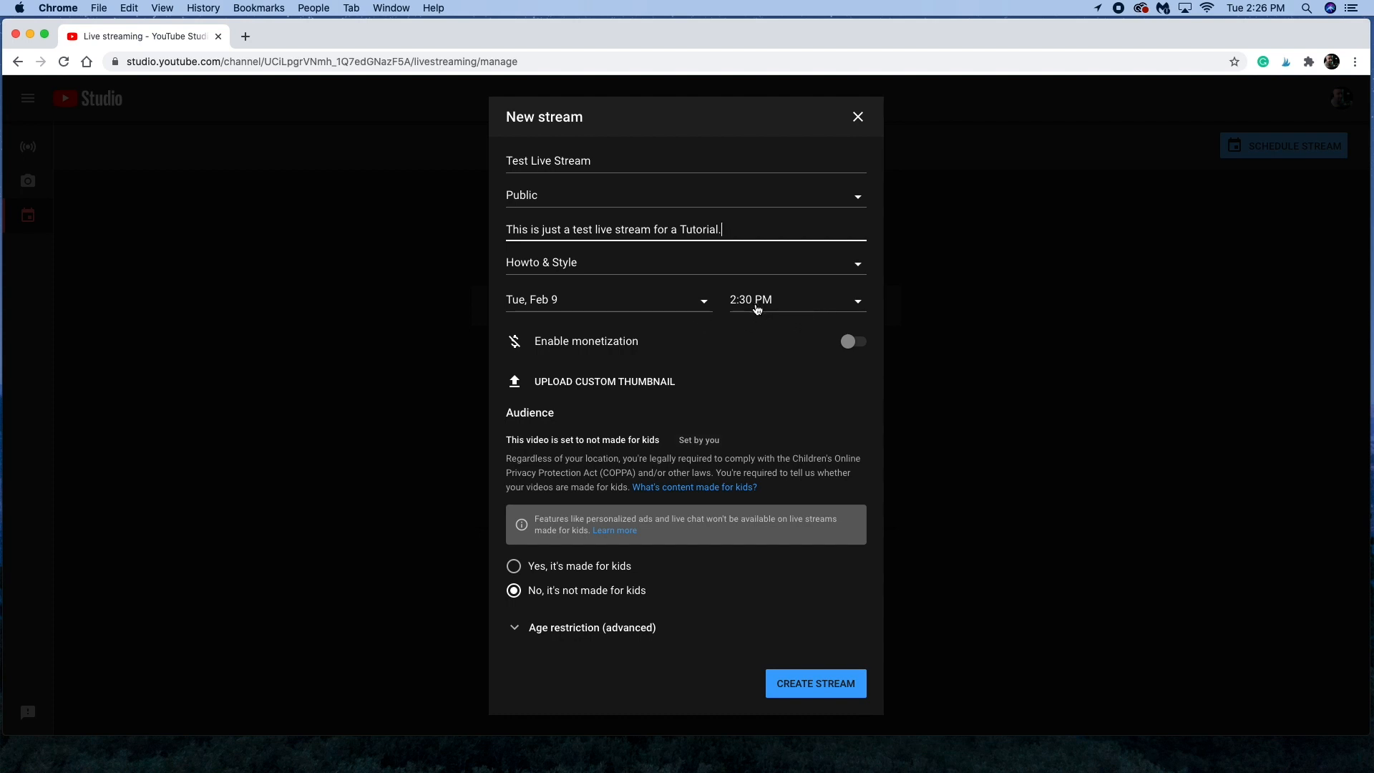
mouse_move(832, 376)
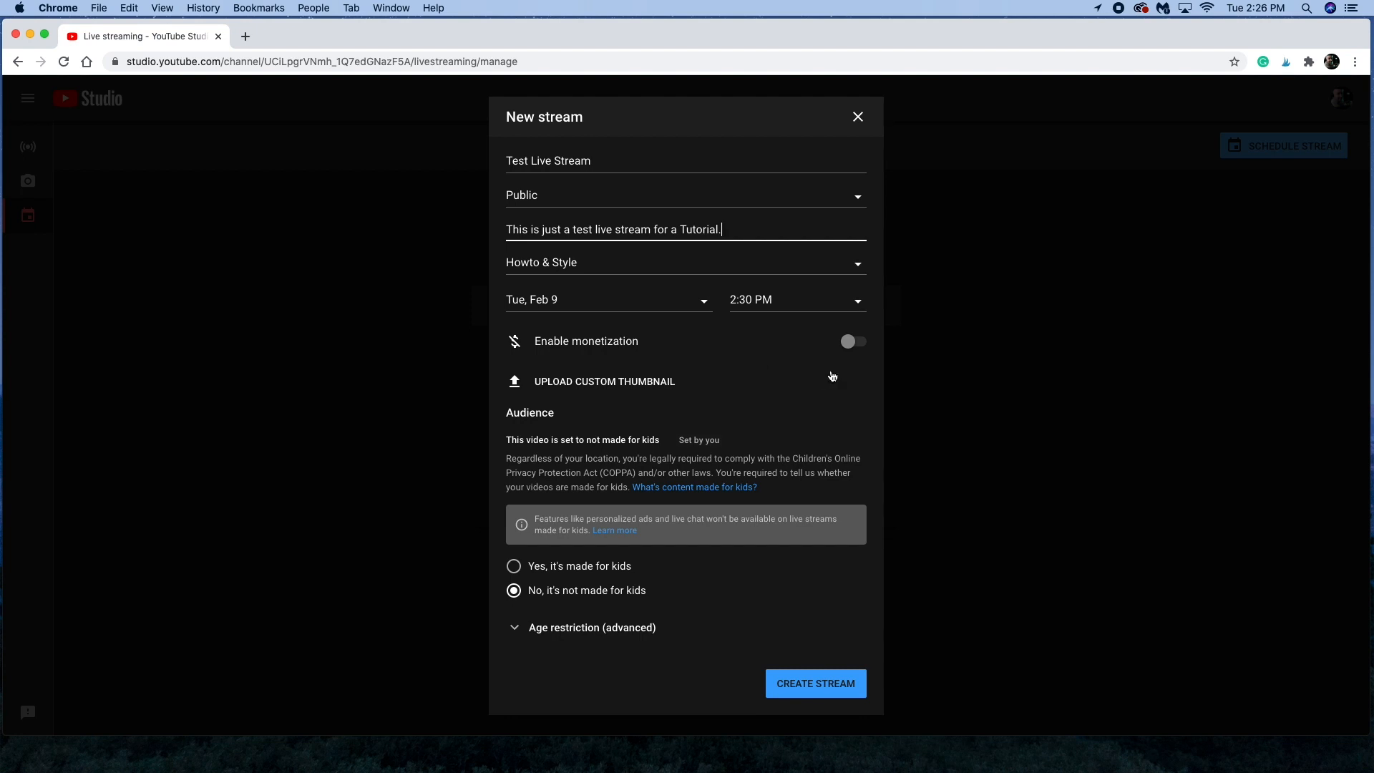
left_click(851, 340)
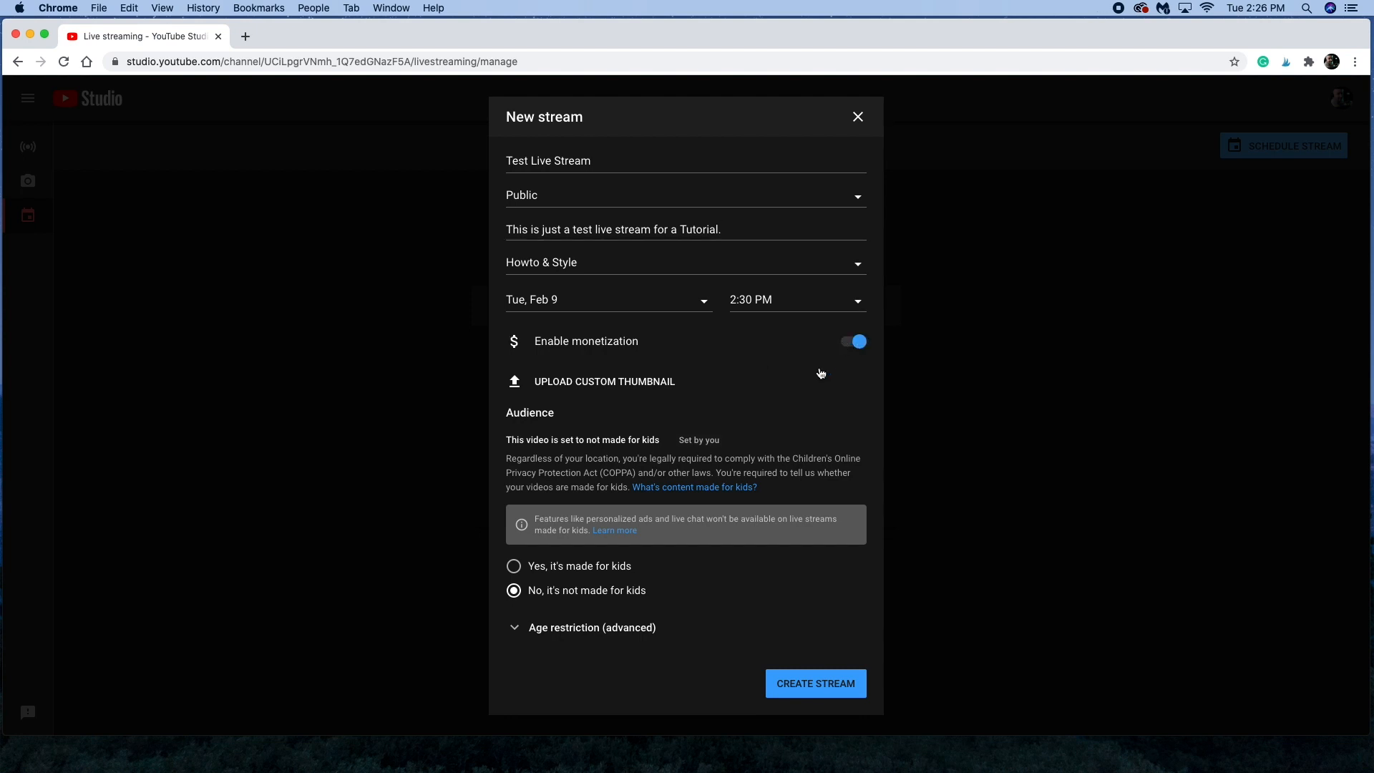
mouse_move(631, 391)
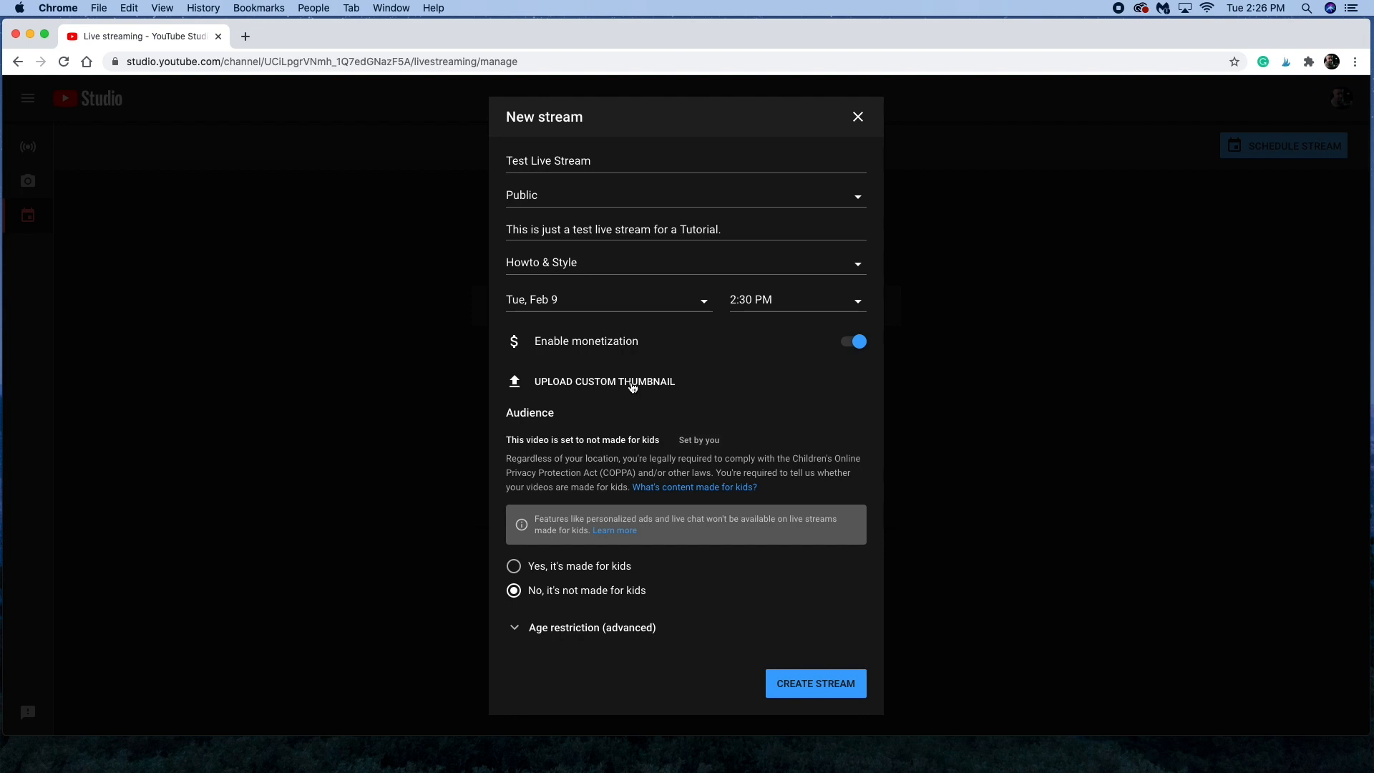
mouse_move(624, 385)
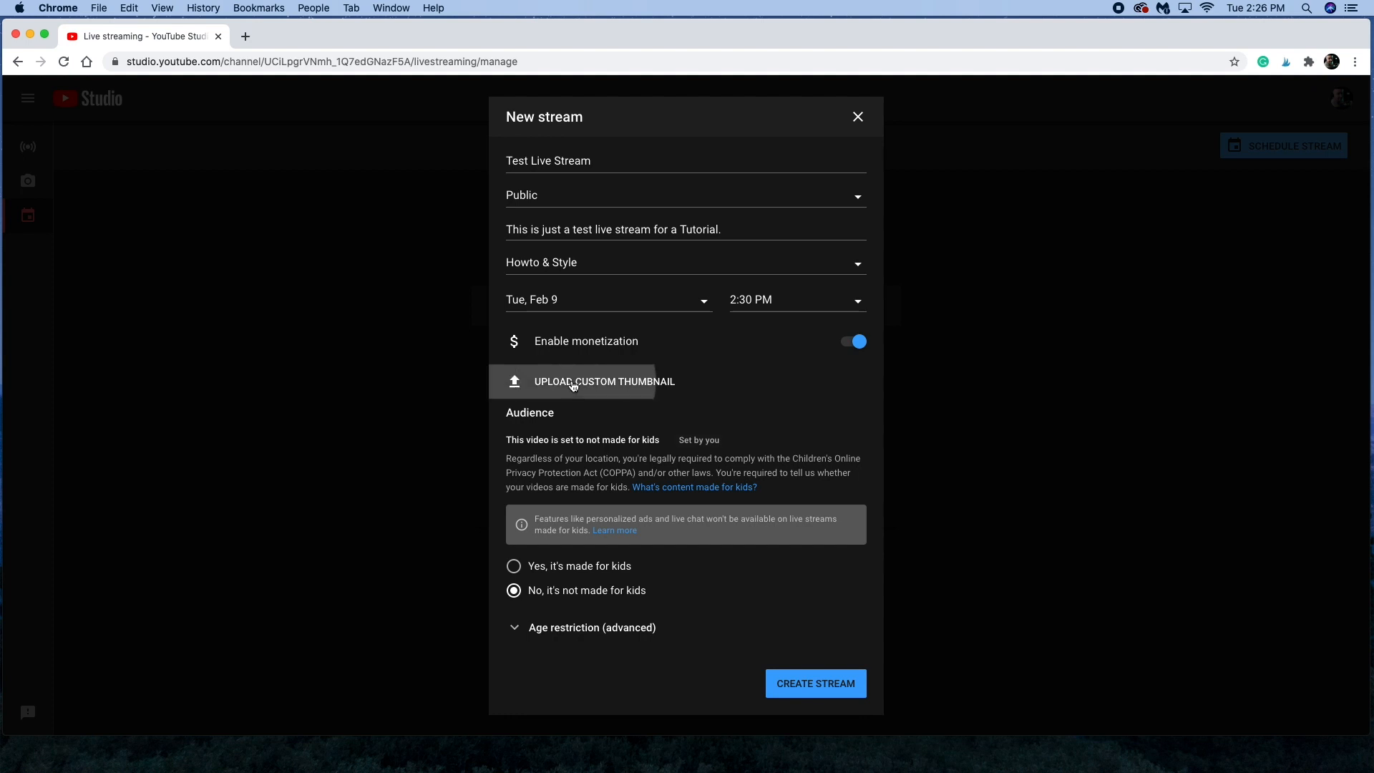
Step: Upload cupcake toppers.jpg as the custom thumbnail and mark it not made for kids
left_click(592, 381)
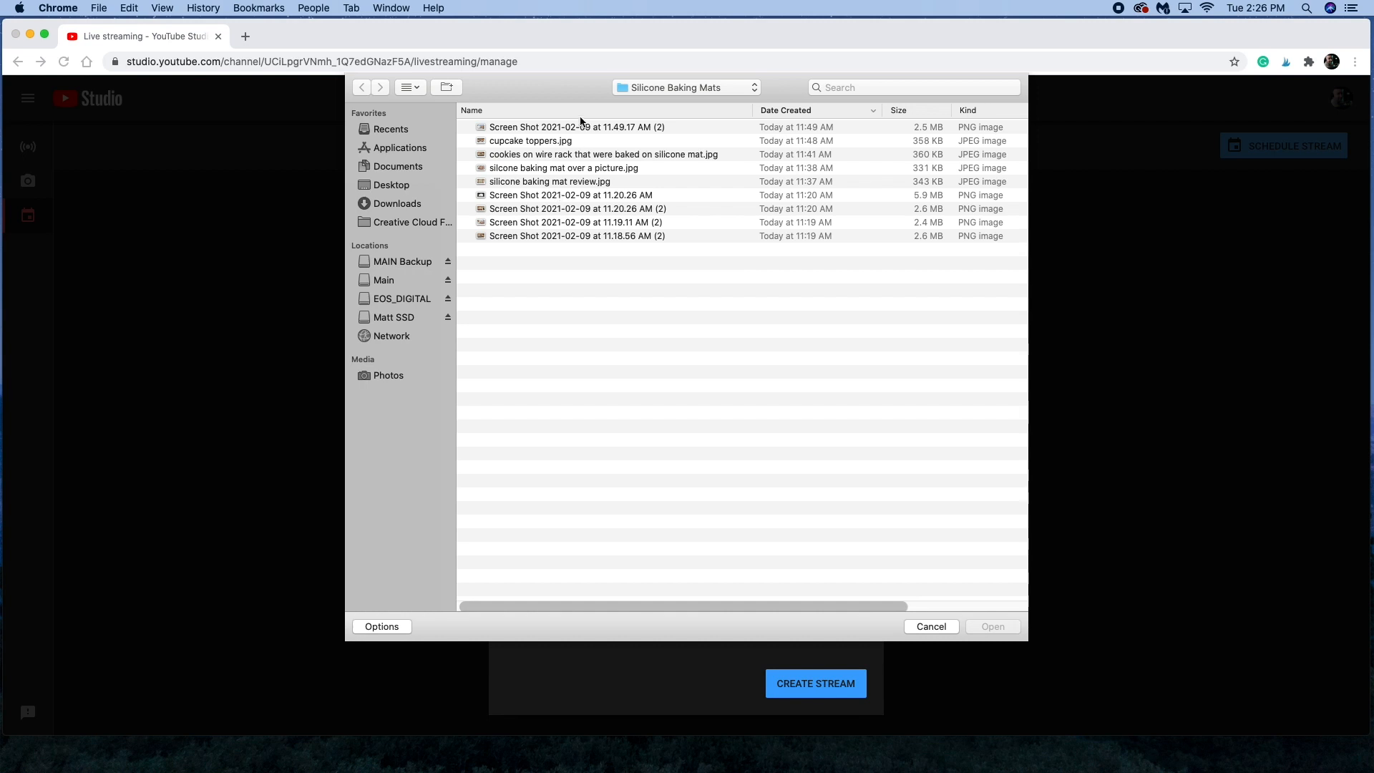
mouse_move(603, 150)
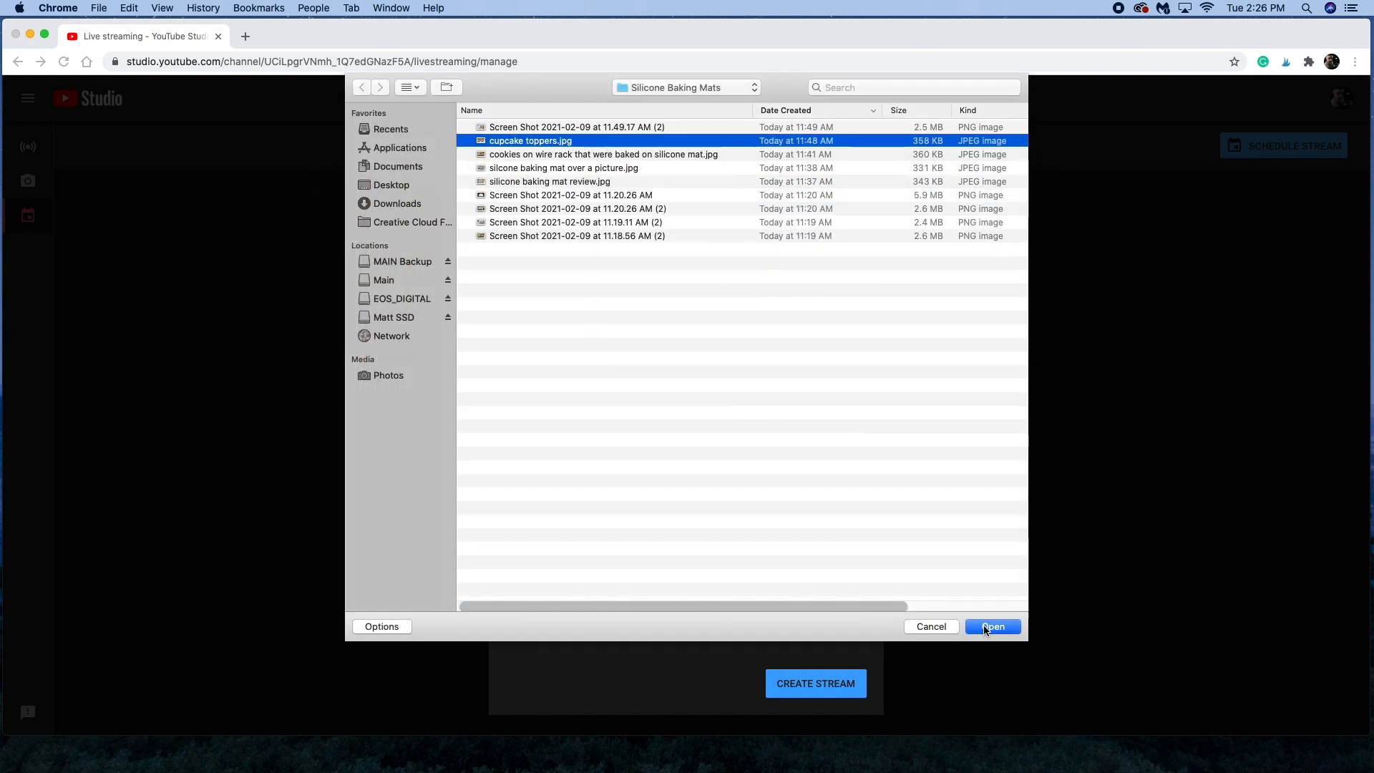
left_click(992, 626)
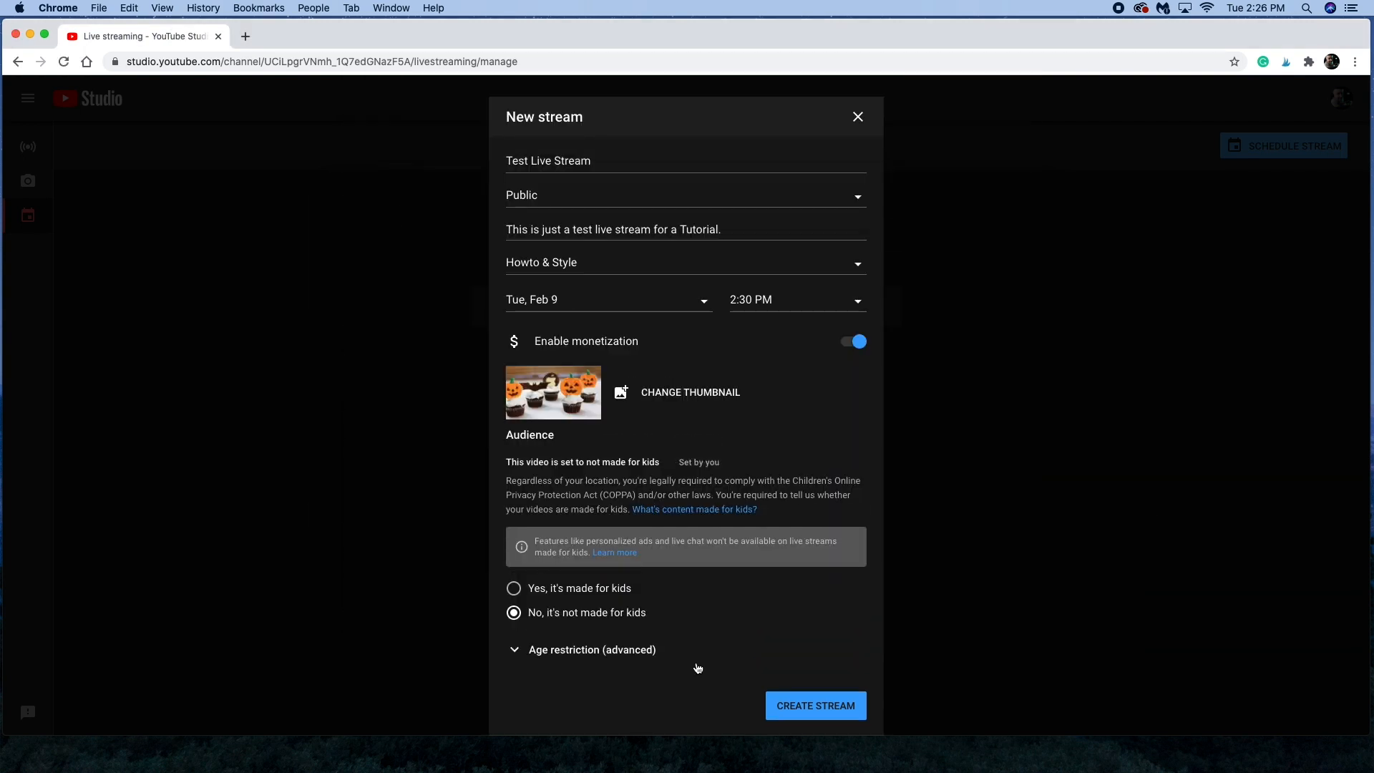
mouse_move(617, 608)
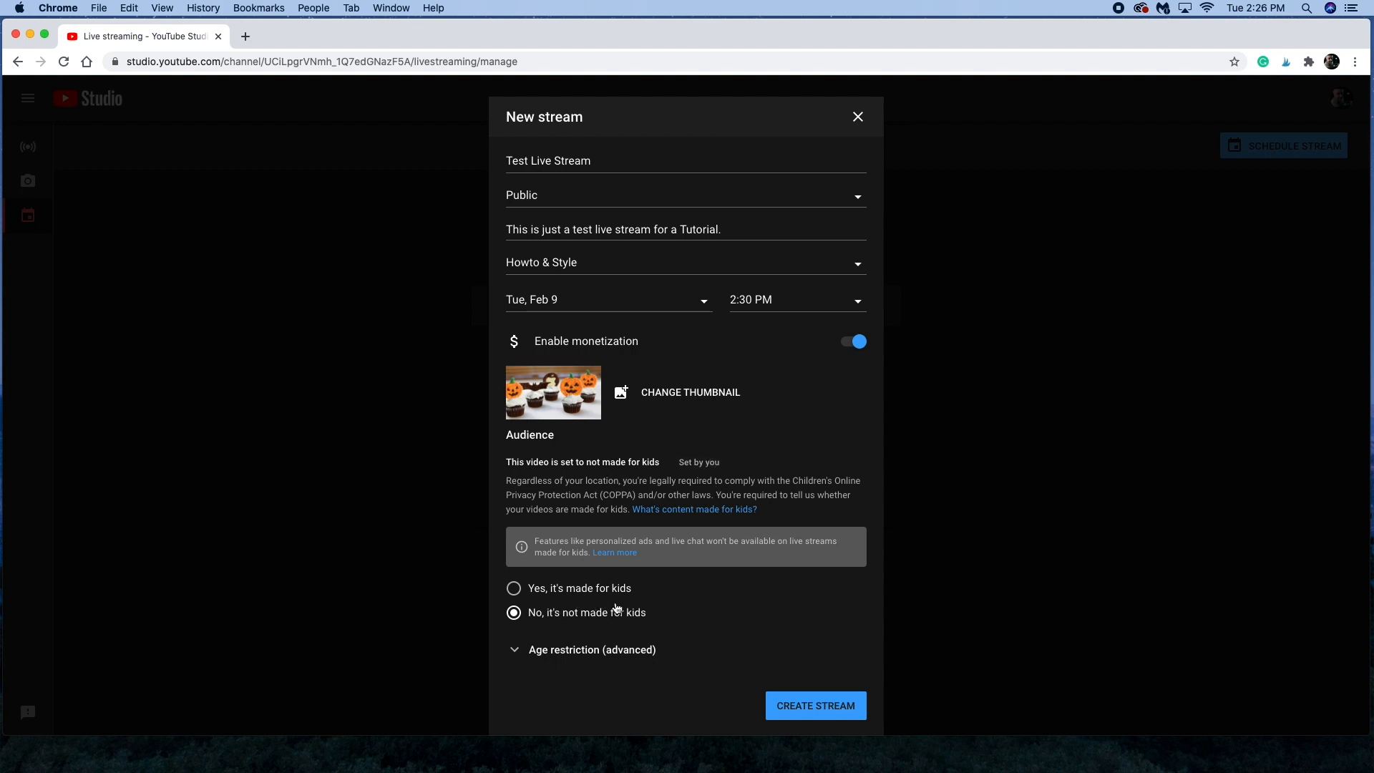
mouse_move(576, 657)
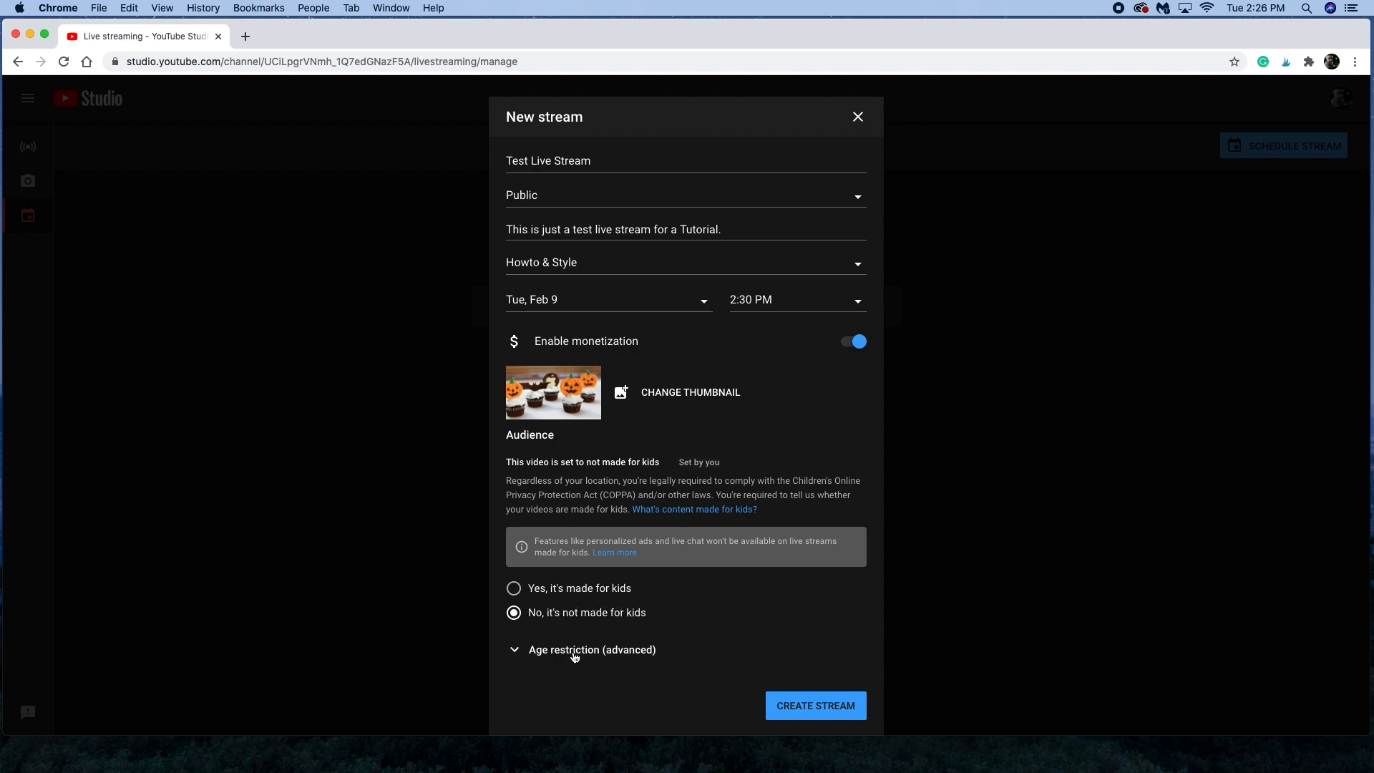
left_click(591, 650)
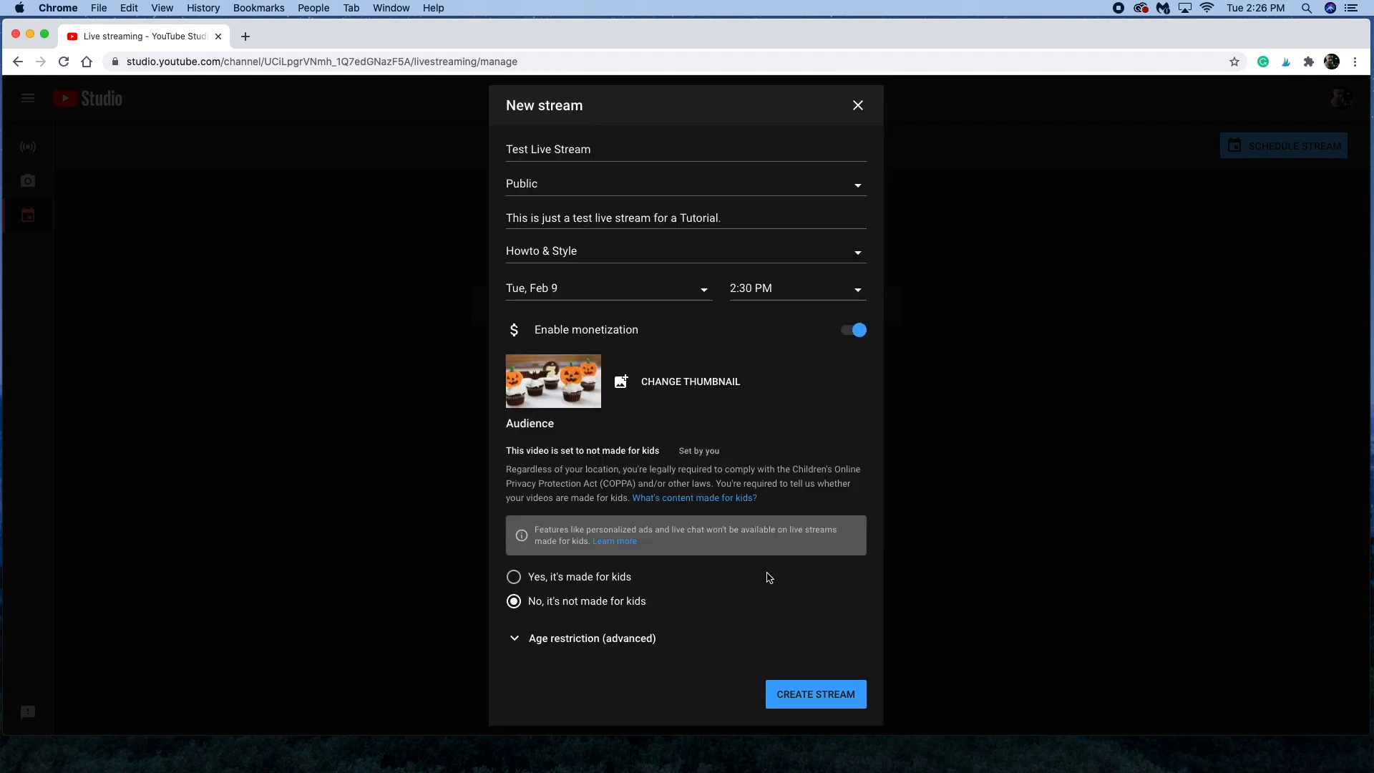
mouse_move(810, 435)
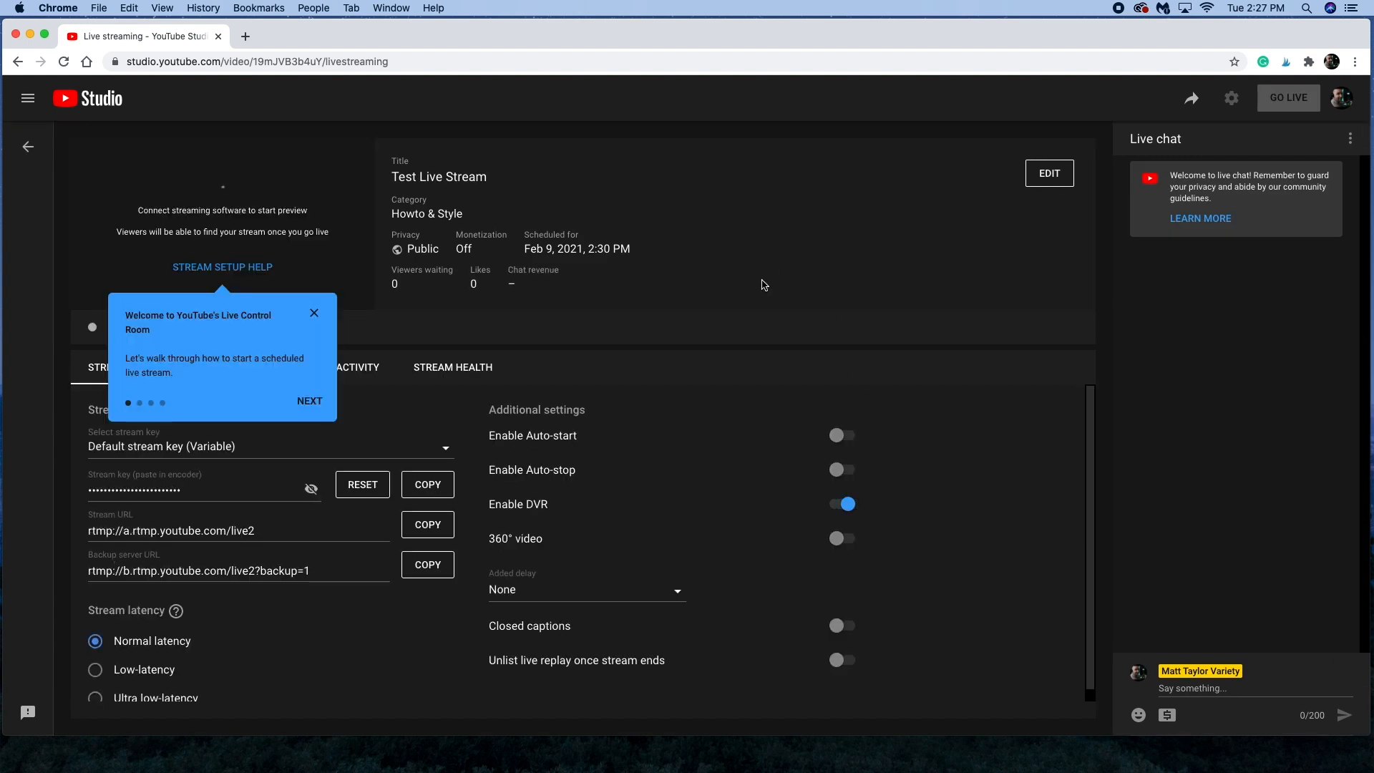
mouse_move(313, 314)
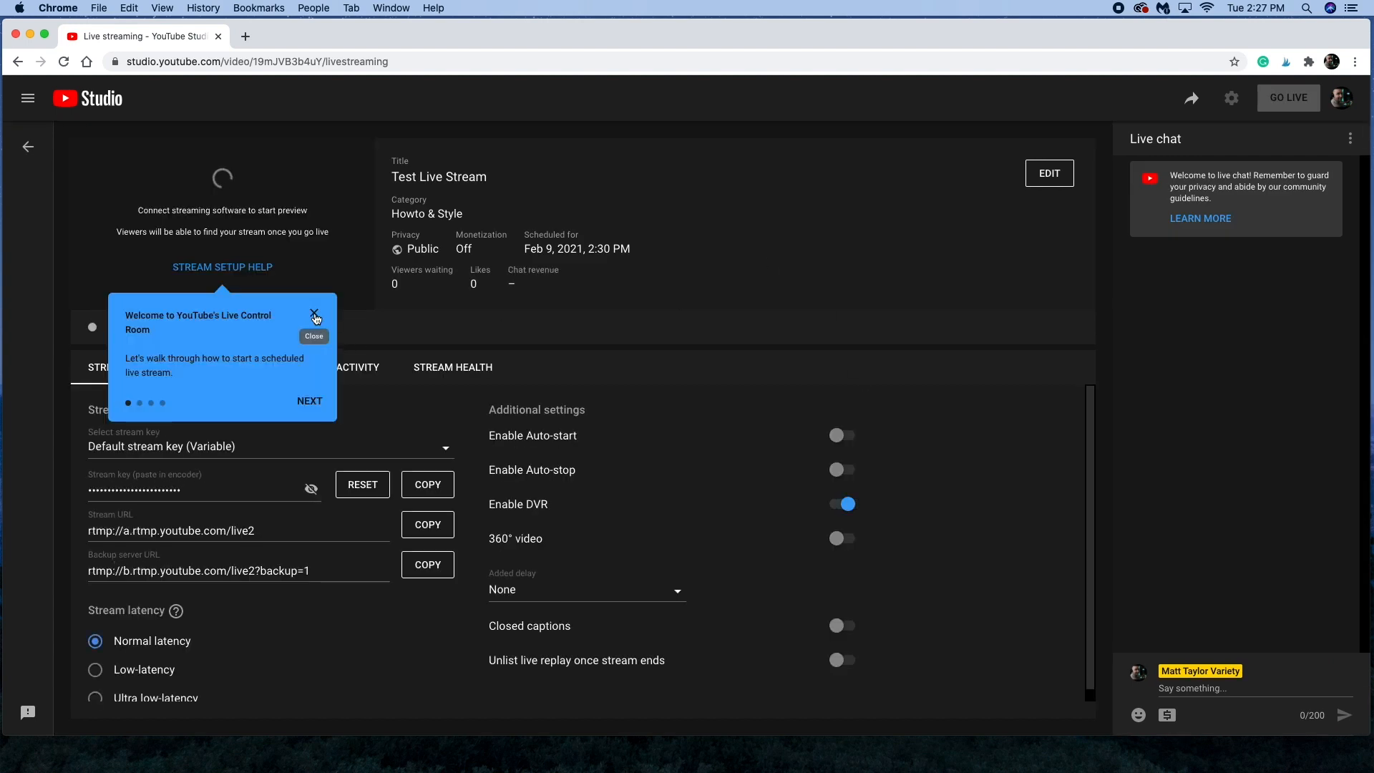
Step: Dismiss the Live Control Room welcome and copy the stream key
left_click(315, 315)
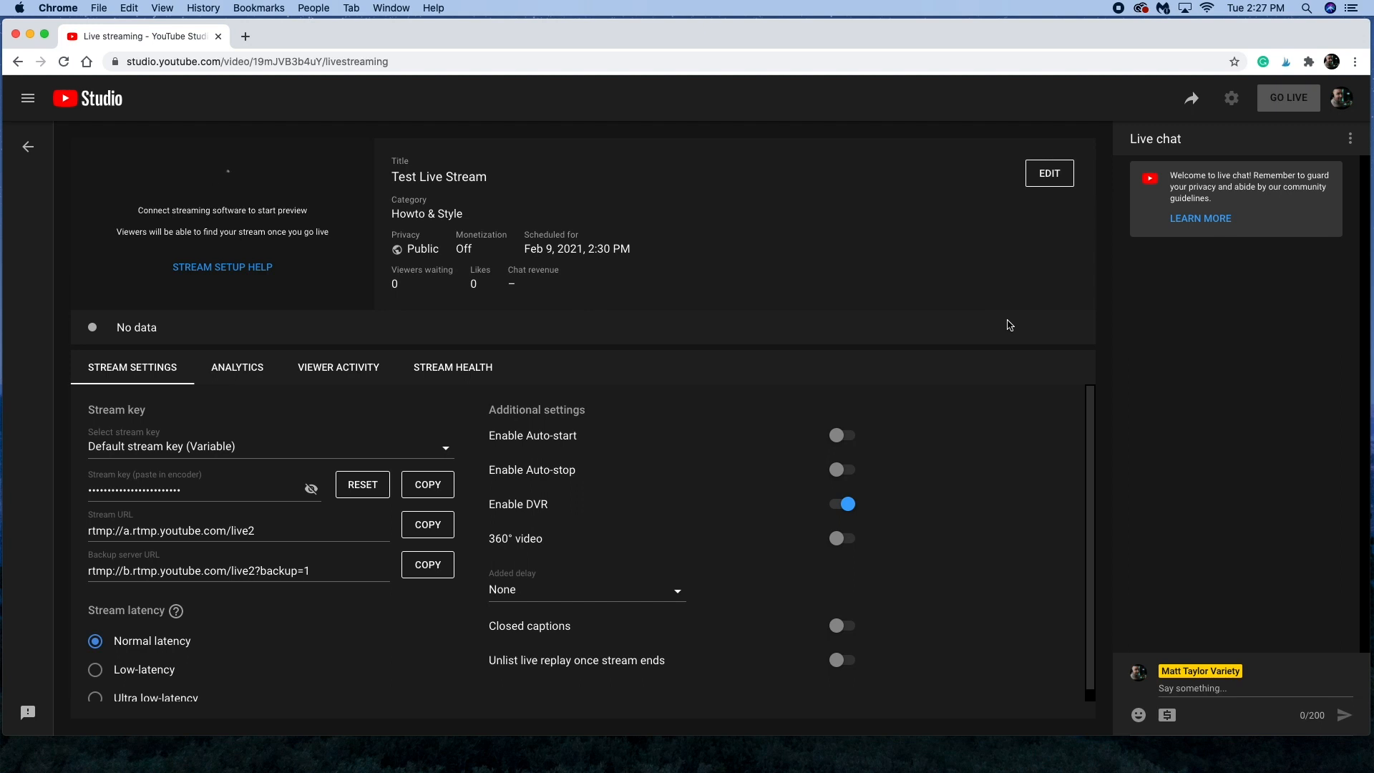
mouse_move(720, 410)
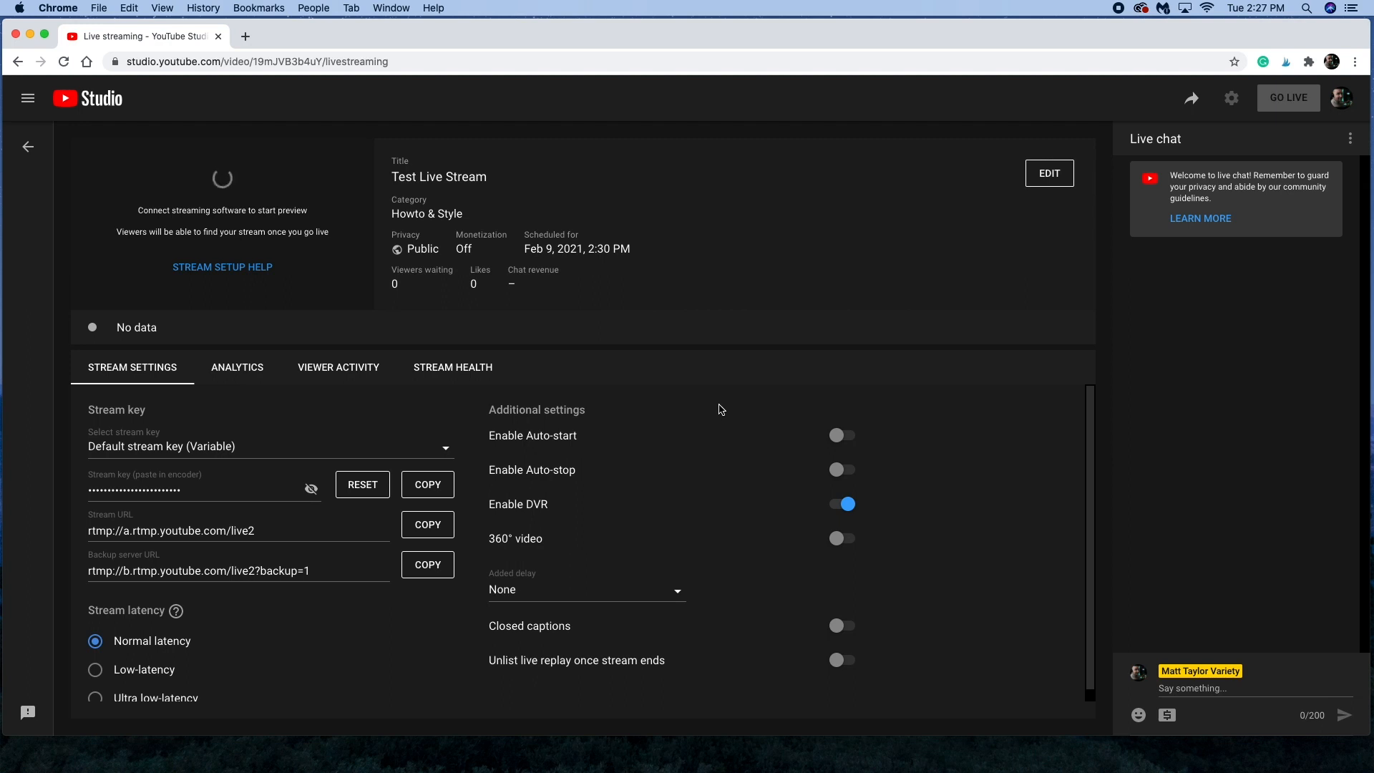
mouse_move(544, 515)
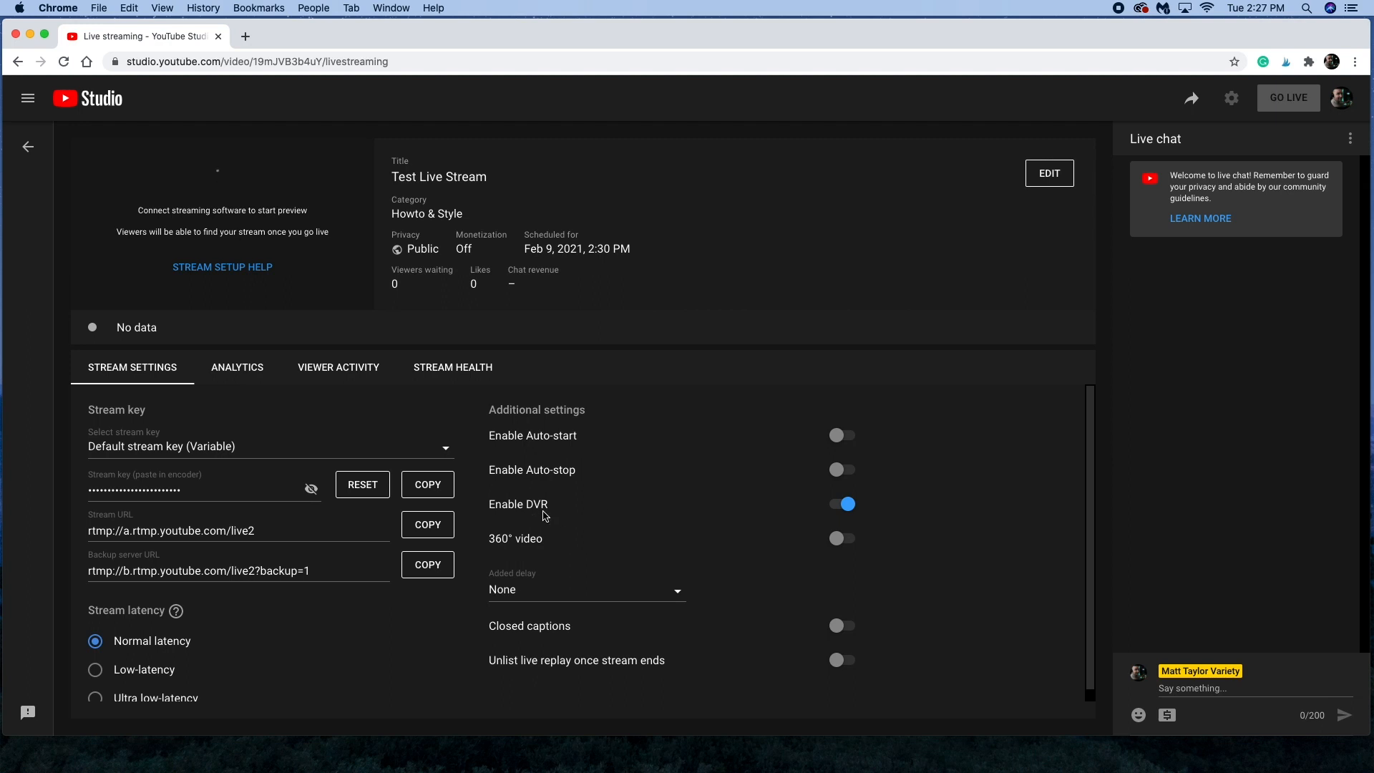
mouse_move(950, 510)
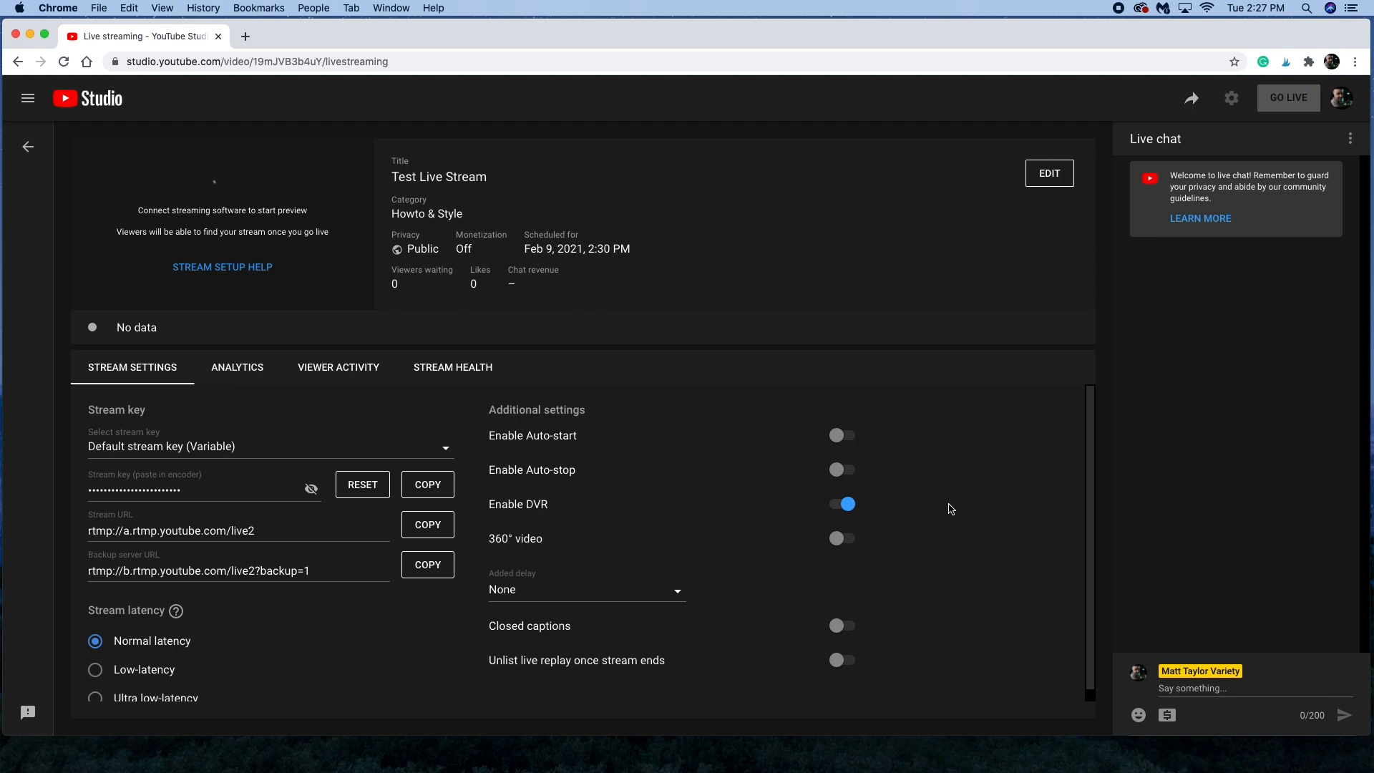
mouse_move(755, 388)
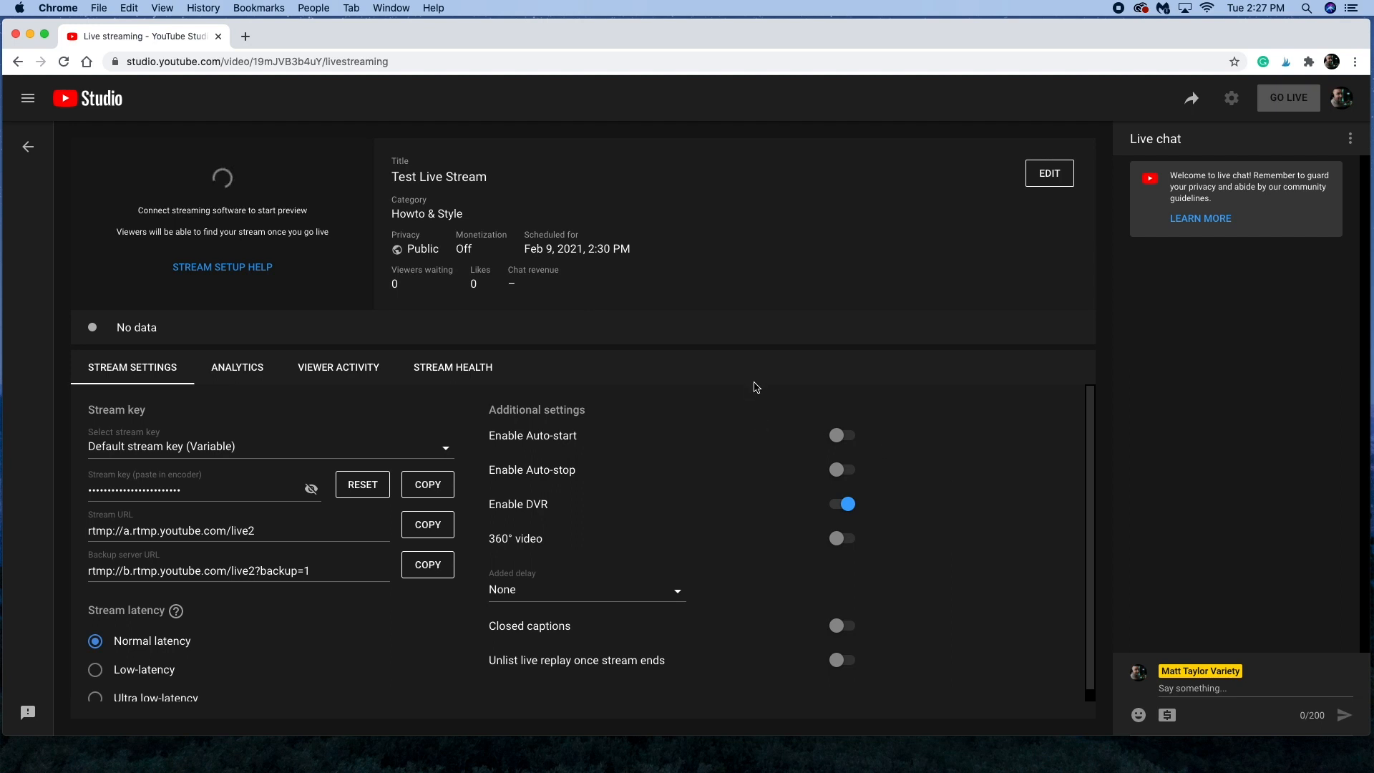
mouse_move(281, 459)
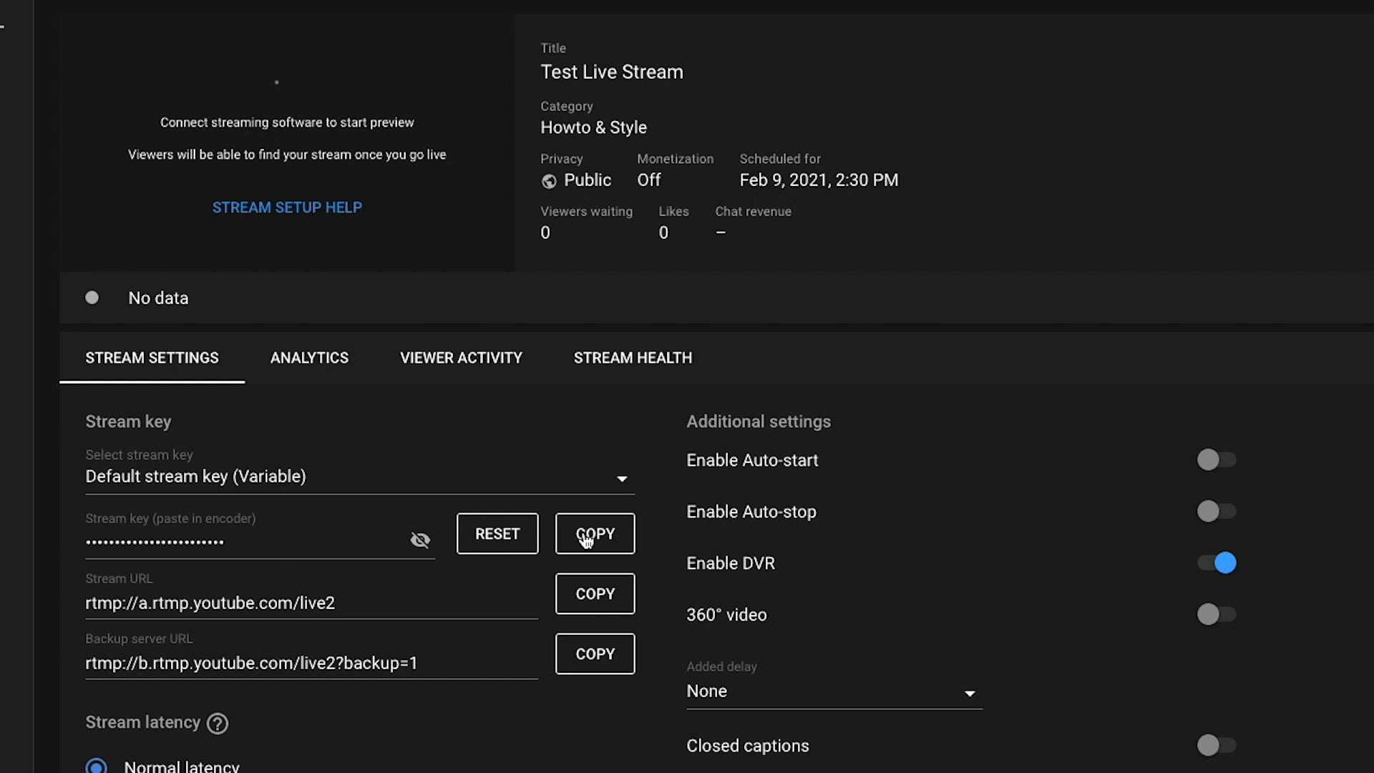
left_click(594, 533)
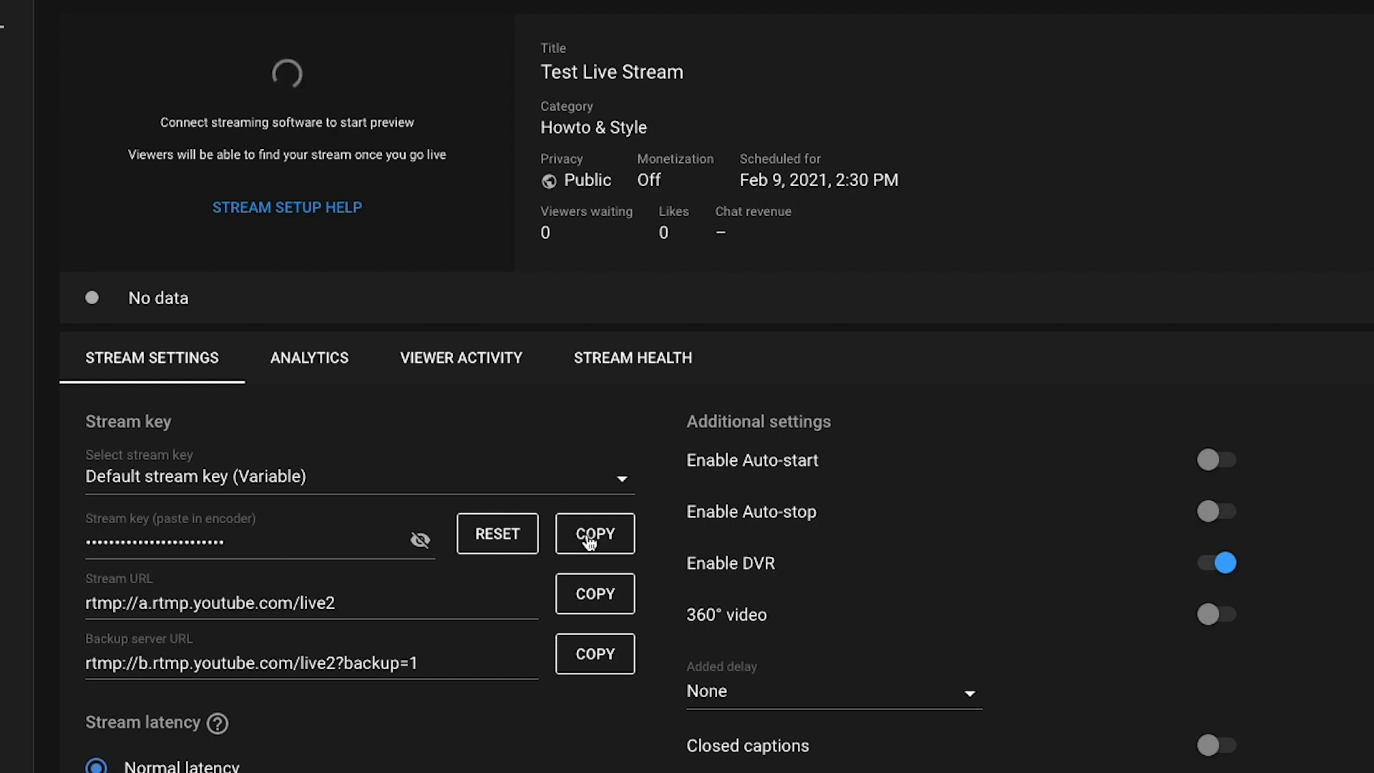
scroll("down", 3)
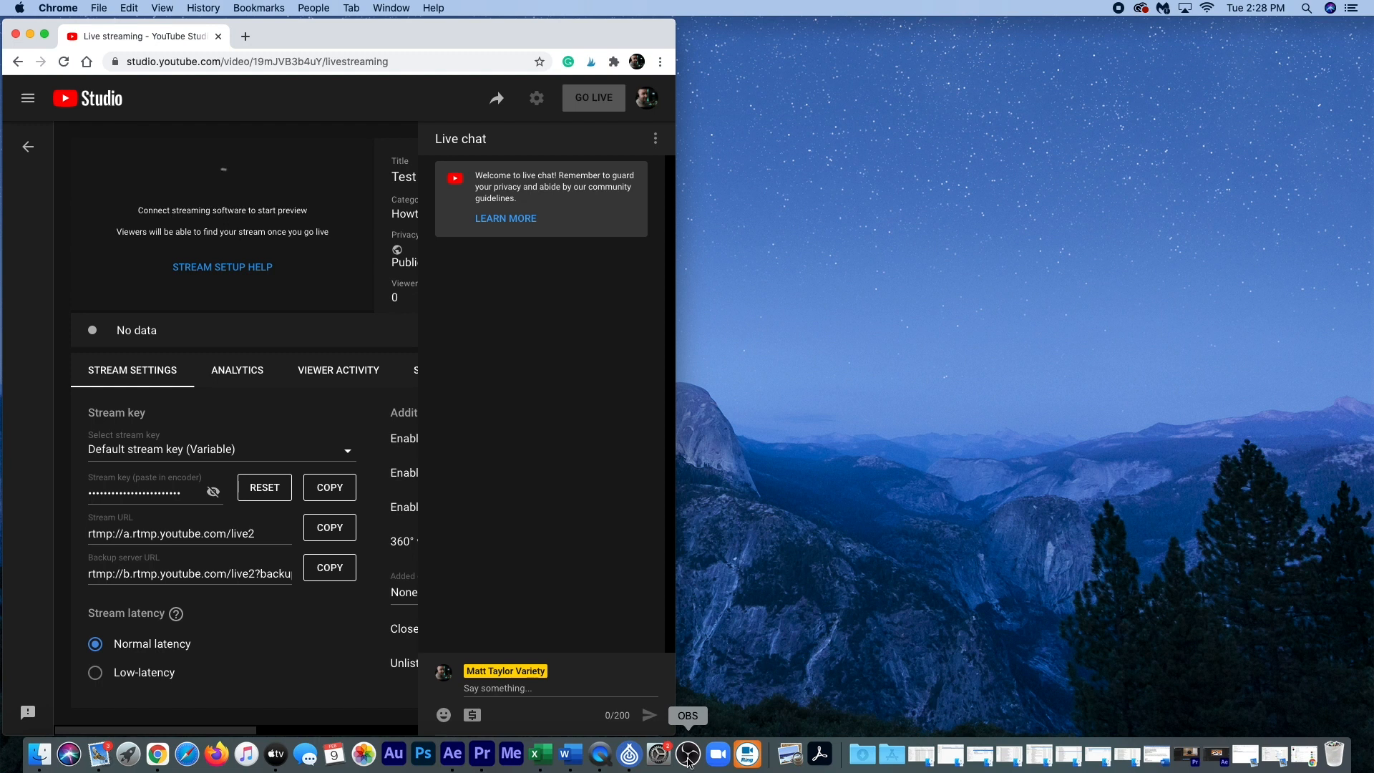
Step: Launch OBS Studio from the Dock beside the Chrome window
left_click(688, 754)
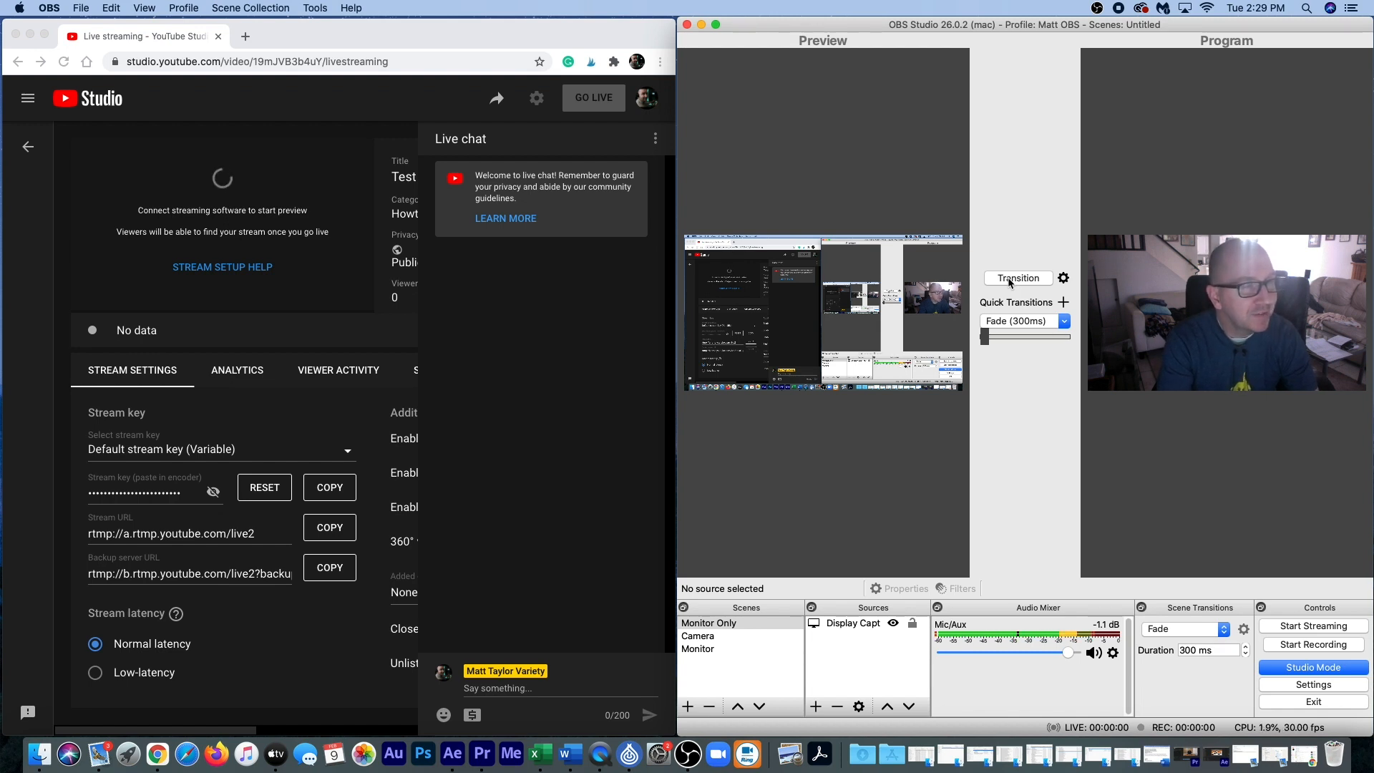
mouse_move(1210, 335)
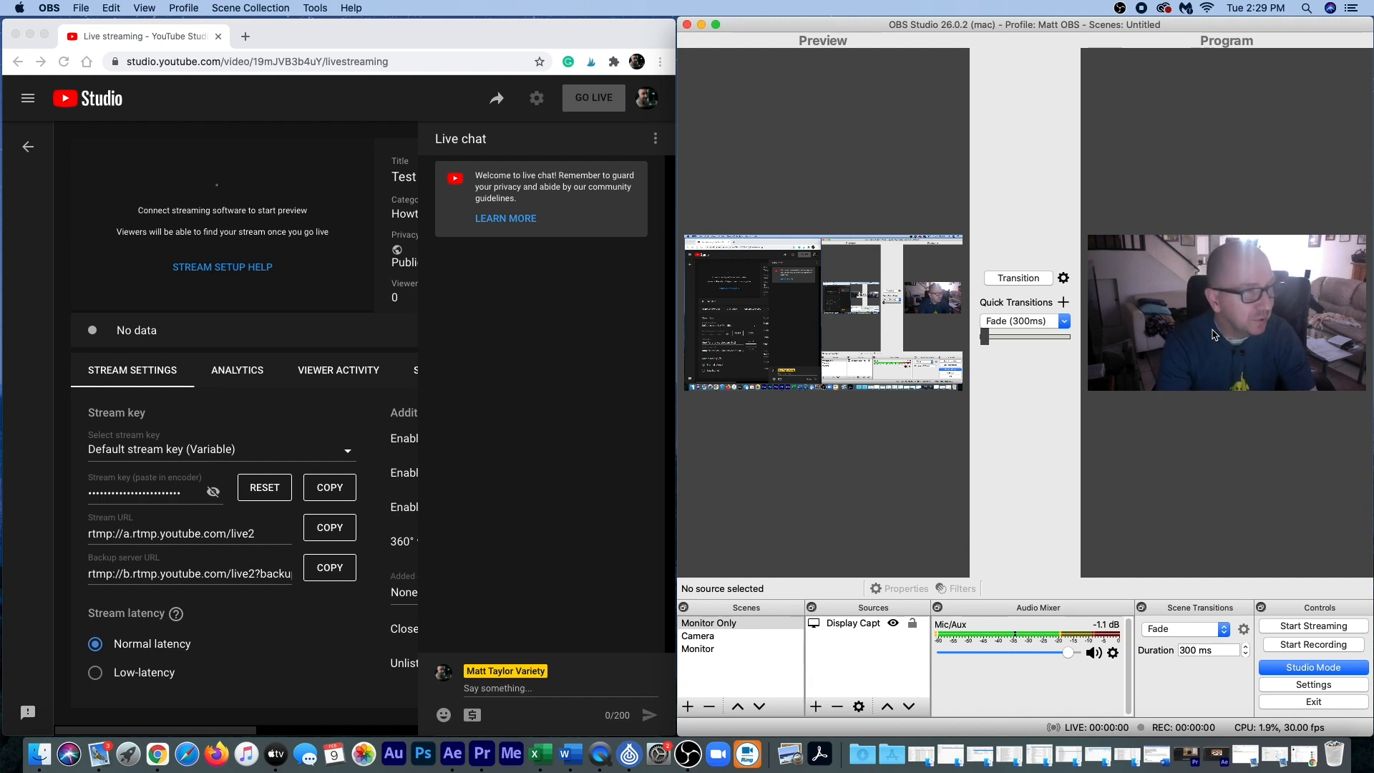
mouse_move(1173, 460)
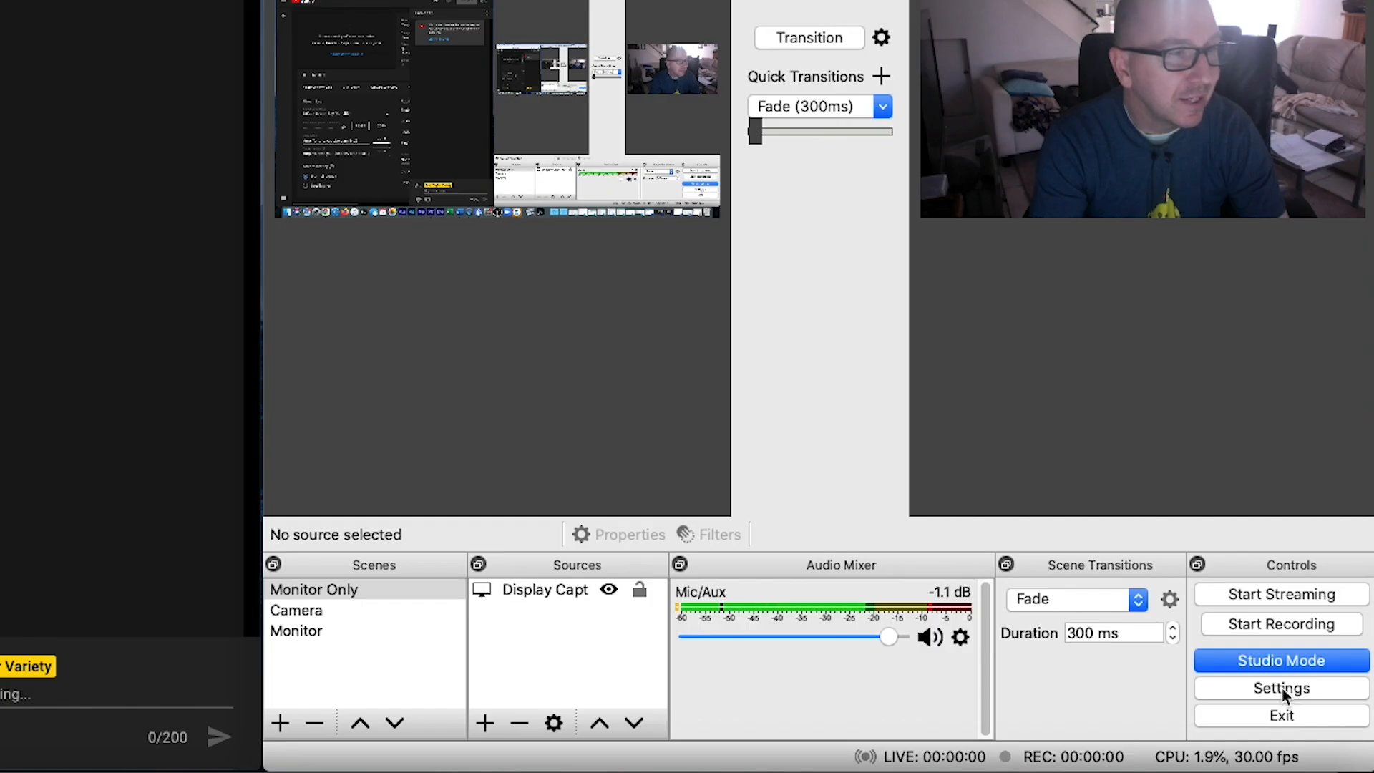
Step: Paste the copied stream key into OBS's Stream settings
left_click(1280, 688)
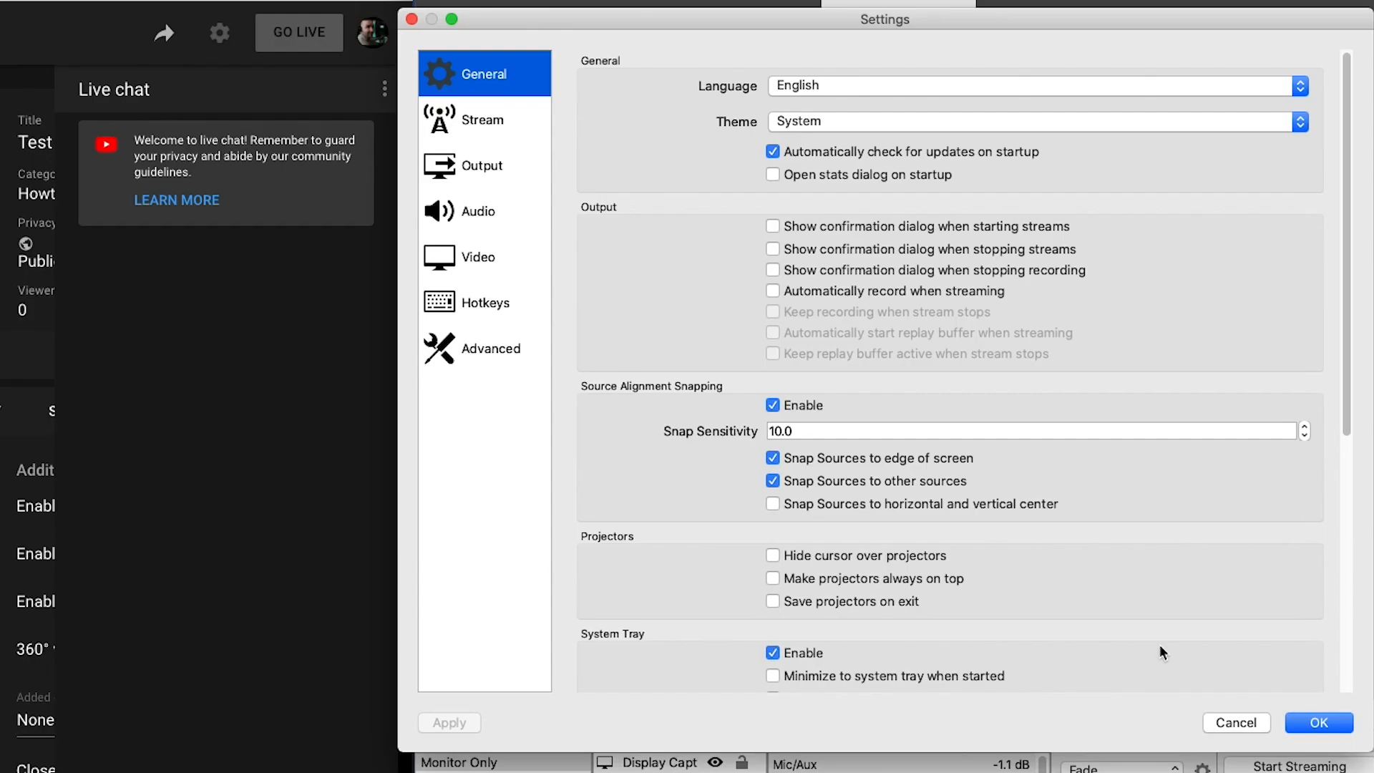
left_click(483, 120)
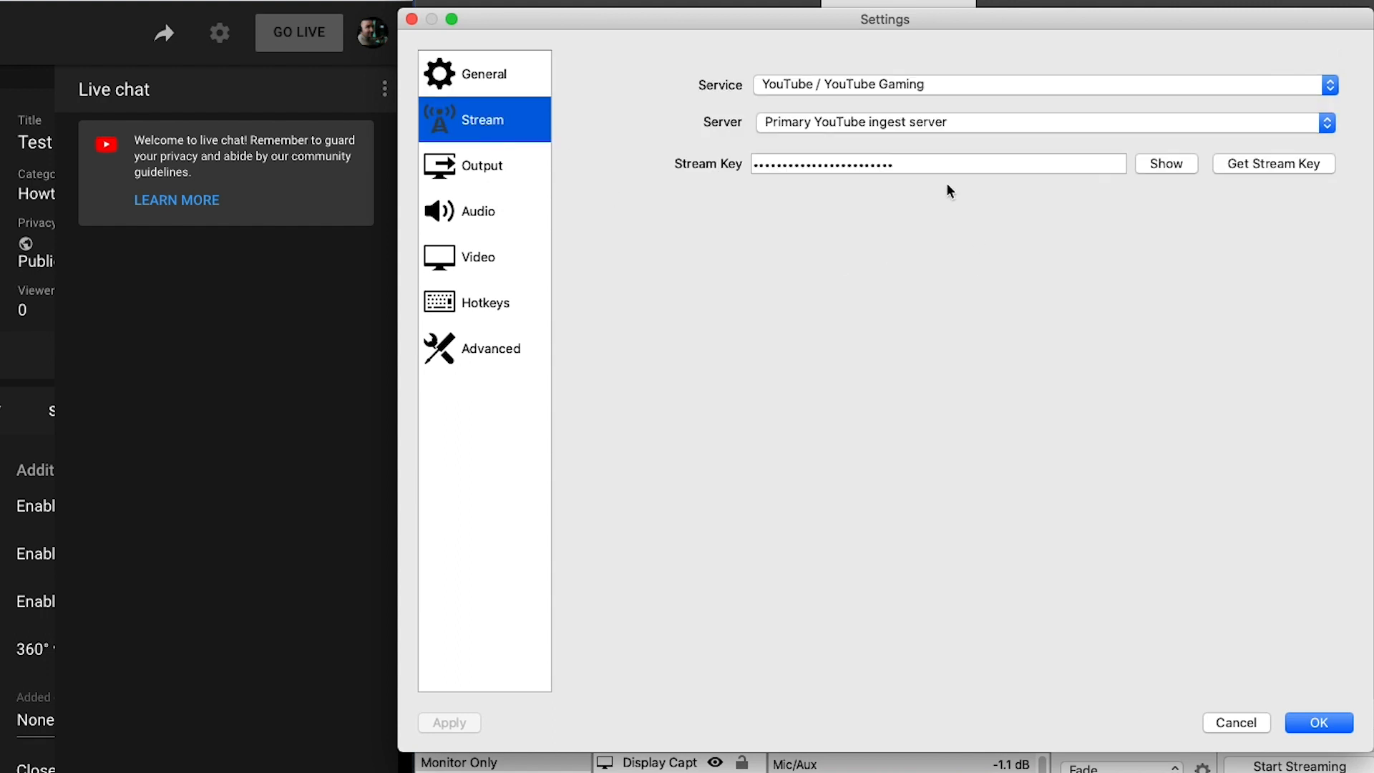
left_click(936, 163)
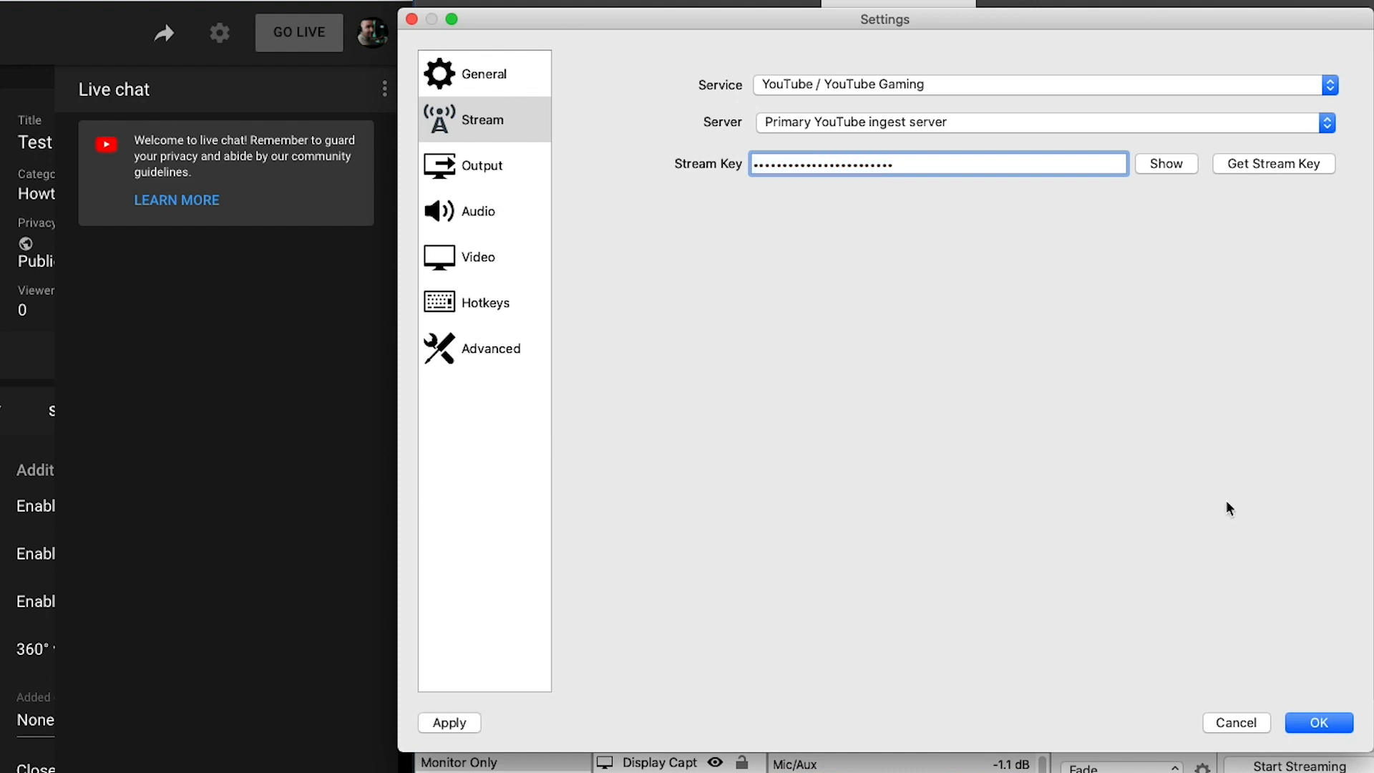
mouse_move(1207, 451)
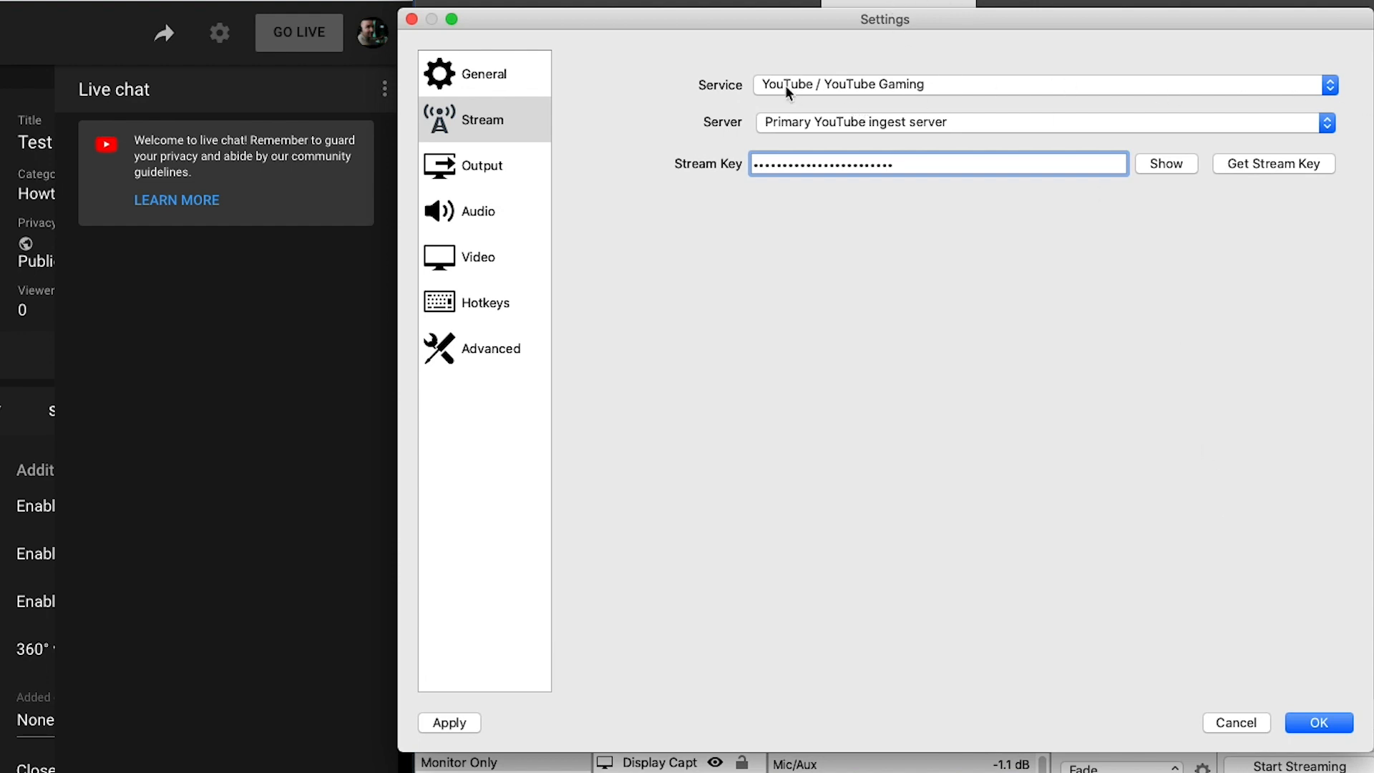
Step: Choose YouTube / YouTube Gaming with the primary ingest server and save the settings
left_click(1325, 85)
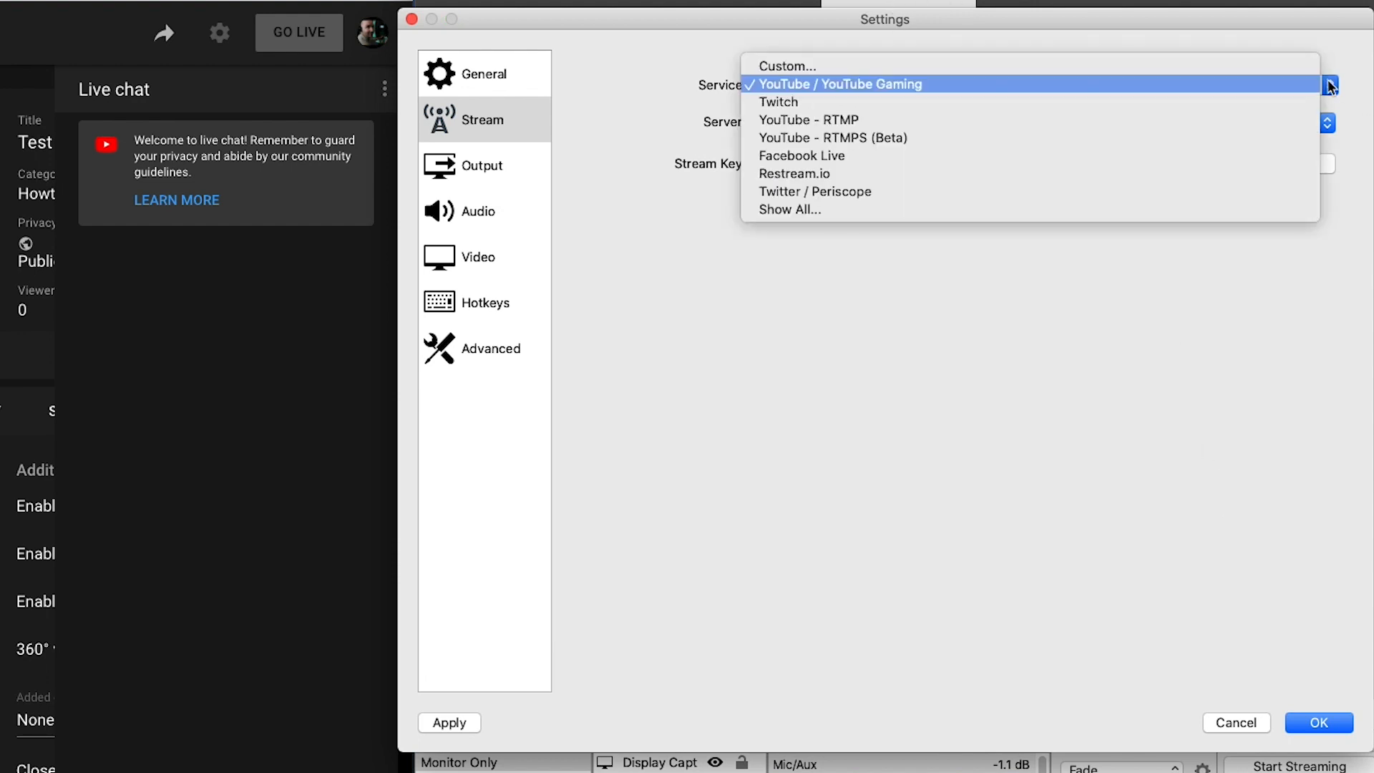
mouse_move(927, 103)
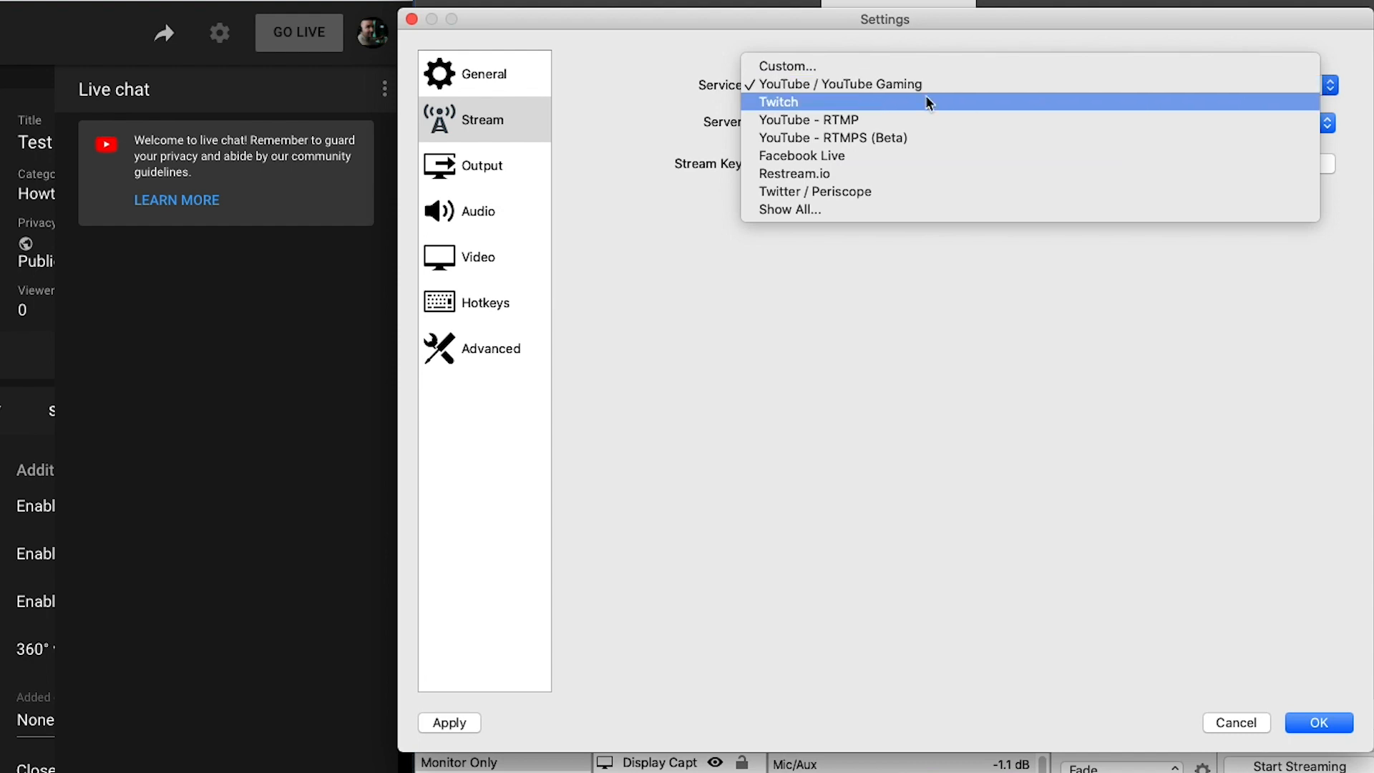
mouse_move(921, 84)
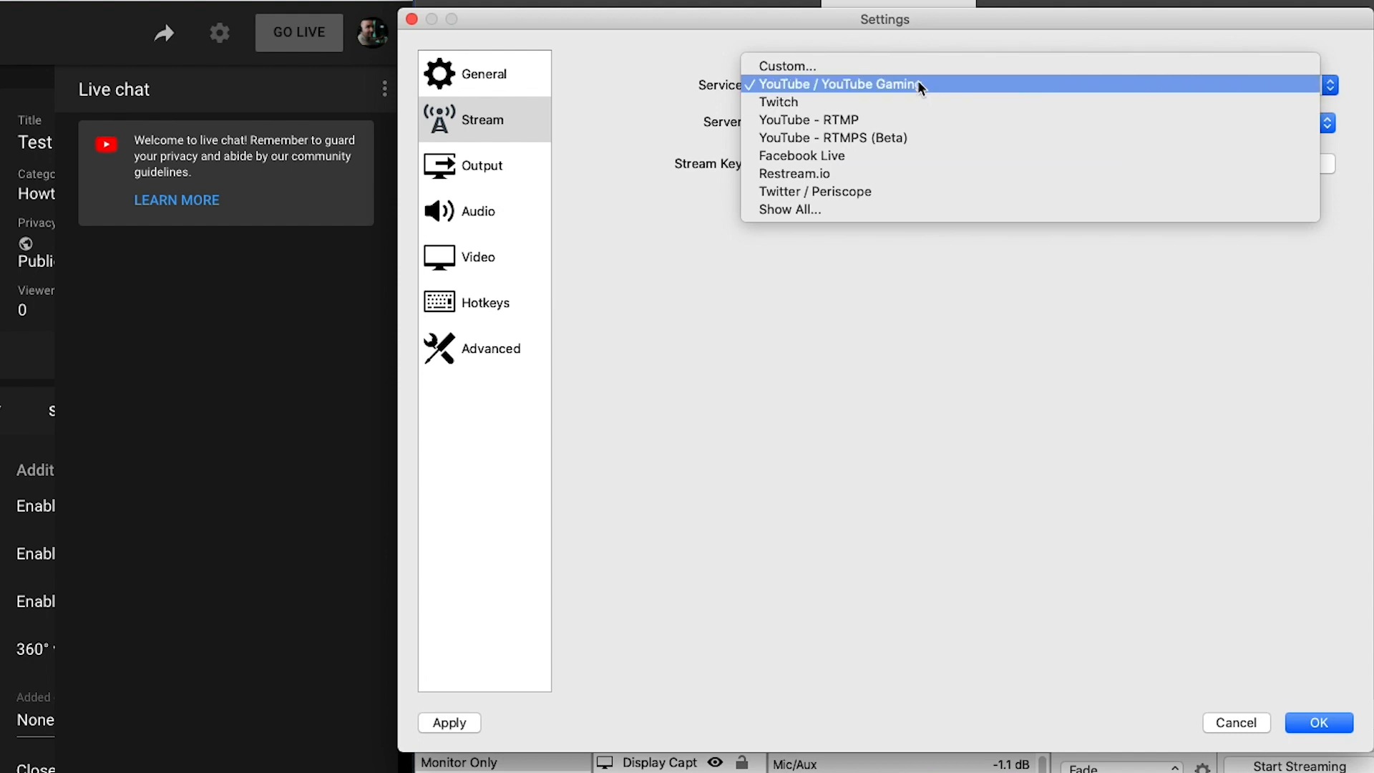
left_click(838, 84)
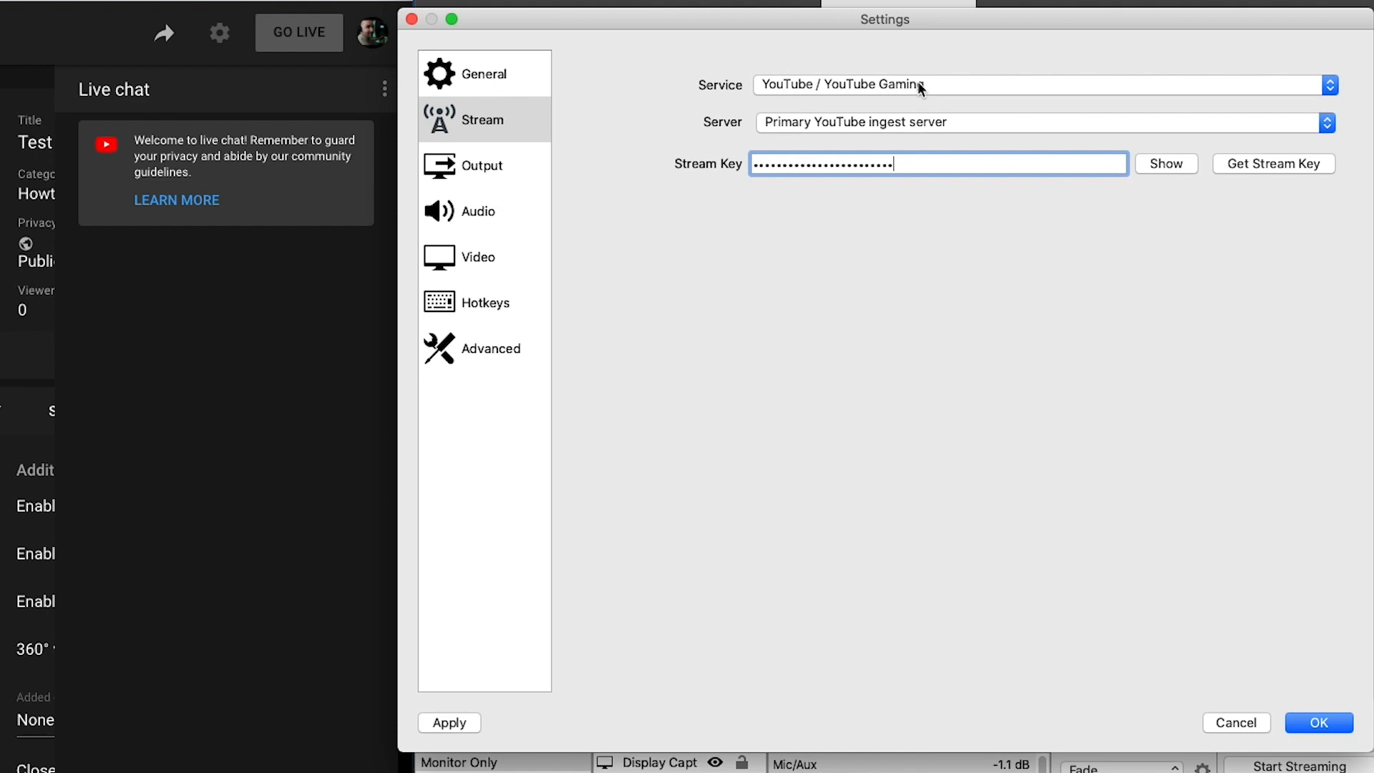
mouse_move(830, 140)
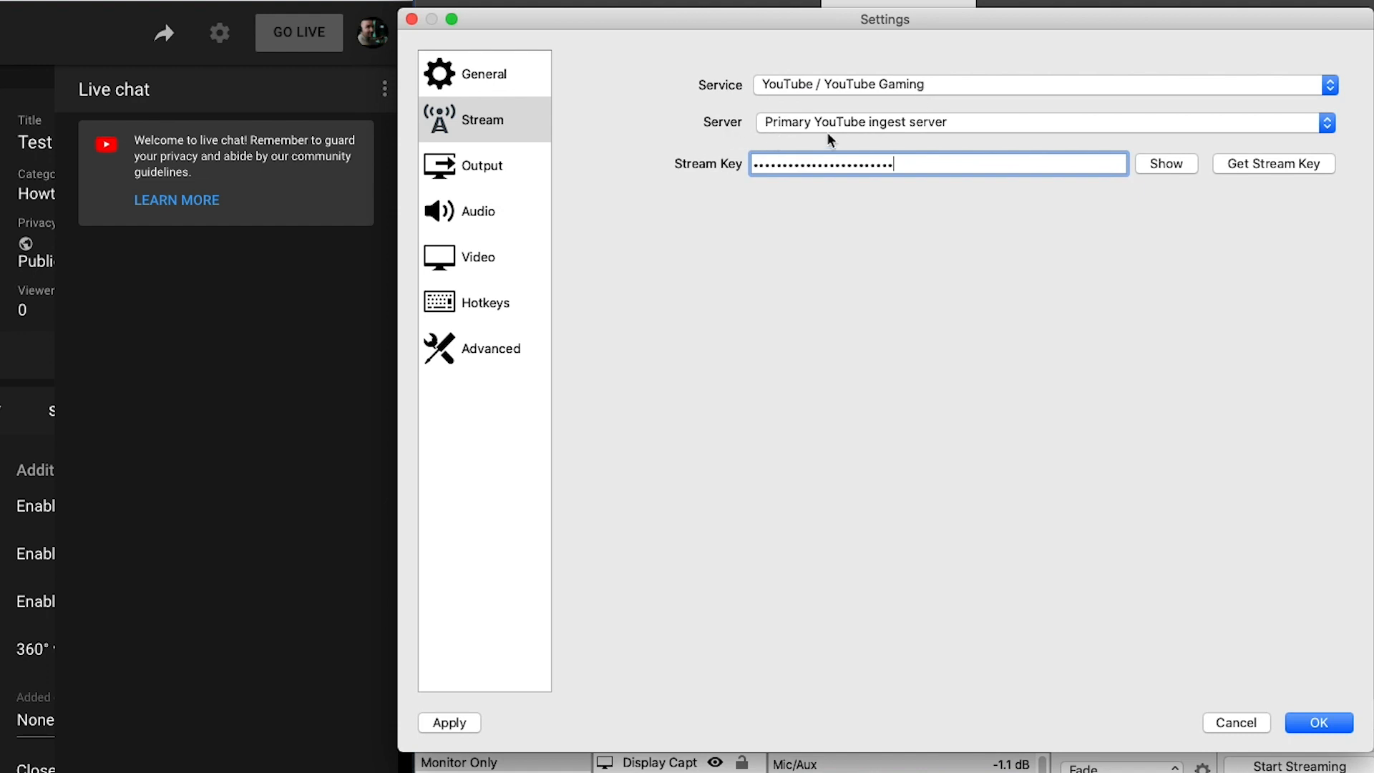
left_click(1328, 122)
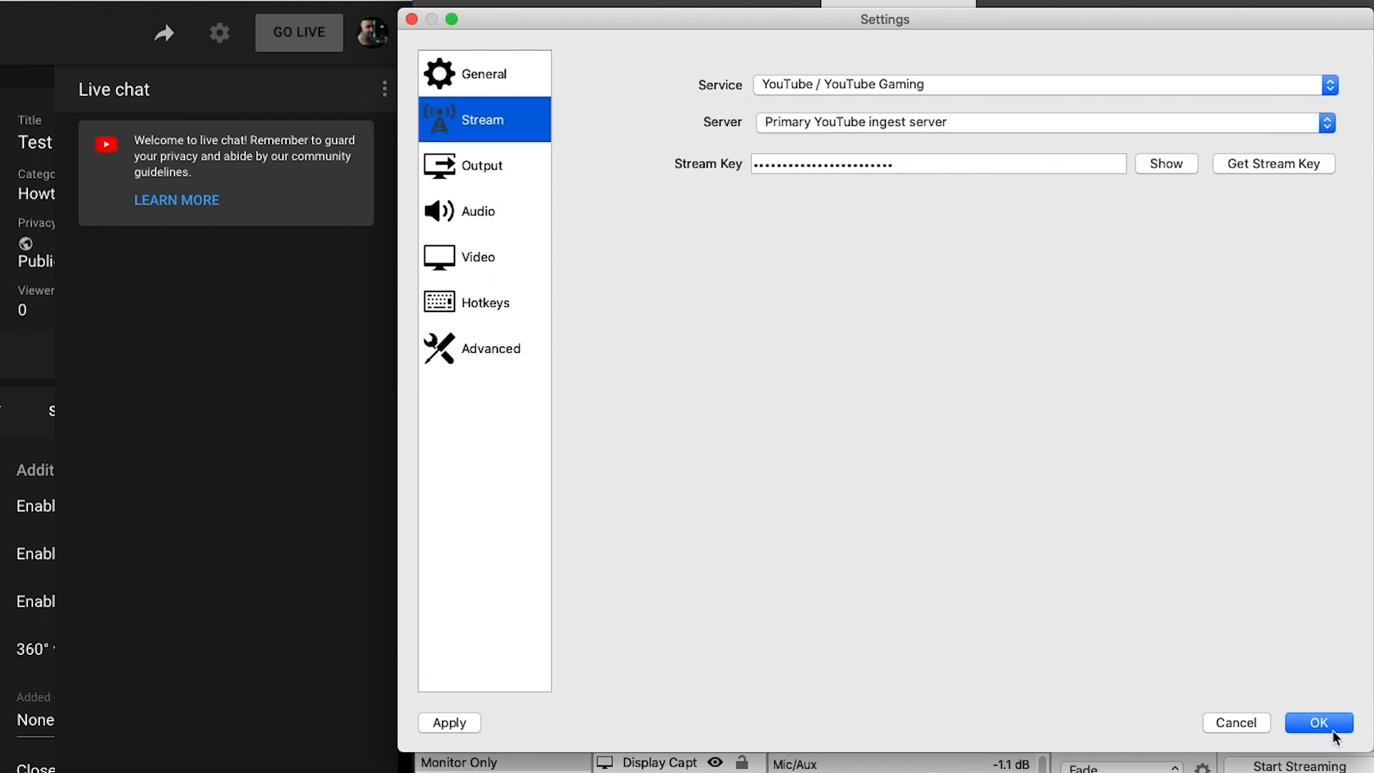
left_click(1317, 721)
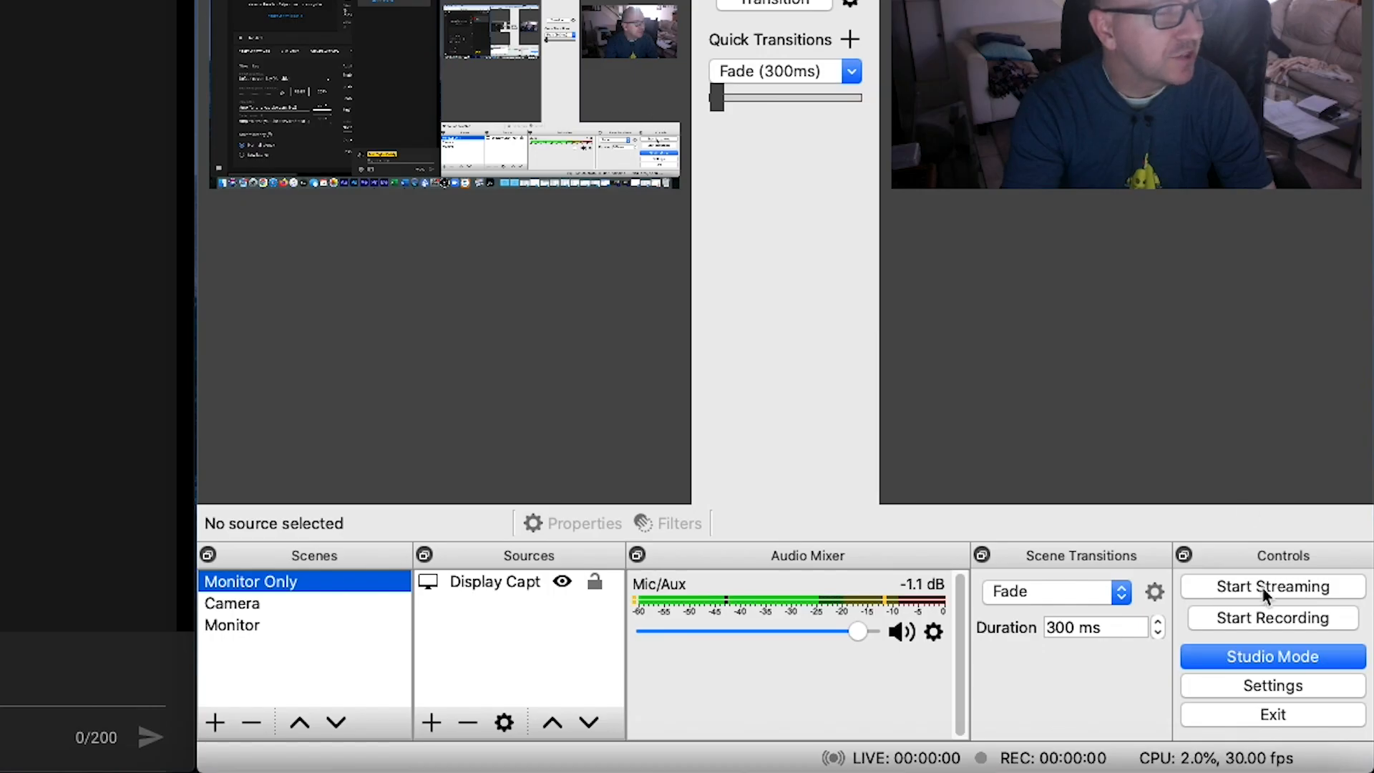
Step: Start streaming from OBS and dismiss YouTube Studio's ready-to-stream tip
left_click(1273, 586)
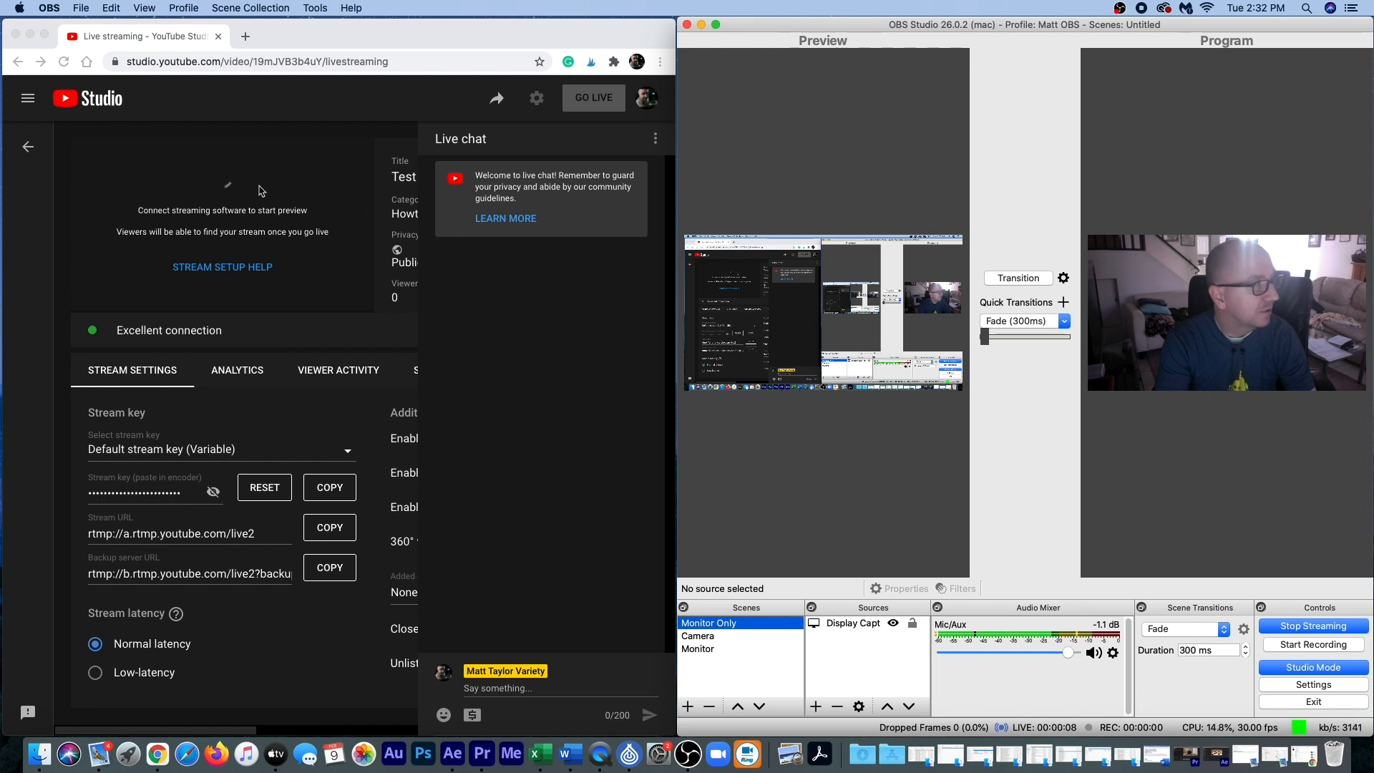
mouse_move(256, 184)
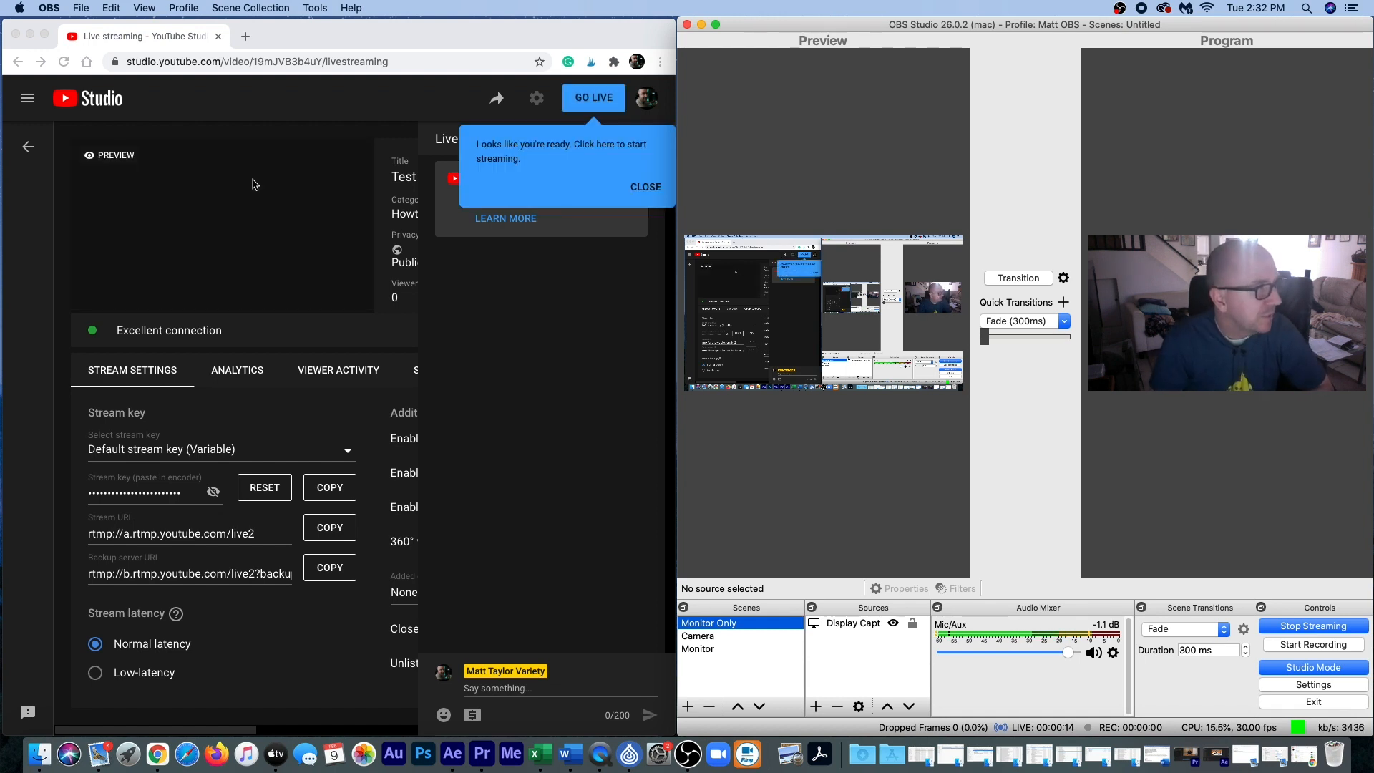
left_click(219, 219)
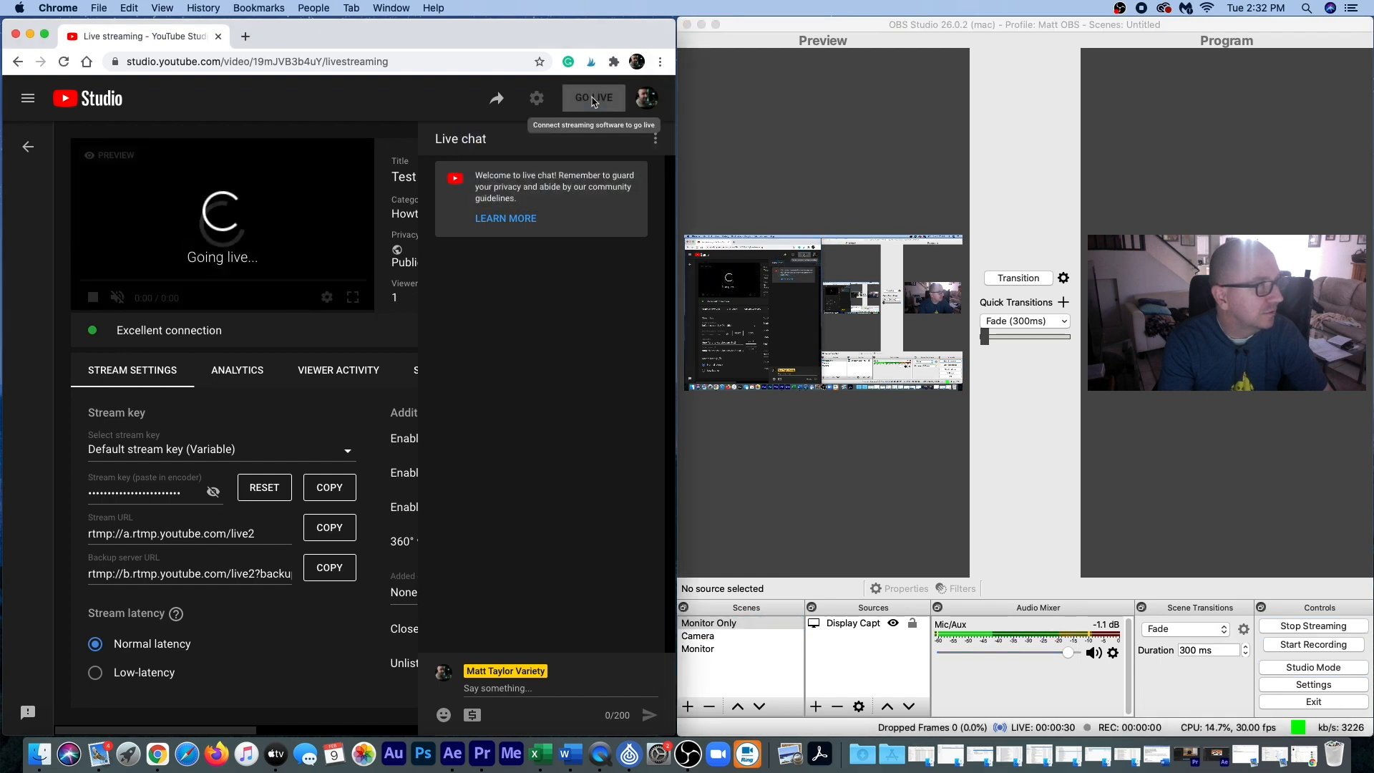
Step: Take the broadcast live and show its live analytics
left_click(592, 98)
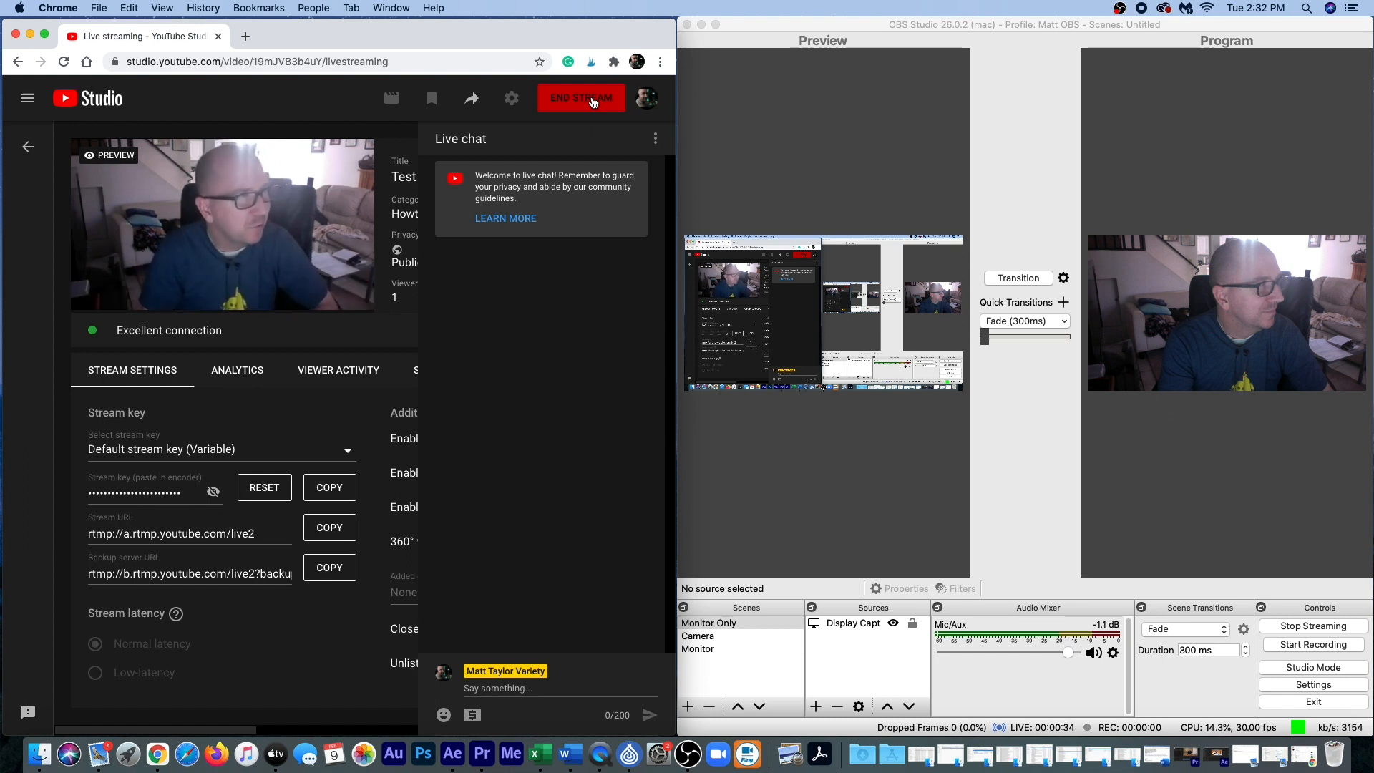
left_click(237, 369)
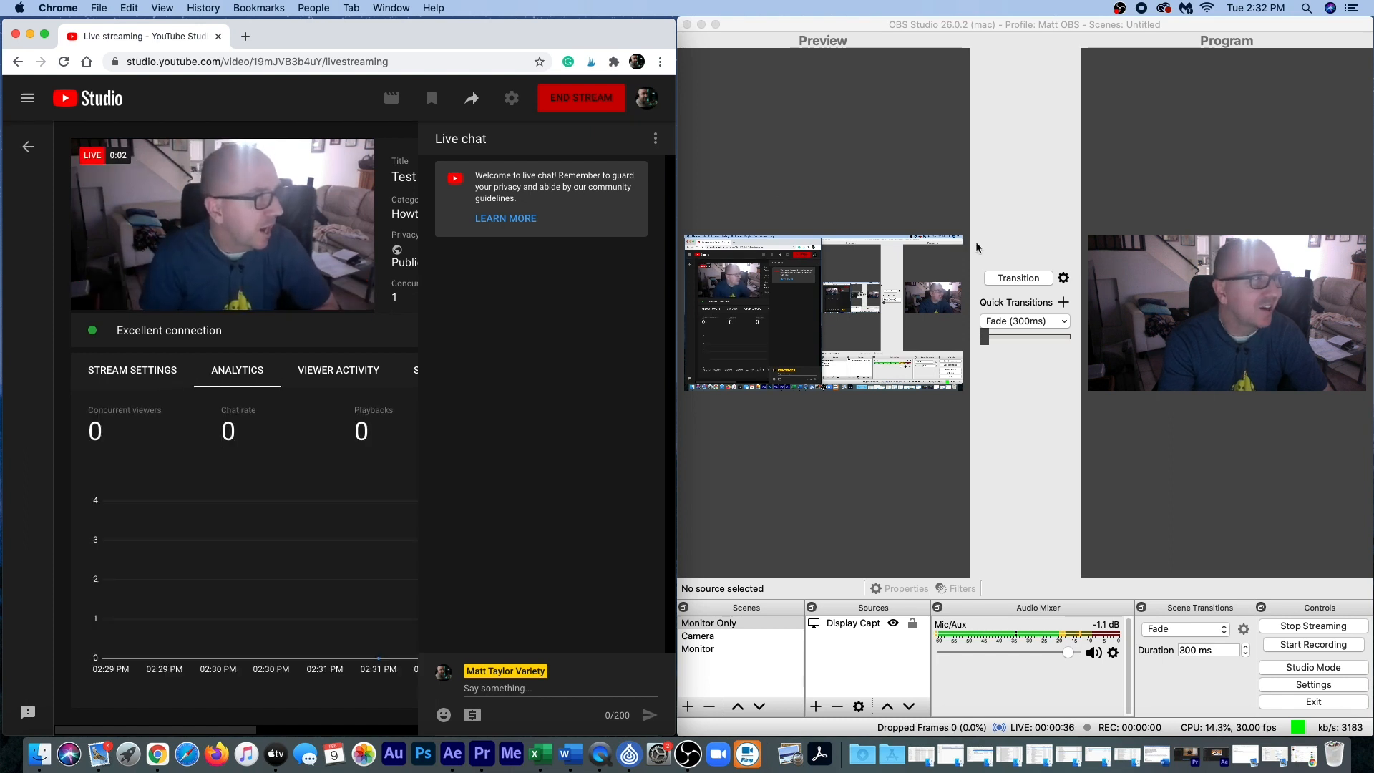
Step: Transition the Camera scene into OBS's program output
left_click(698, 636)
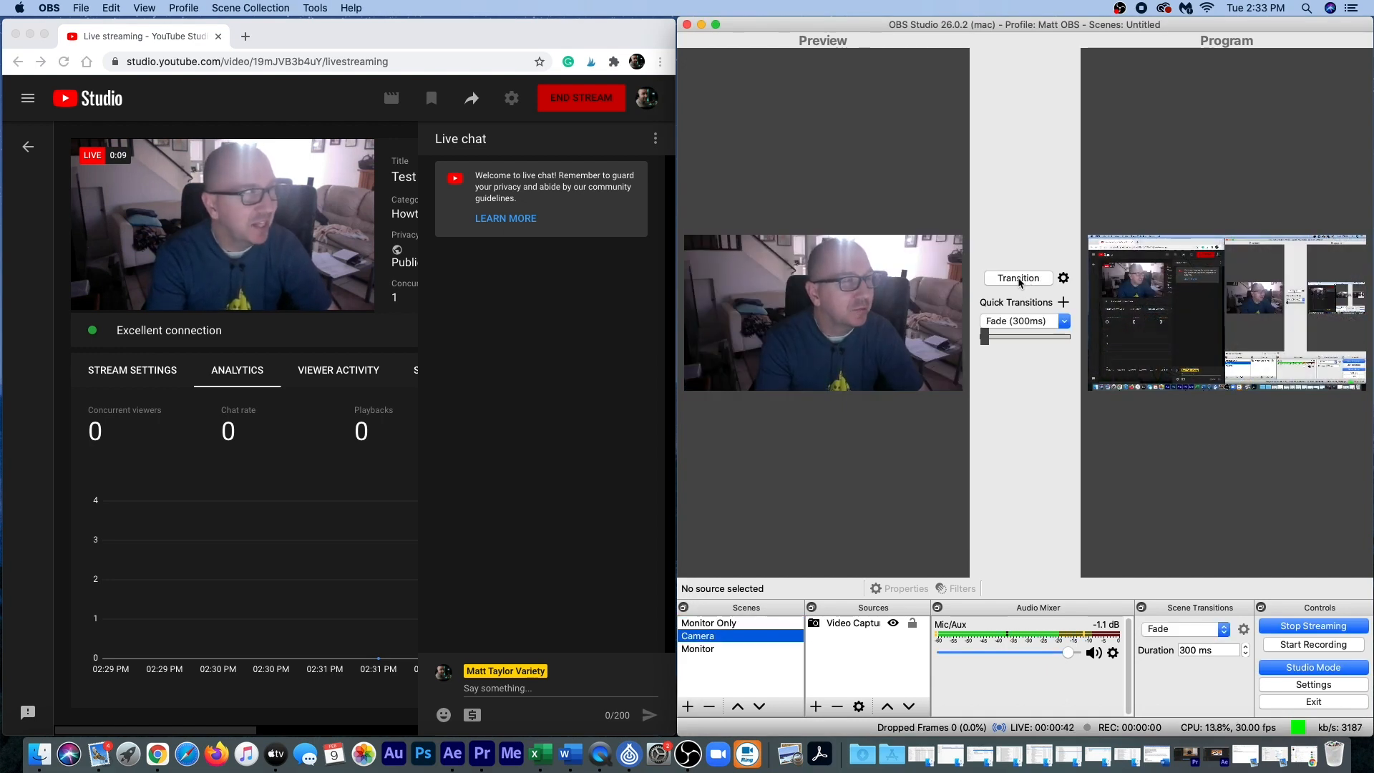
left_click(708, 622)
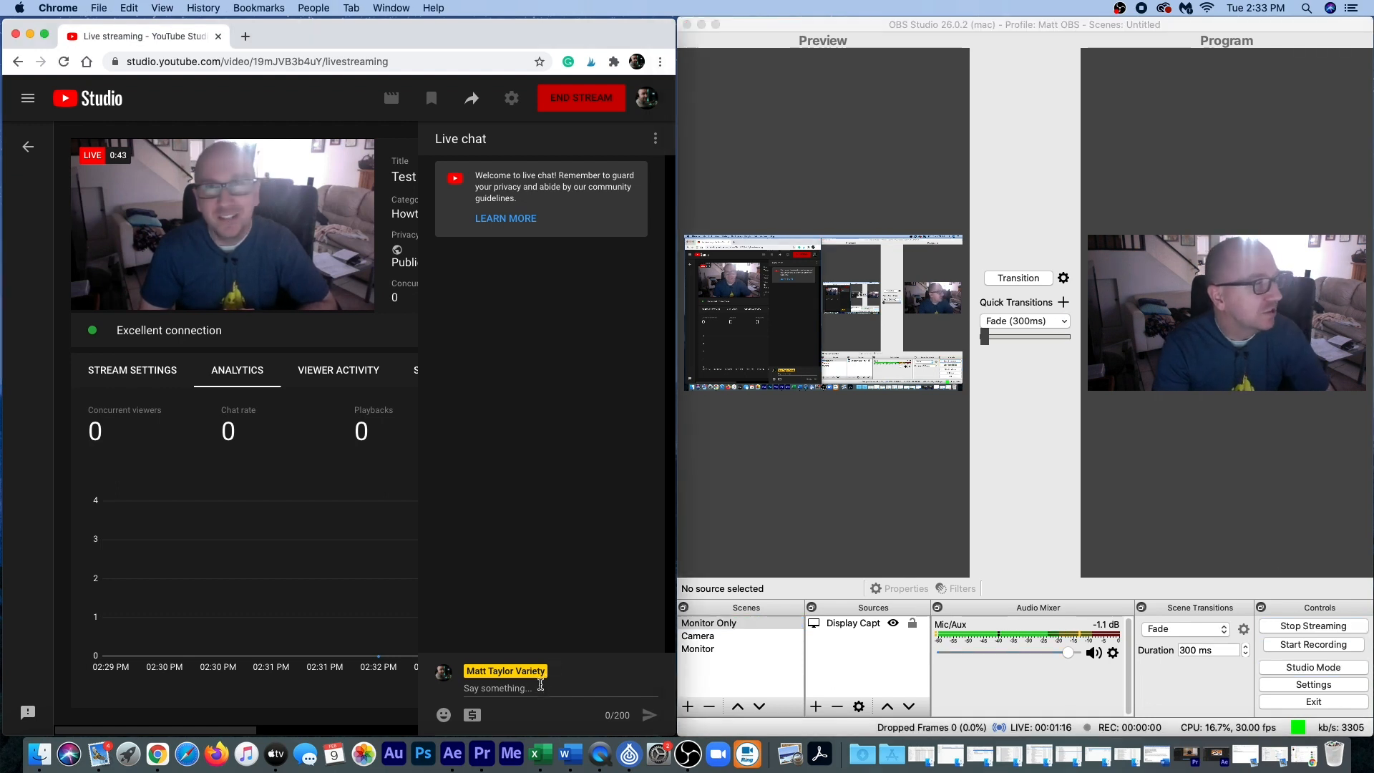
mouse_move(1021, 432)
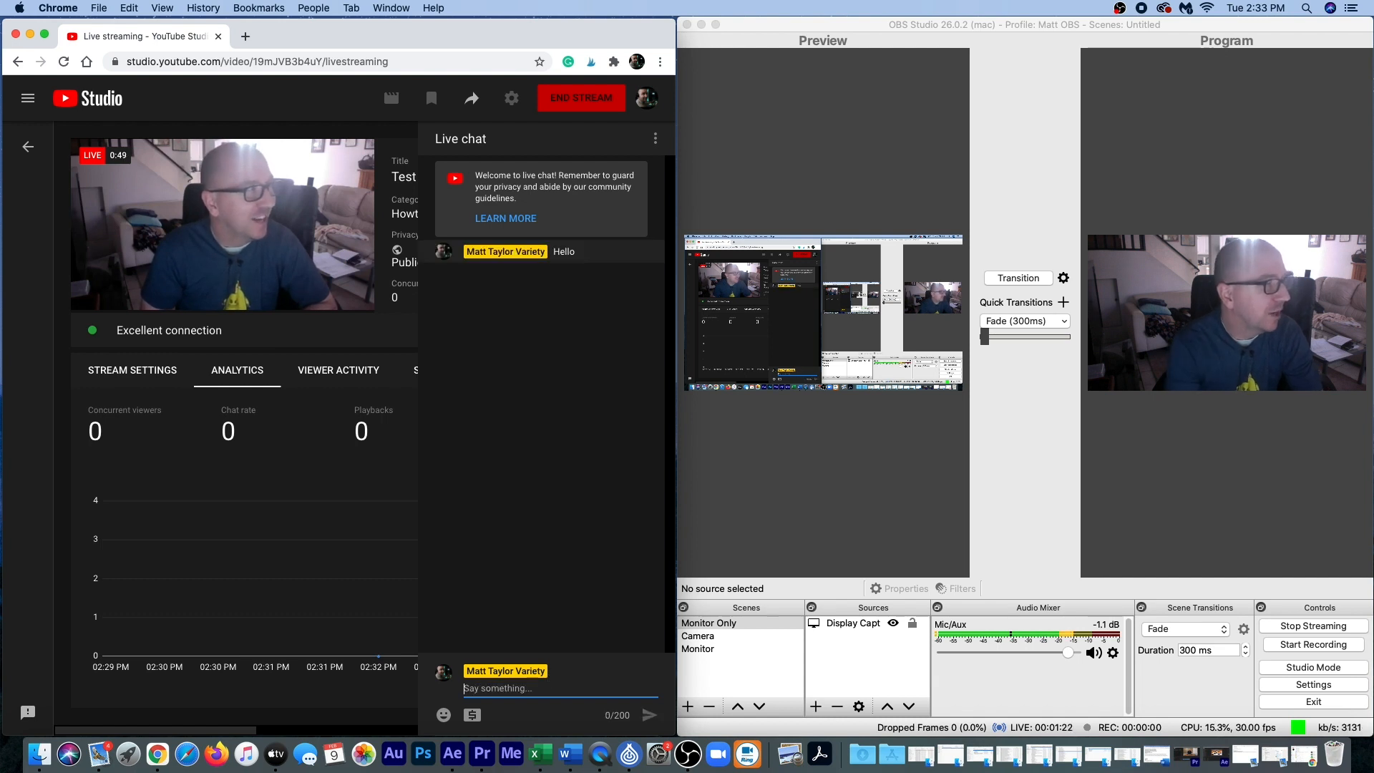
mouse_move(471, 716)
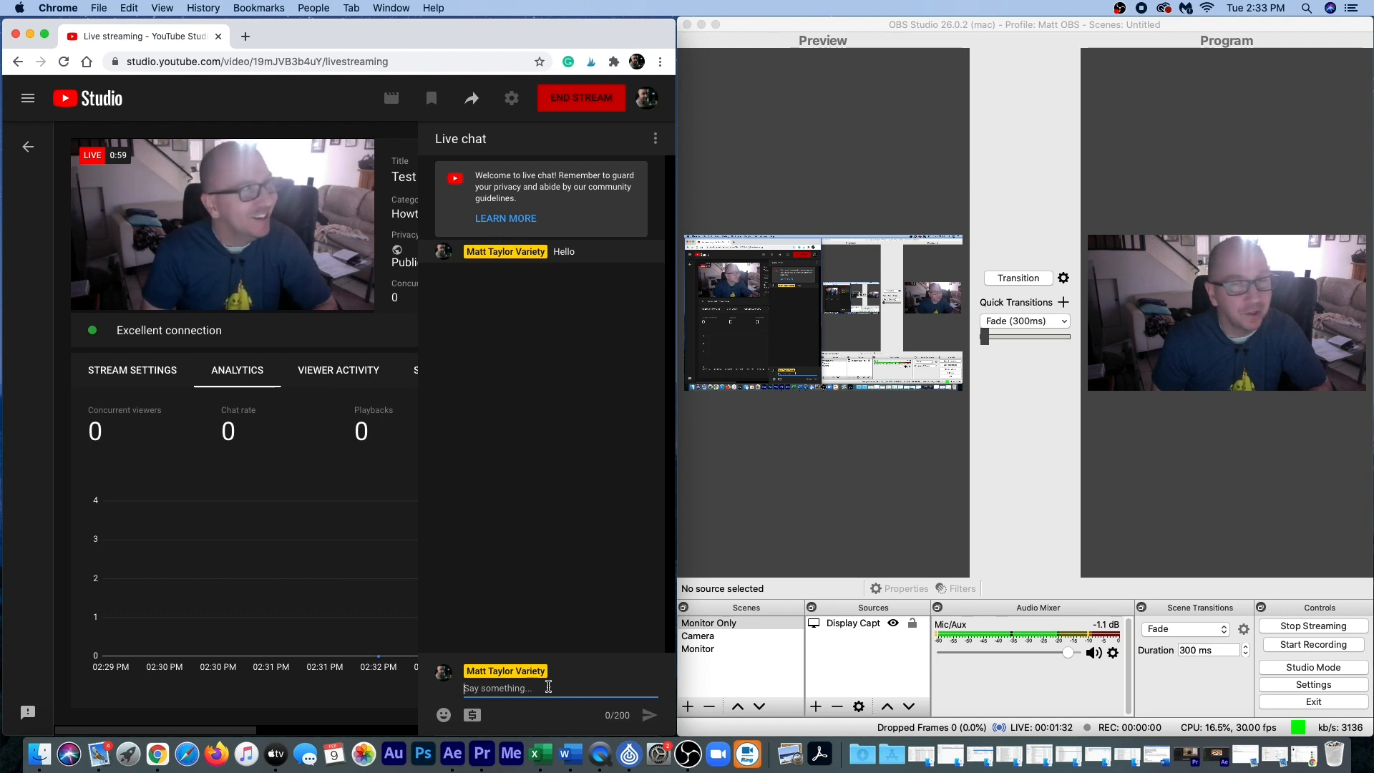
Step: Send a "Hello" message in the live chat and close the stream markers tip
left_click(390, 97)
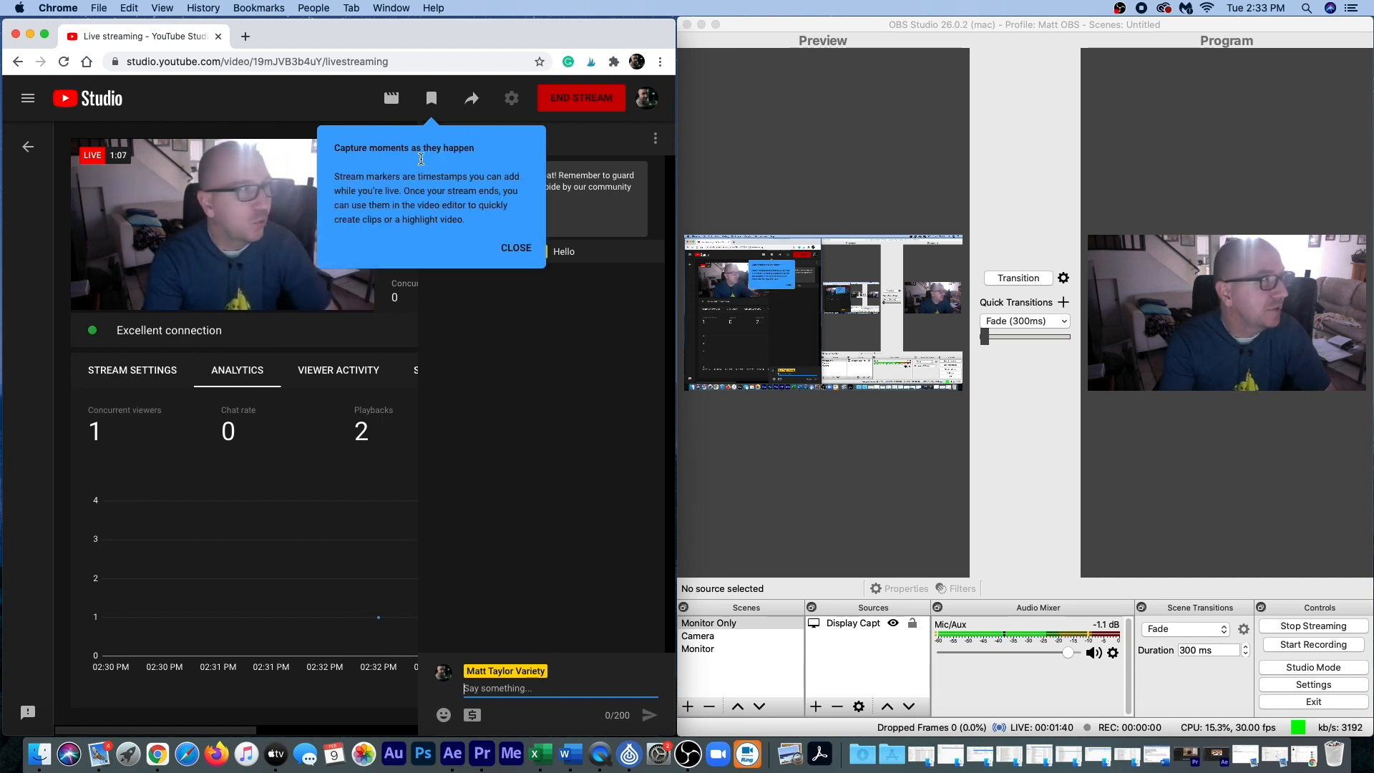
mouse_move(431, 98)
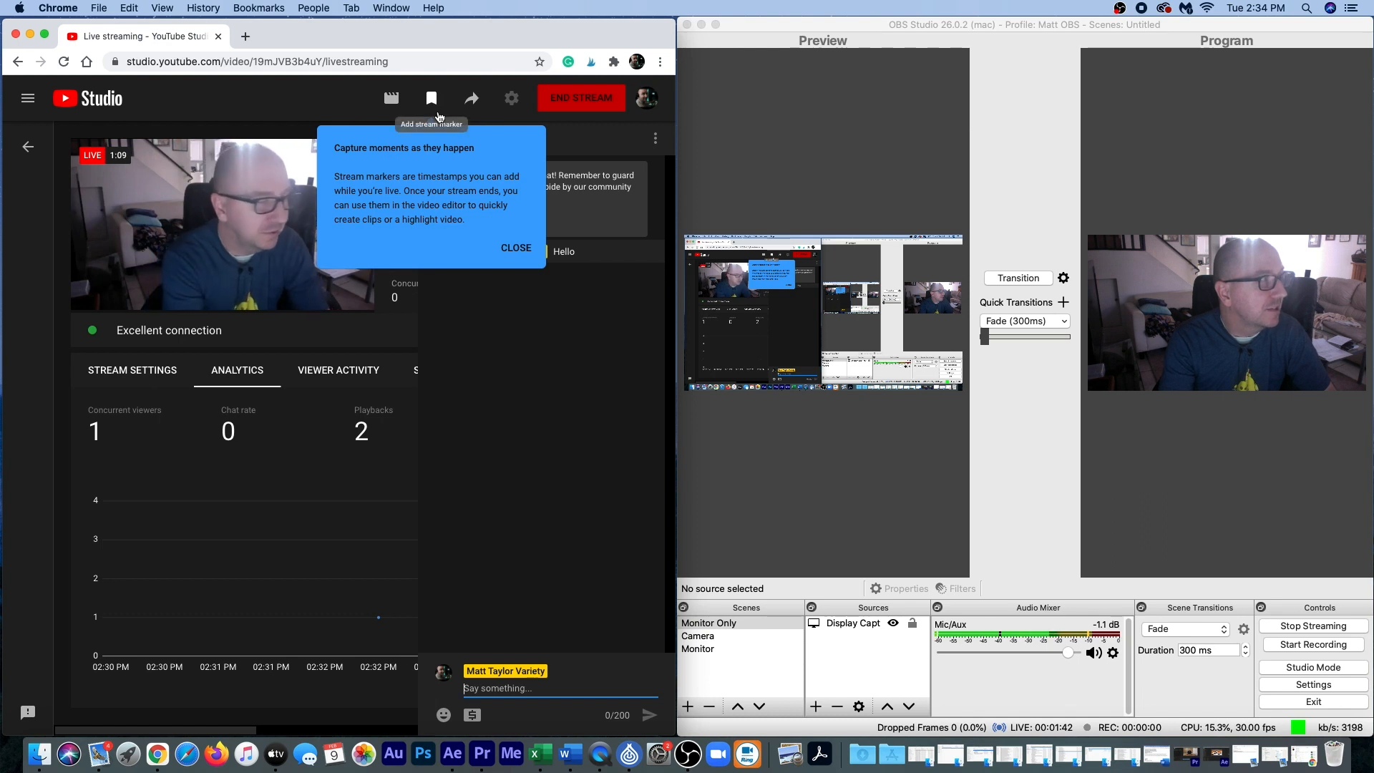
mouse_move(432, 111)
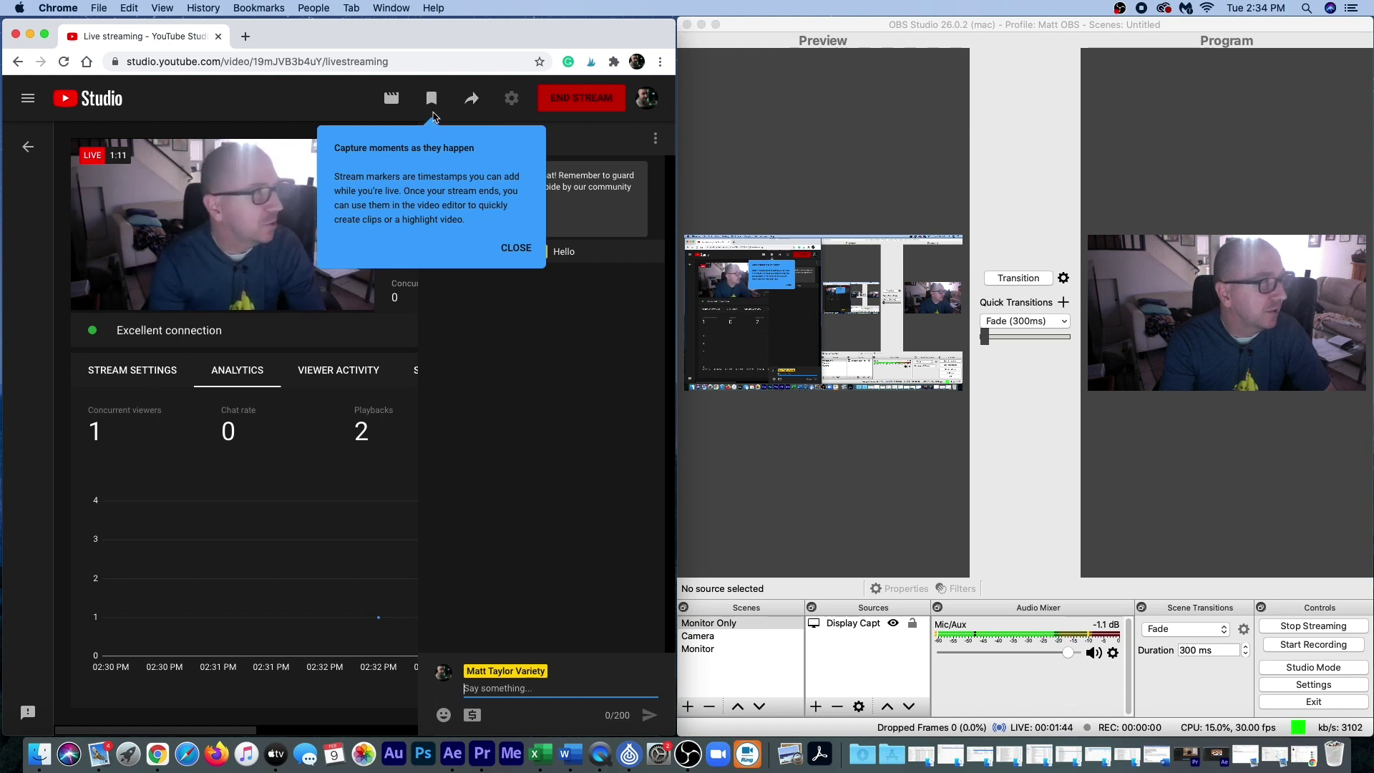
left_click(515, 247)
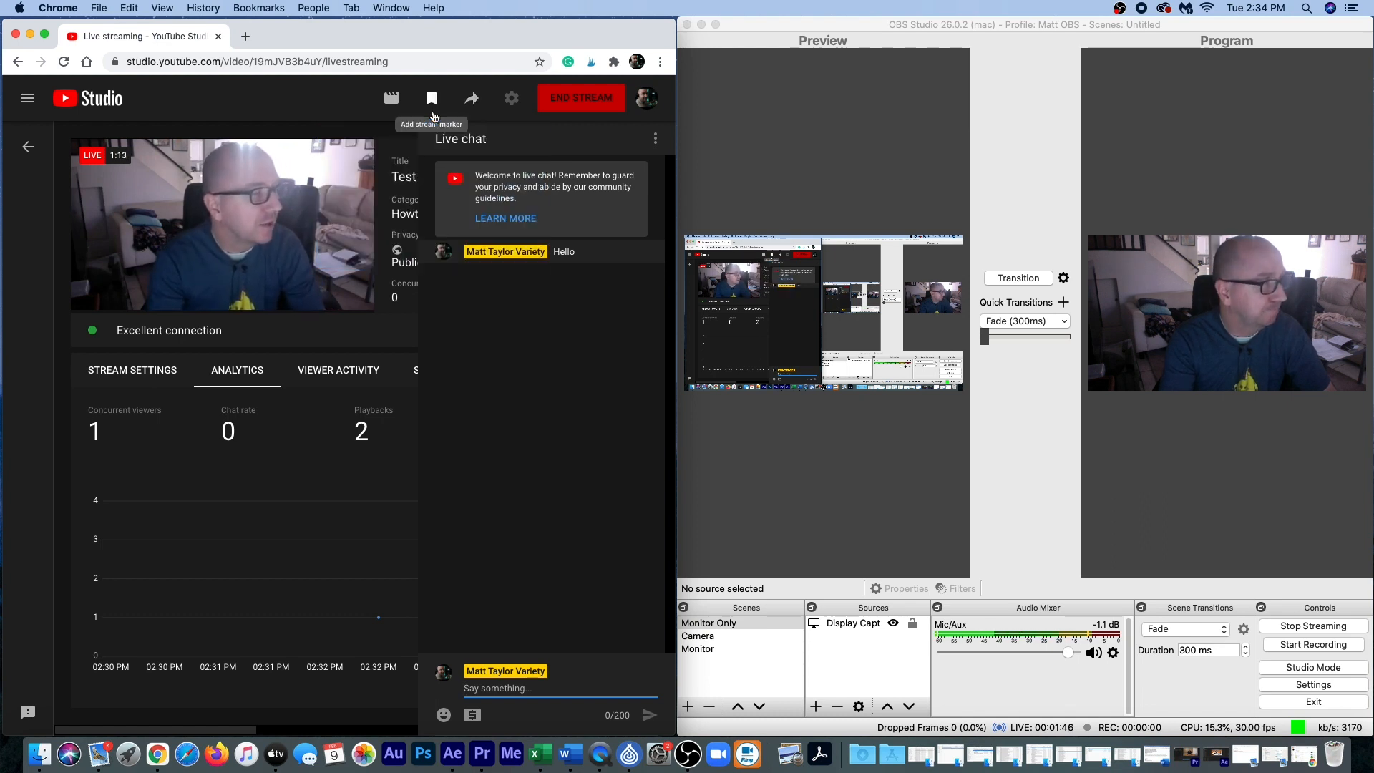
mouse_move(392, 98)
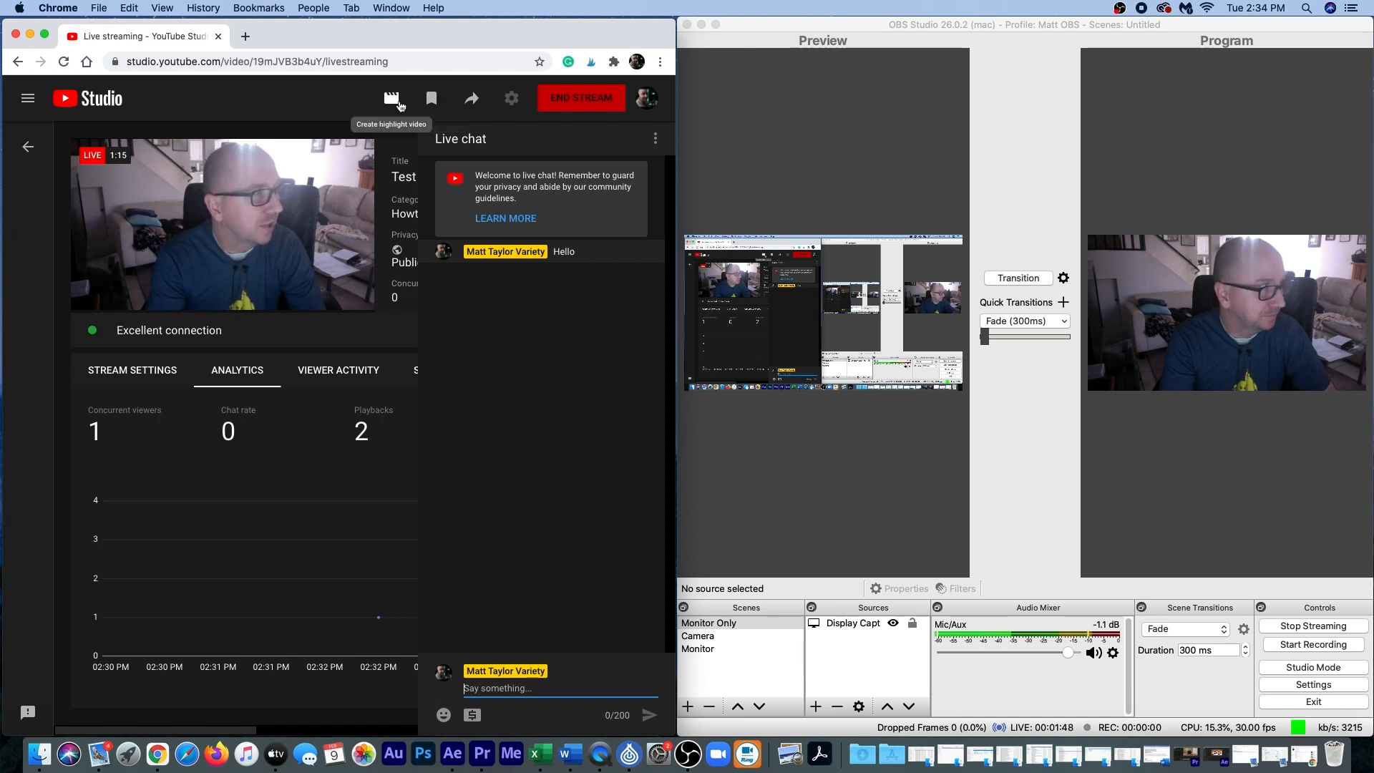
mouse_move(471, 97)
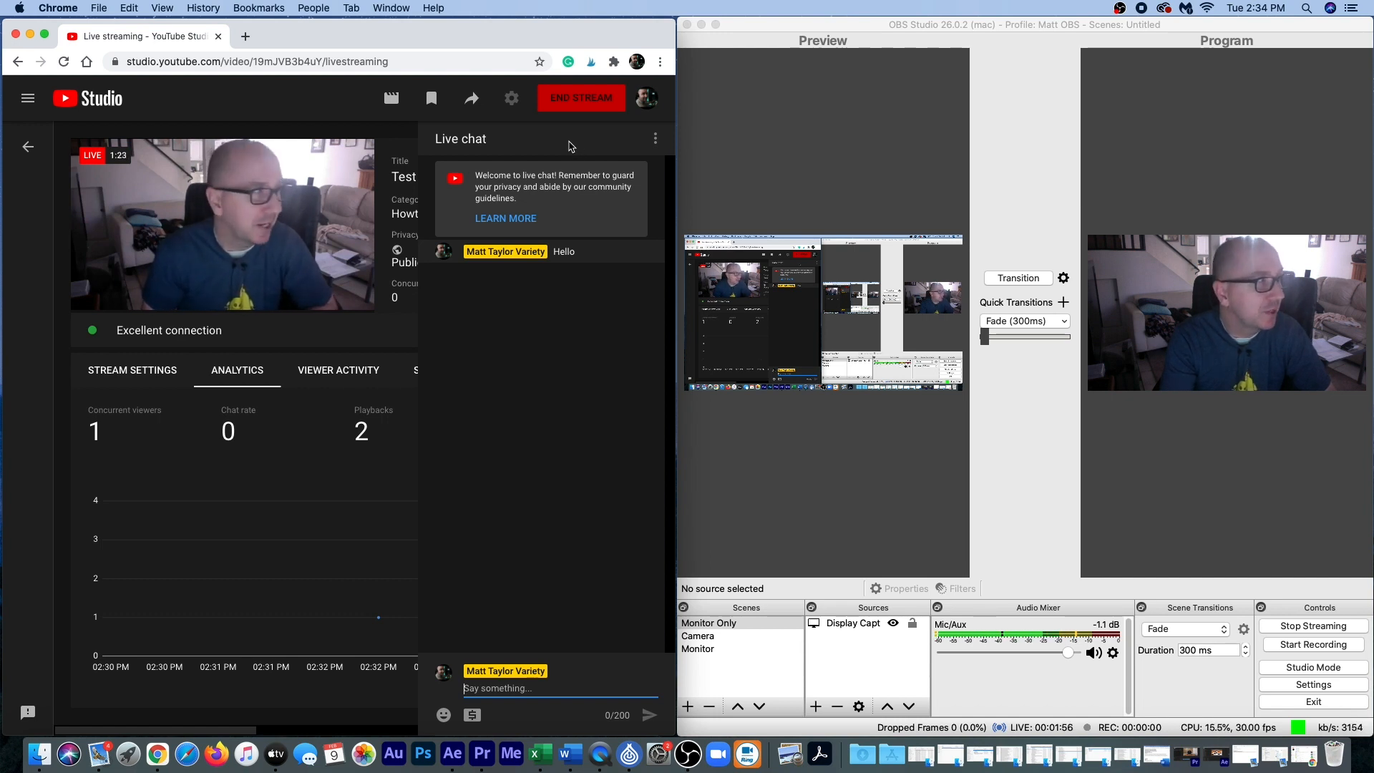
mouse_move(471, 97)
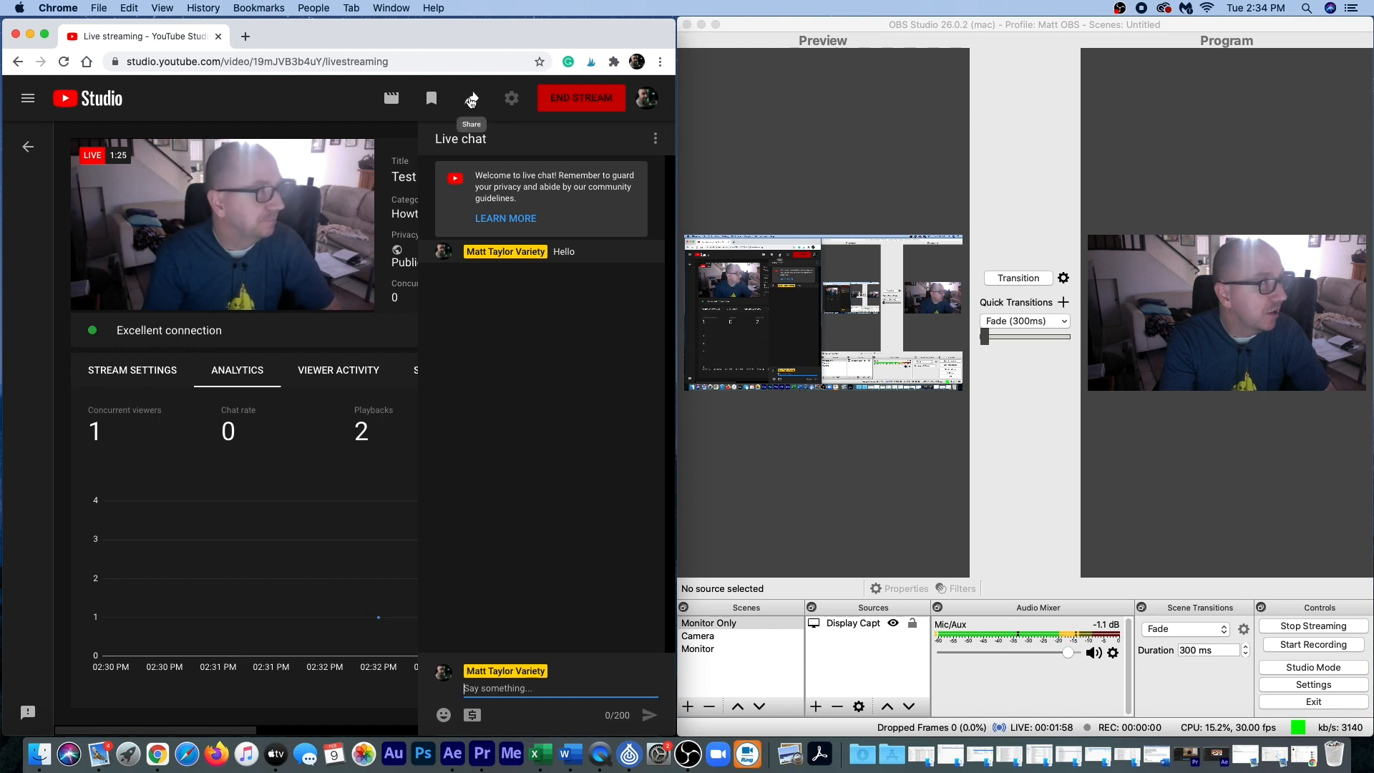
Step: Copy the livestream's video link from the Share Livestream dialog
left_click(471, 97)
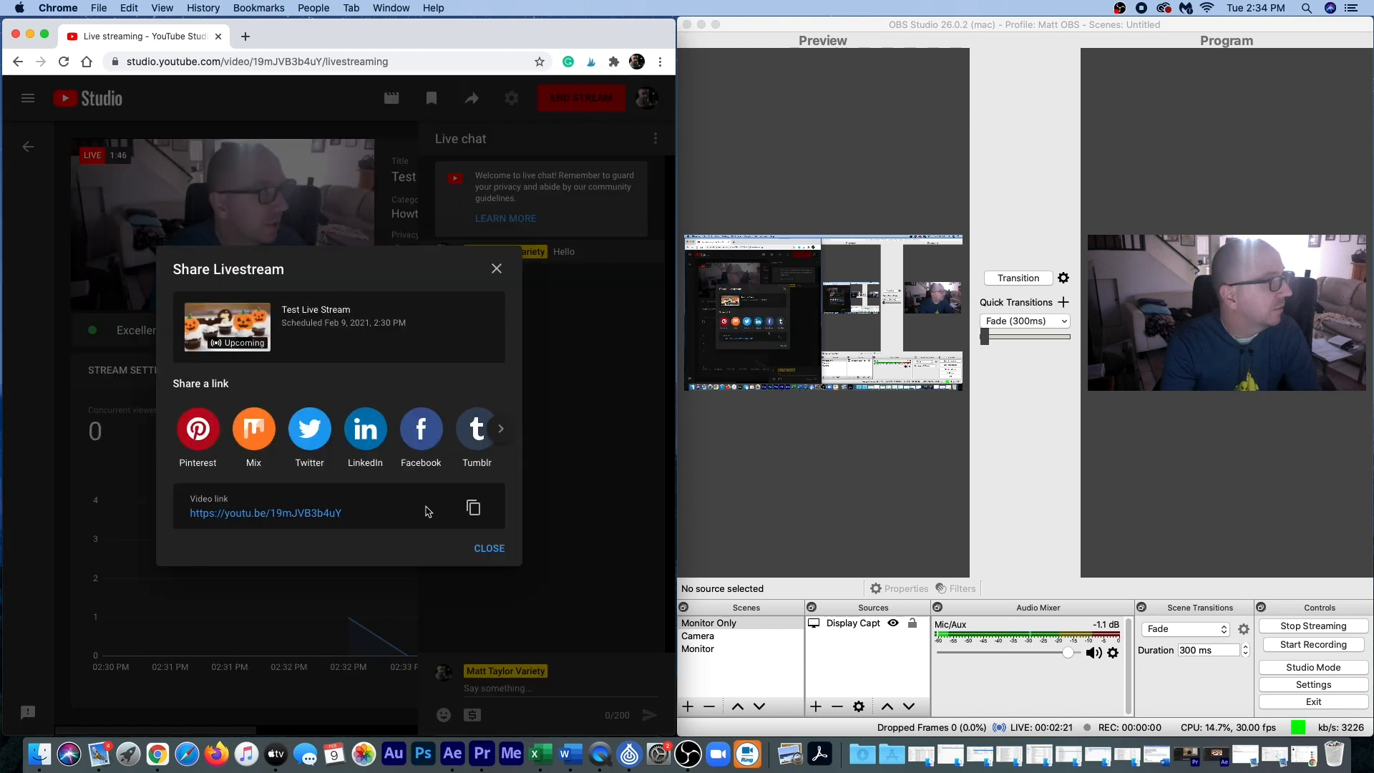
mouse_move(474, 507)
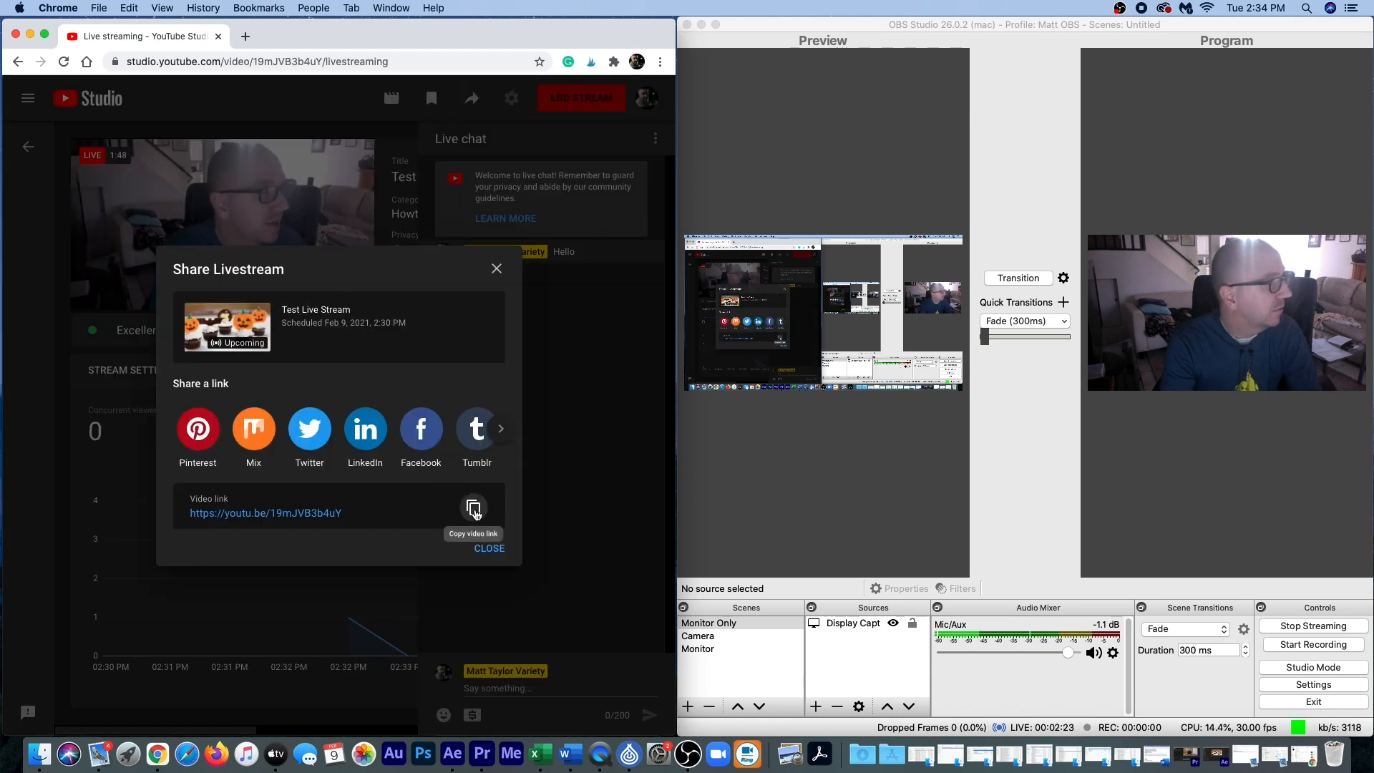
left_click(474, 508)
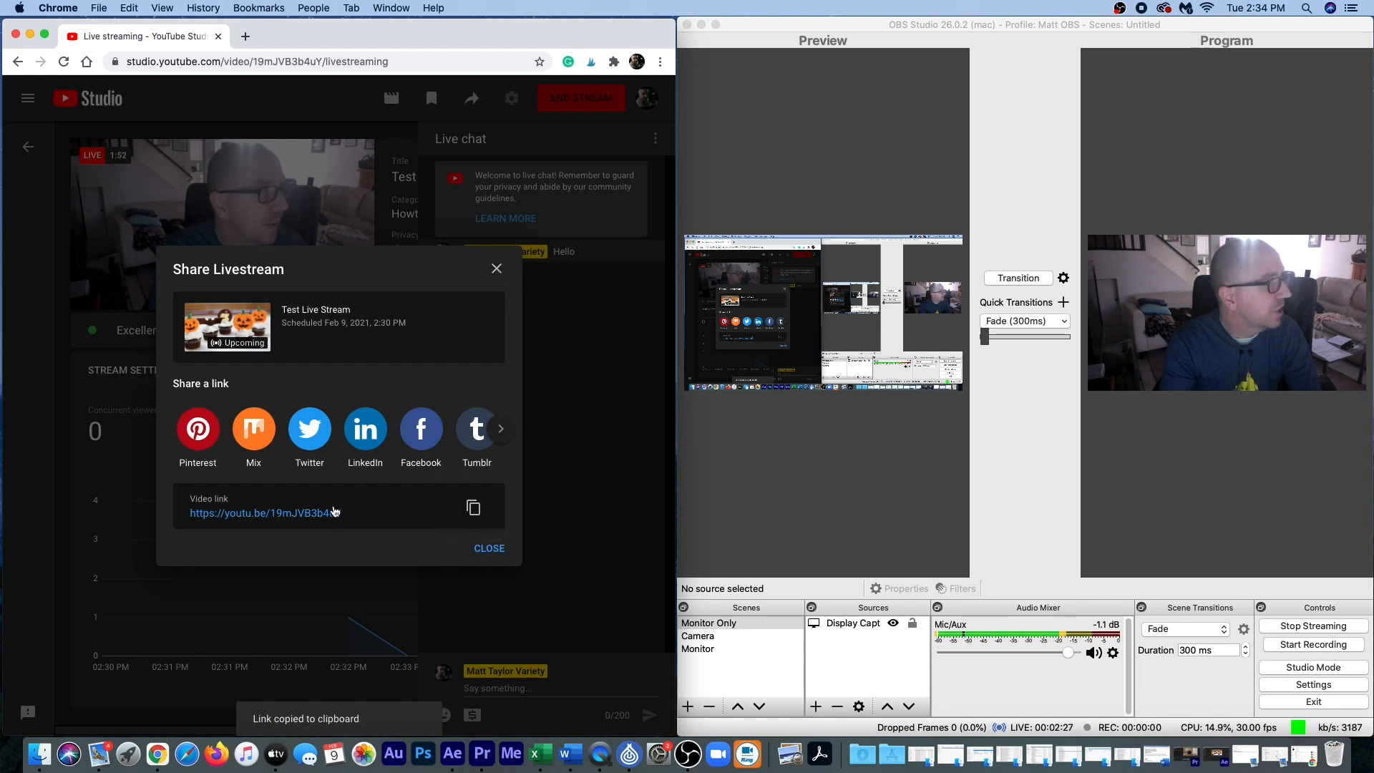
mouse_move(525, 346)
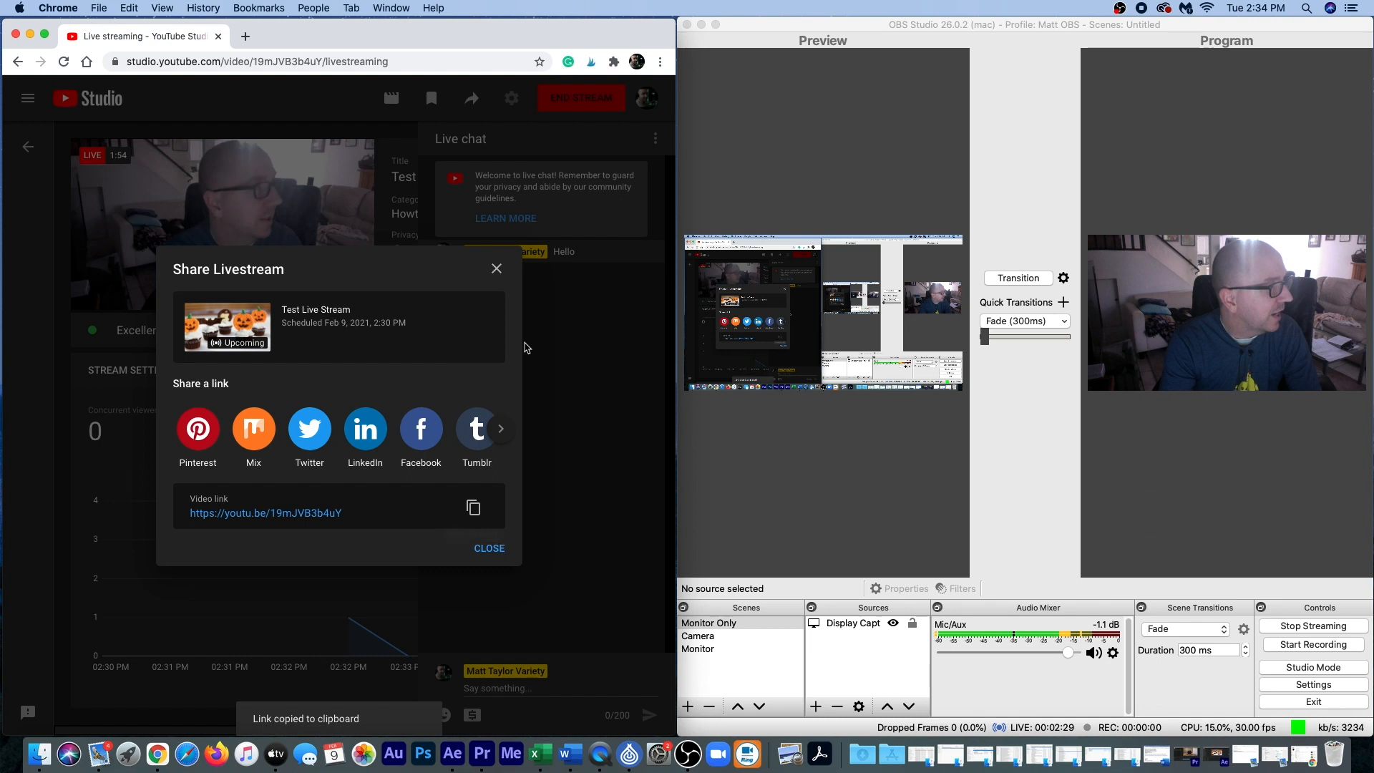
Step: Load youtu.be/19mJVB3b4pY in a new tab, skip the Premium trial, and pause playback
left_click(245, 36)
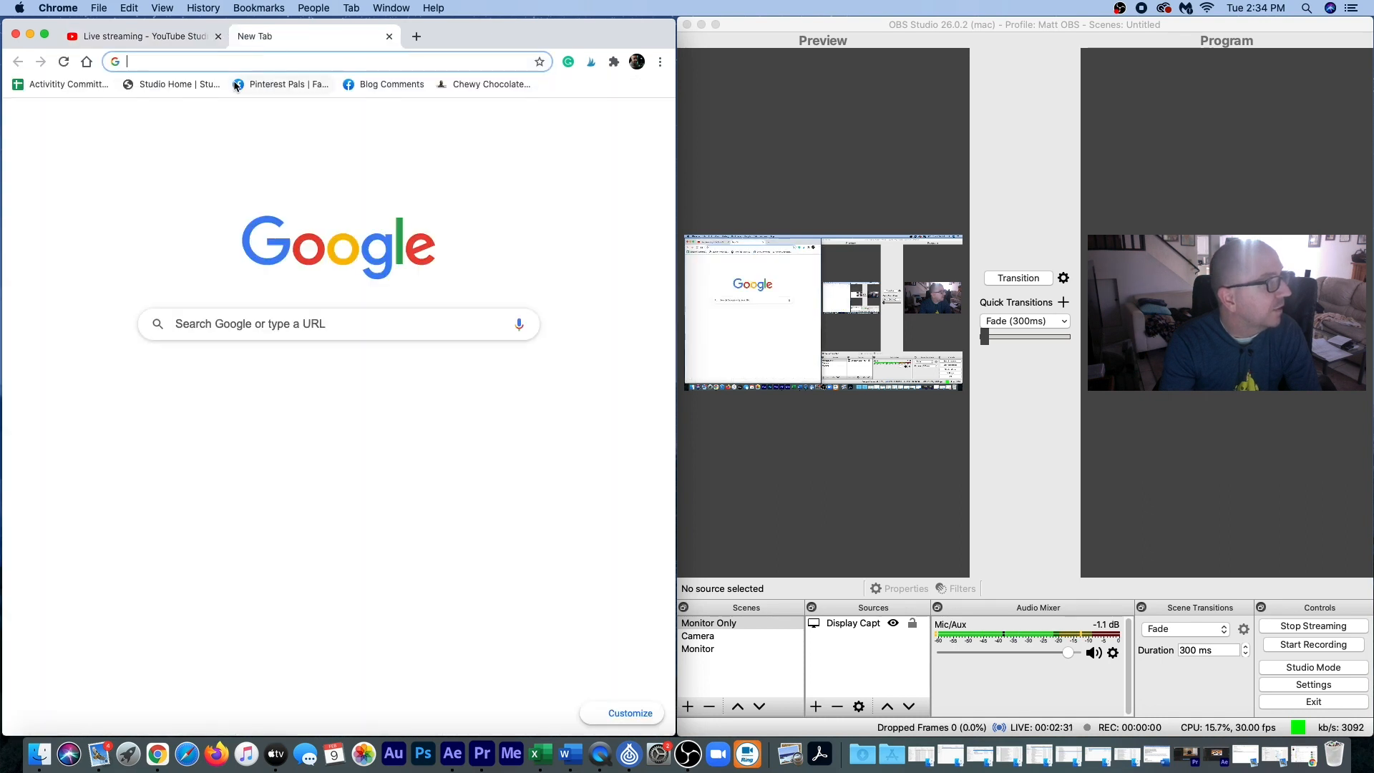
type("youtu.be/19mJVB3b4pY")
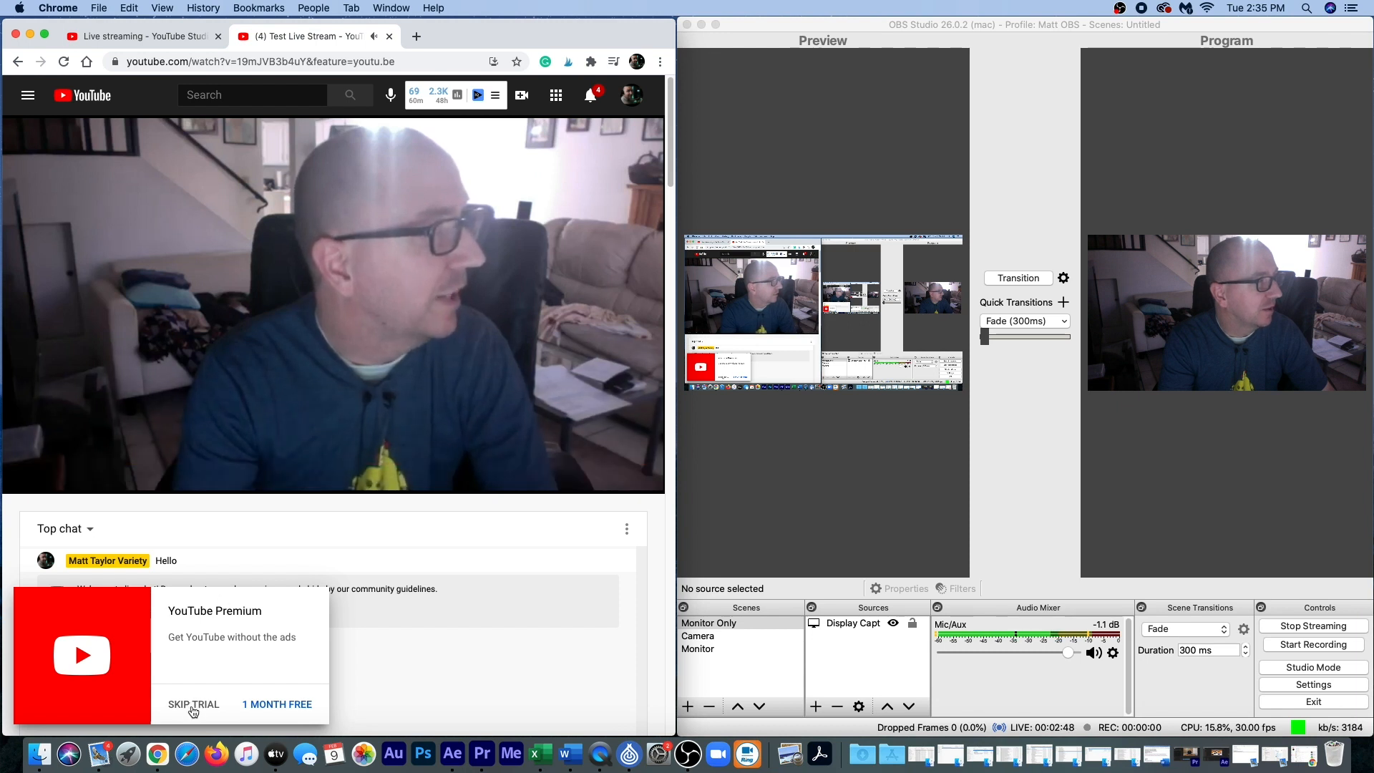
left_click(193, 705)
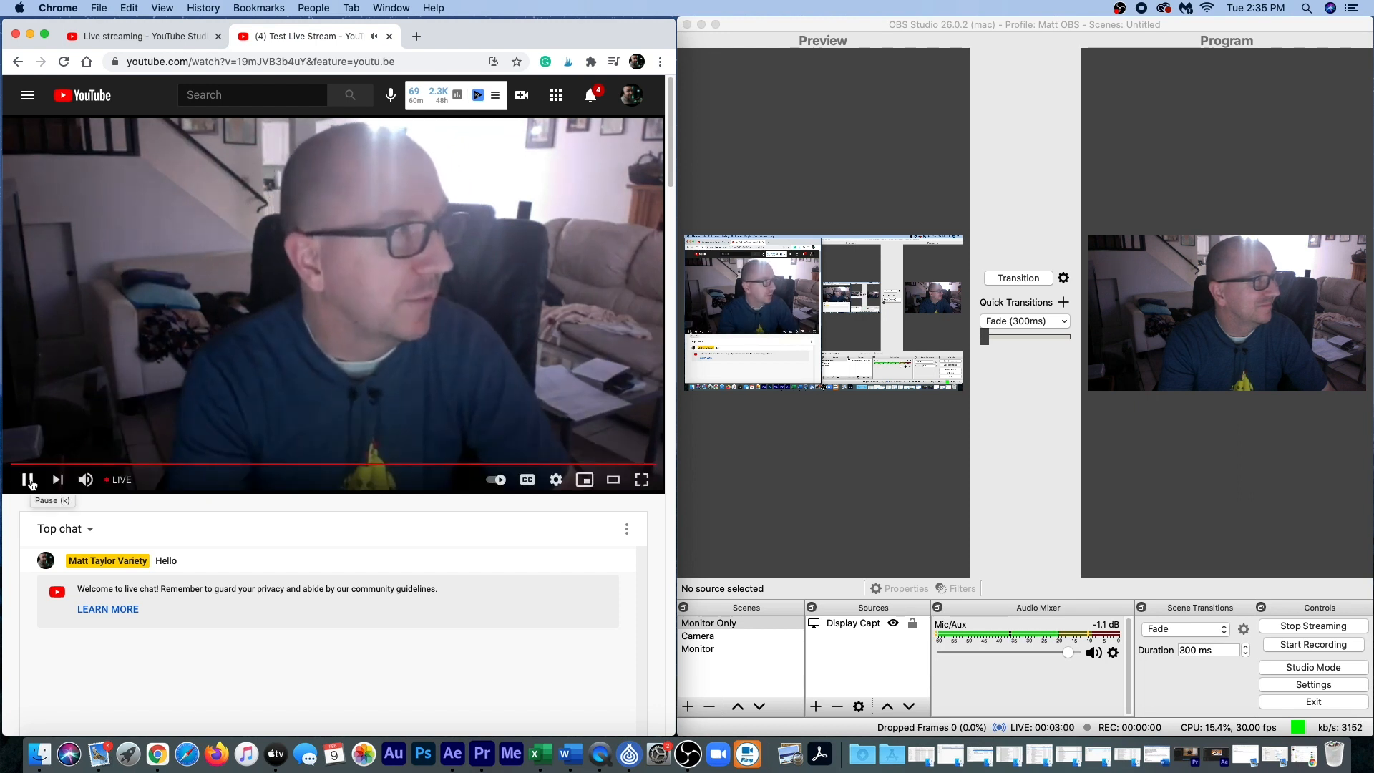
left_click(29, 480)
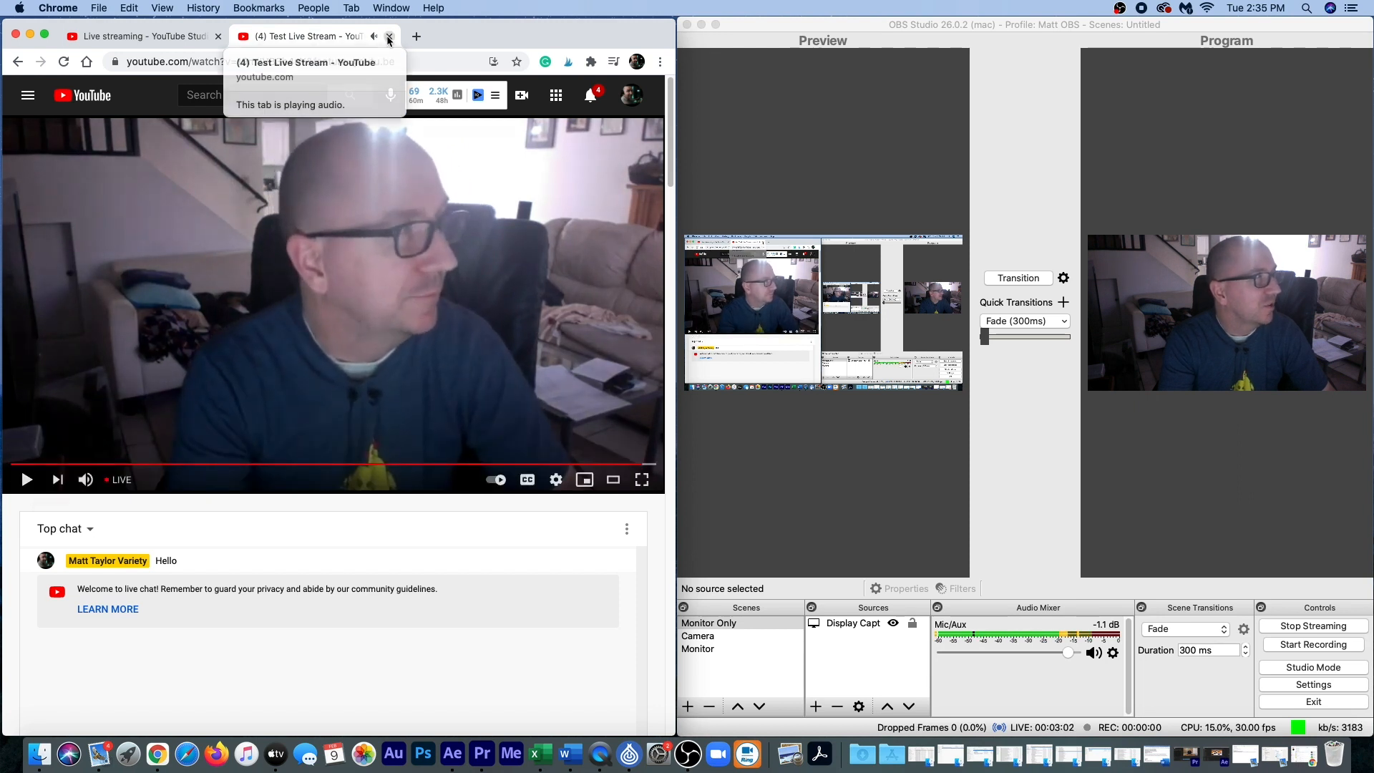
Step: Close the viewer tab and post "Welcome to my live stream!" in the live chat
left_click(389, 35)
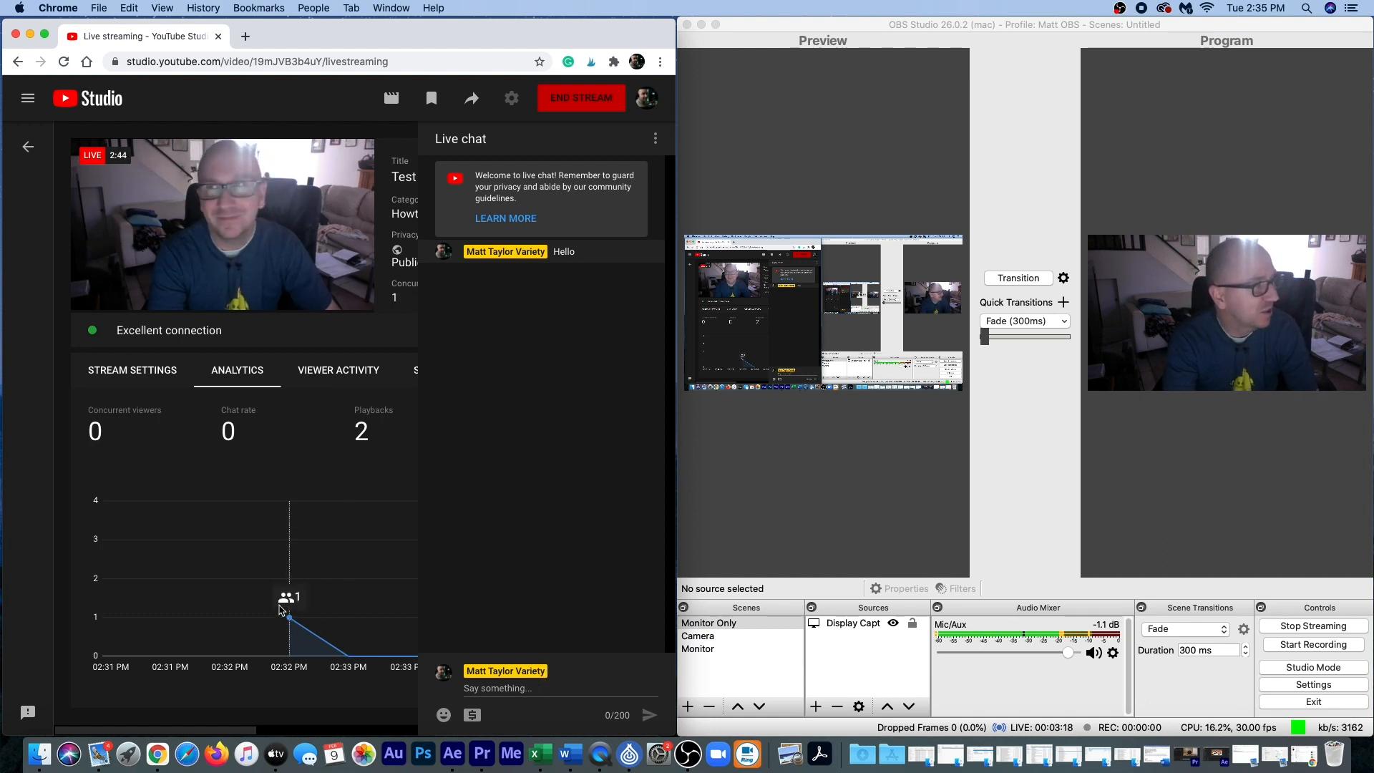
mouse_move(525, 547)
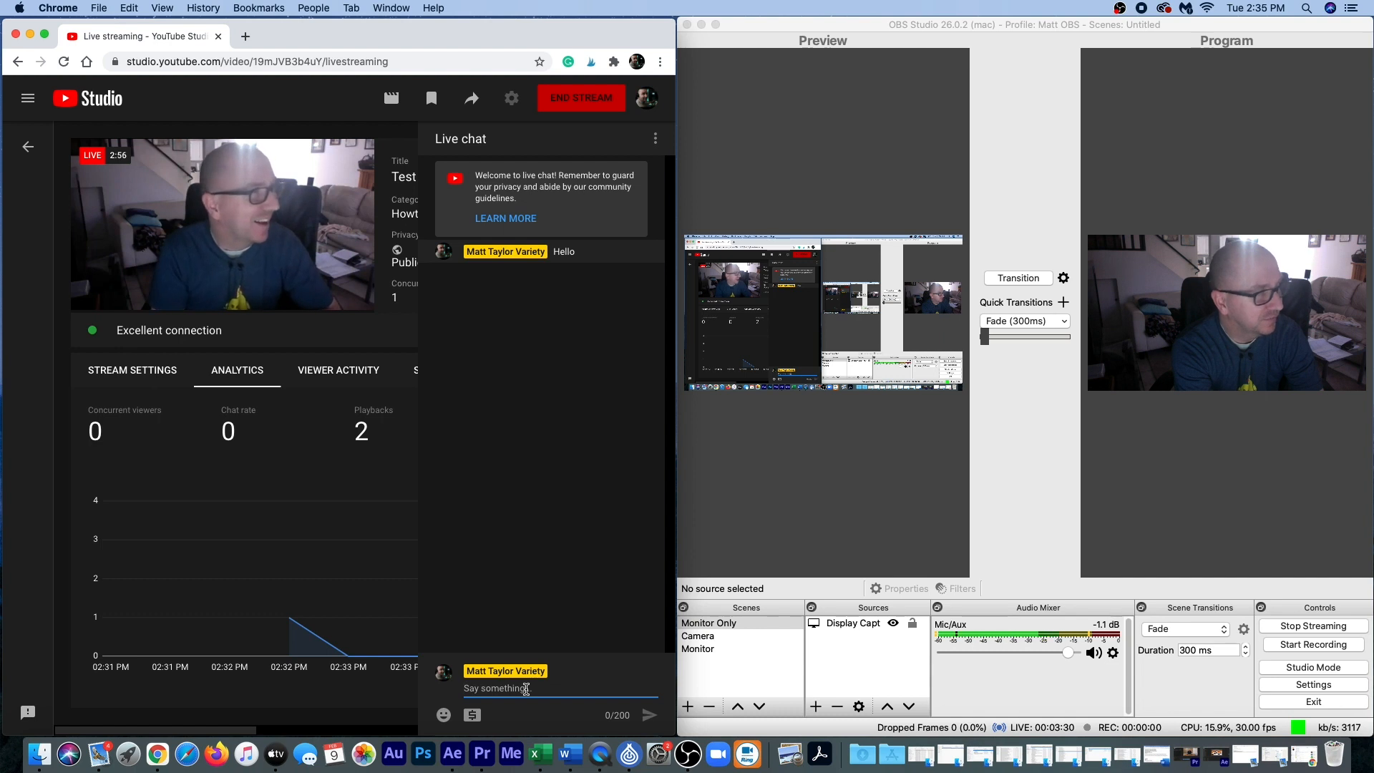
type("Welco")
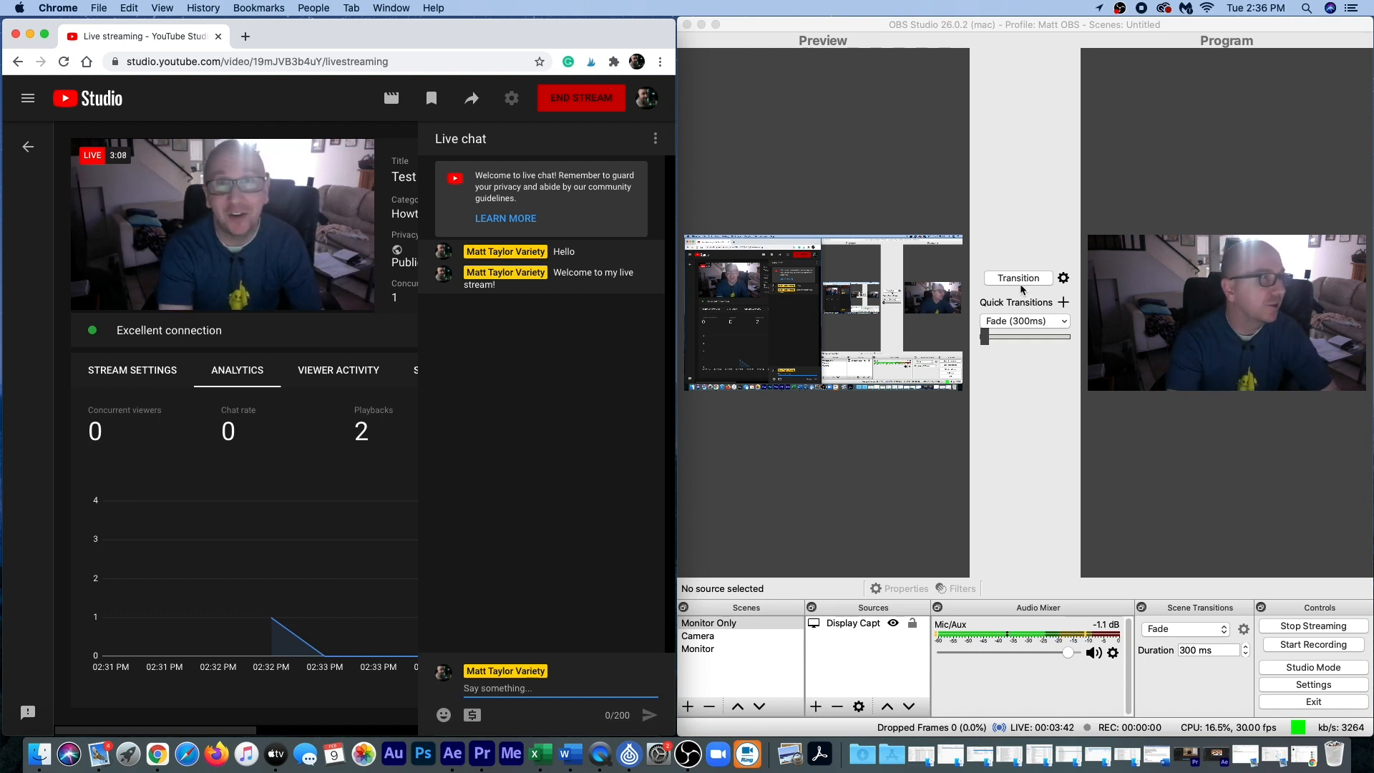
left_click(699, 635)
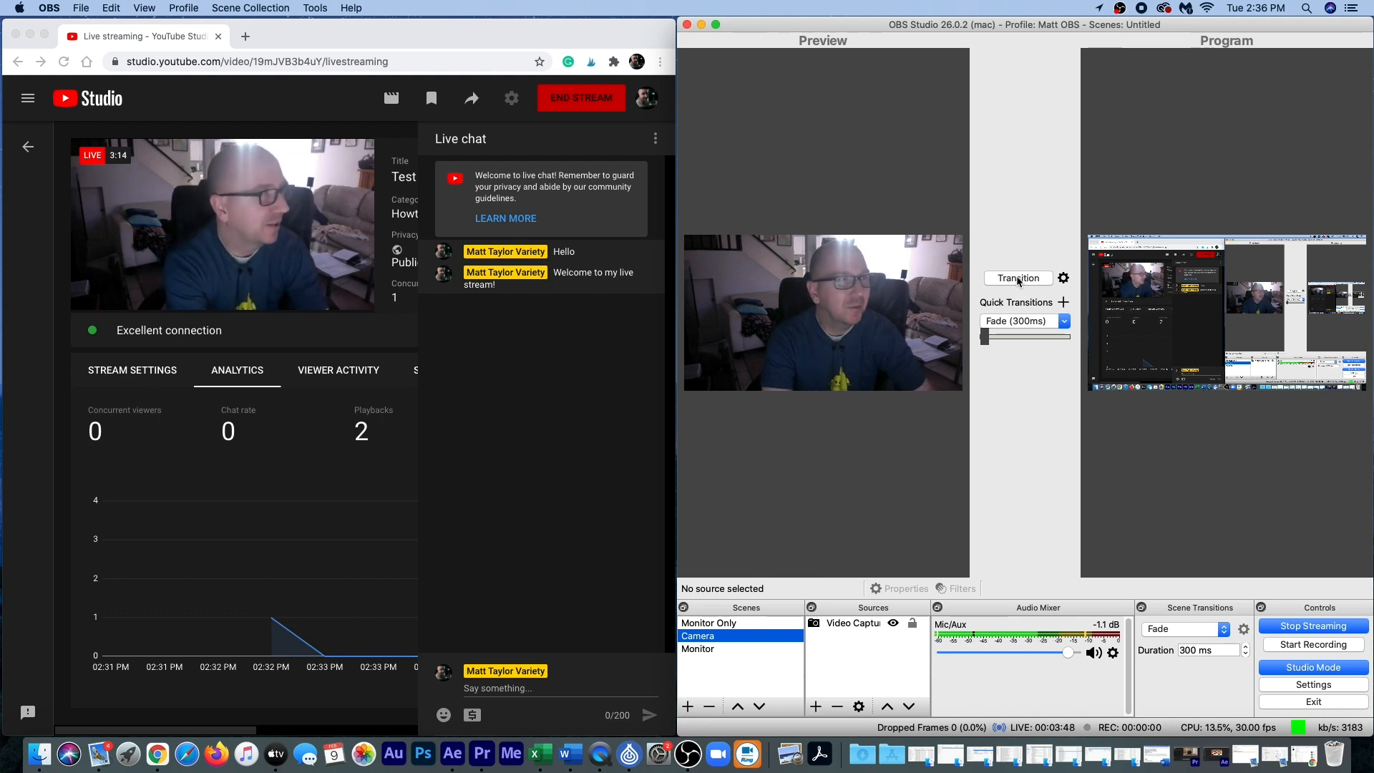
left_click(709, 623)
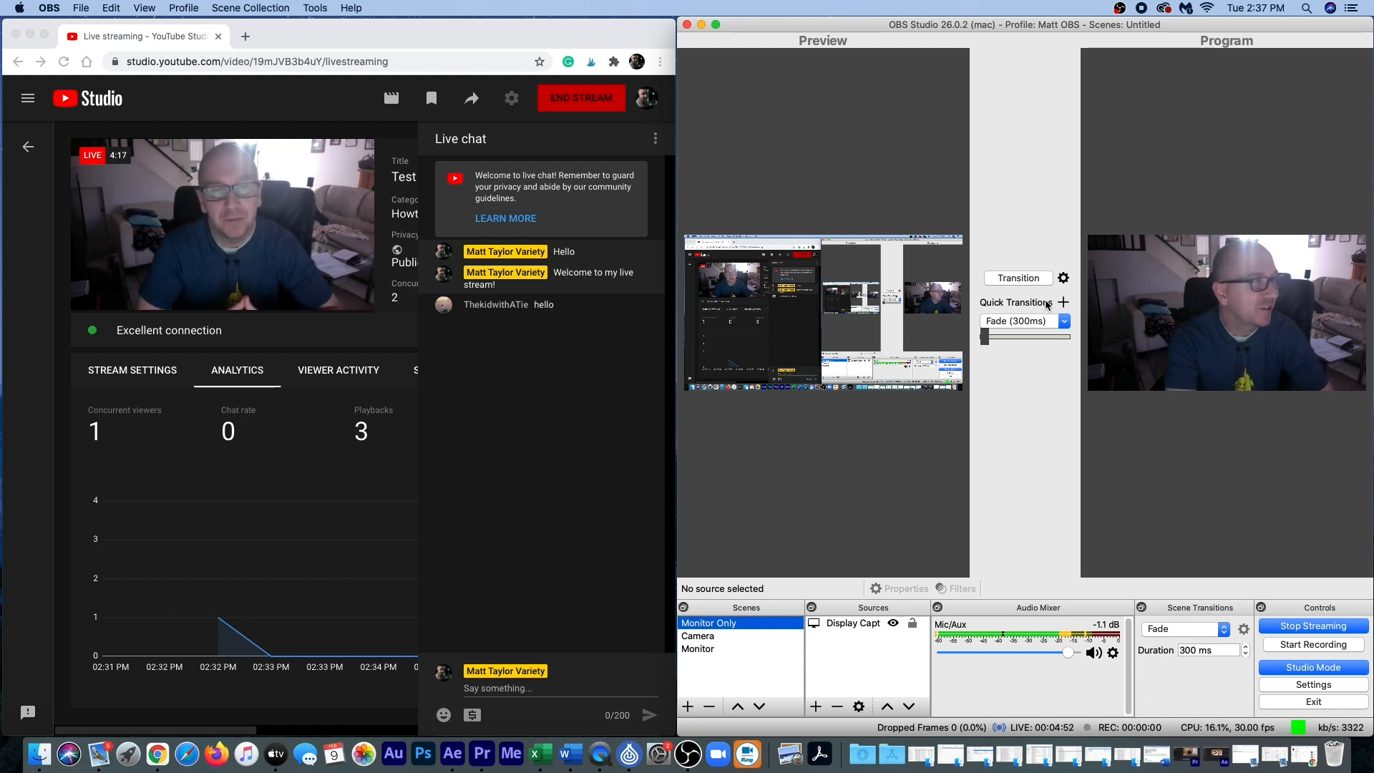
mouse_move(782, 475)
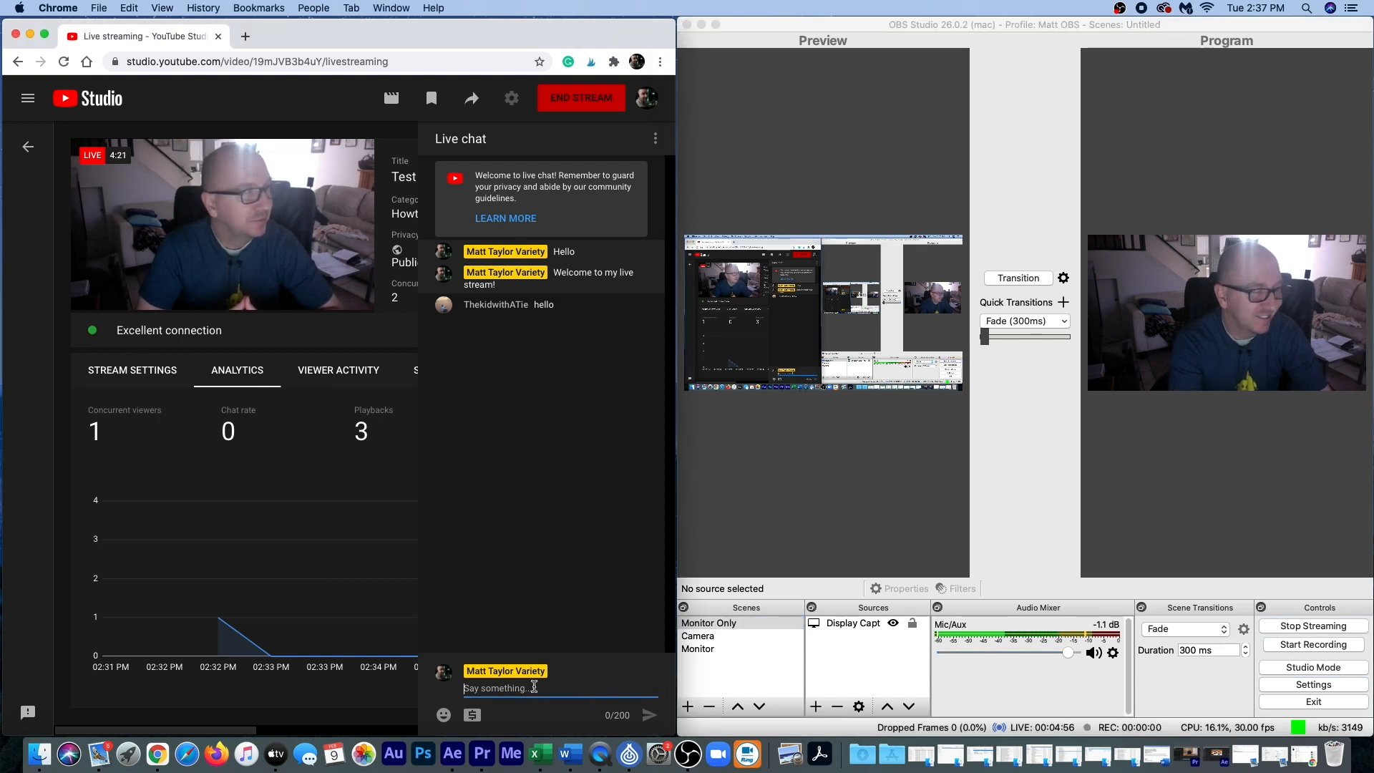
Step: Post "Hi" in the live chat
type("Hi")
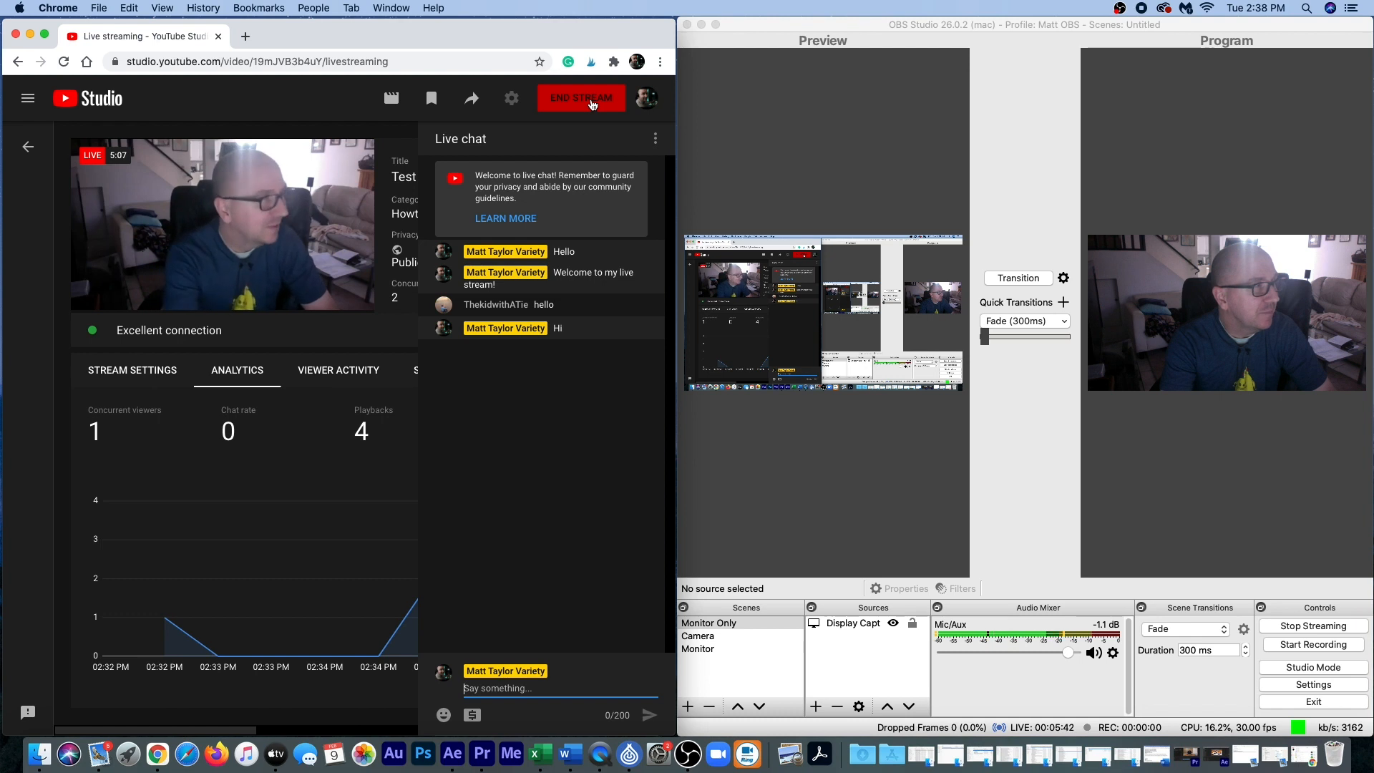
Step: End the live stream and confirm in the dialog
left_click(581, 98)
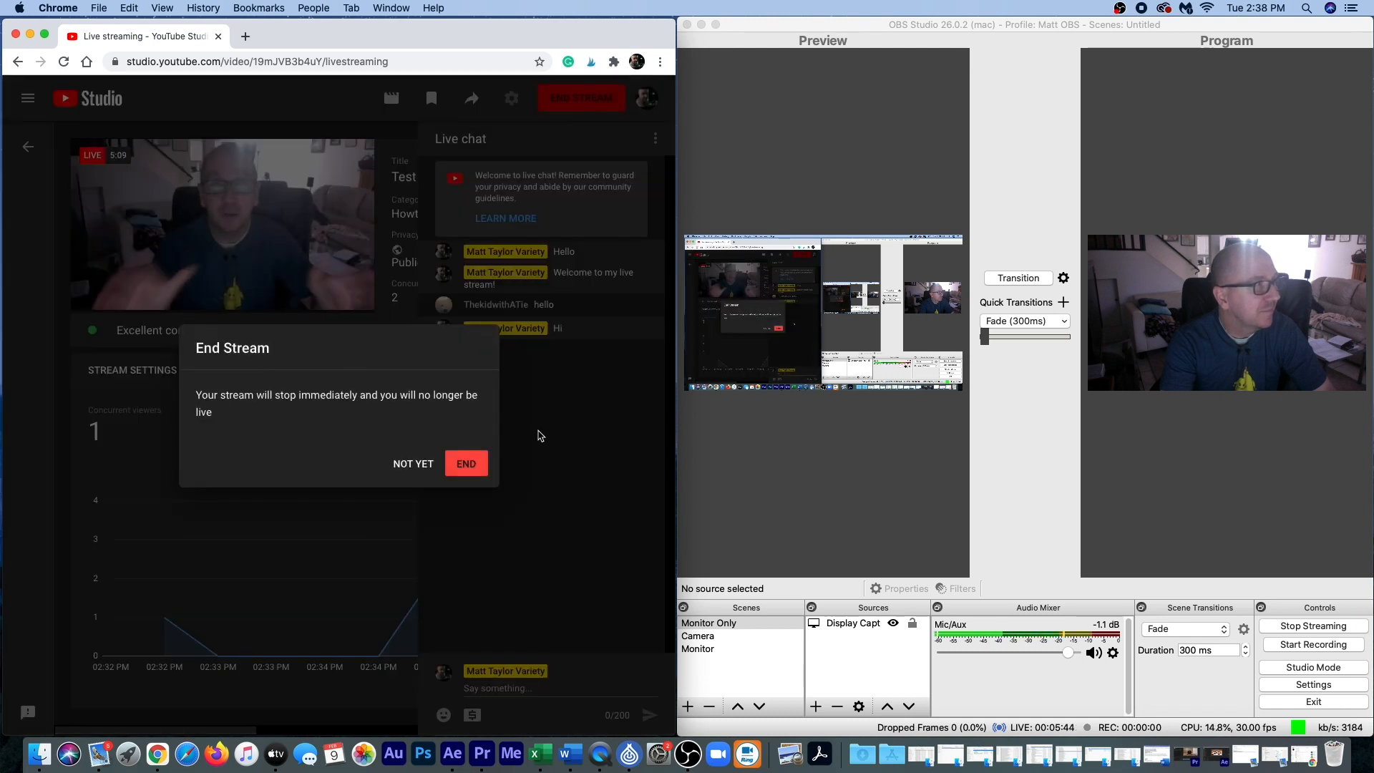
mouse_move(405, 412)
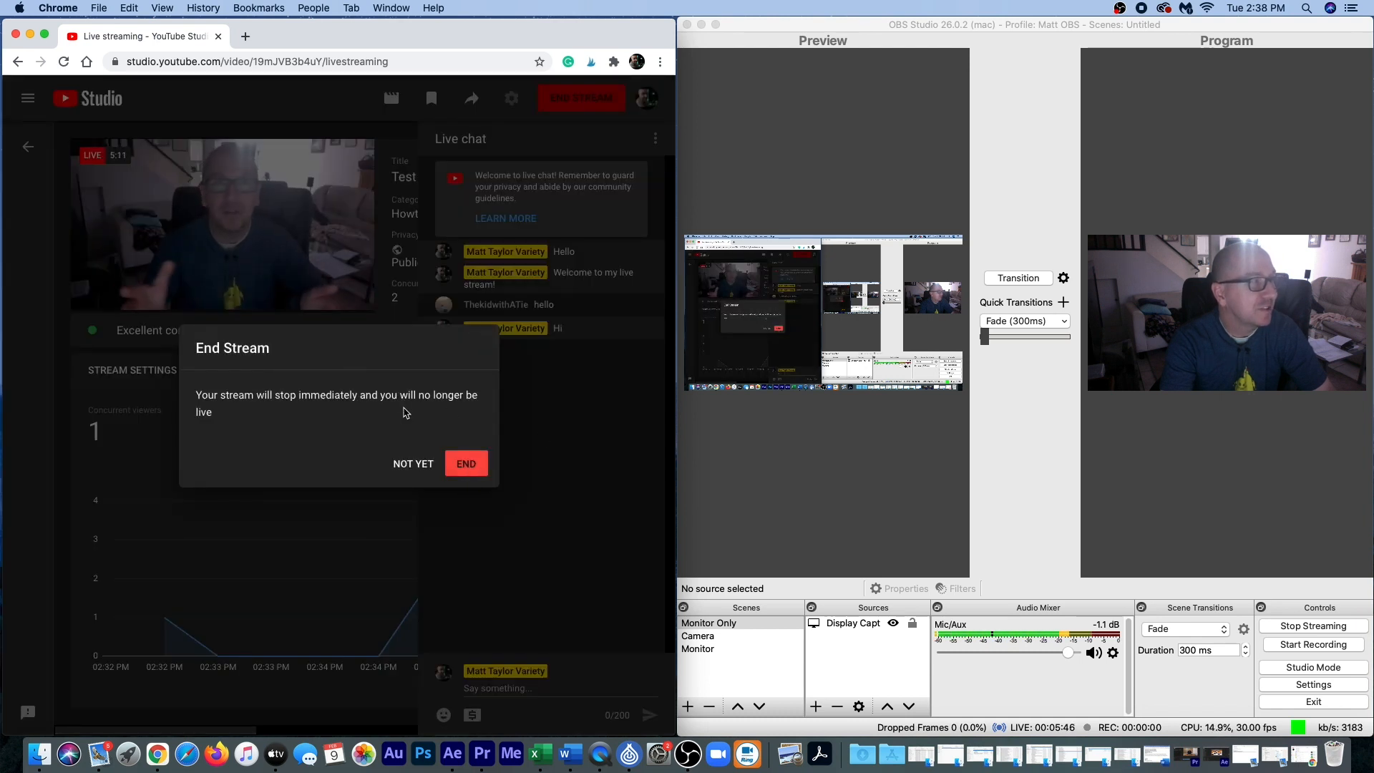
mouse_move(465, 463)
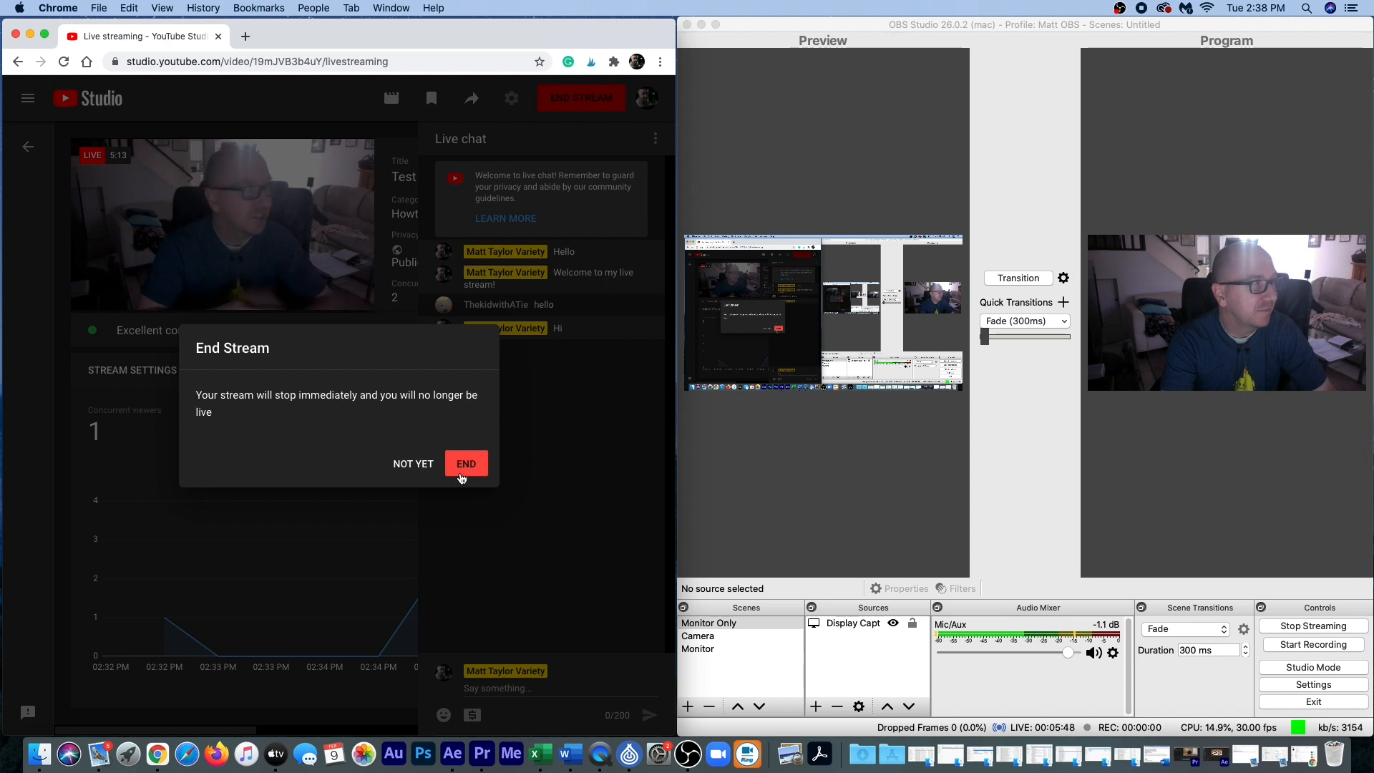
left_click(412, 463)
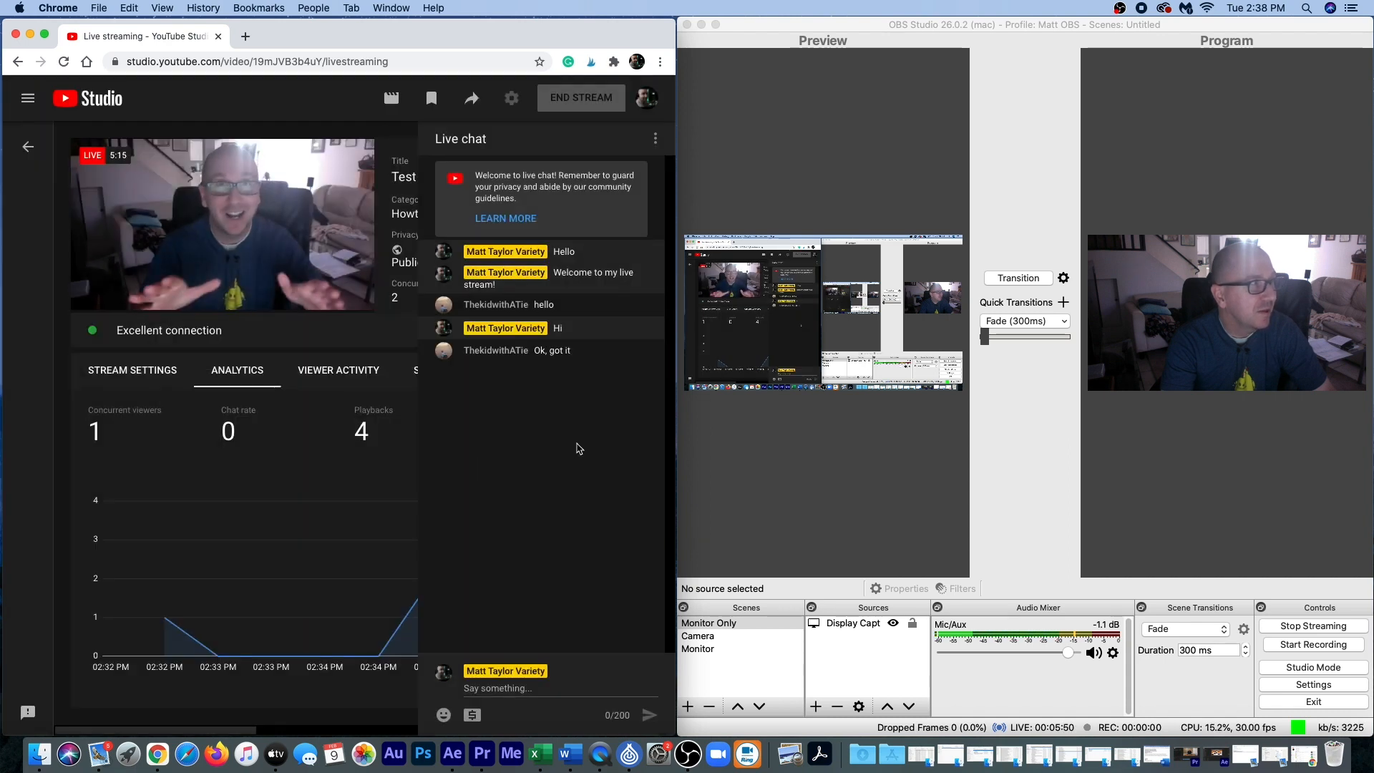
Step: Bring OBS Studio forward and stop streaming to YouTube
left_click(580, 98)
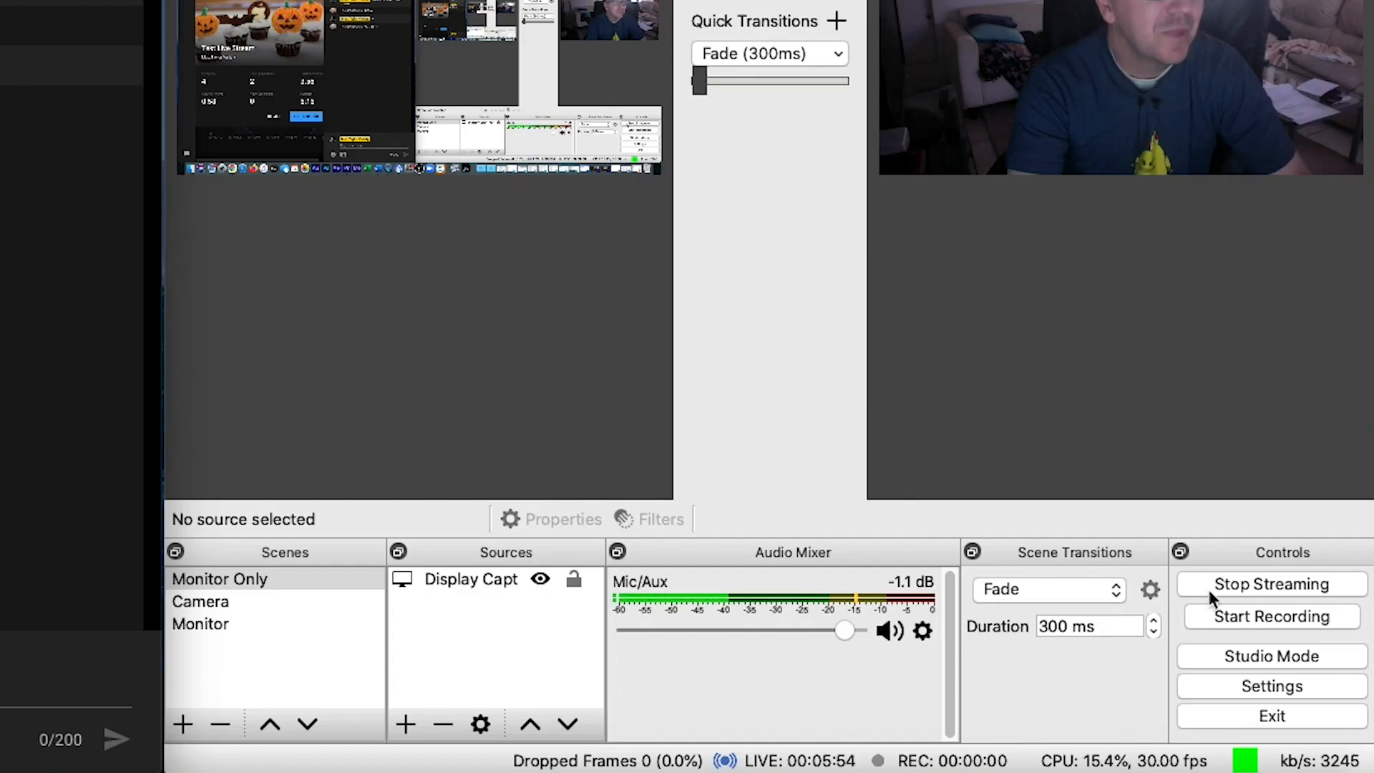
mouse_move(1263, 596)
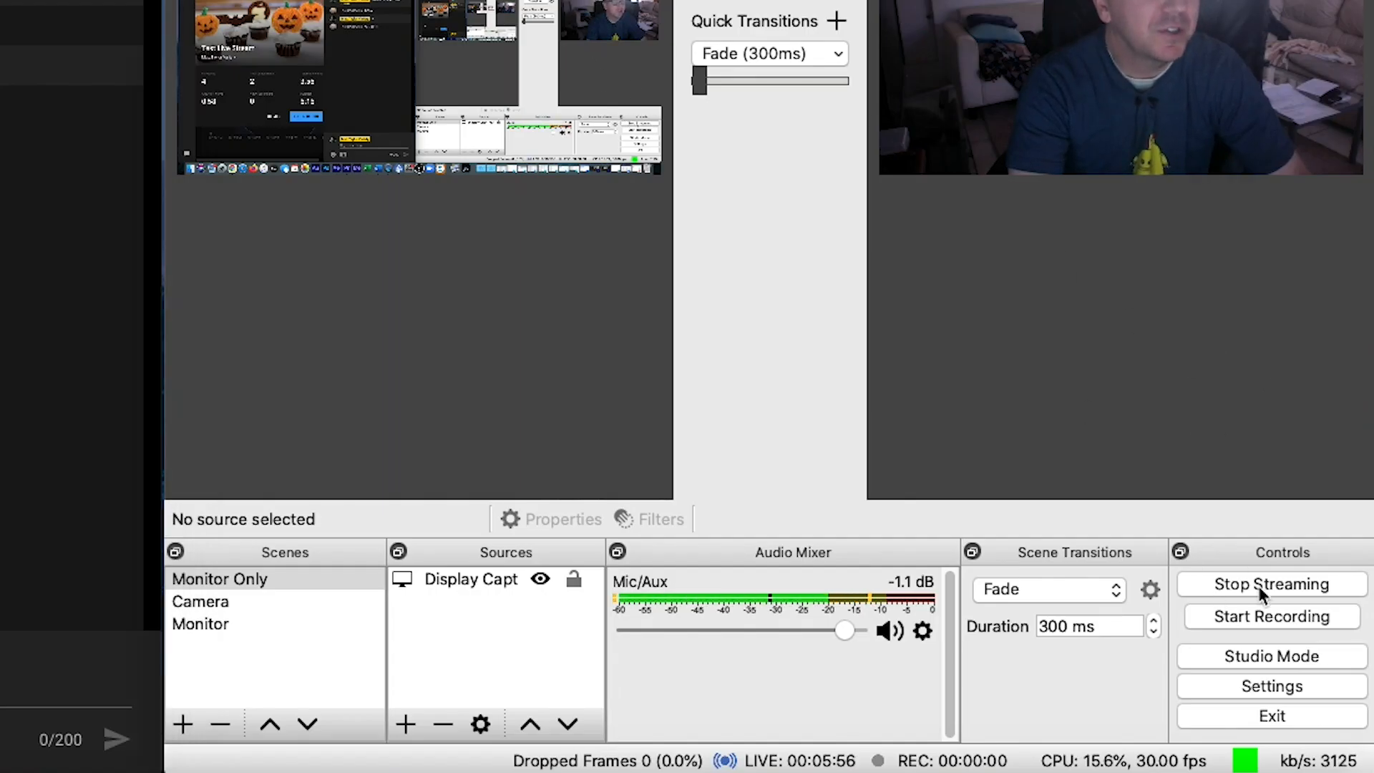
left_click(1270, 584)
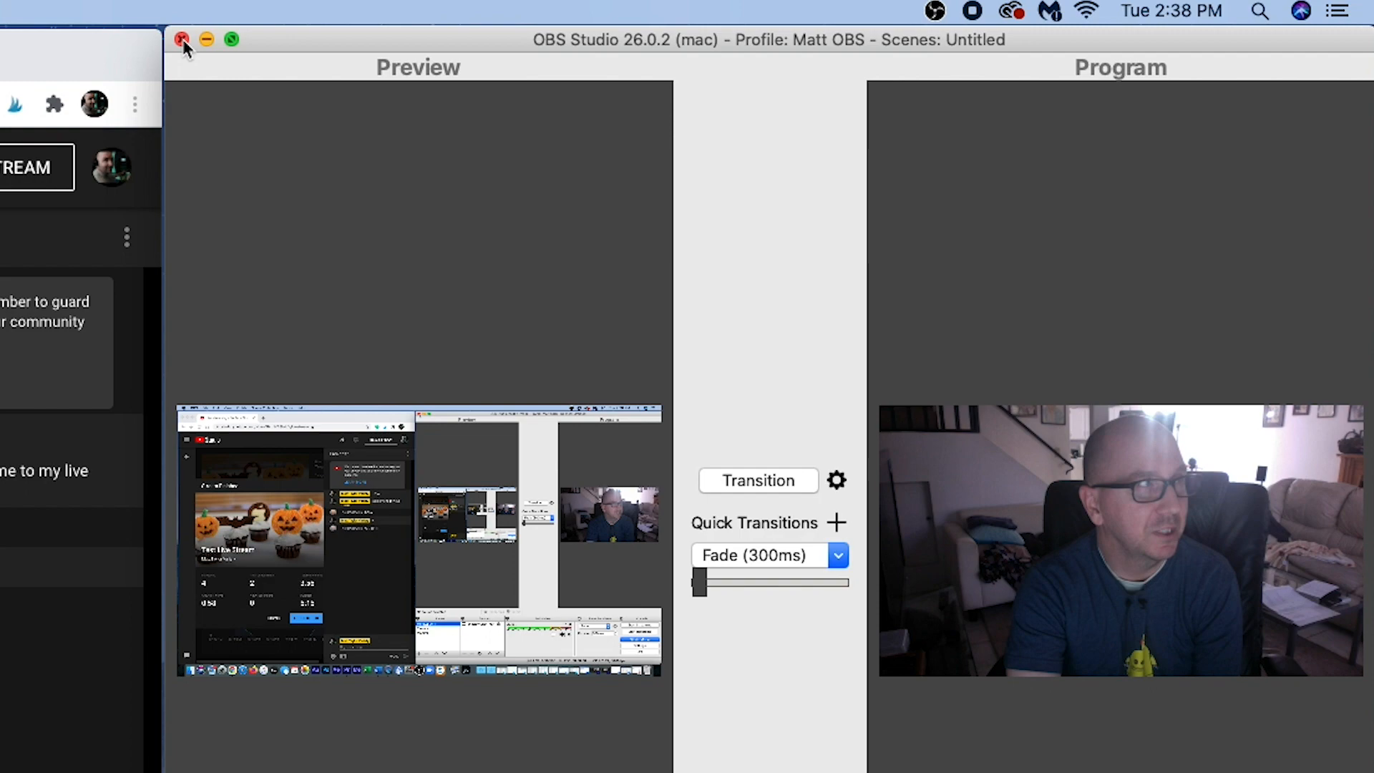
Step: Close OBS and send "Thanks for joining!" to the live chat
left_click(182, 40)
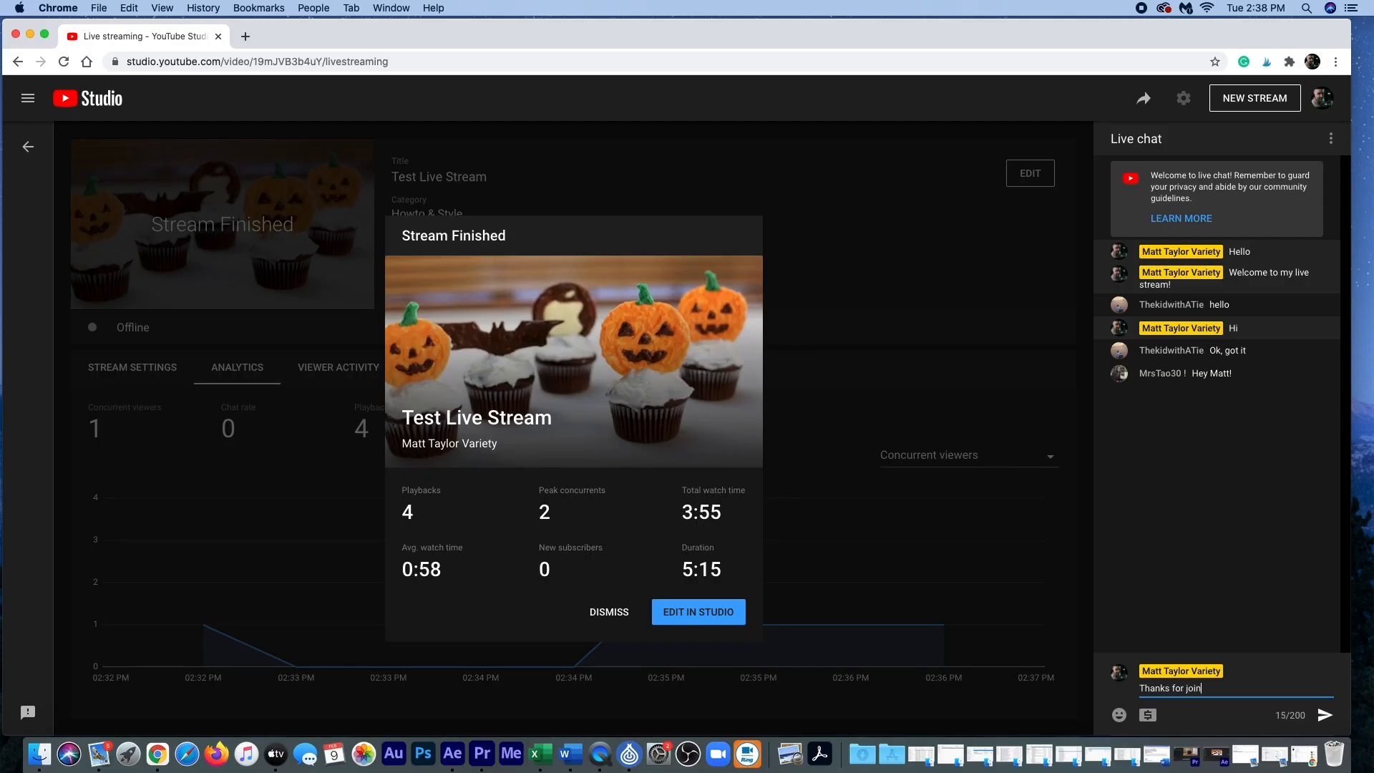
left_click(1325, 715)
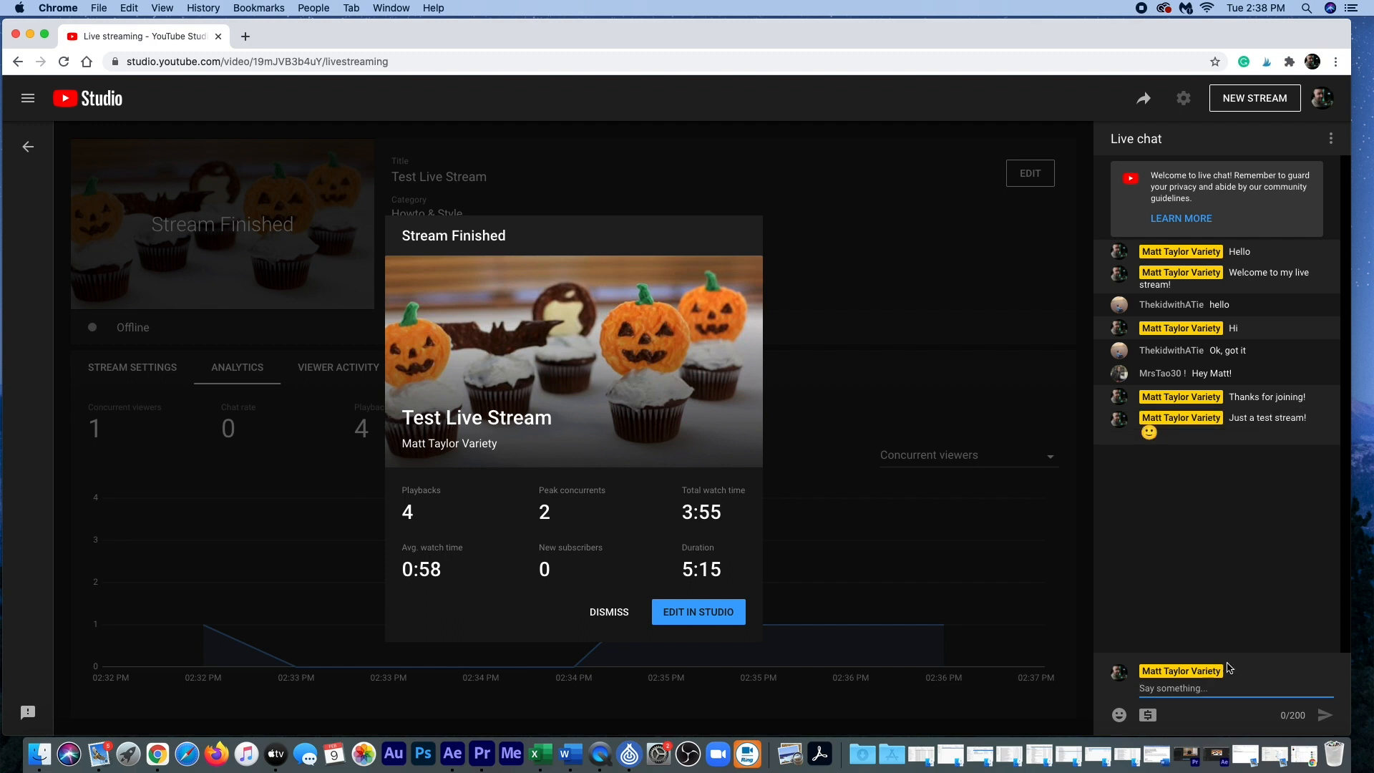
mouse_move(992, 504)
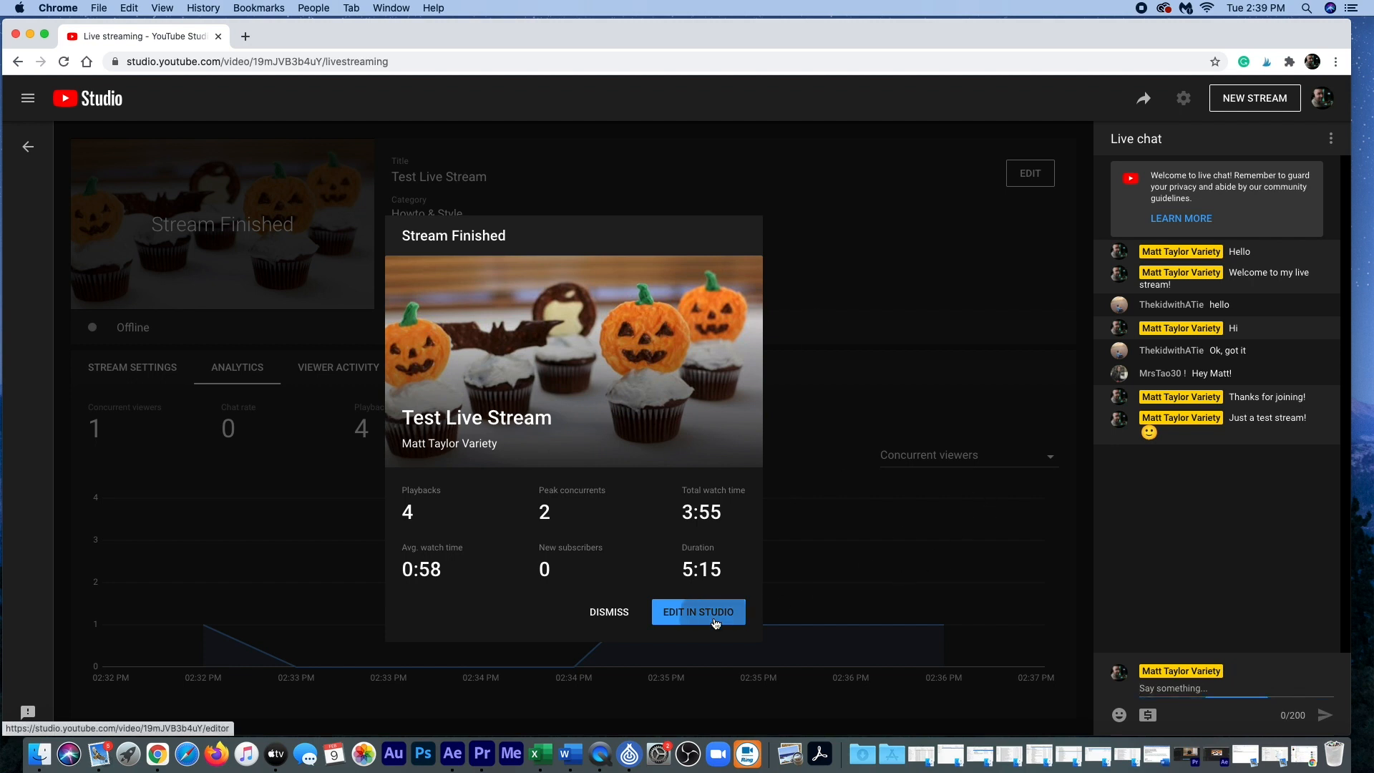
Step: Go to the finished stream's Video details page and start editing its description
left_click(697, 611)
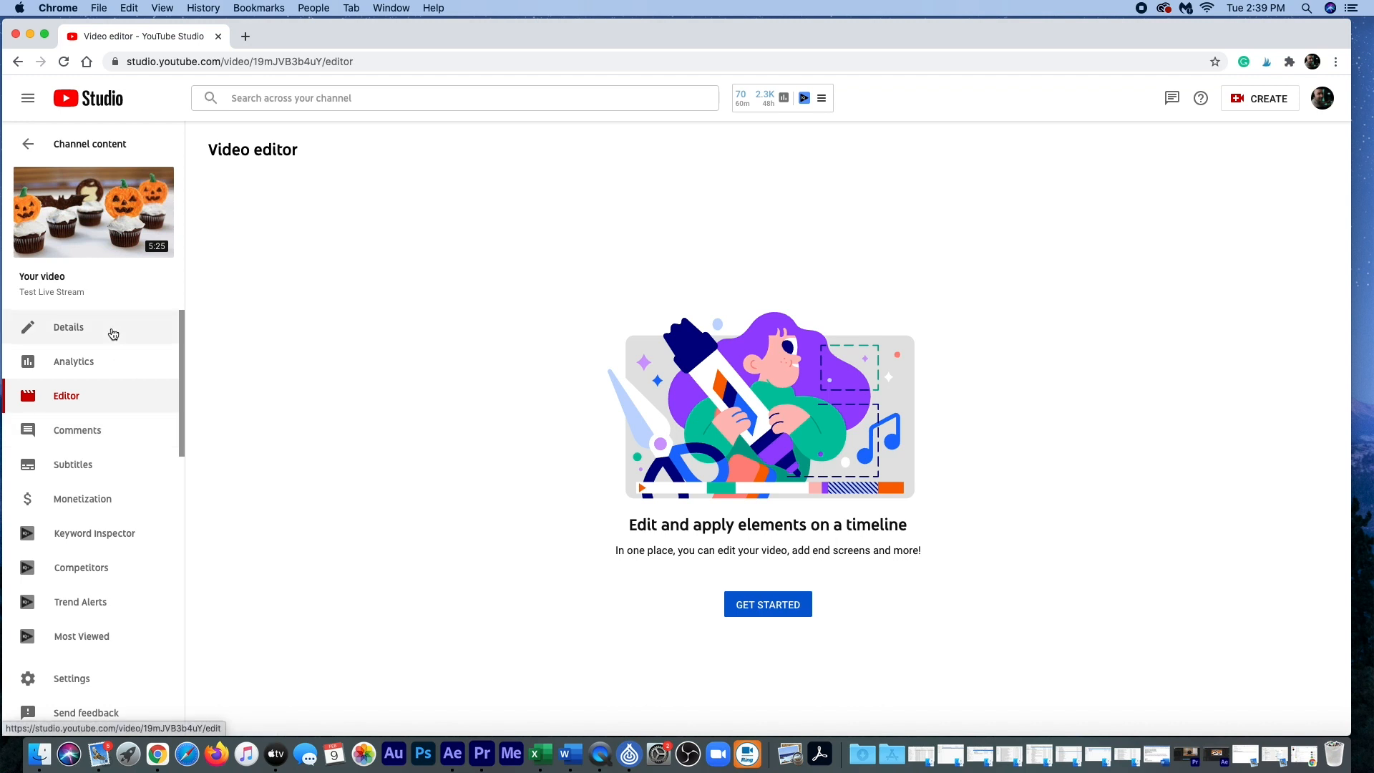
left_click(68, 326)
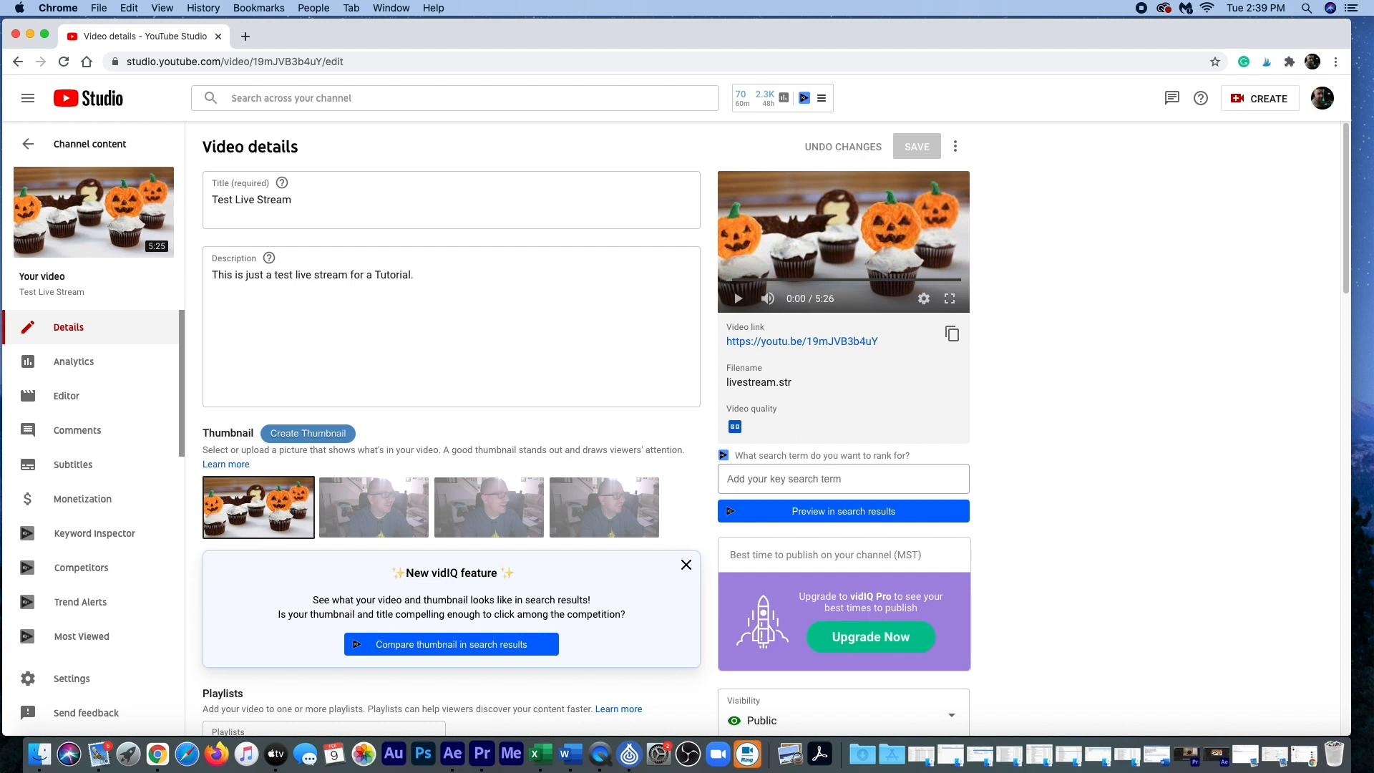
left_click(448, 287)
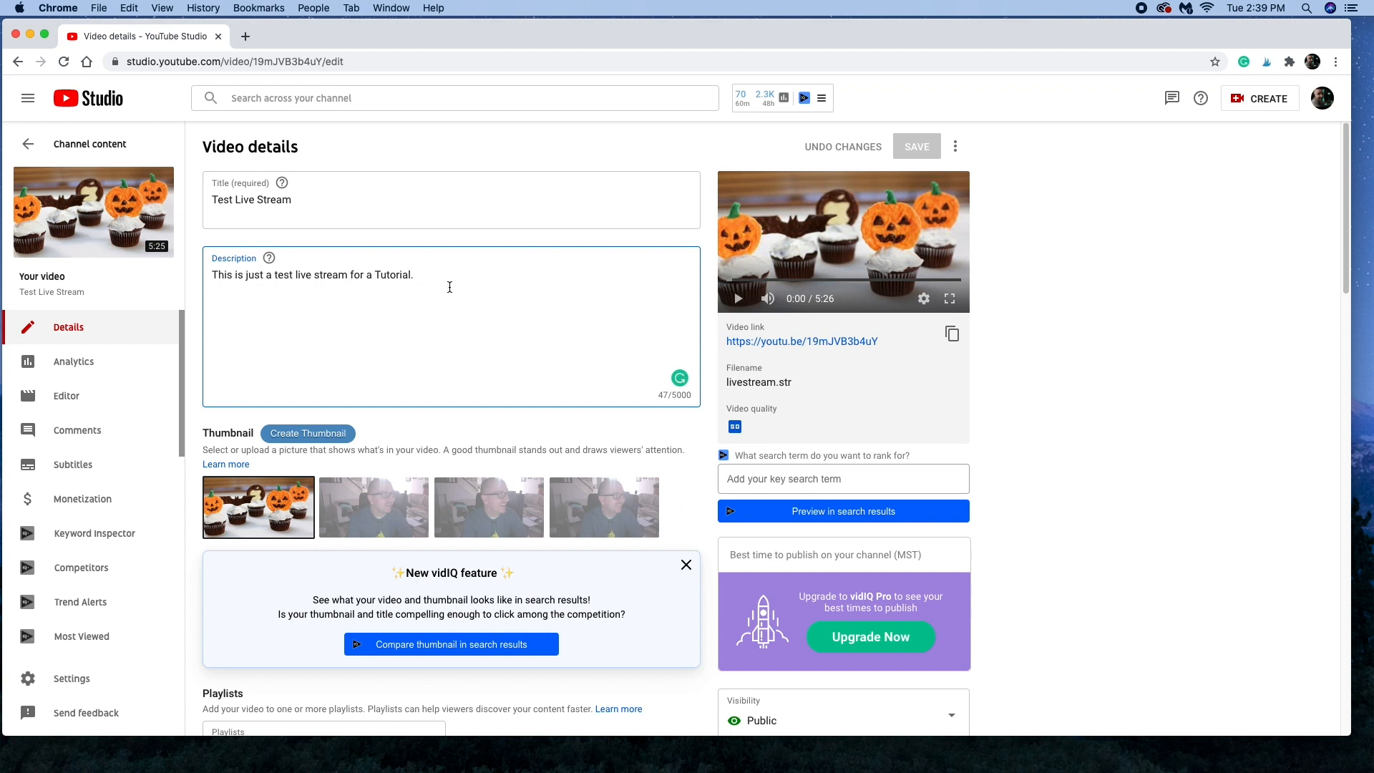
Step: Add the video to Test Playlist
scroll("down", 3)
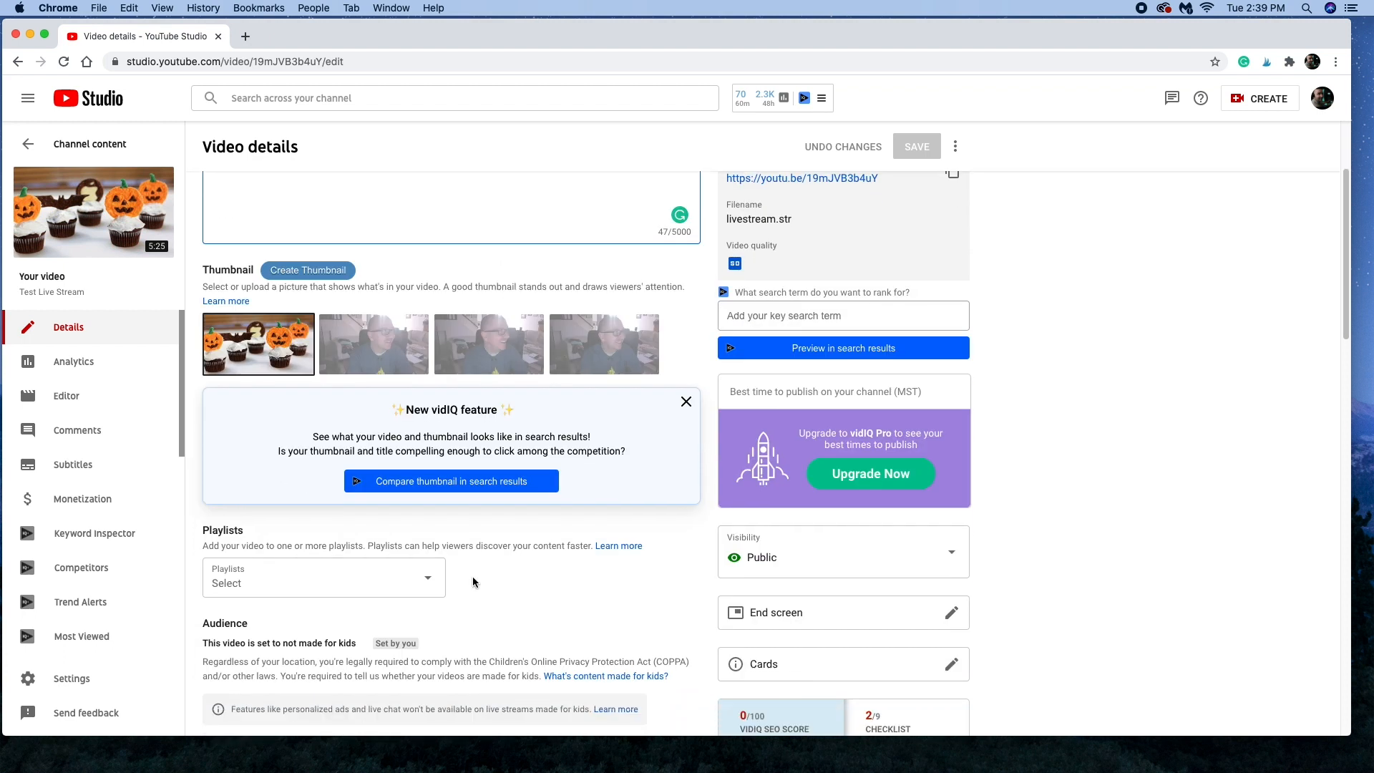
left_click(322, 583)
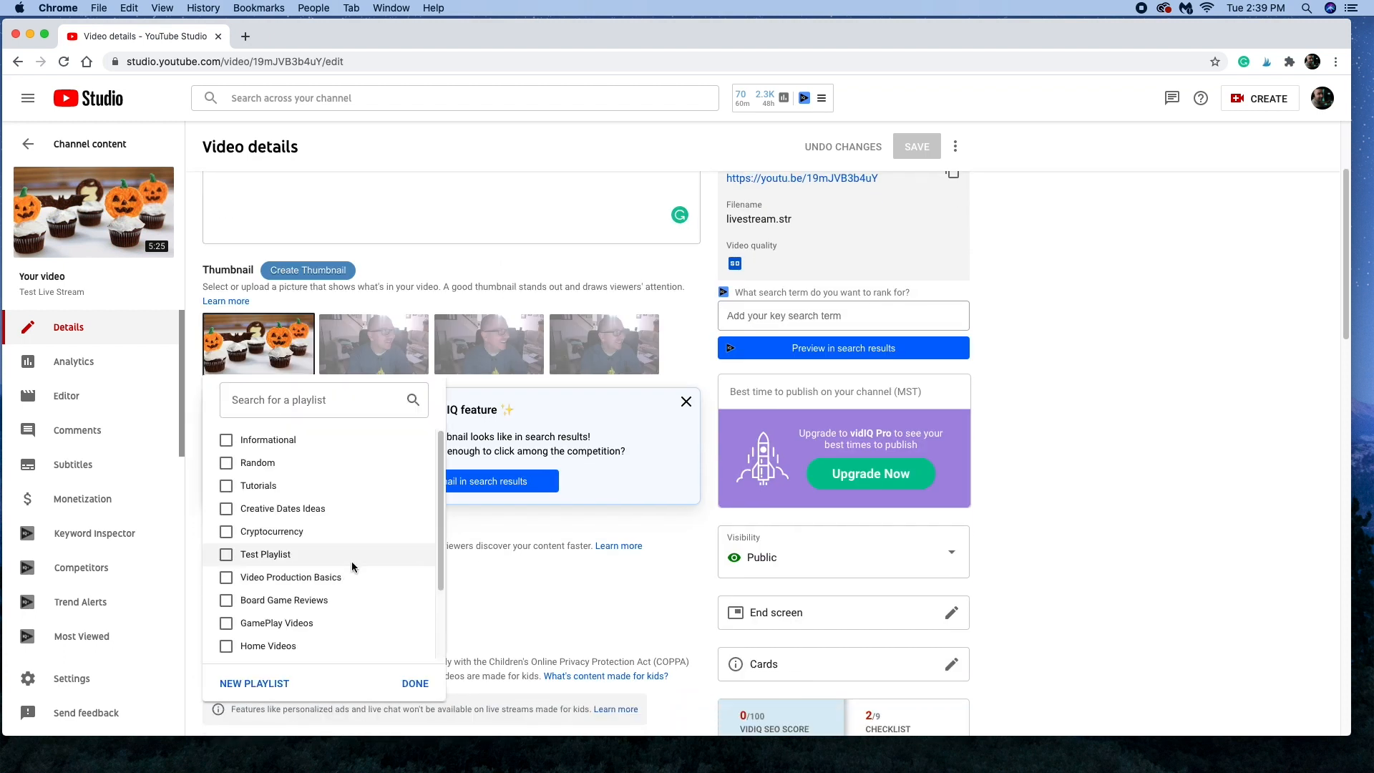
left_click(226, 554)
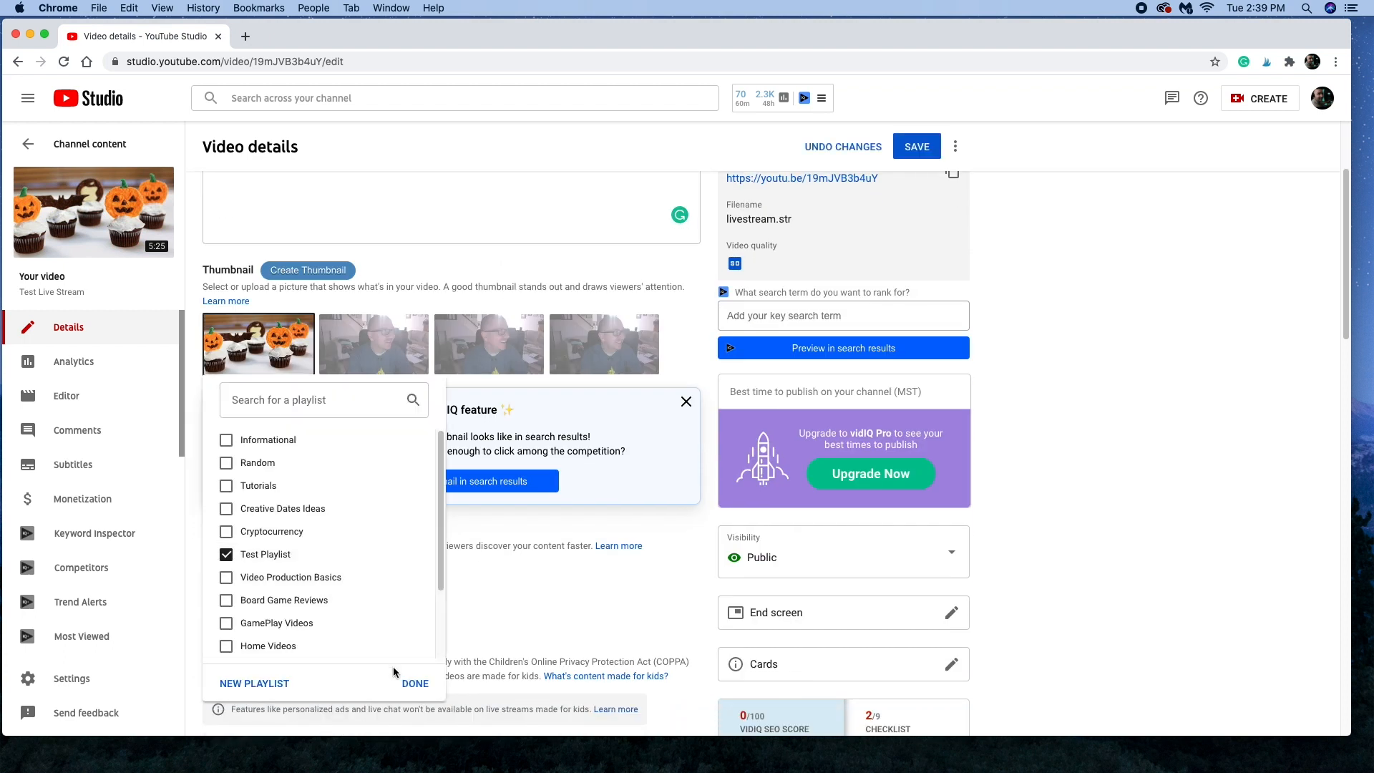
left_click(415, 683)
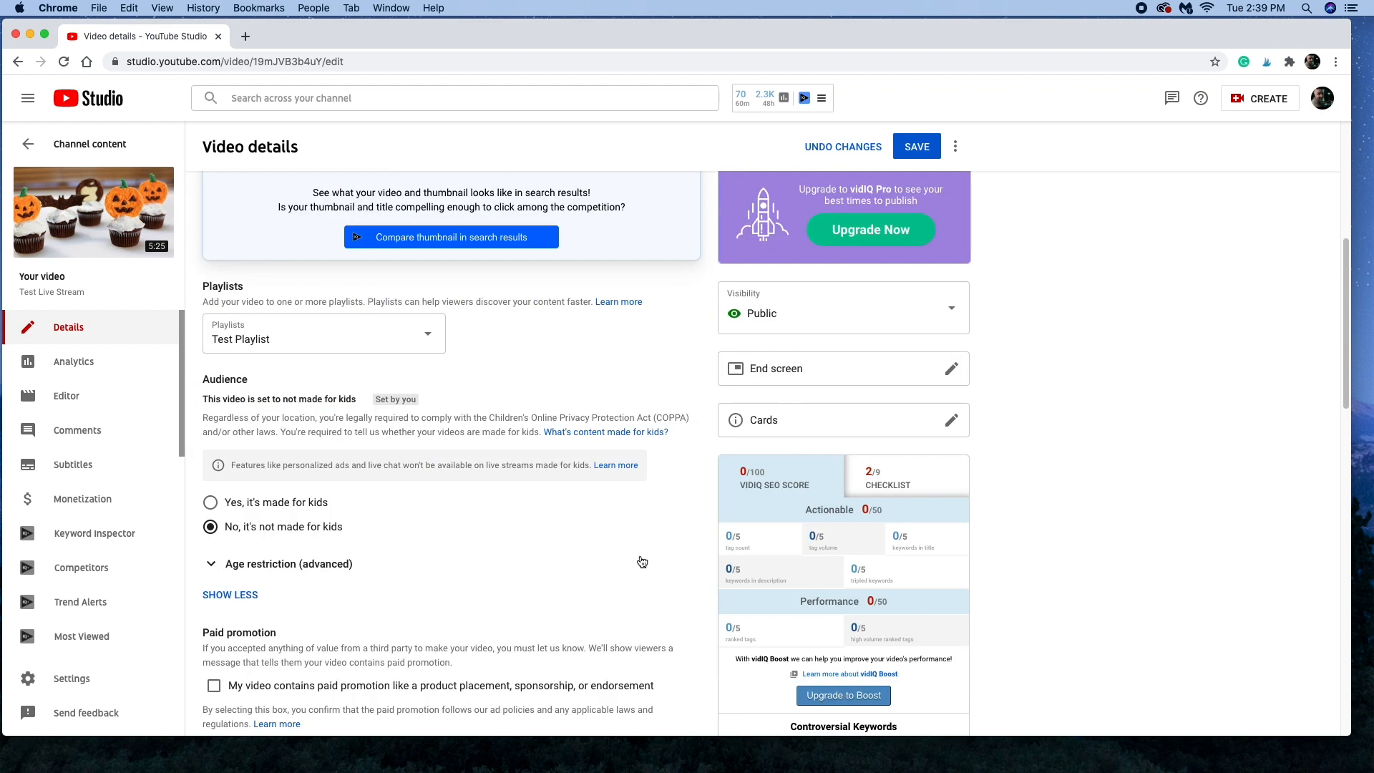
Step: Add the tag "test live stream" to the video's tags
scroll("down", 3)
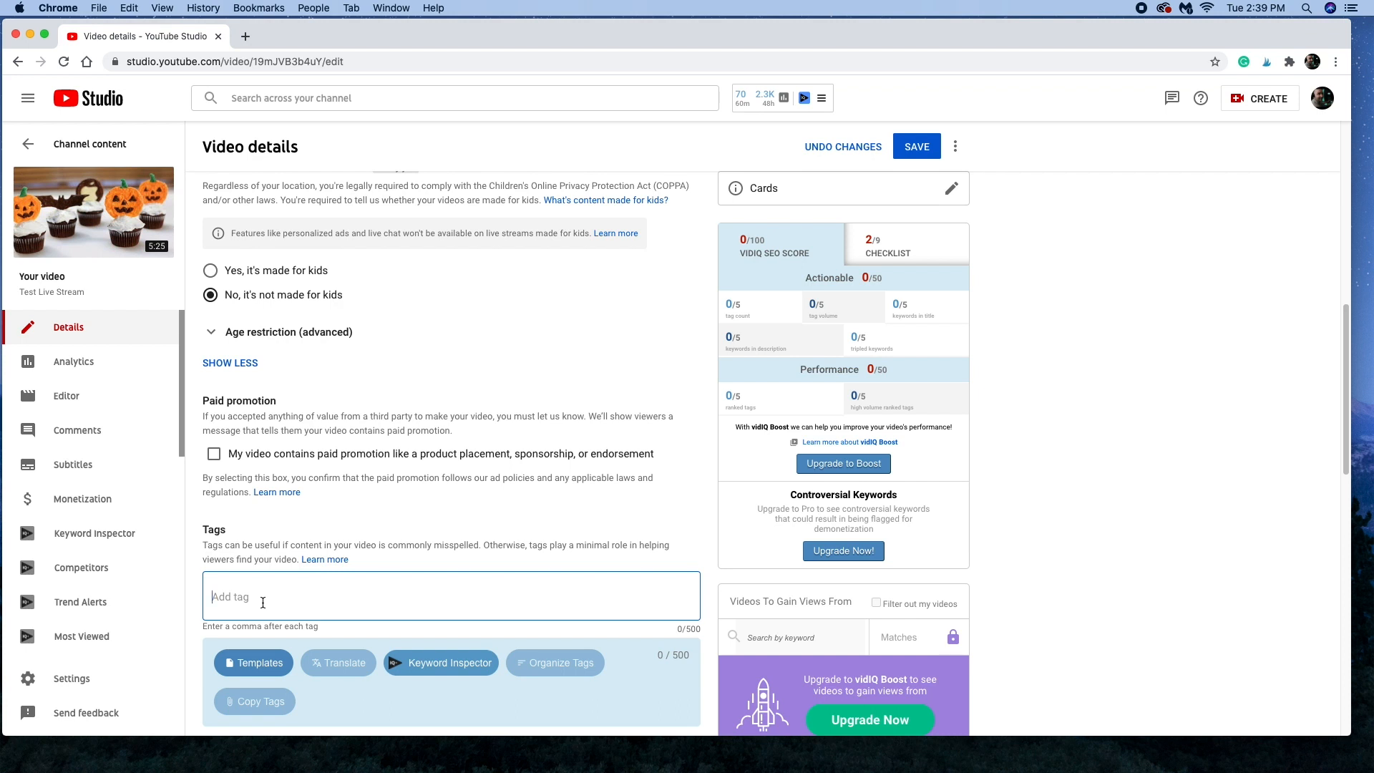
type("test live stream, obs studio, obs studio youtube scheduled event")
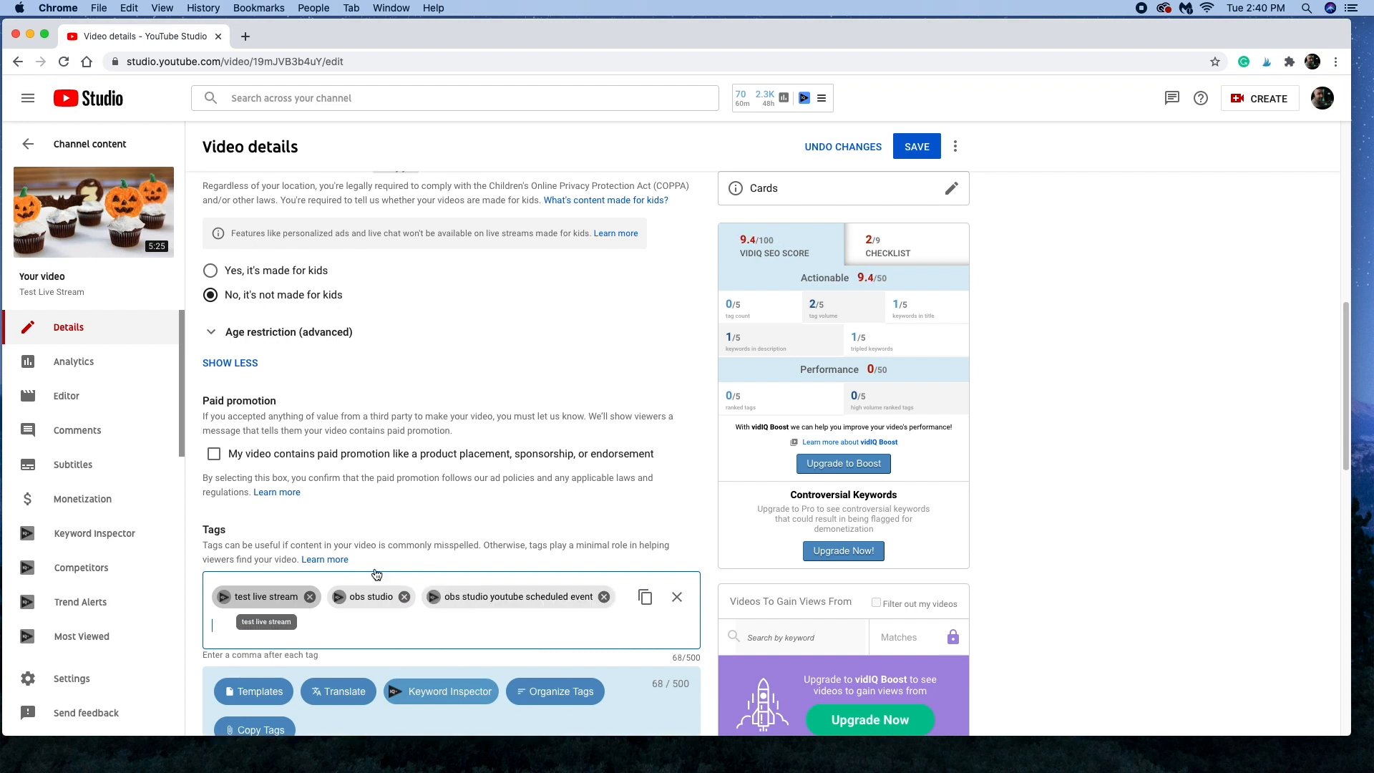
scroll("down", 3)
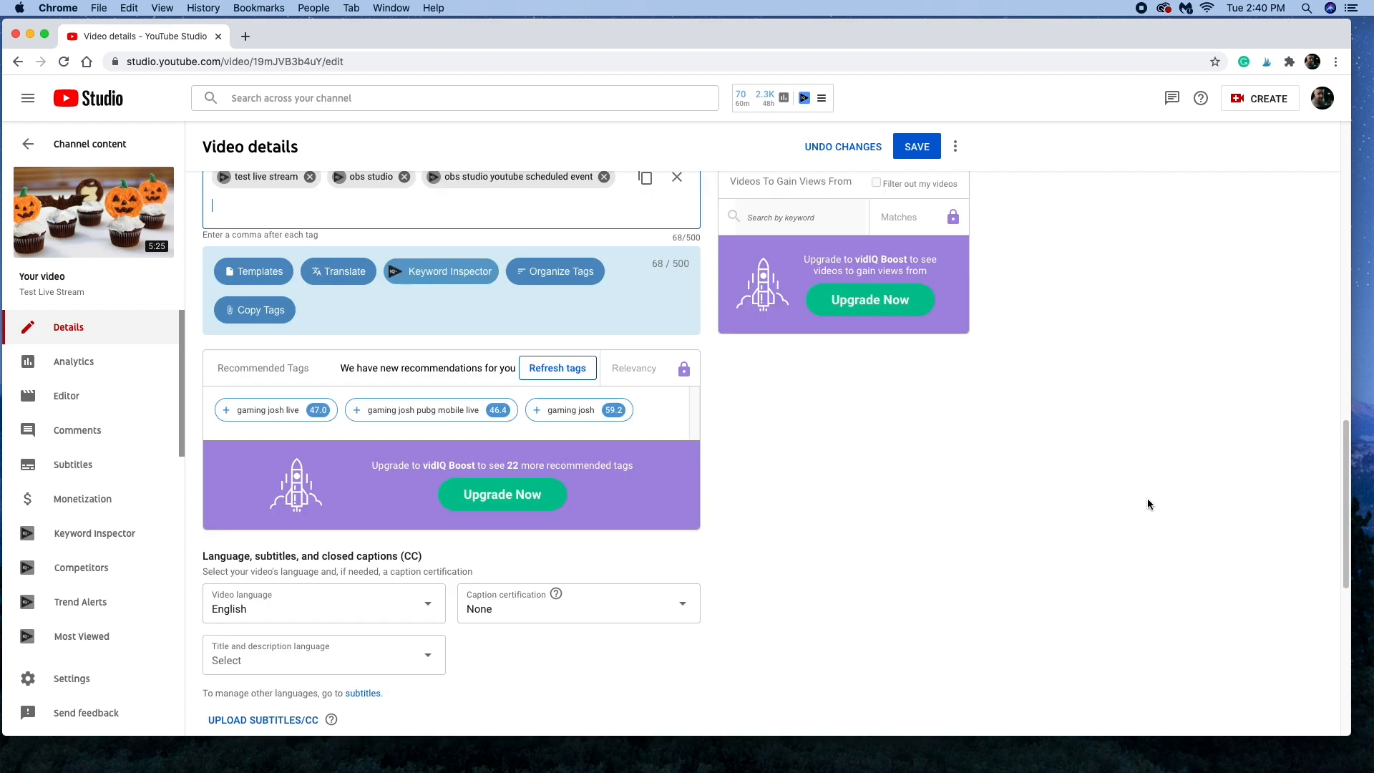
mouse_move(1113, 508)
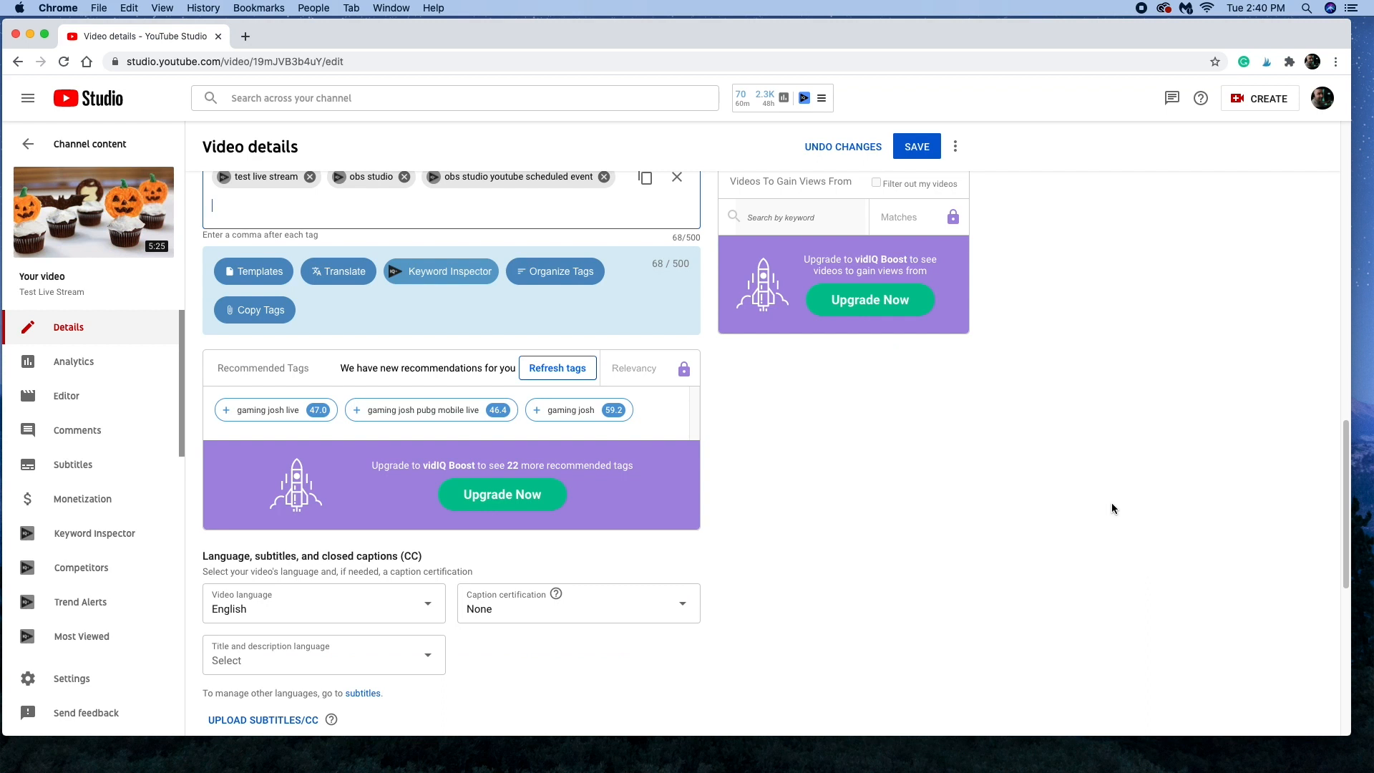
scroll("down", 3)
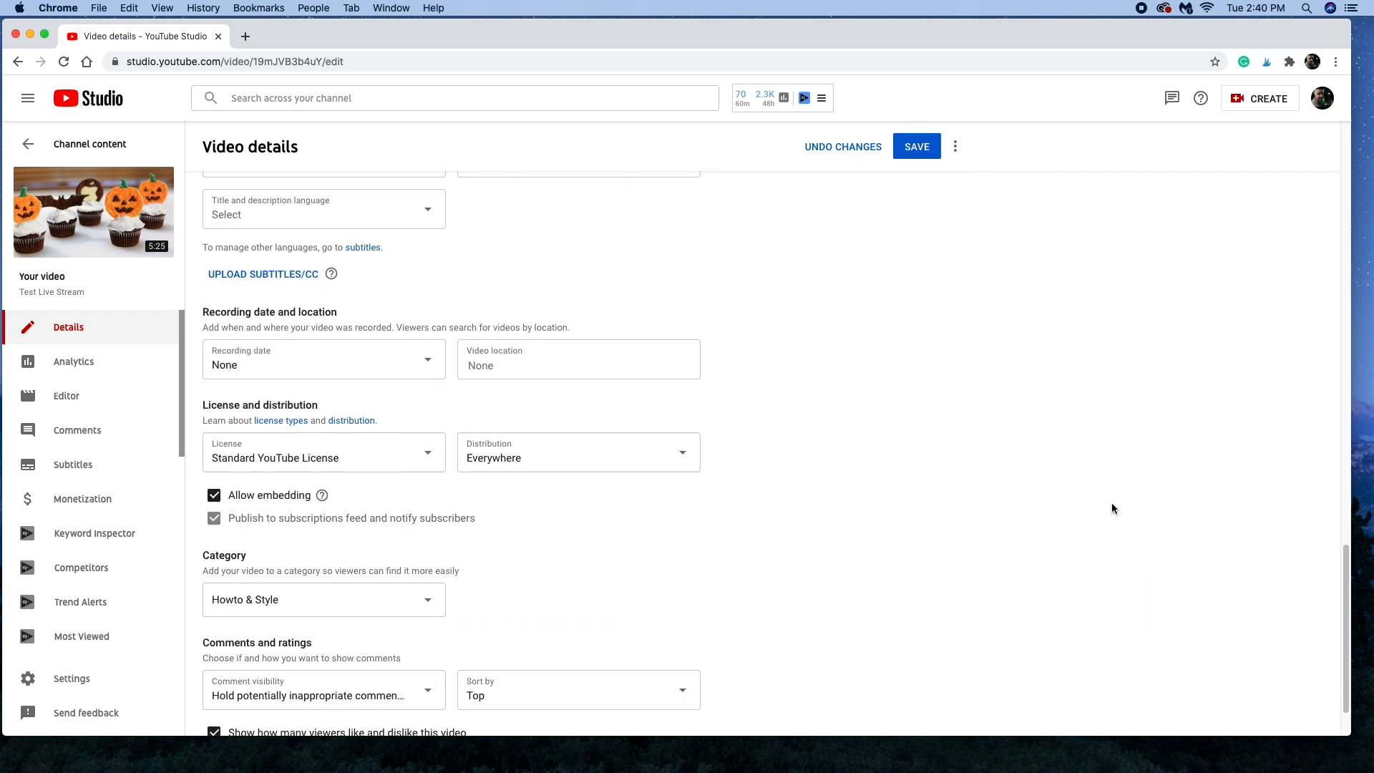
scroll("up", 3)
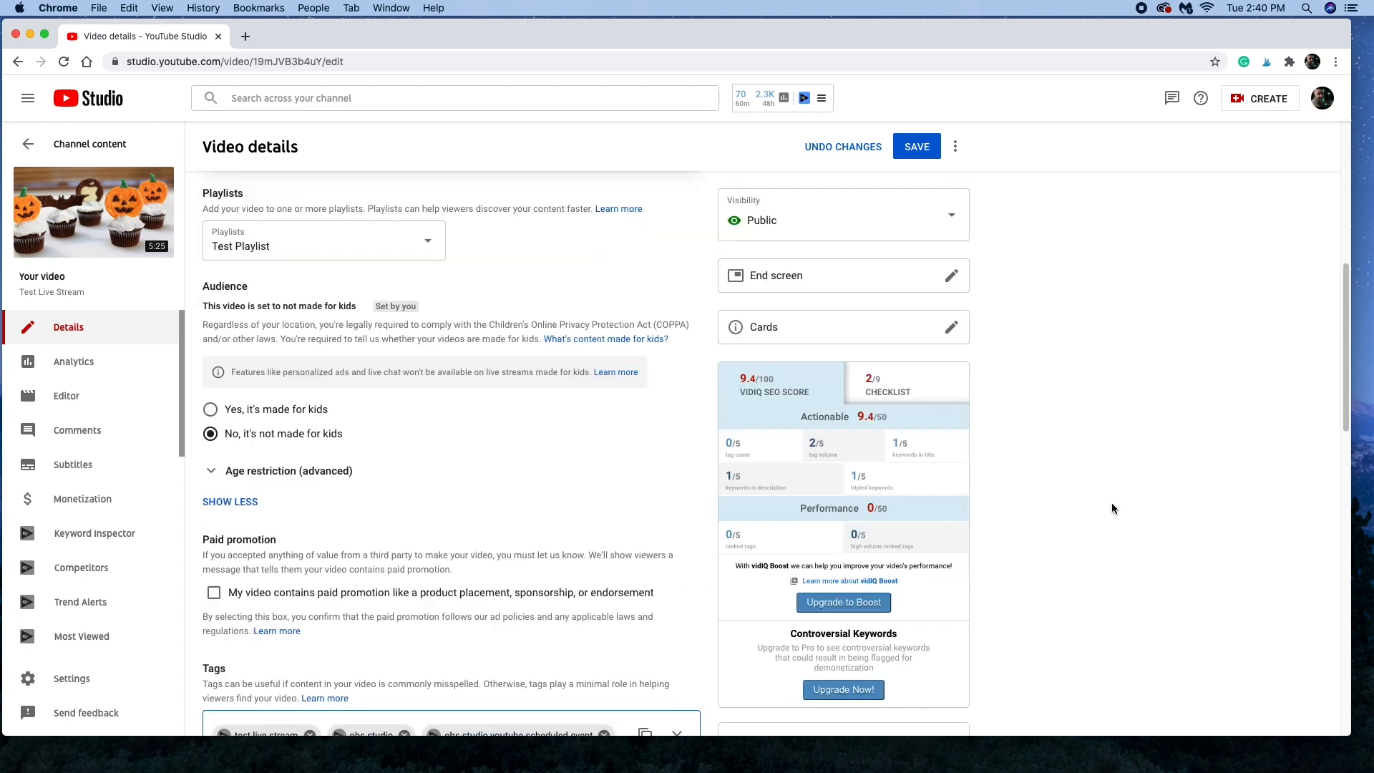
scroll("up", 3)
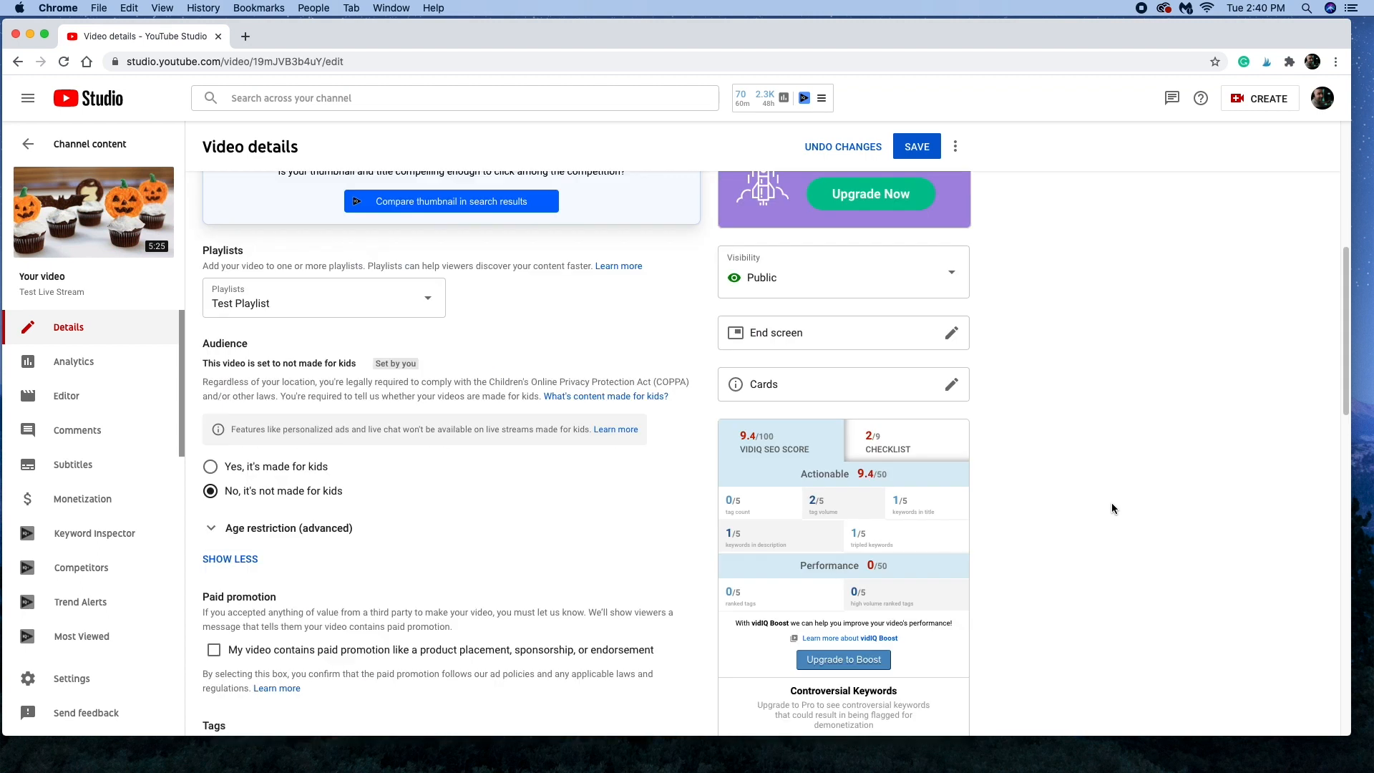
mouse_move(945, 338)
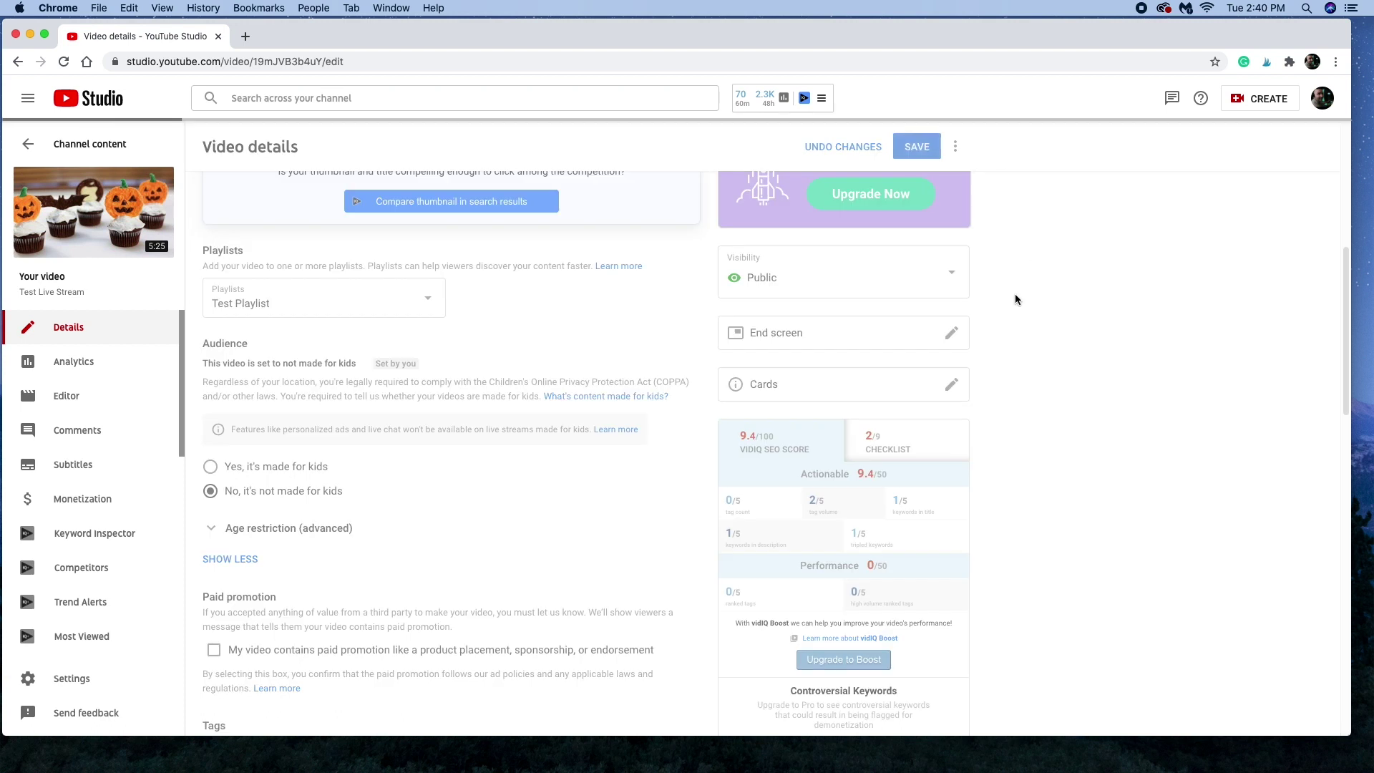
Step: Check the Subscribe and best-for-viewer Video elements and save the end screen
left_click(950, 332)
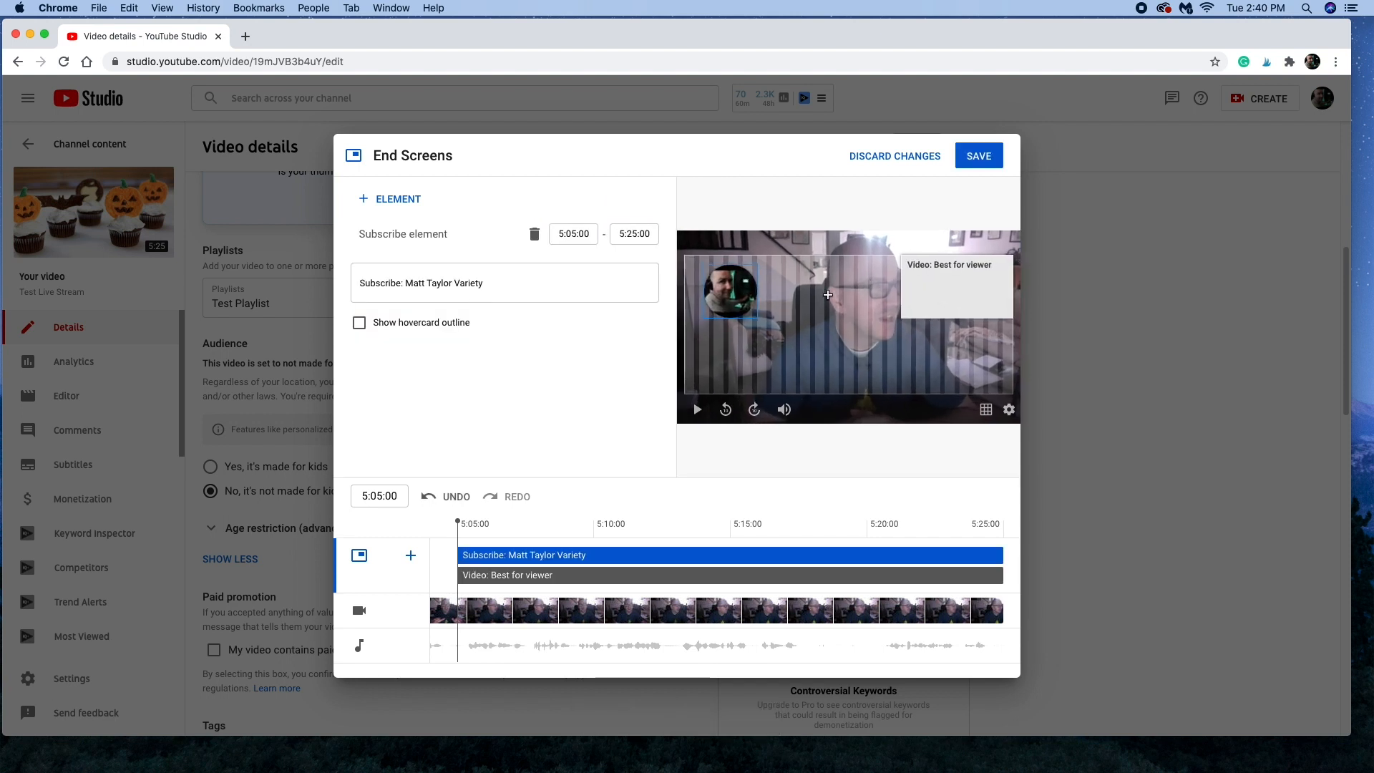
left_click(730, 576)
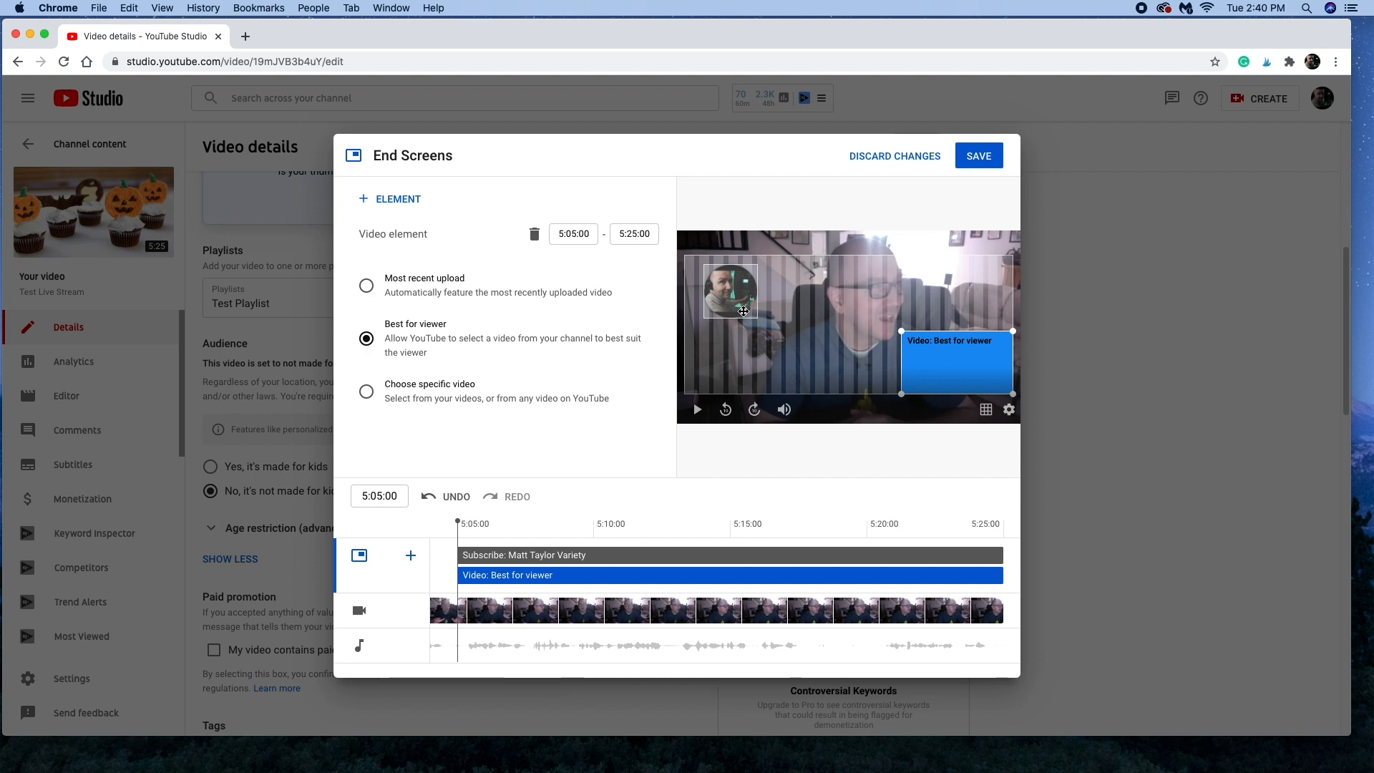
mouse_move(810, 227)
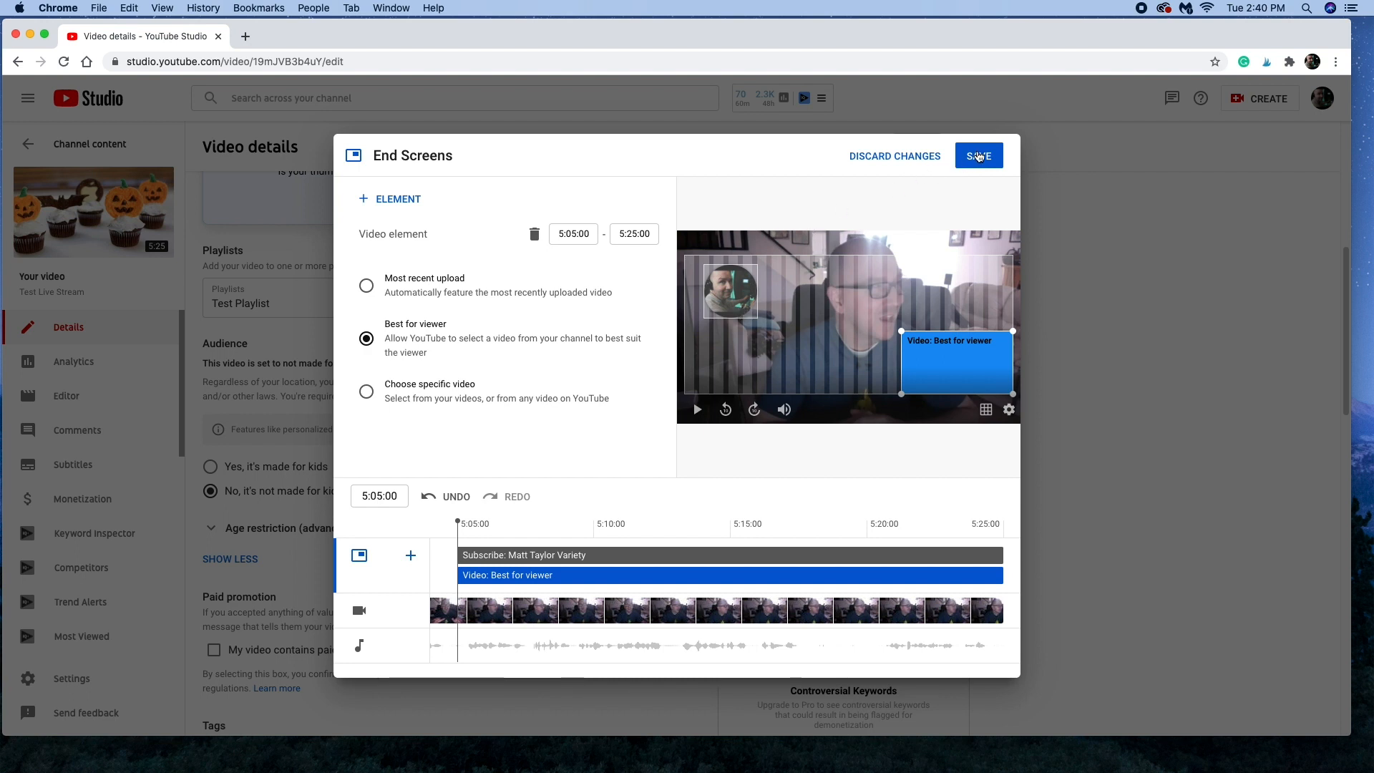
left_click(979, 154)
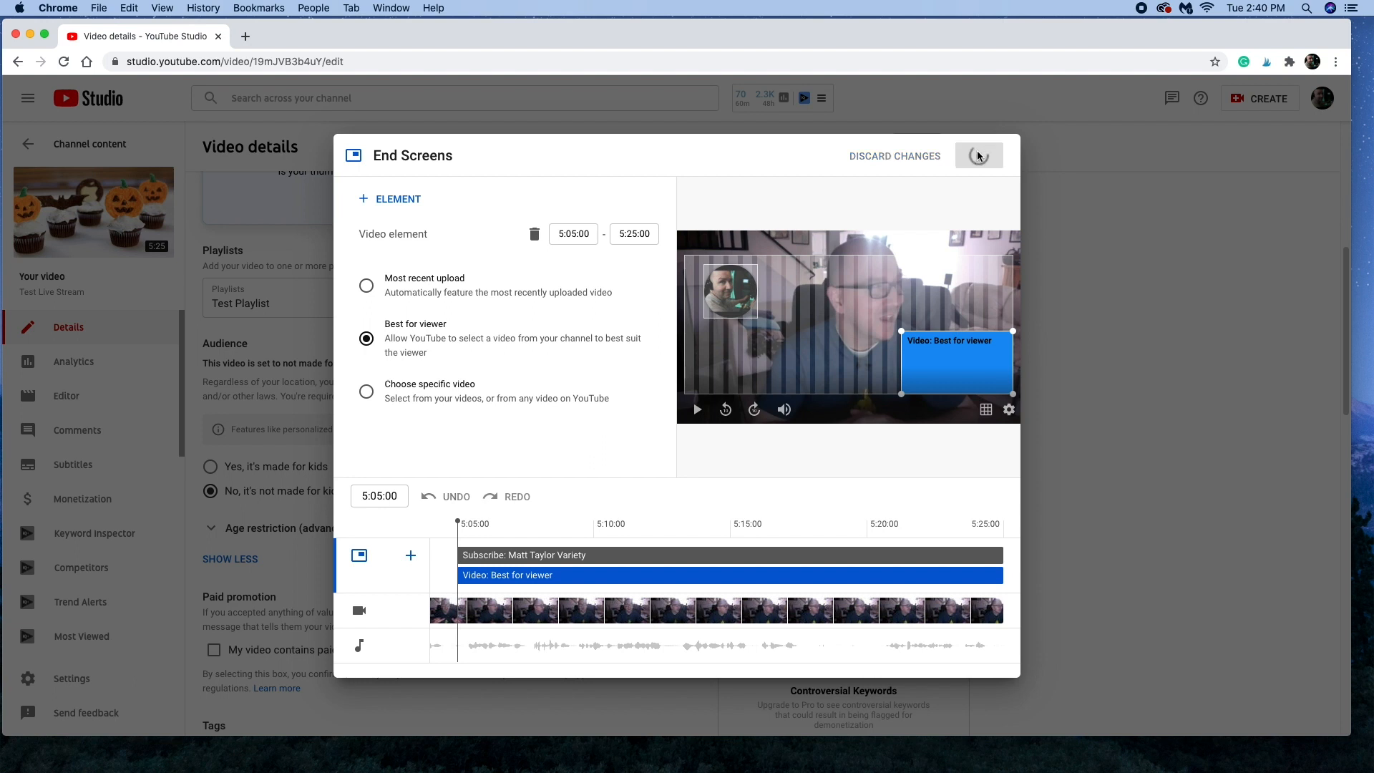
left_click(977, 155)
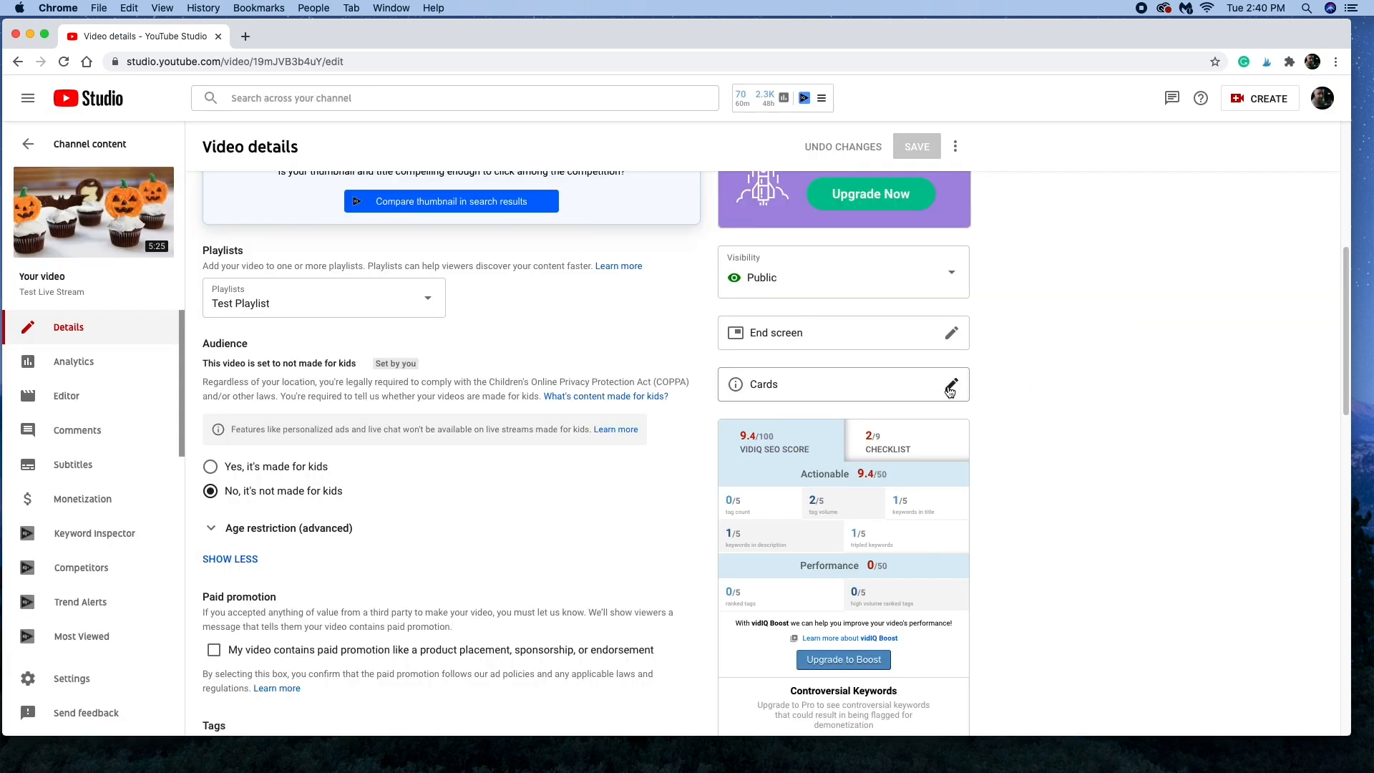
Step: Add a video card at 0:47:07 linking the $250-a-month views video
left_click(951, 384)
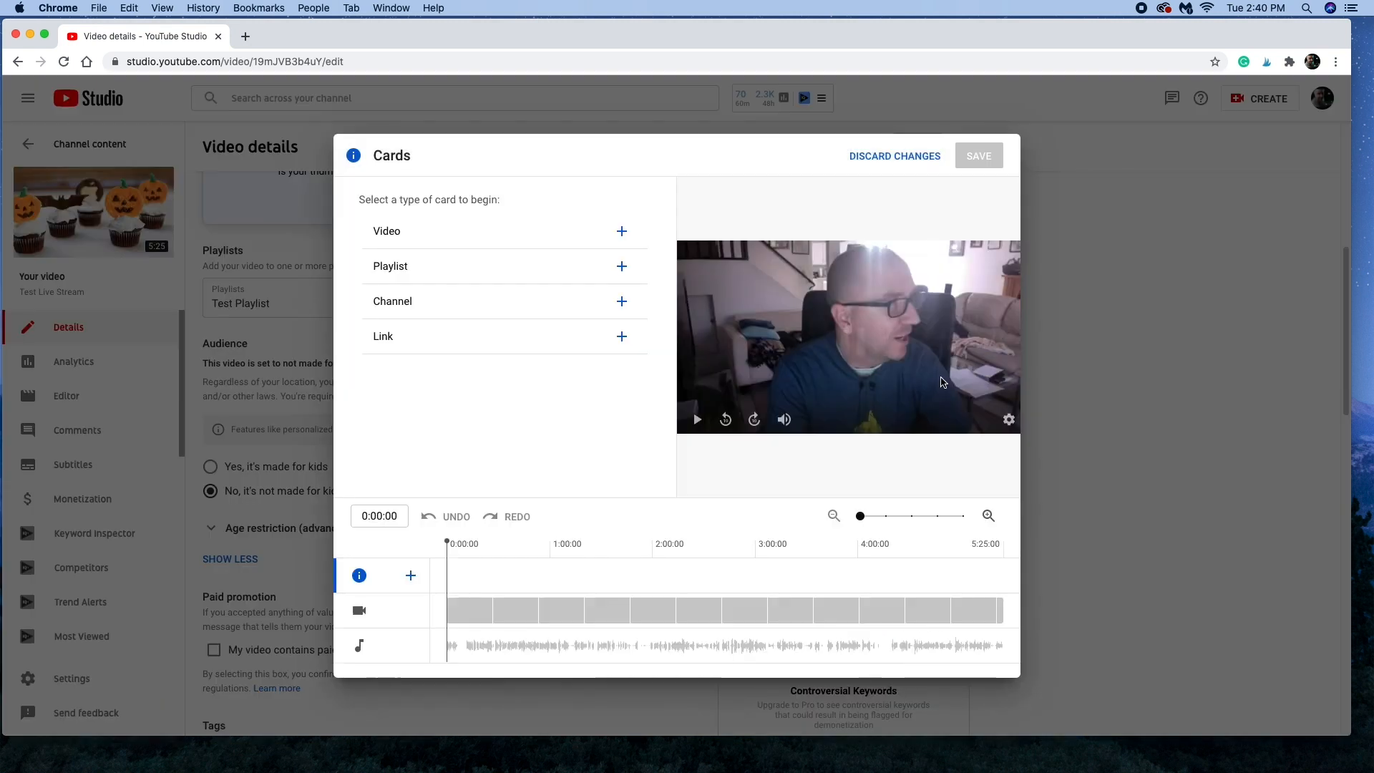
left_click(528, 544)
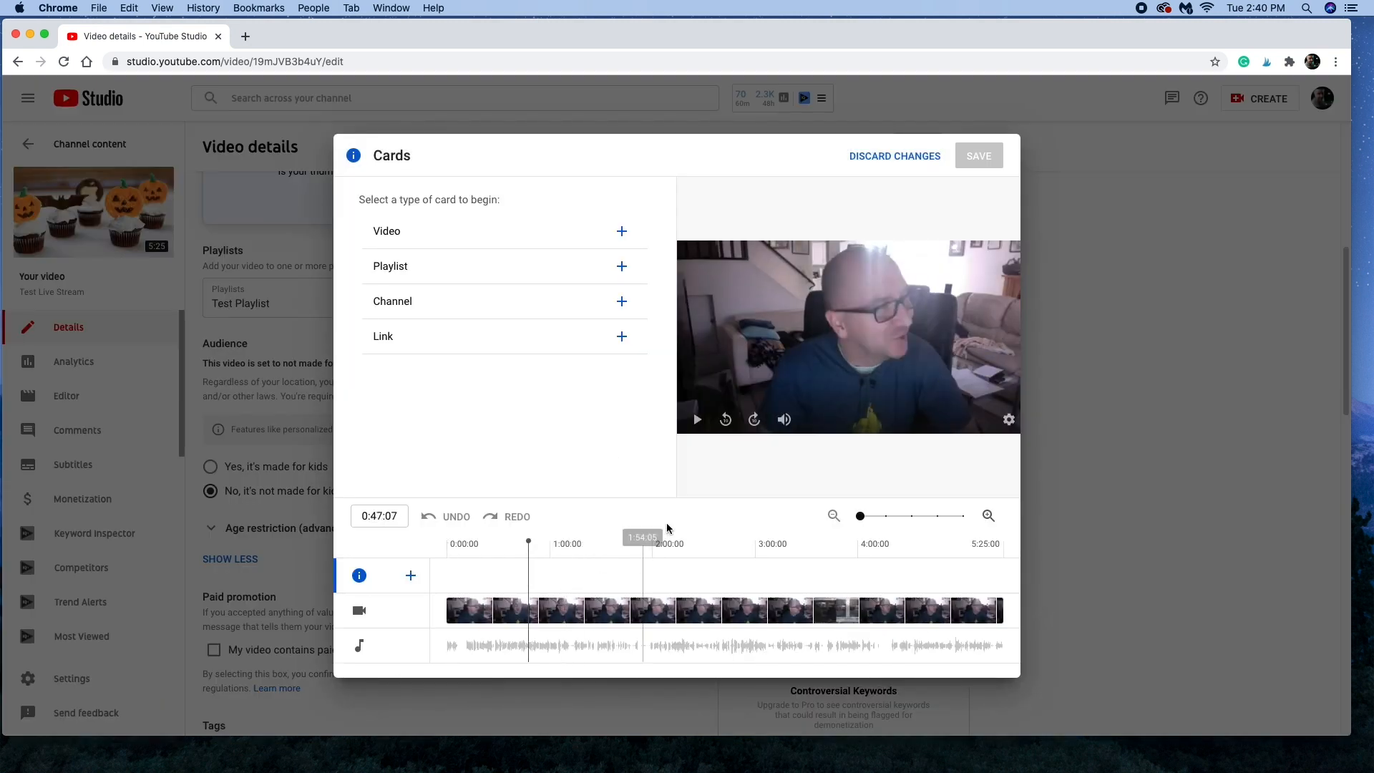
left_click(621, 231)
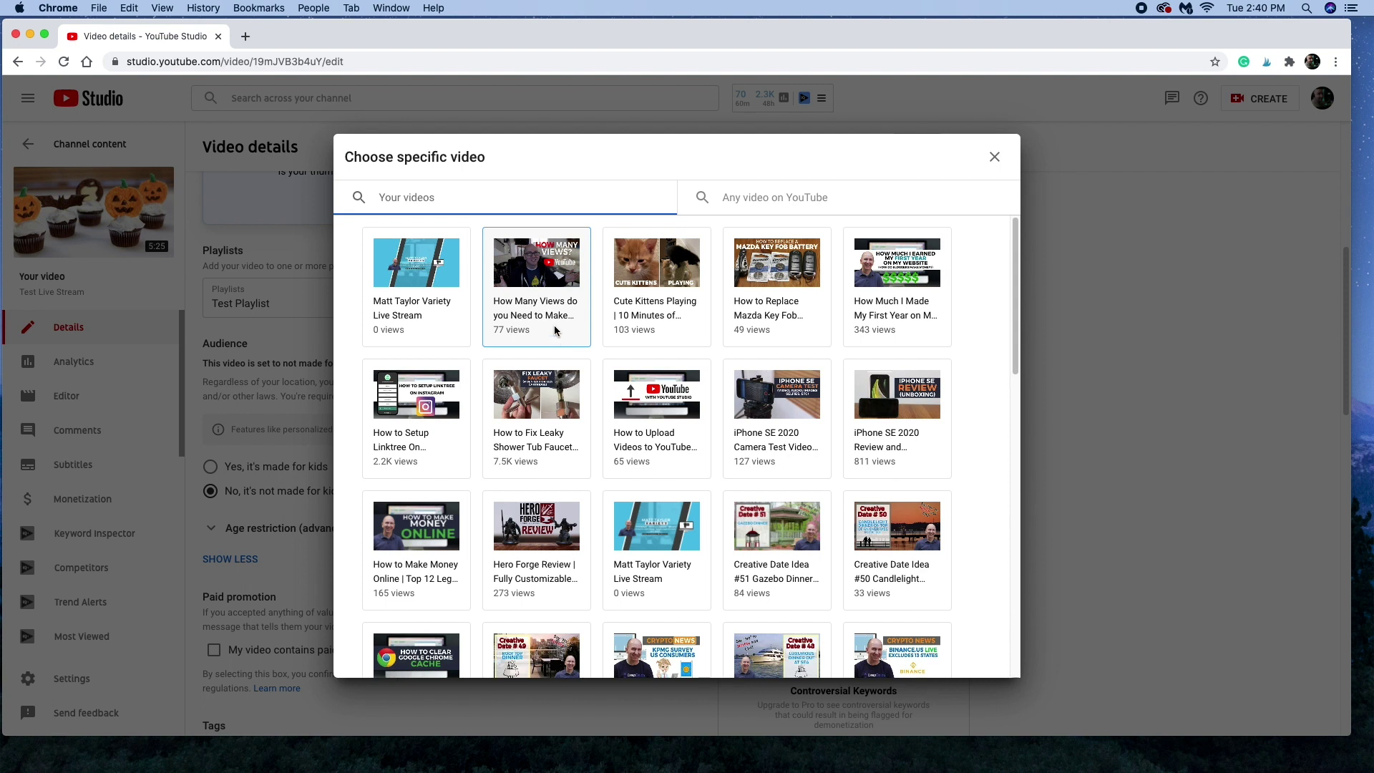
left_click(535, 264)
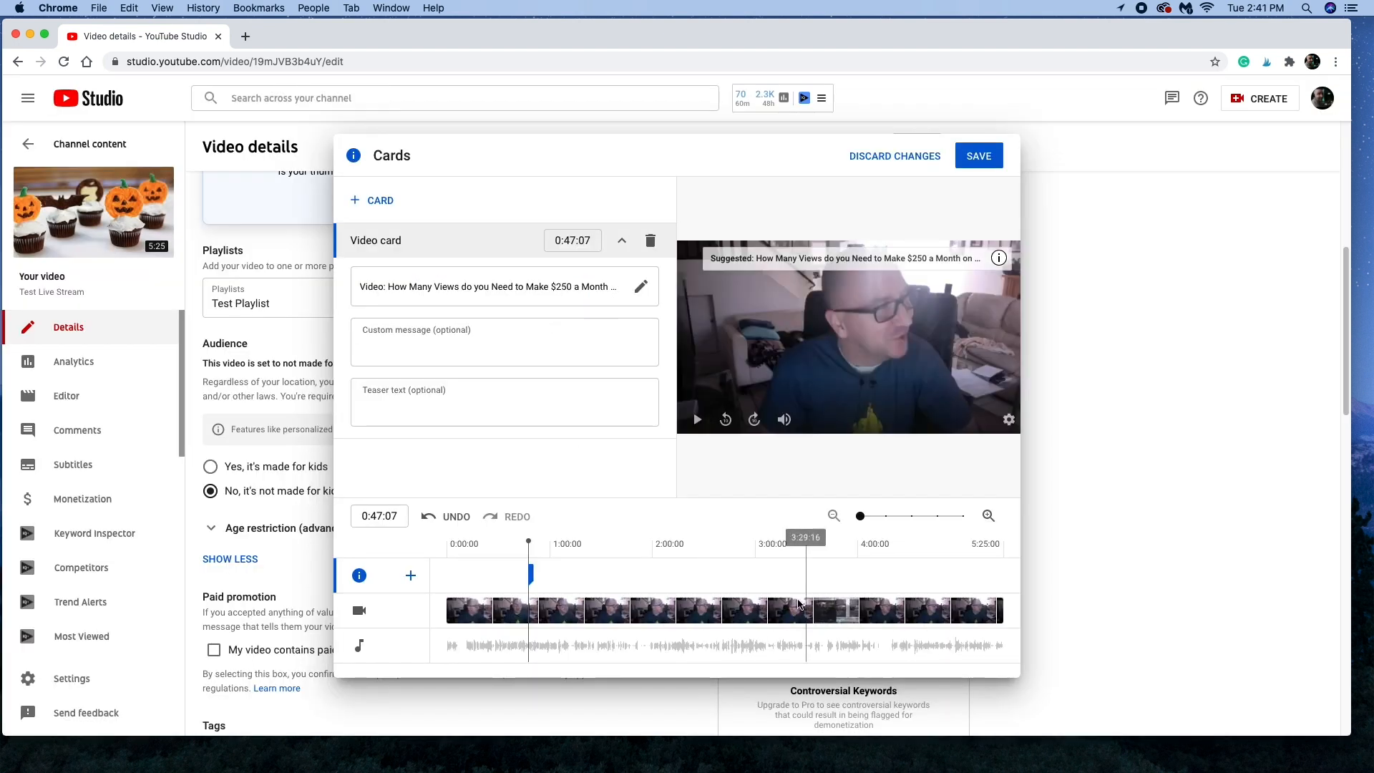
Step: Add a second video card at 3:19:15 for the first-year website earnings video and save both
left_click(372, 201)
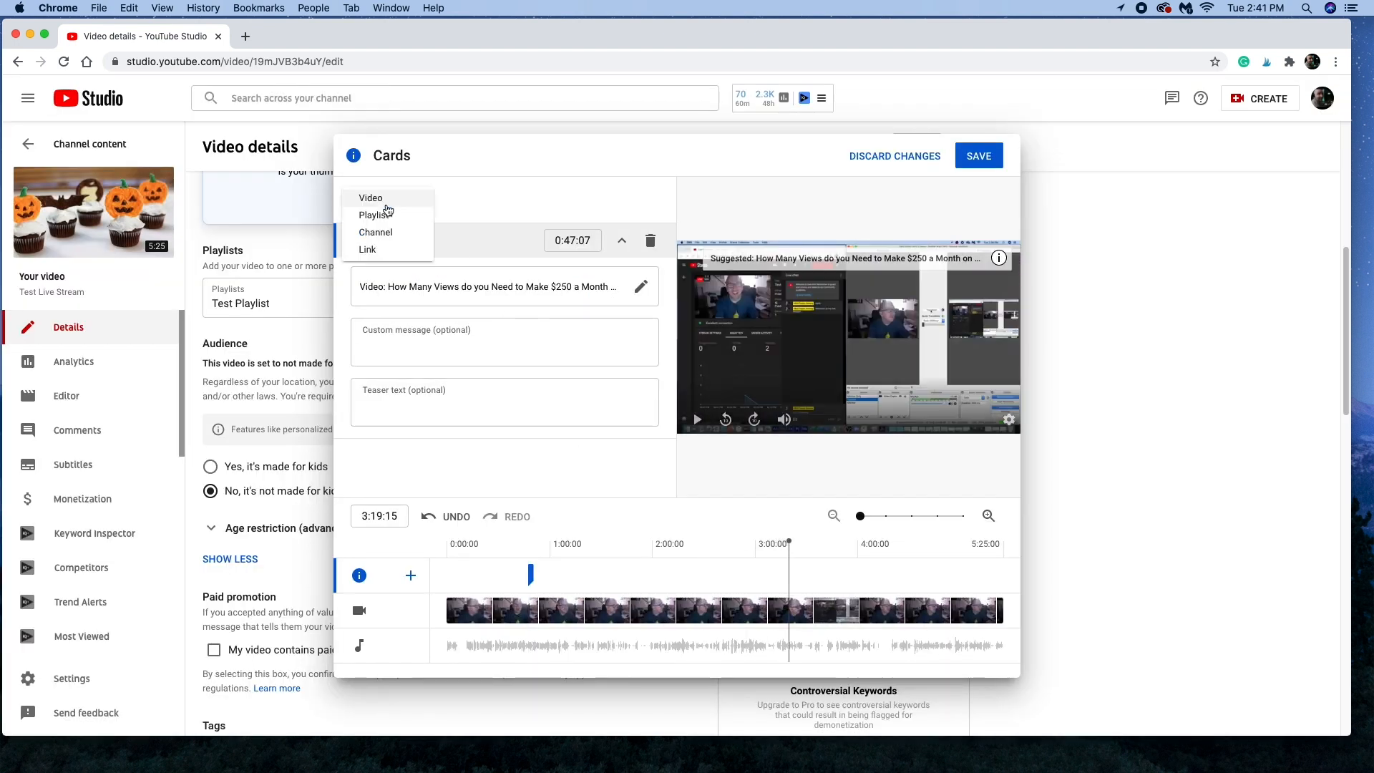
left_click(369, 197)
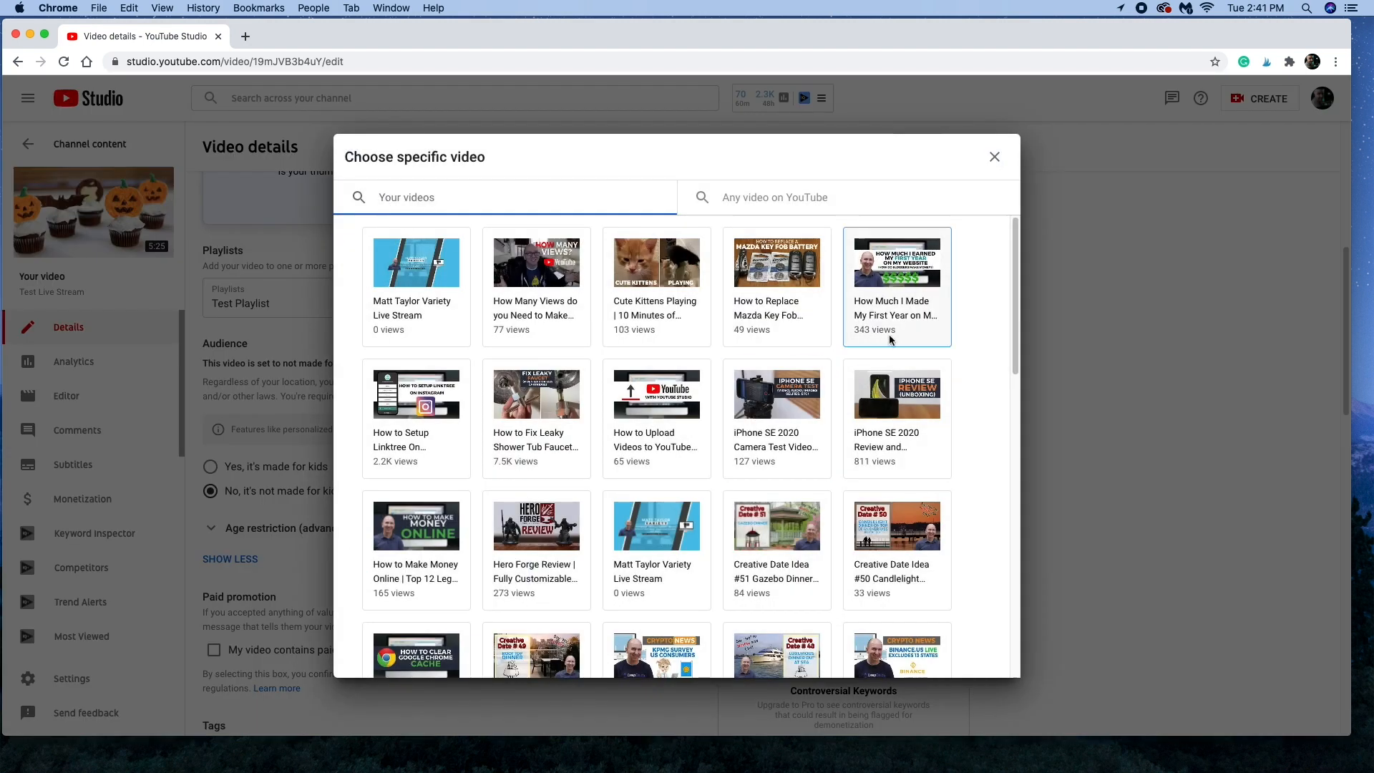
mouse_move(912, 341)
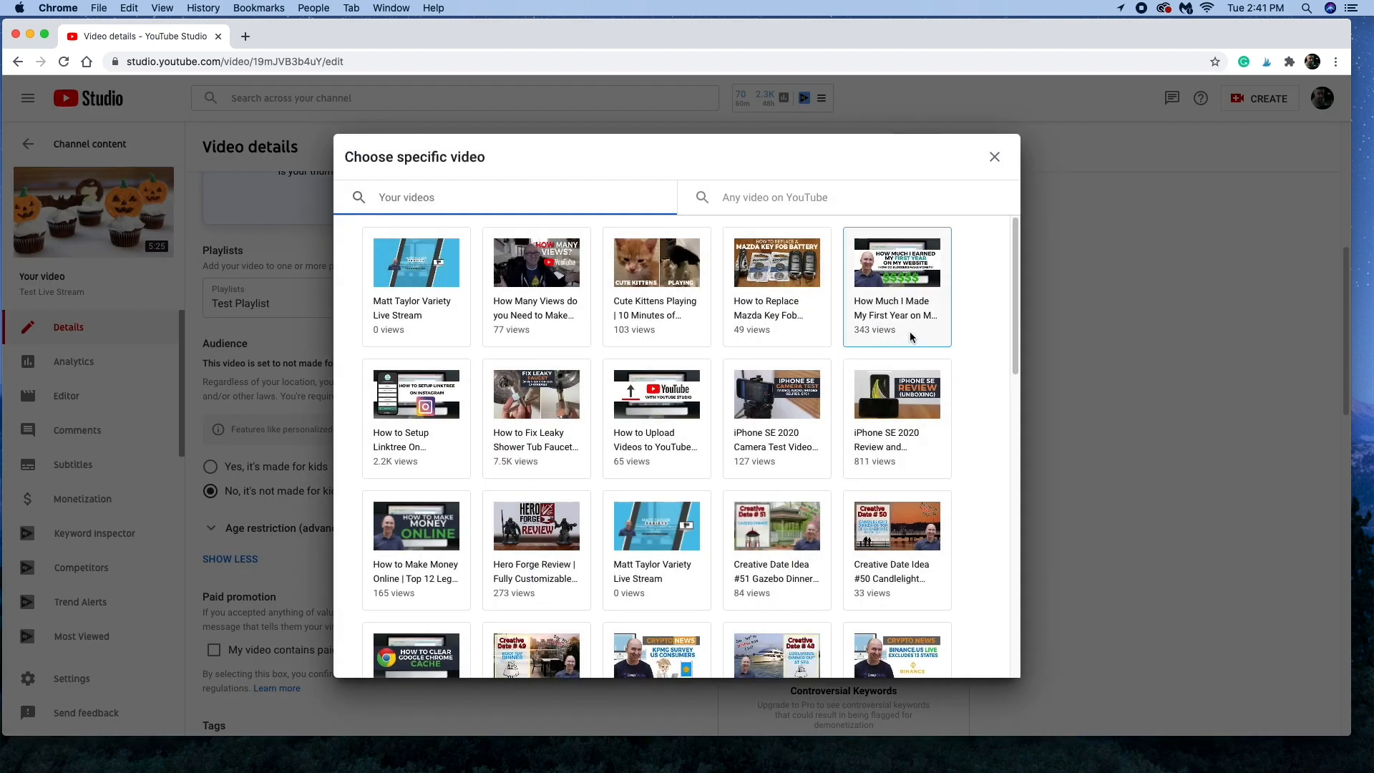
left_click(896, 262)
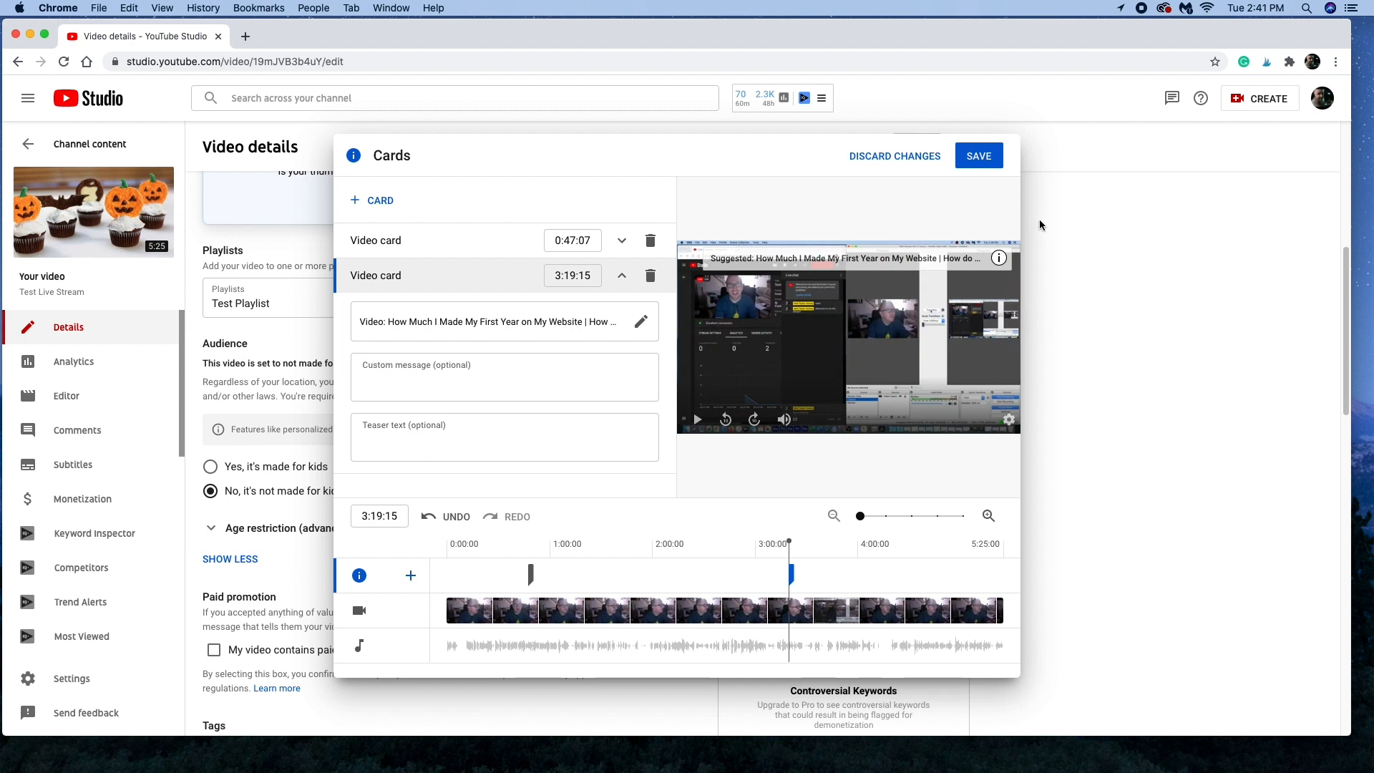
mouse_move(995, 171)
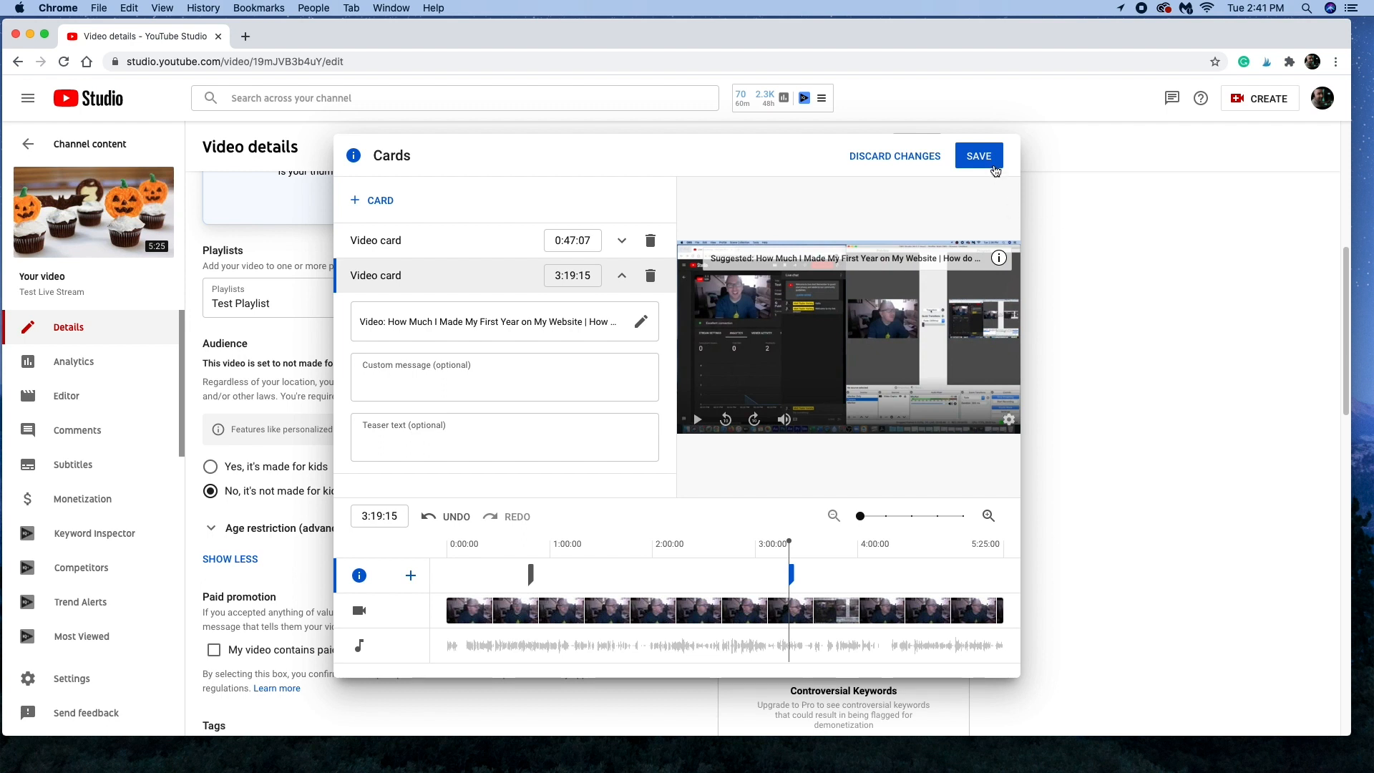
mouse_move(993, 167)
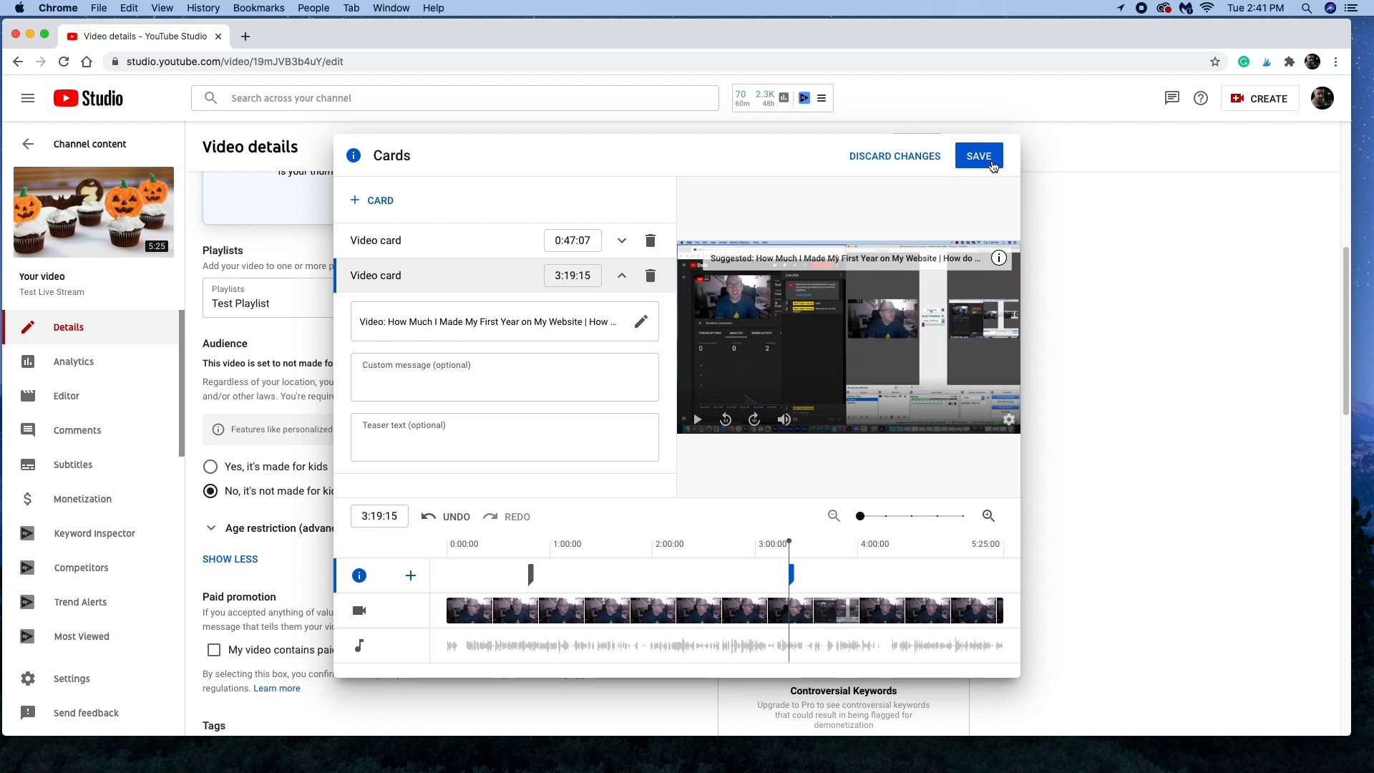
left_click(978, 154)
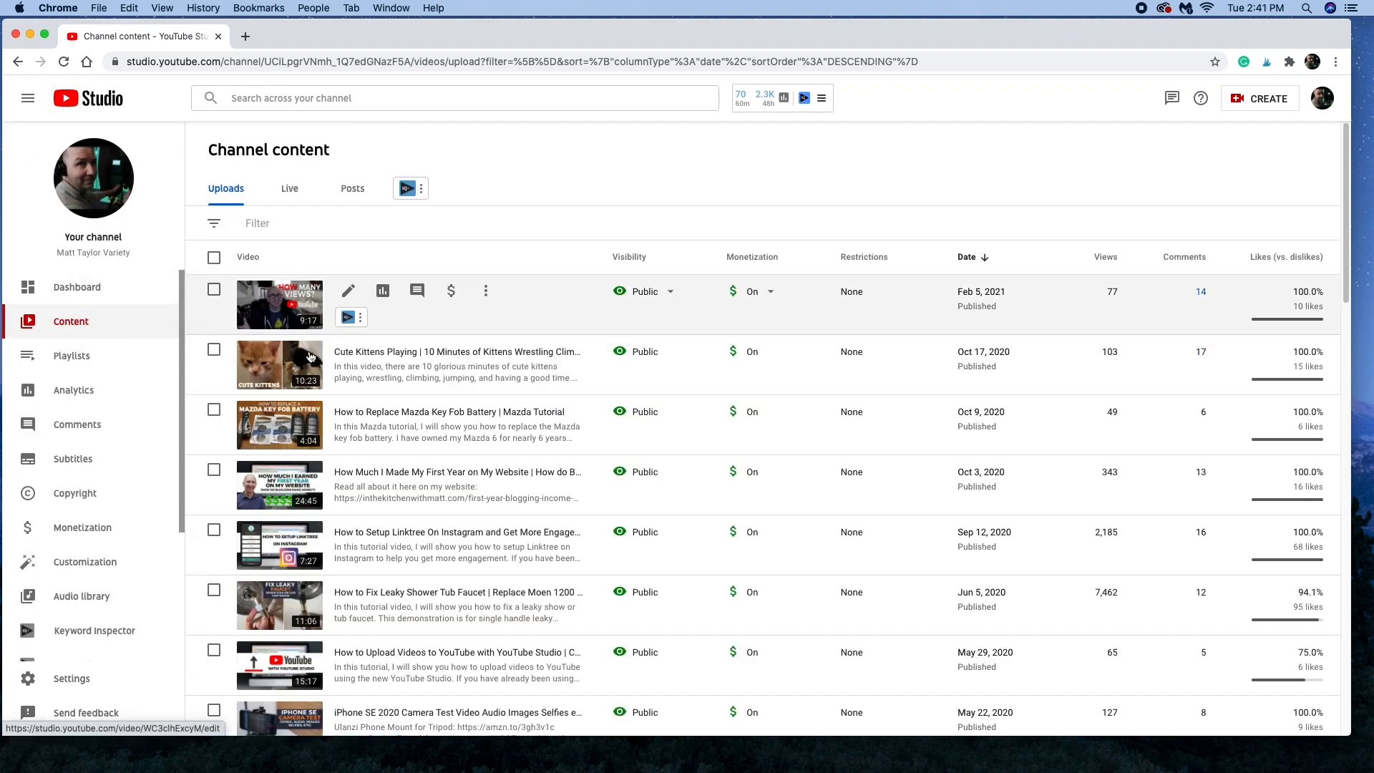
mouse_move(281, 425)
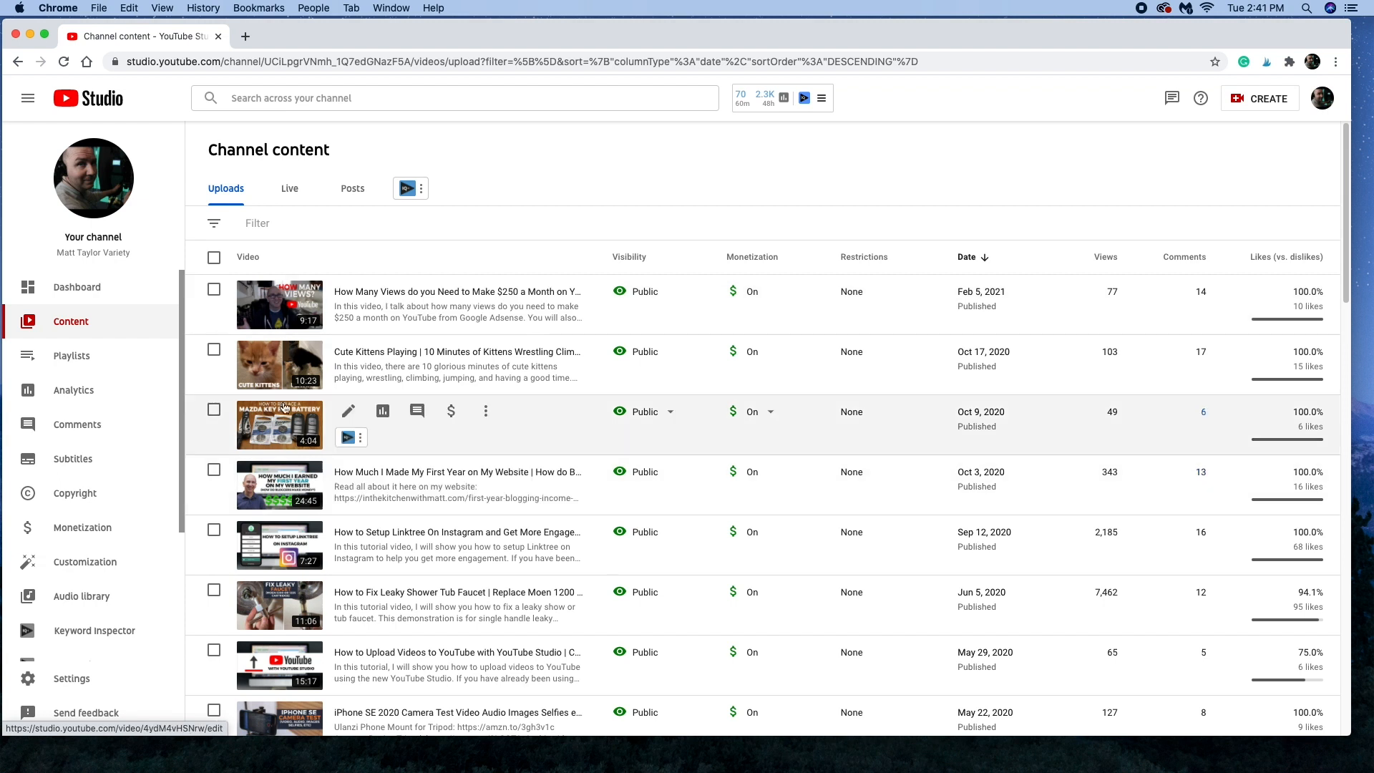
mouse_move(280, 365)
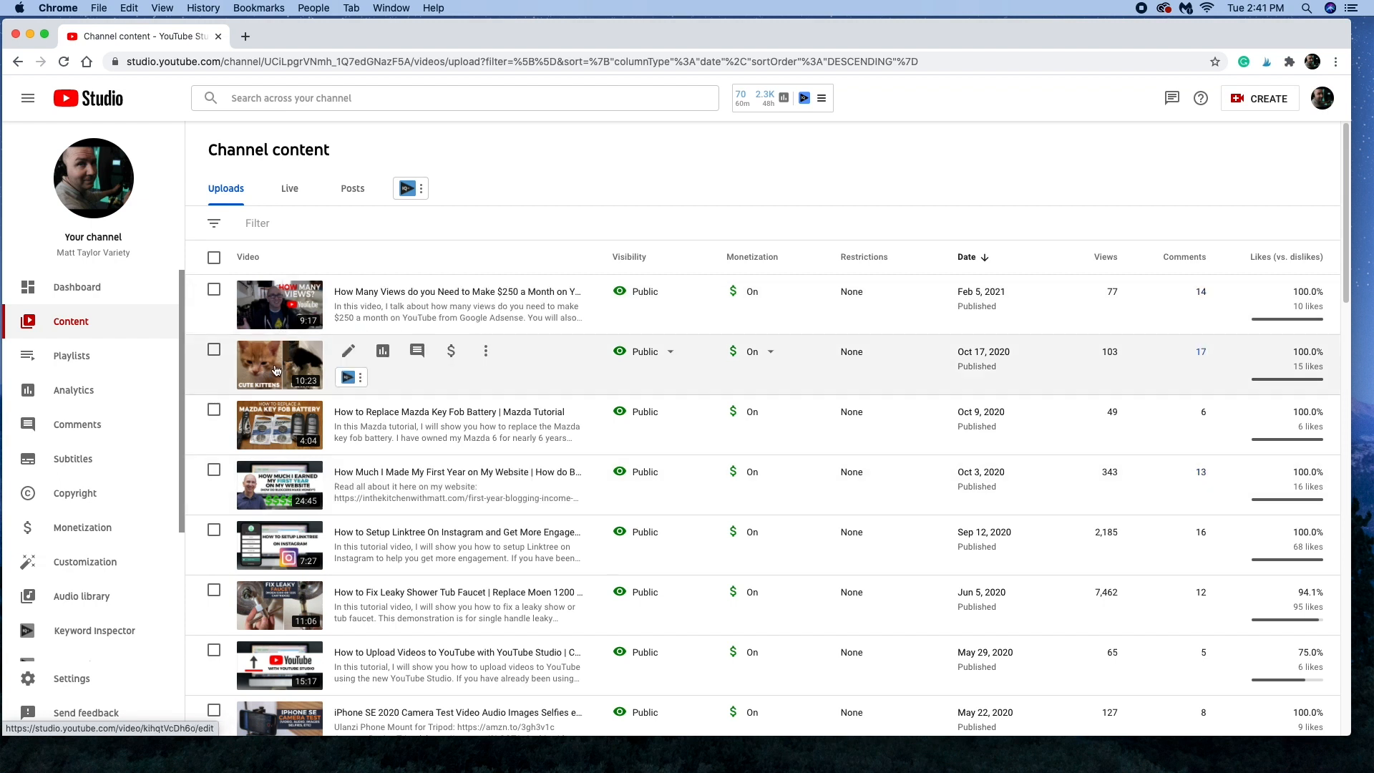
Step: Show the Live list in Channel content, where Test Live Stream appears under Live replay
left_click(289, 188)
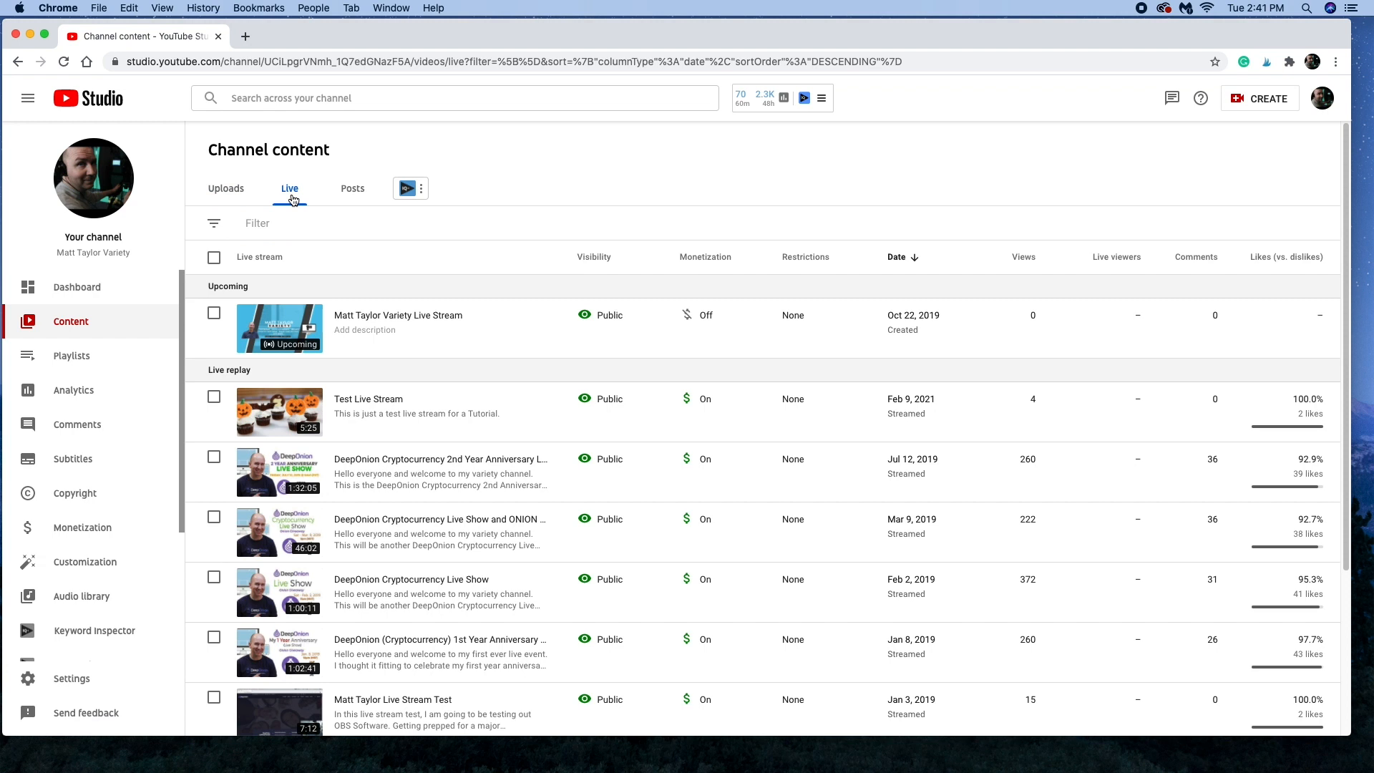
mouse_move(395, 411)
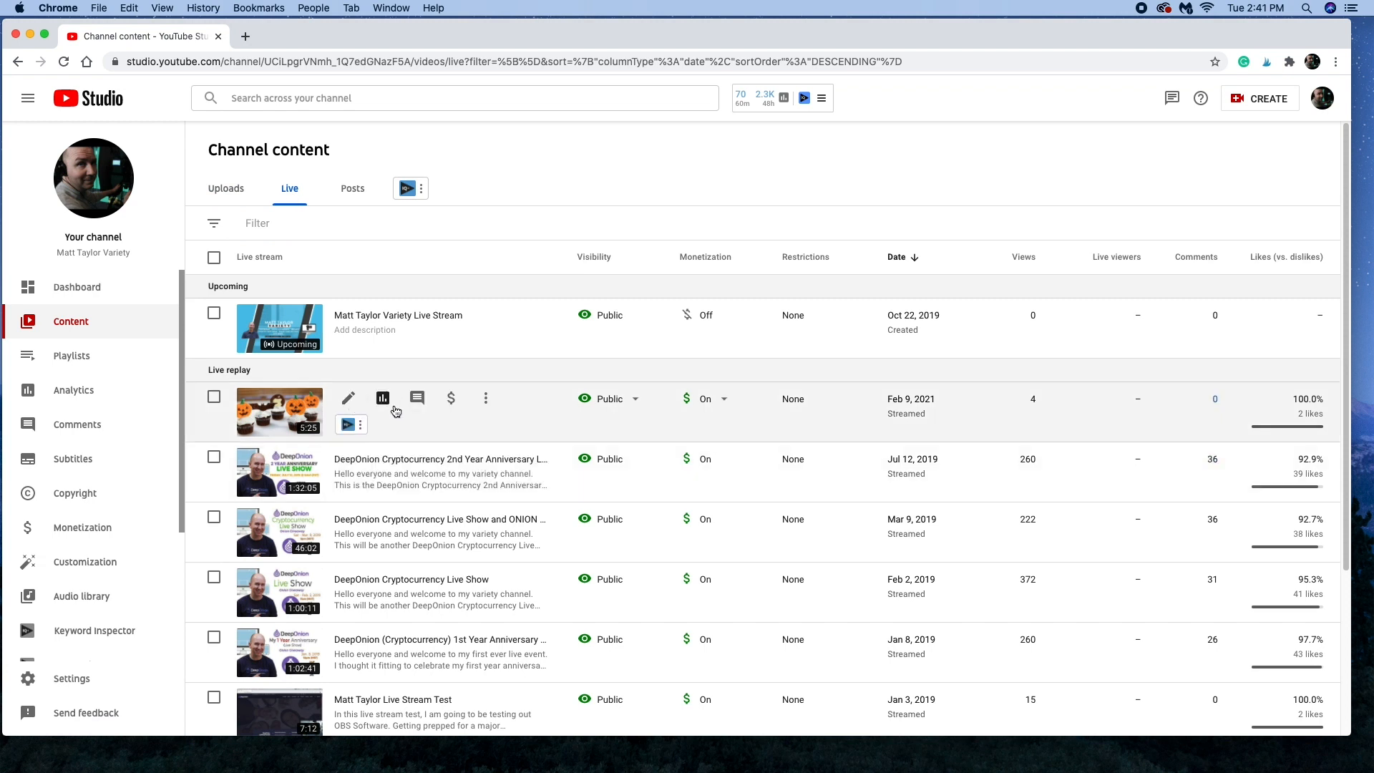
mouse_move(544, 432)
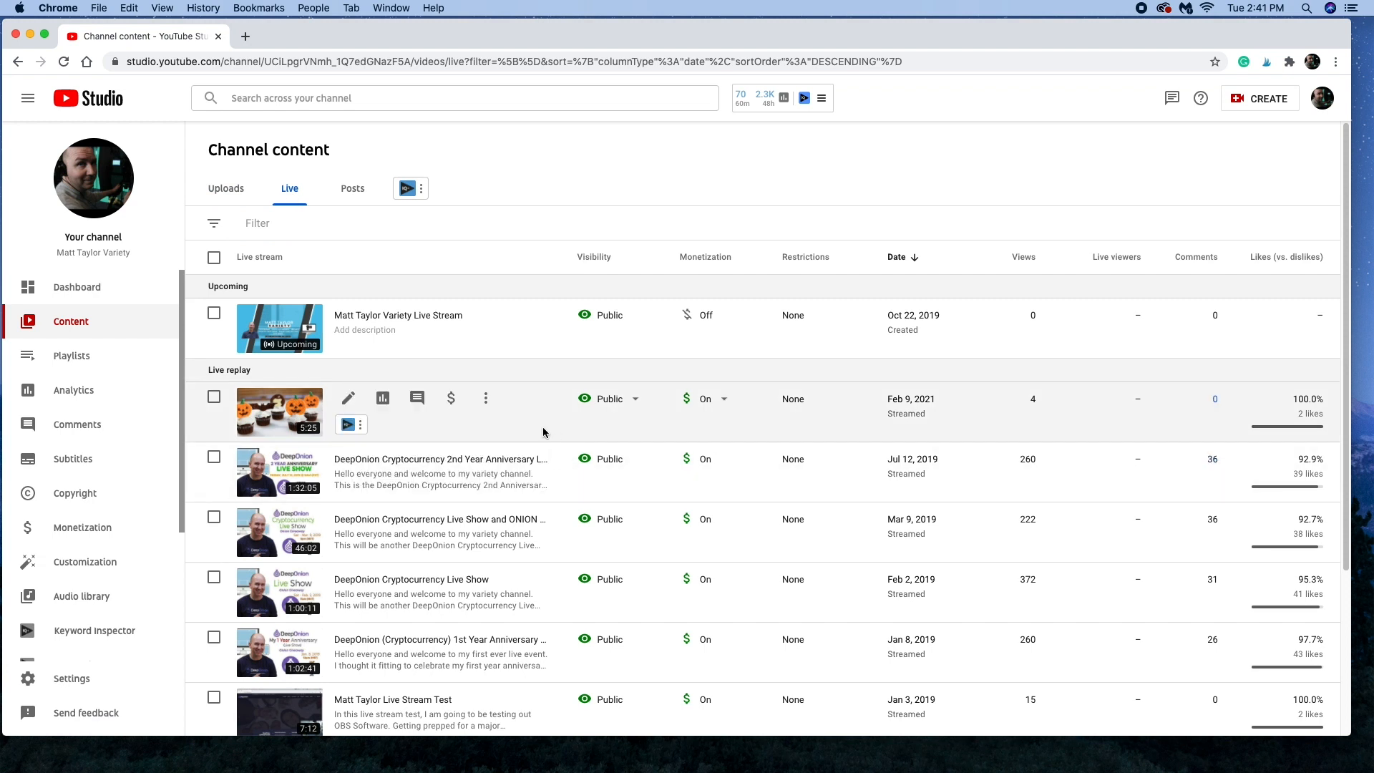
mouse_move(349, 400)
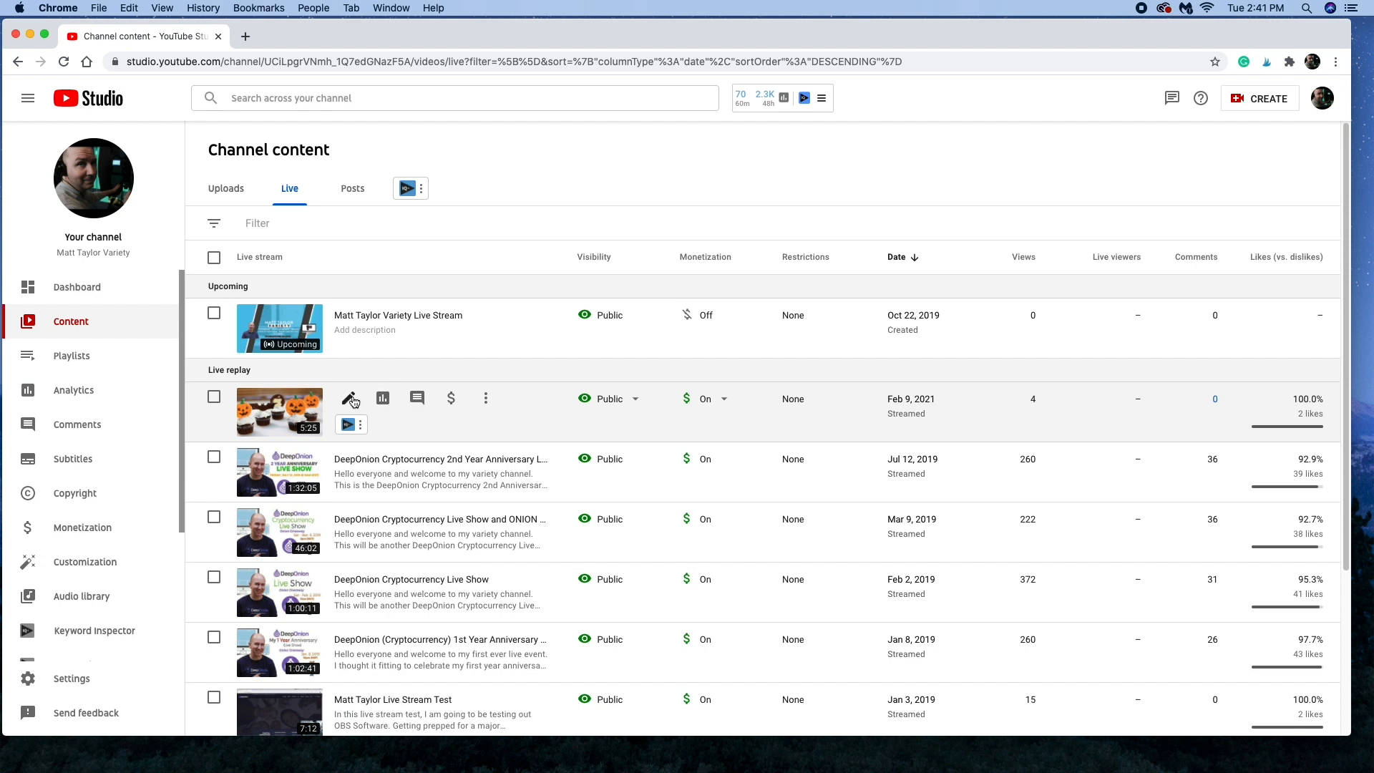
mouse_move(557, 414)
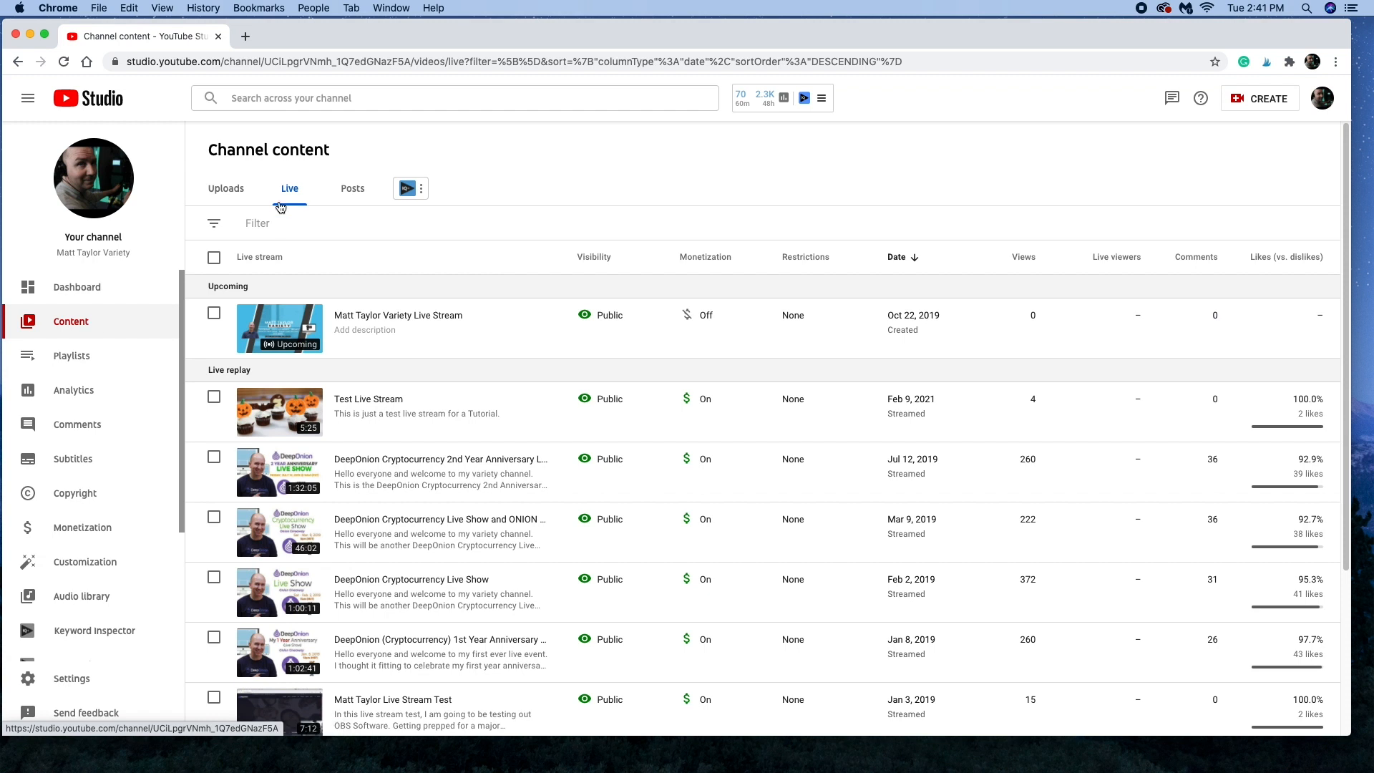
mouse_move(541, 411)
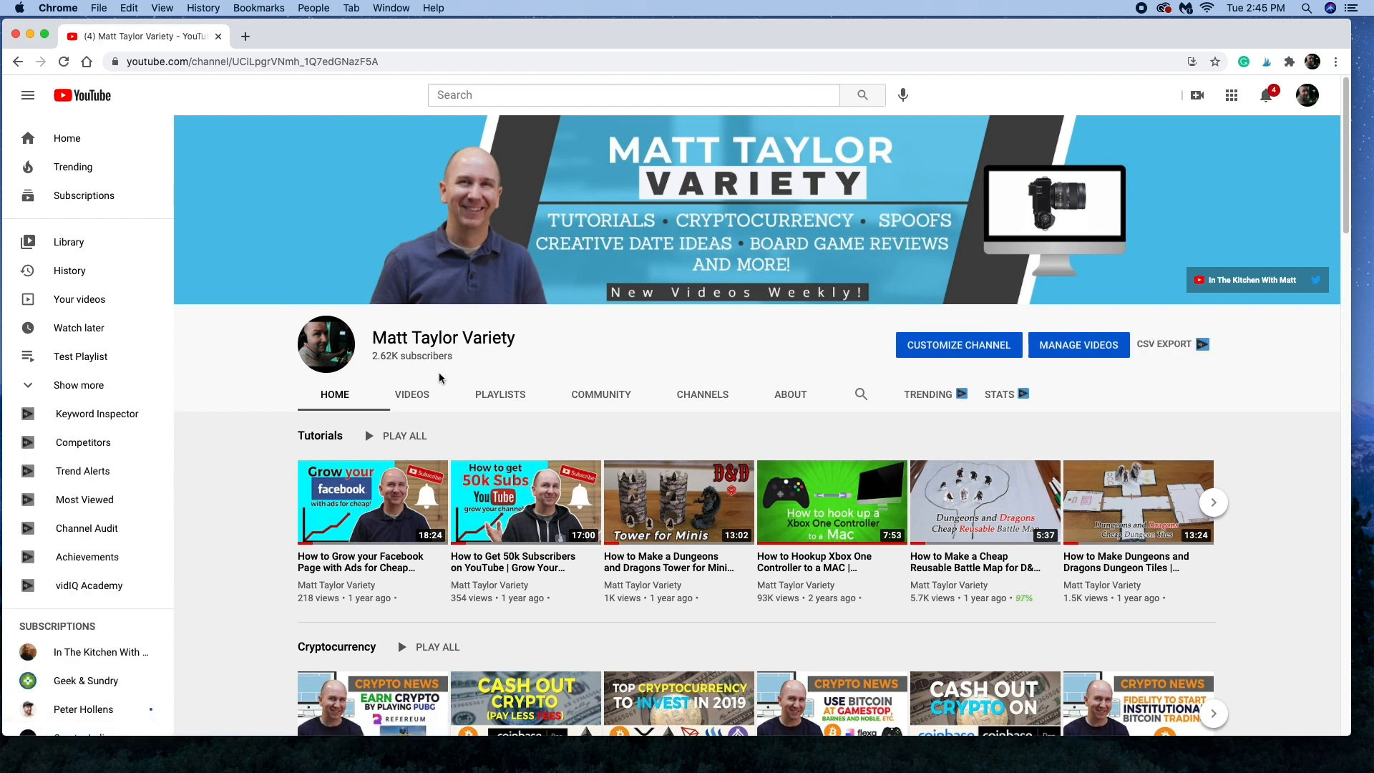
Step: Show the channel's Videos list, with Test Live Stream first, streamed 7 minutes ago
left_click(412, 394)
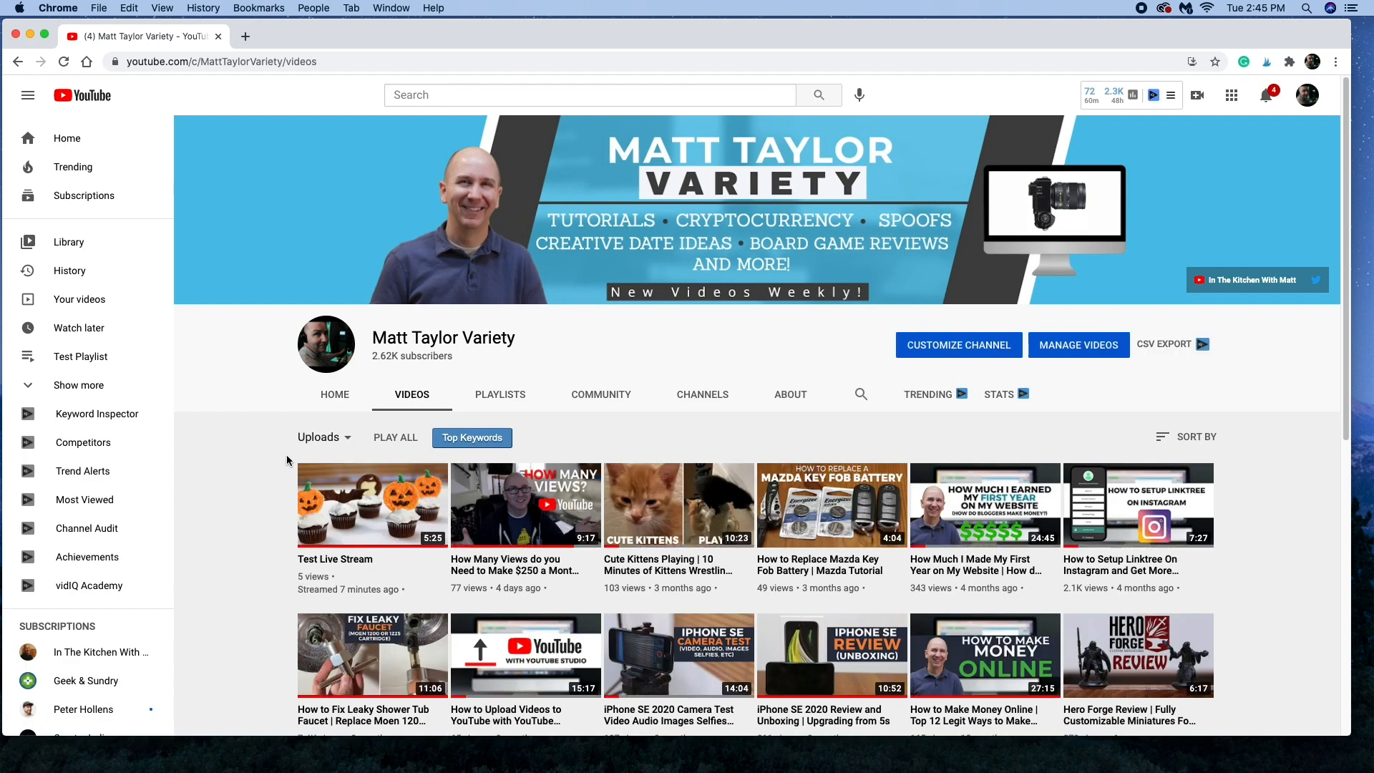
mouse_move(369, 504)
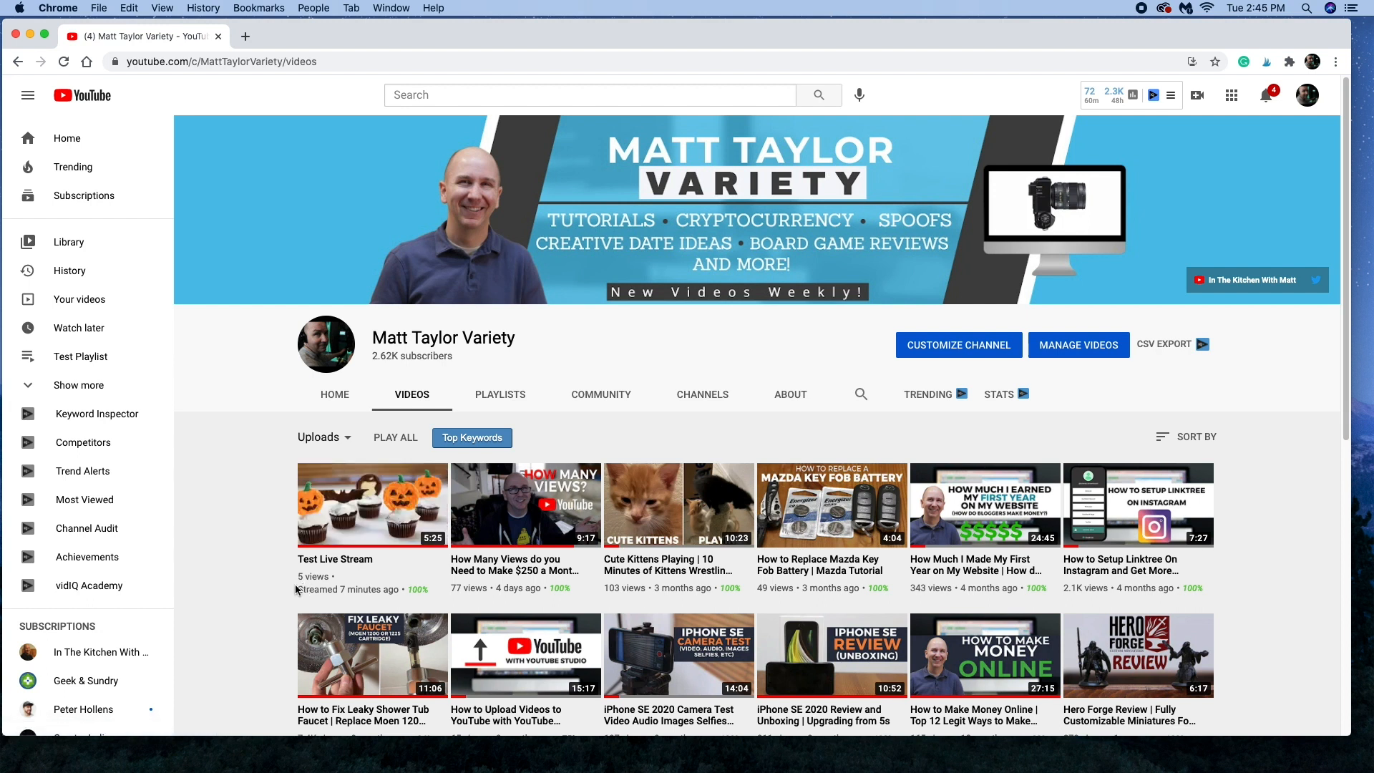
mouse_move(371, 503)
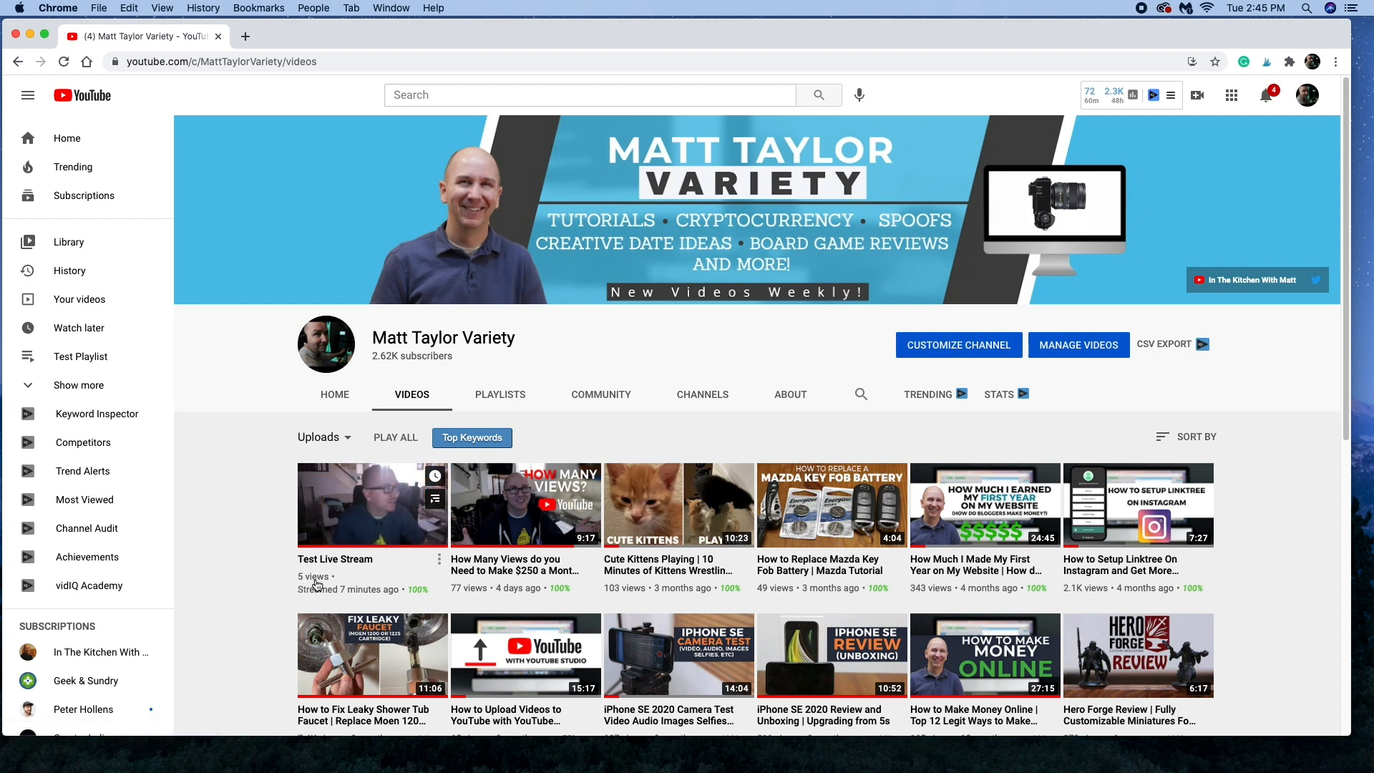